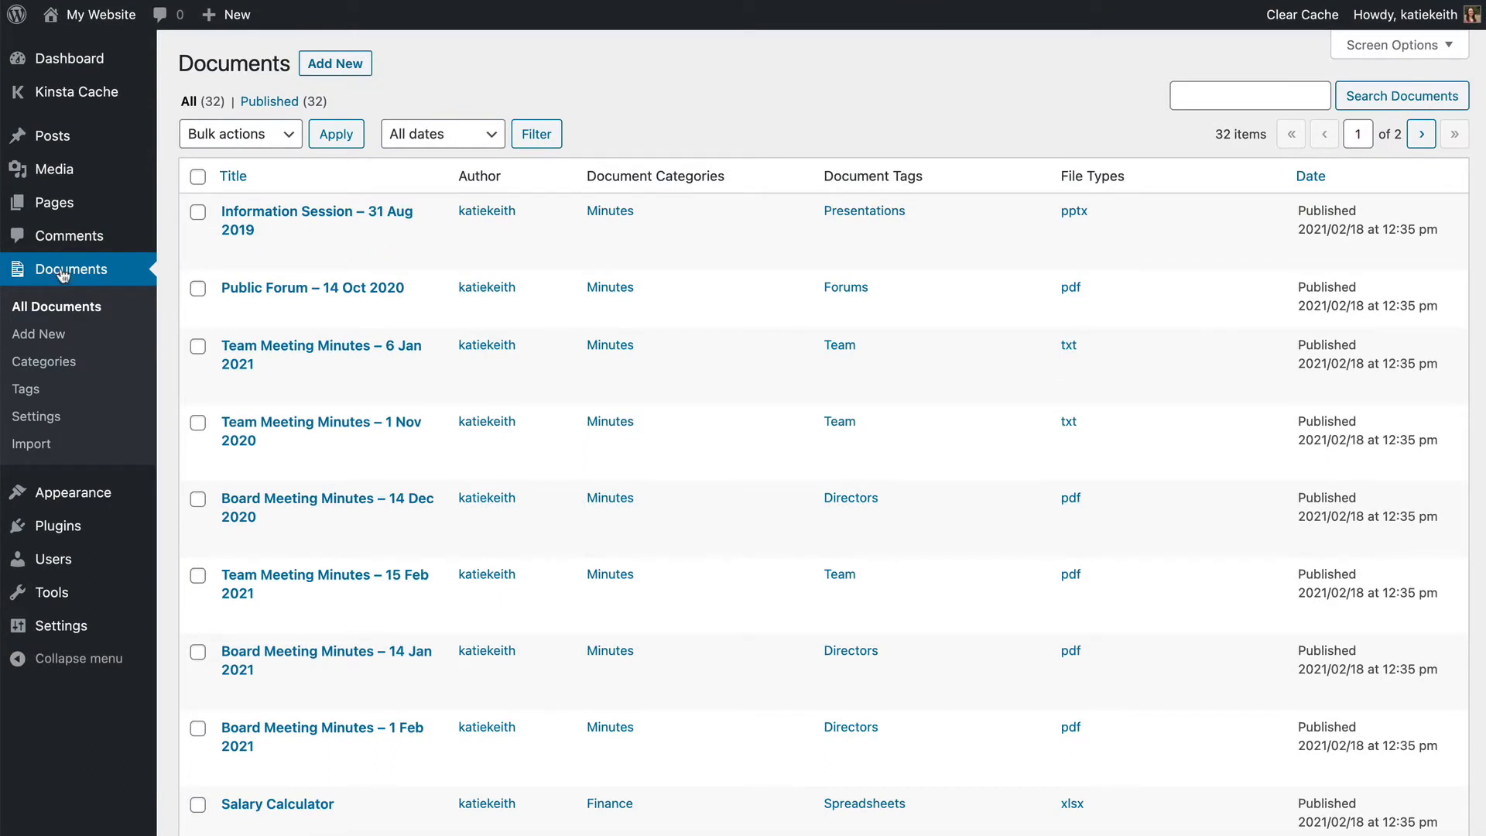
pyautogui.moveTo(54, 202)
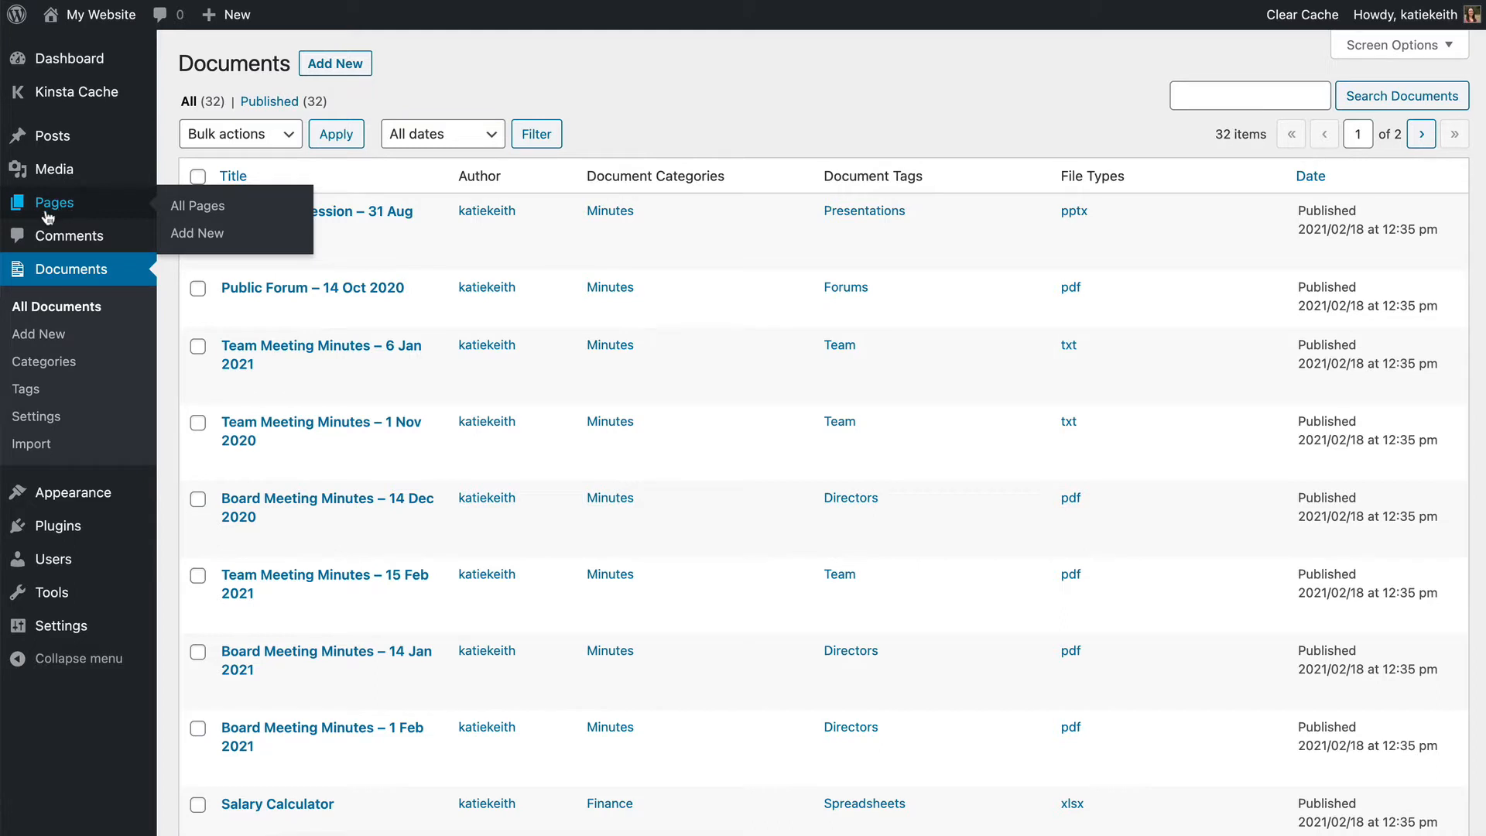
# Open the site's Pages list to find the Document Library page.
pyautogui.click(198, 206)
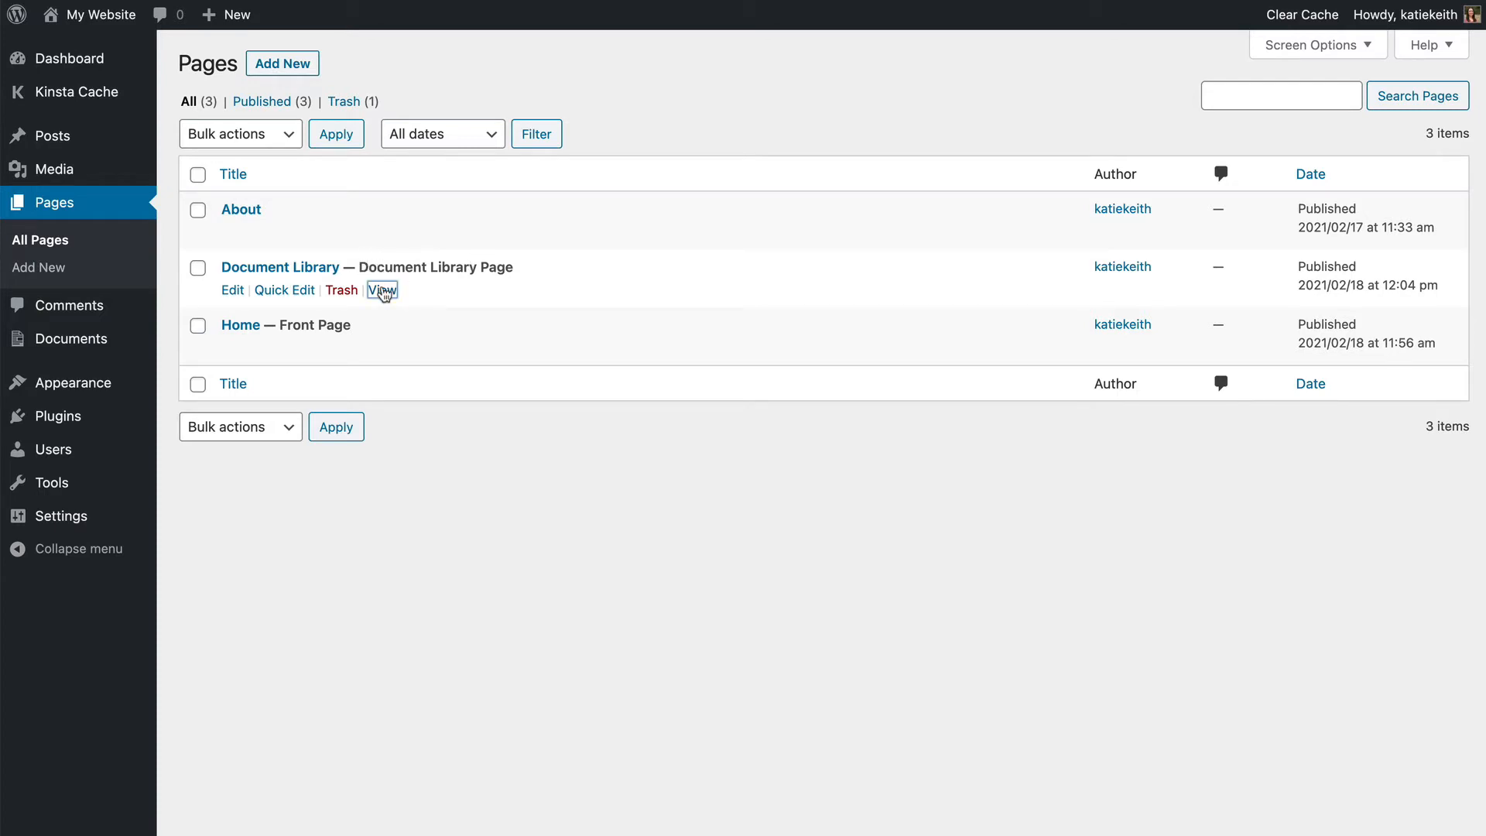
# View the live Document Library page and try its Categories dropdown without filtering.
pyautogui.click(381, 290)
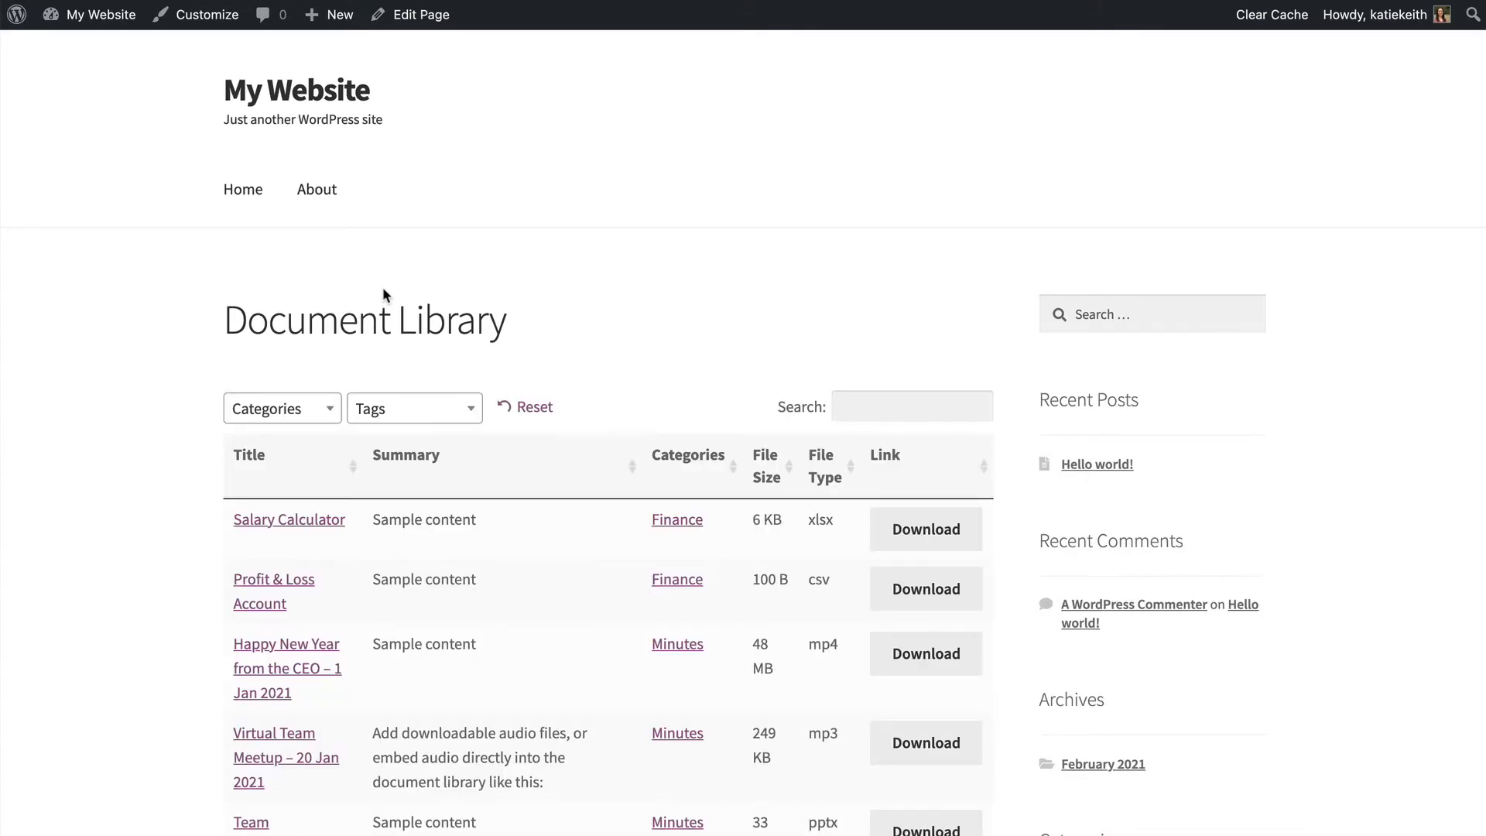
pyautogui.scroll(-3)
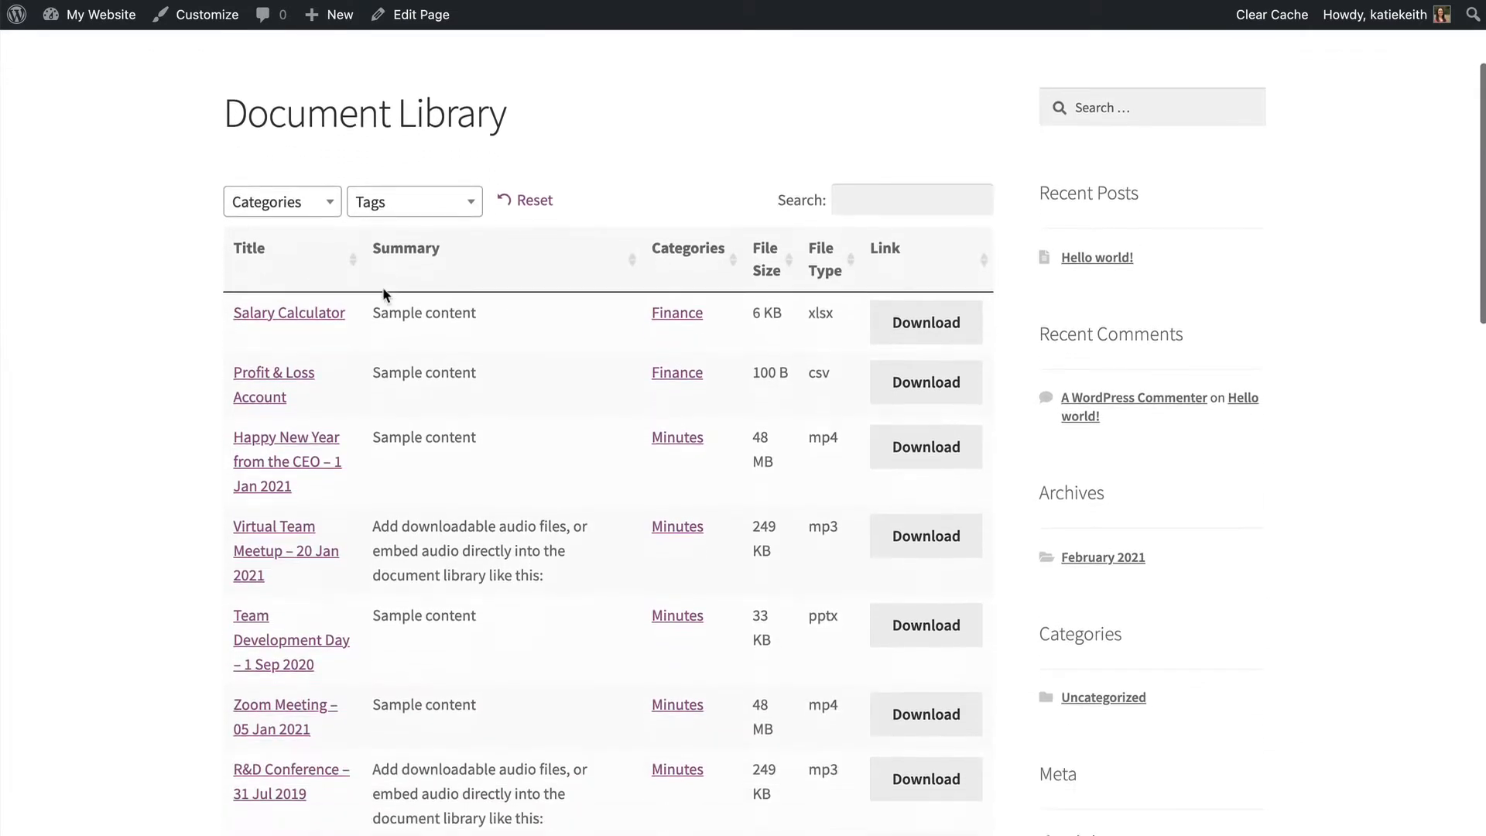
pyautogui.scroll(-3)
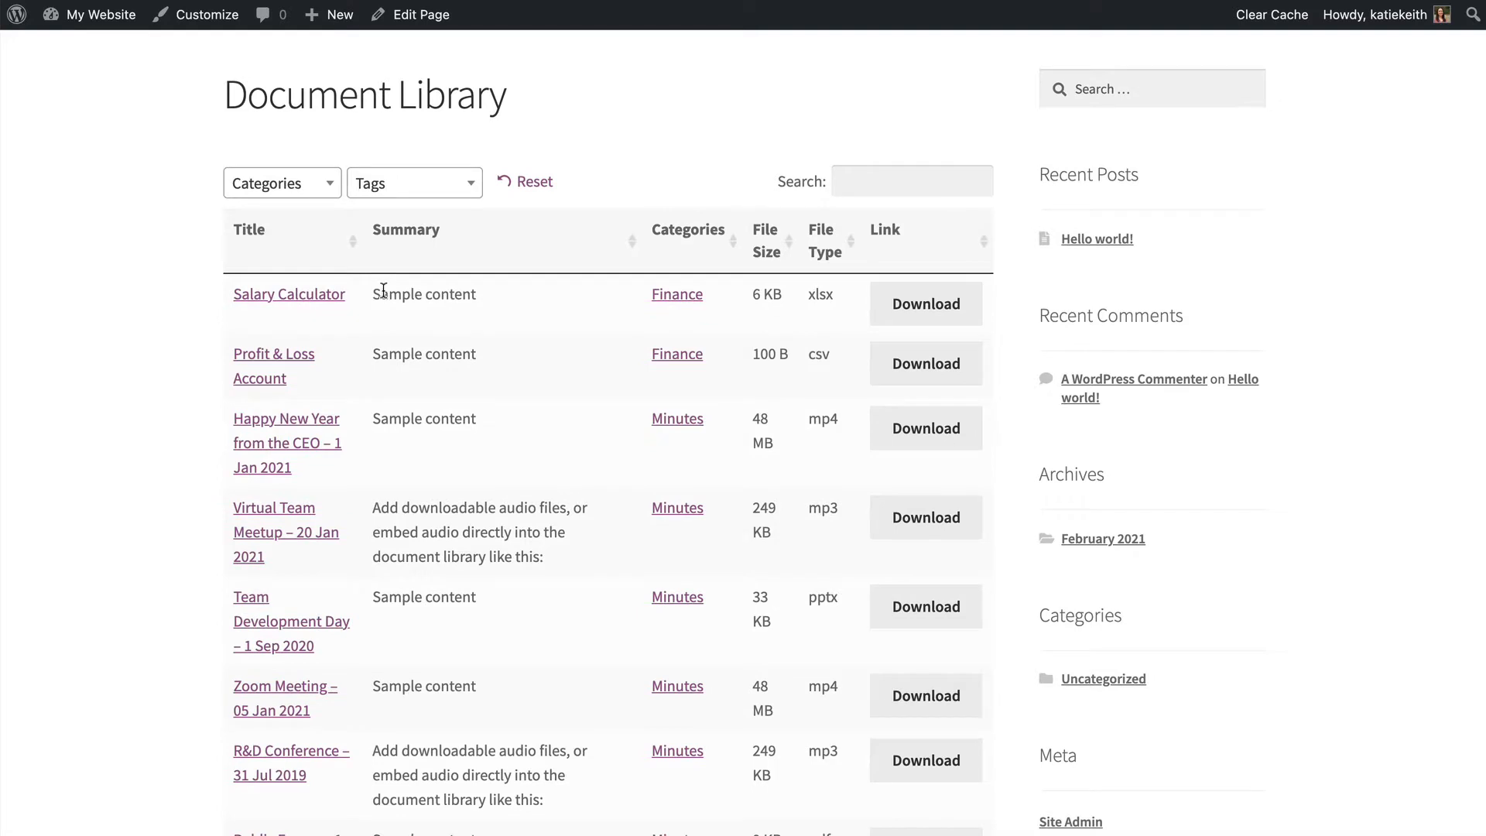
pyautogui.moveTo(385, 291)
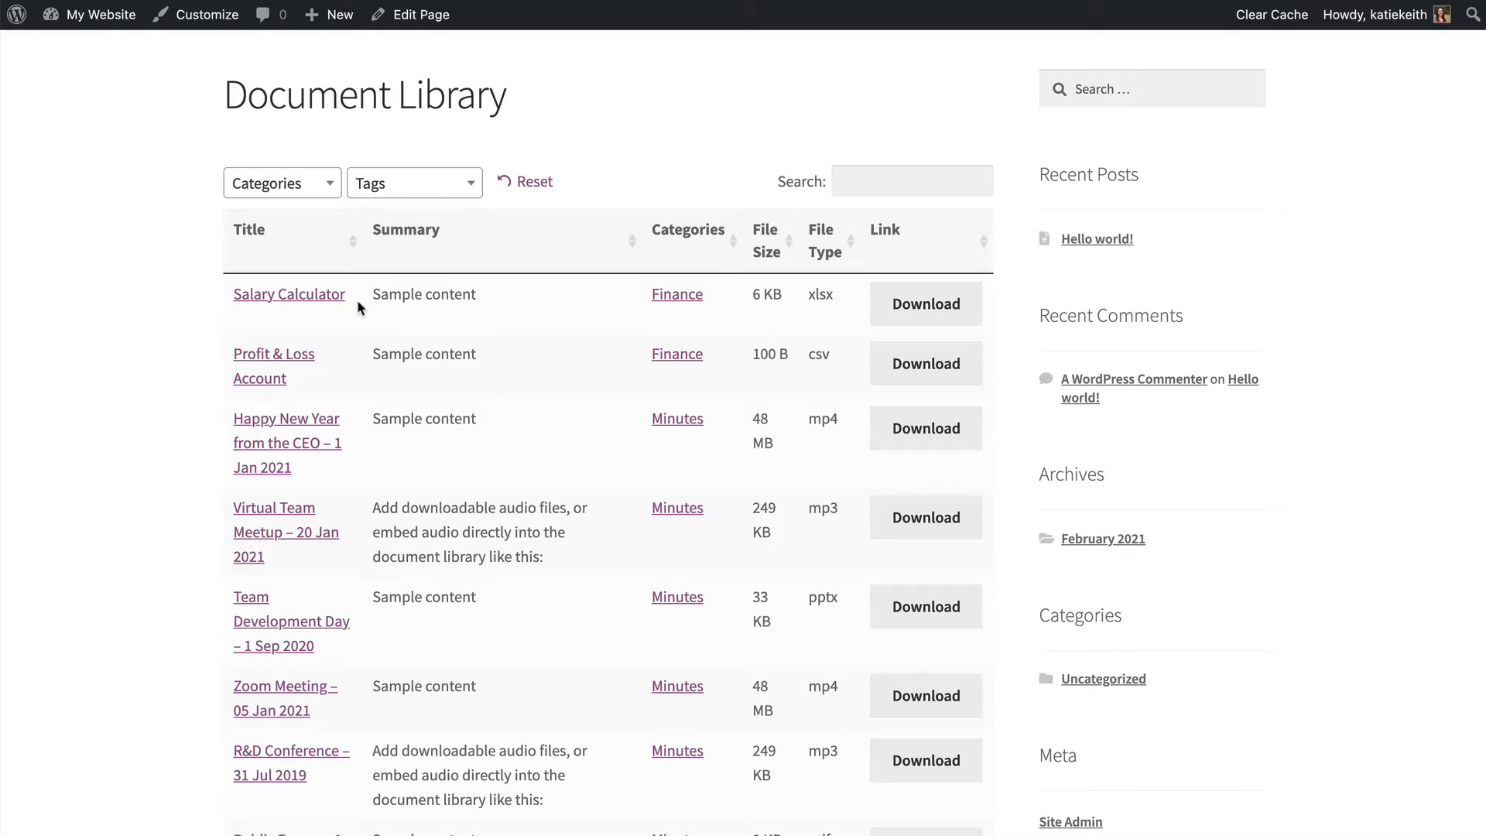
pyautogui.click(282, 182)
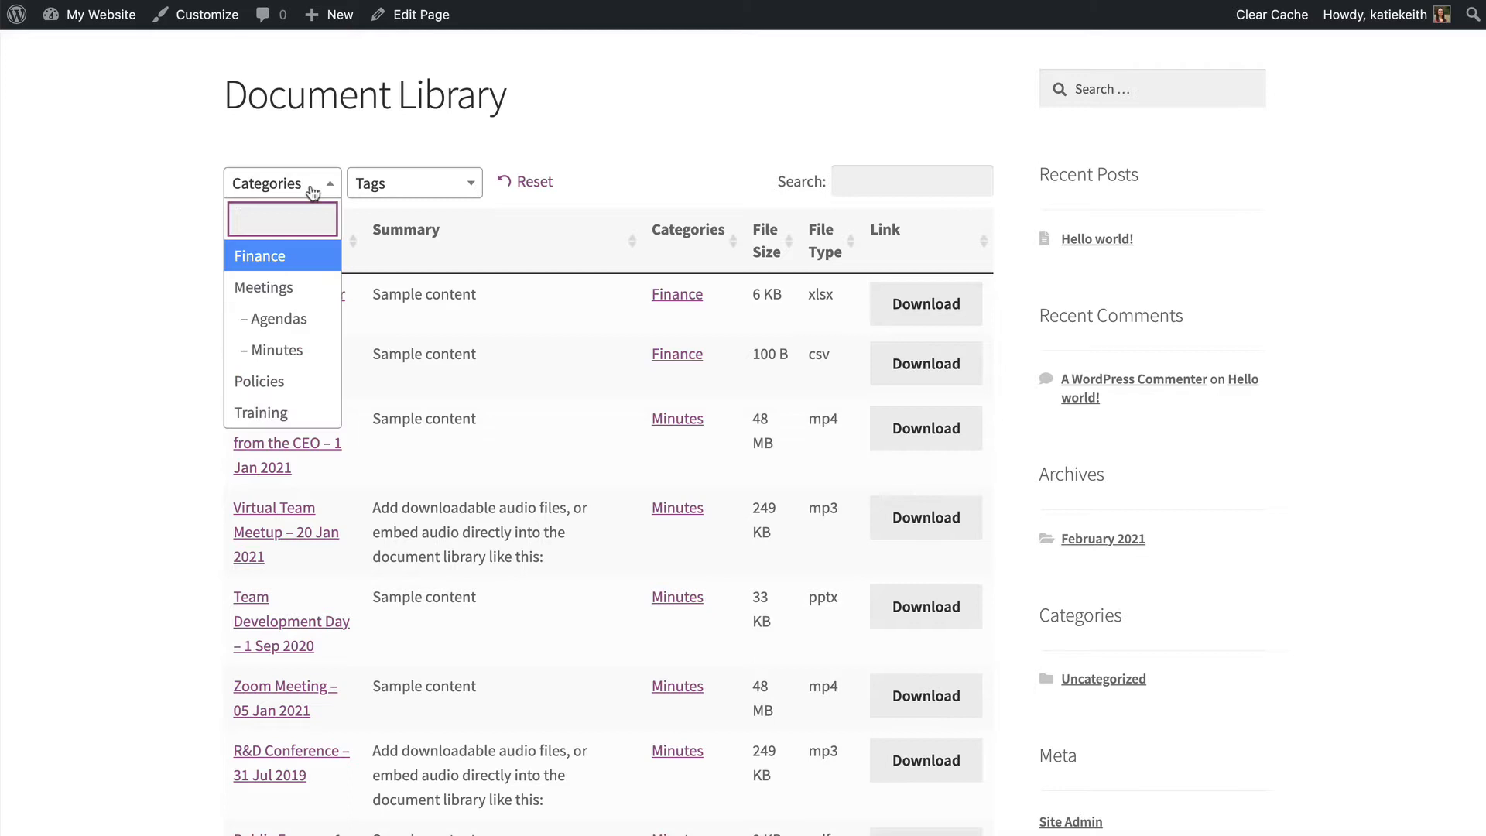
pyautogui.click(282, 183)
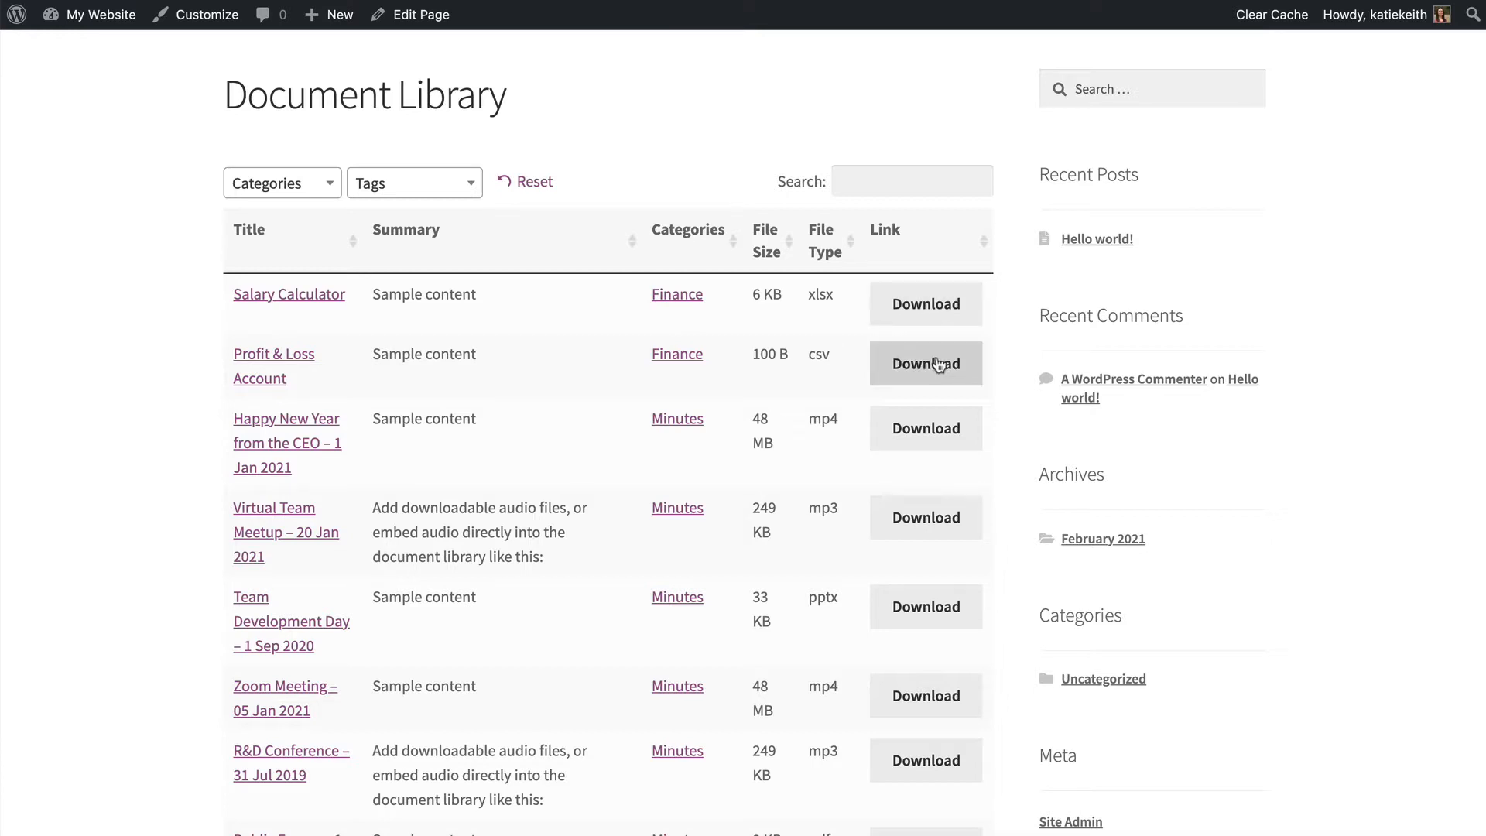
pyautogui.moveTo(925, 304)
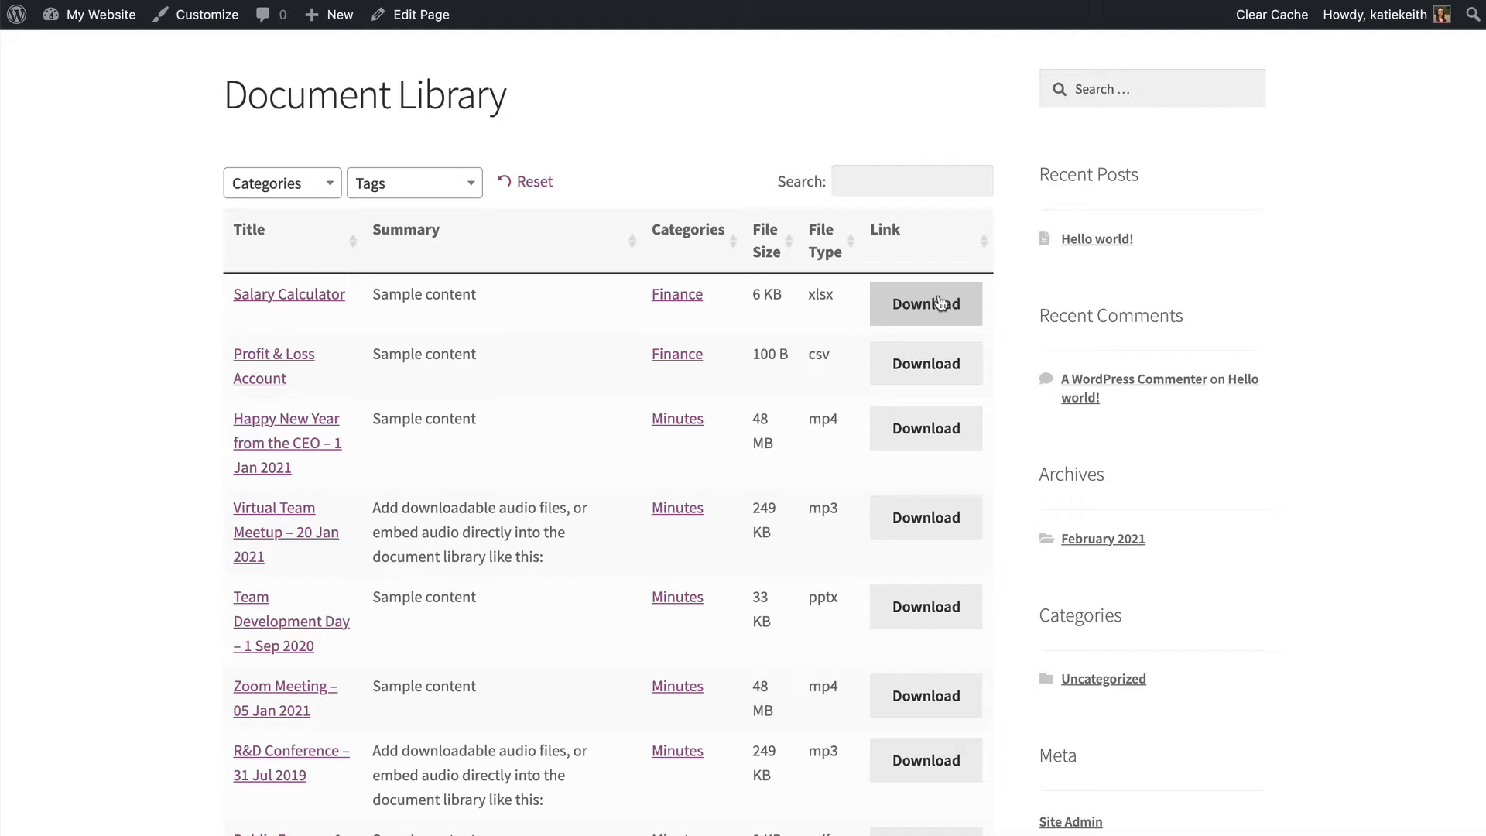
pyautogui.moveTo(925, 364)
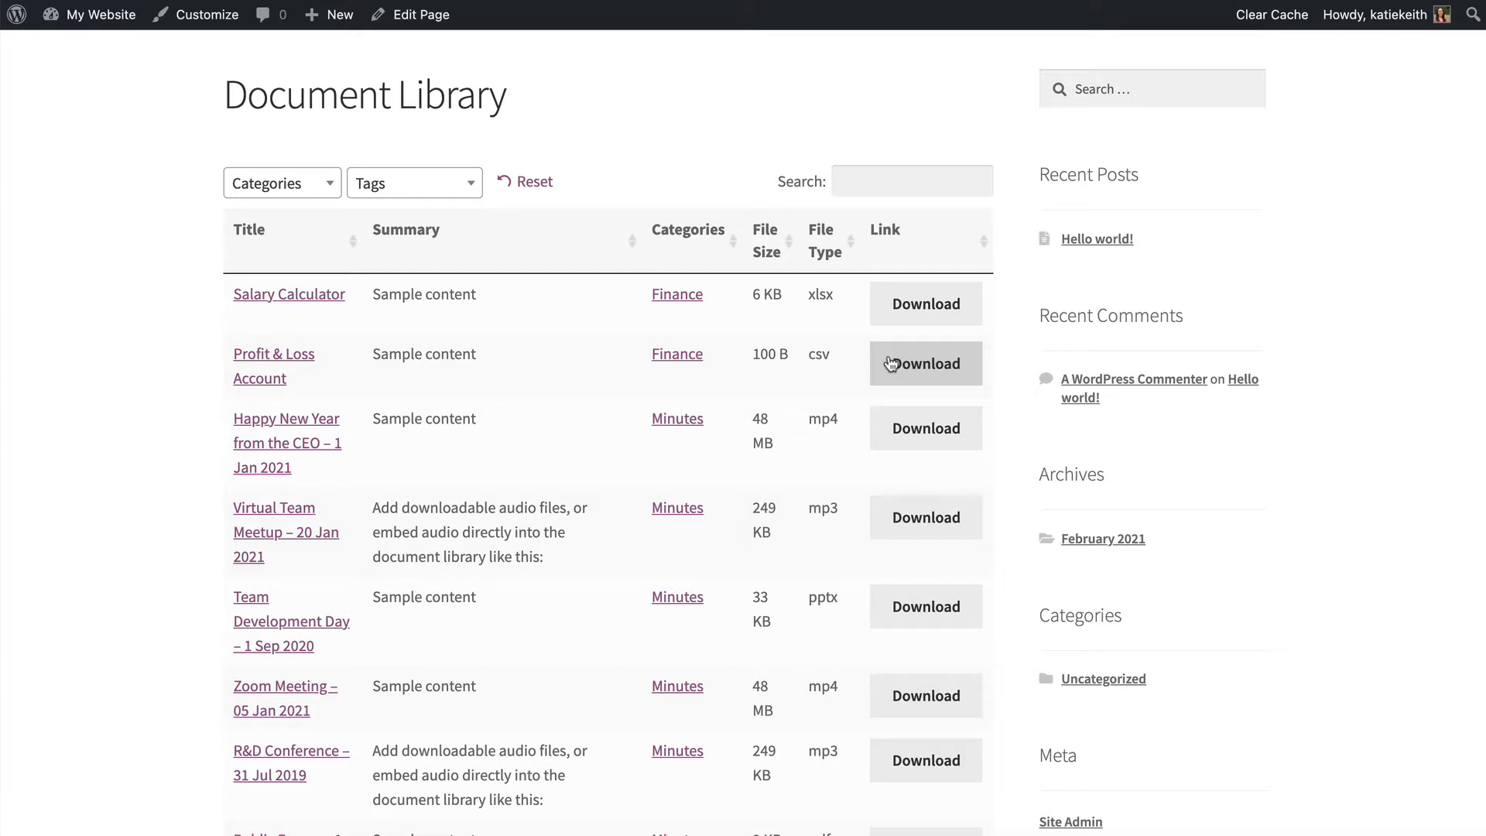
pyautogui.moveTo(597, 177)
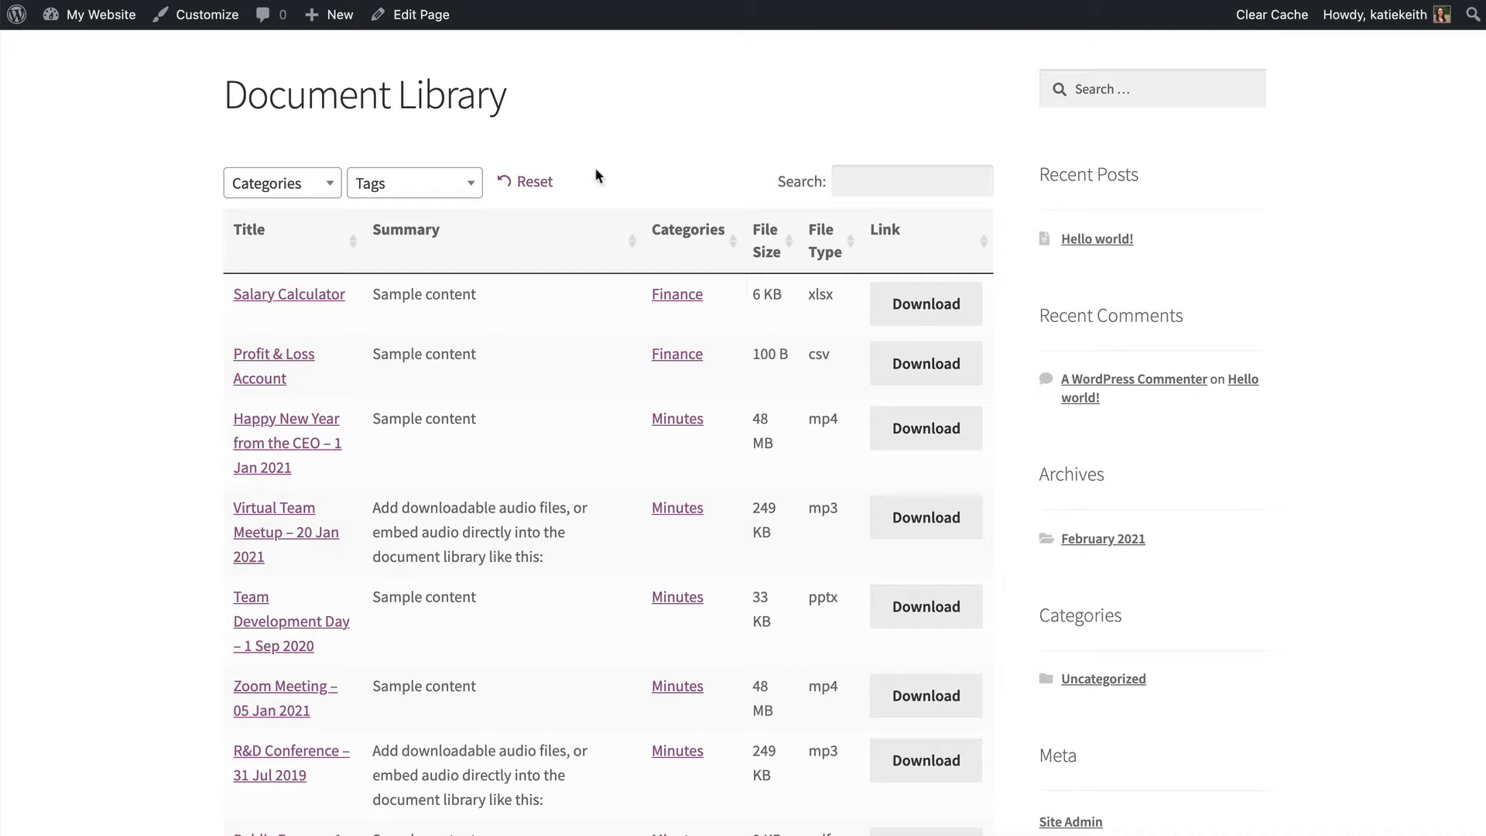
pyautogui.moveTo(540, 532)
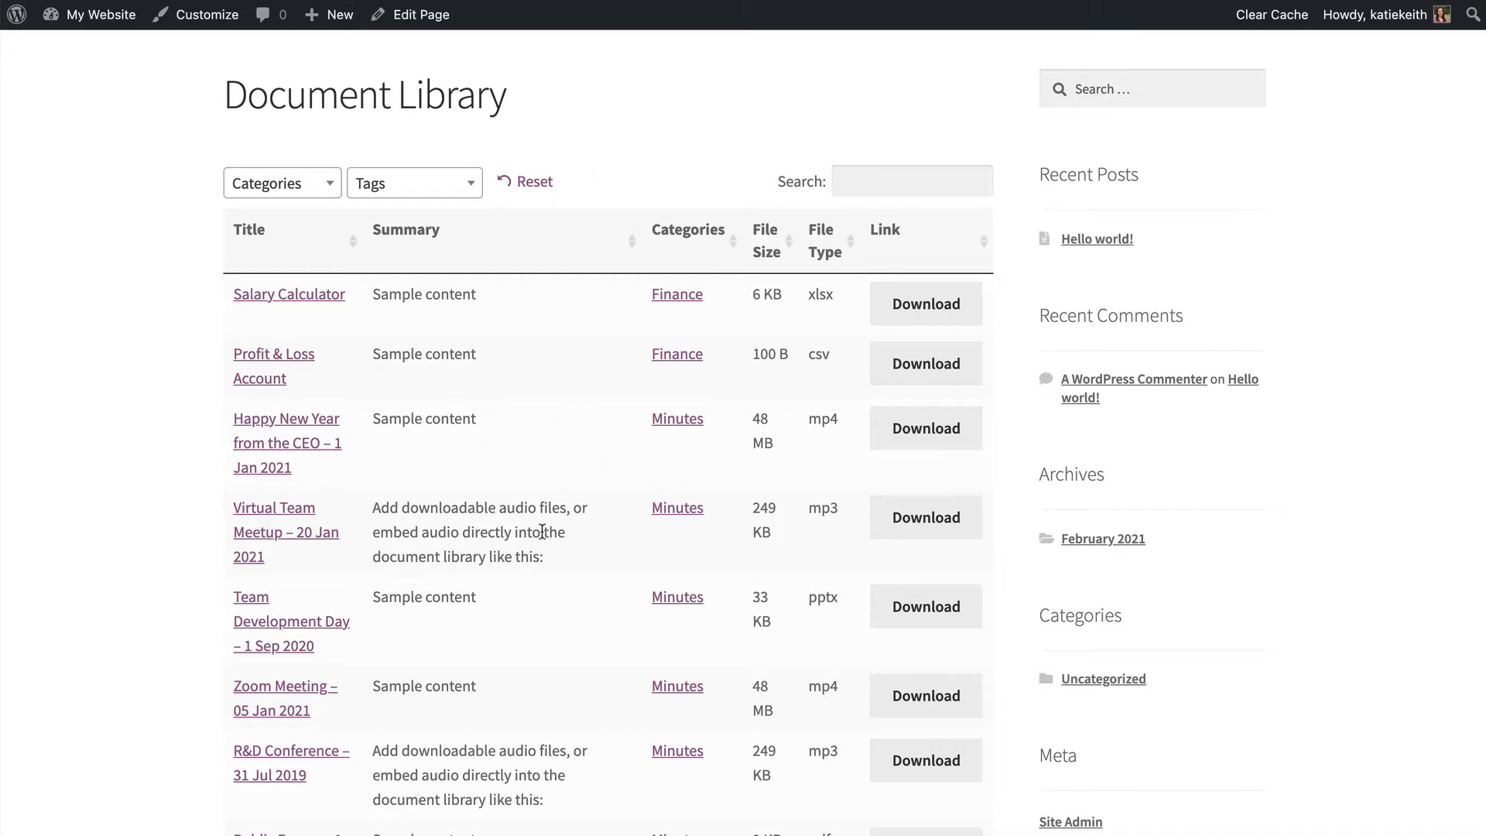
pyautogui.moveTo(1116, 671)
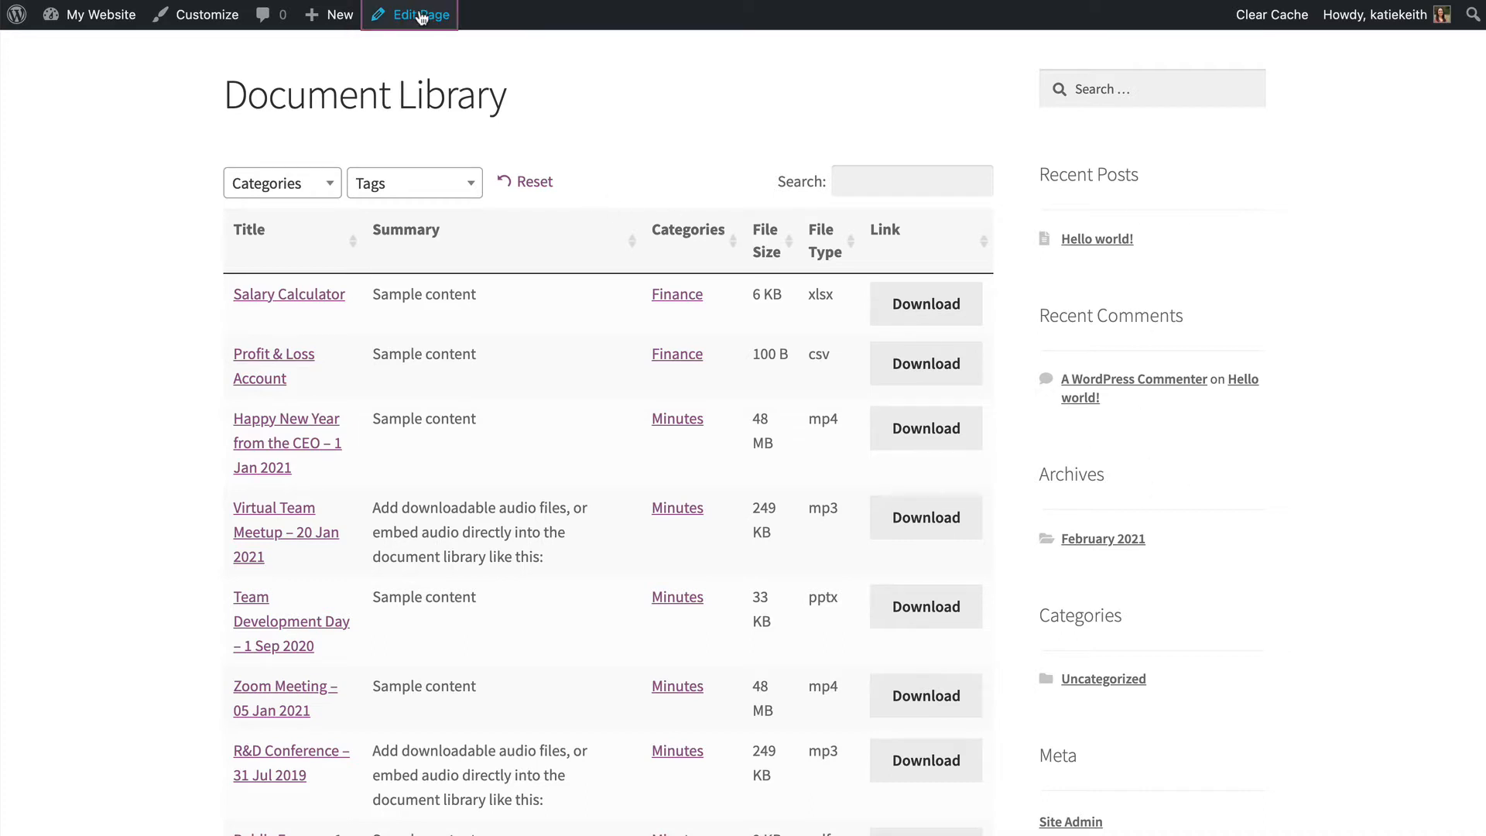
# Switch the Document Library page template to Full width and update the page.
pyautogui.click(415, 14)
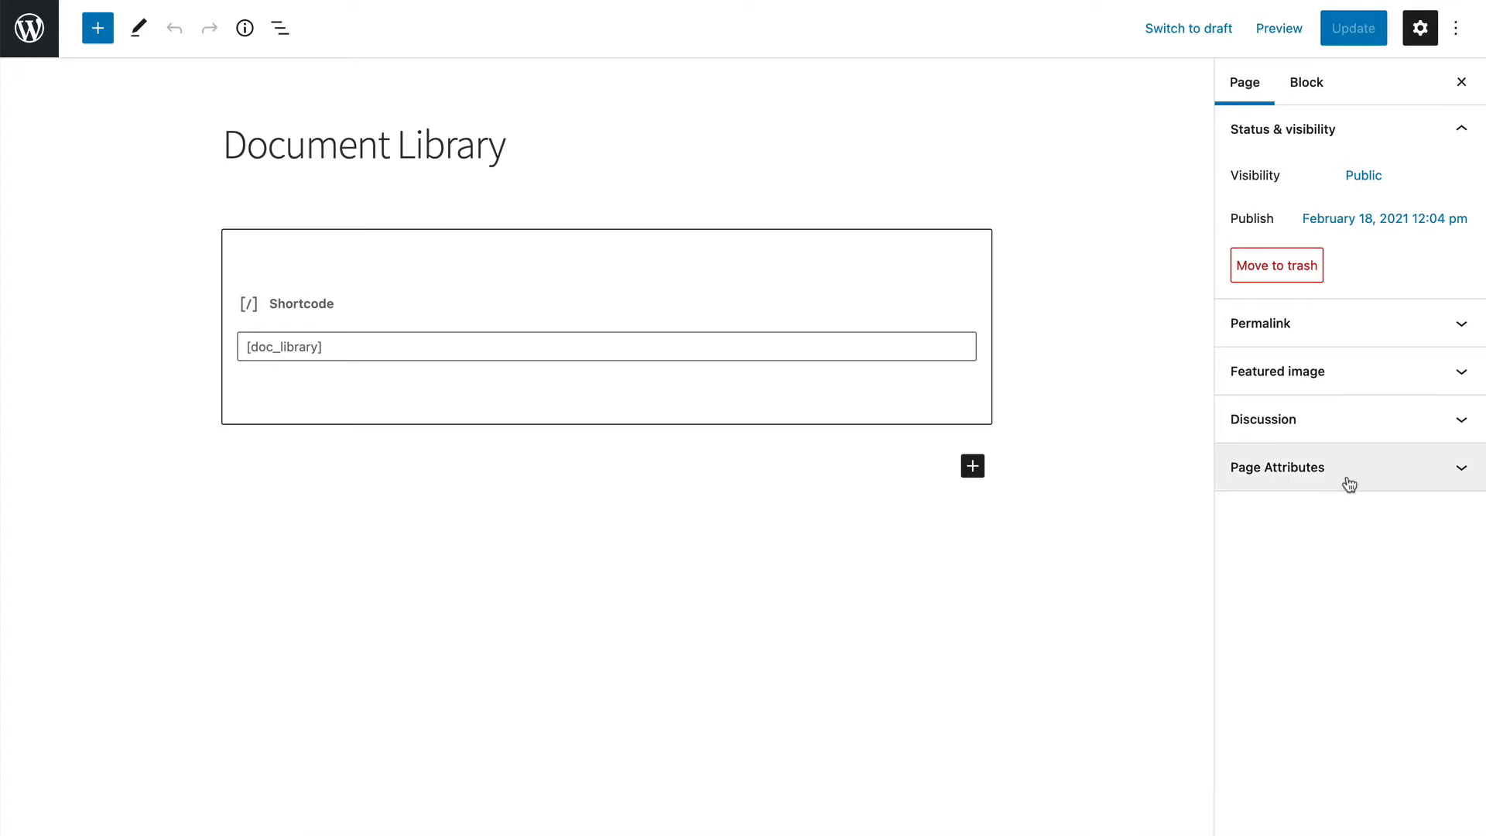
pyautogui.click(1276, 466)
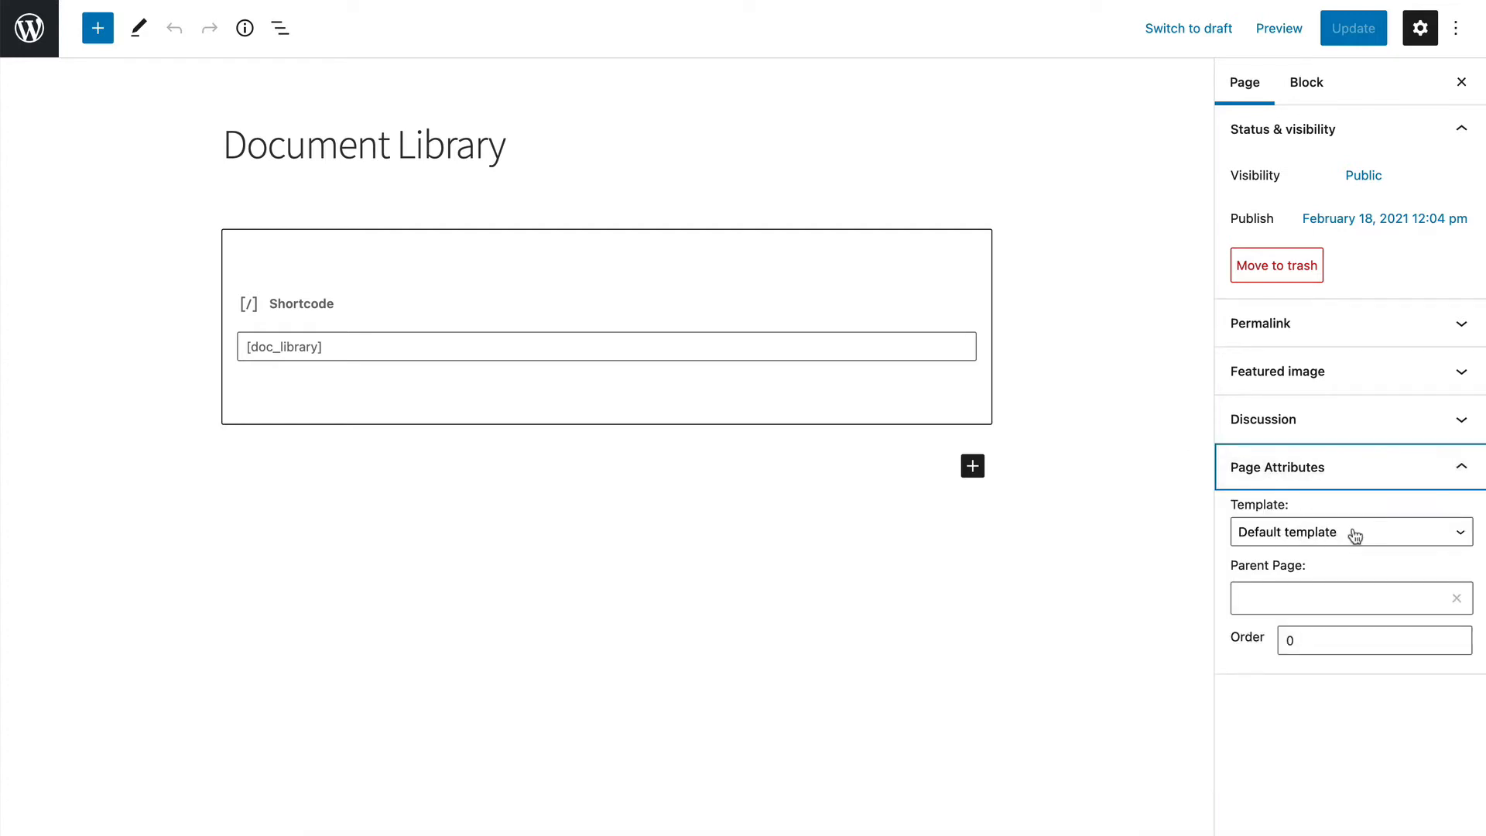
pyautogui.click(1350, 532)
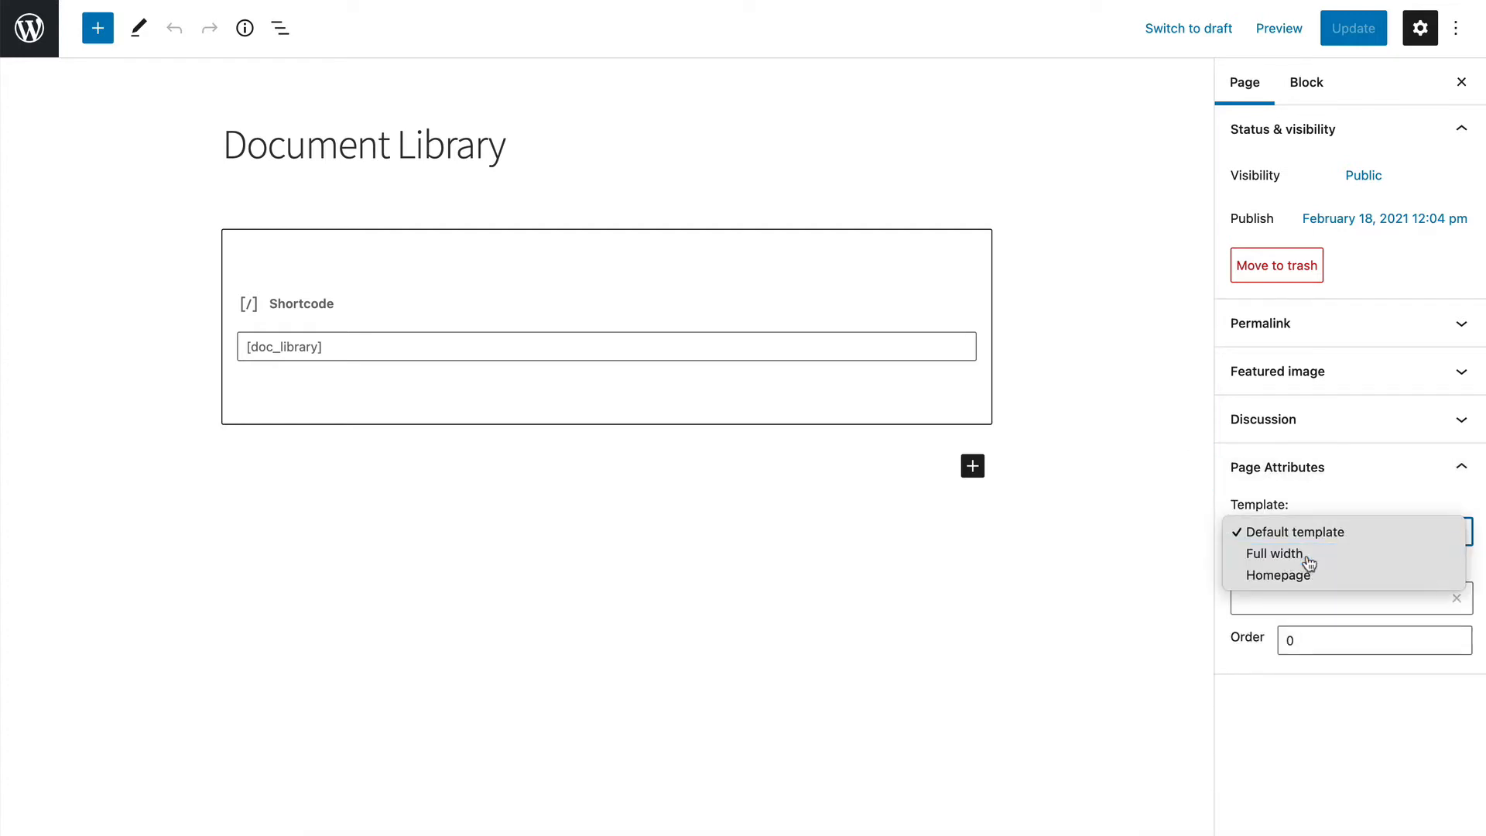
pyautogui.click(1275, 553)
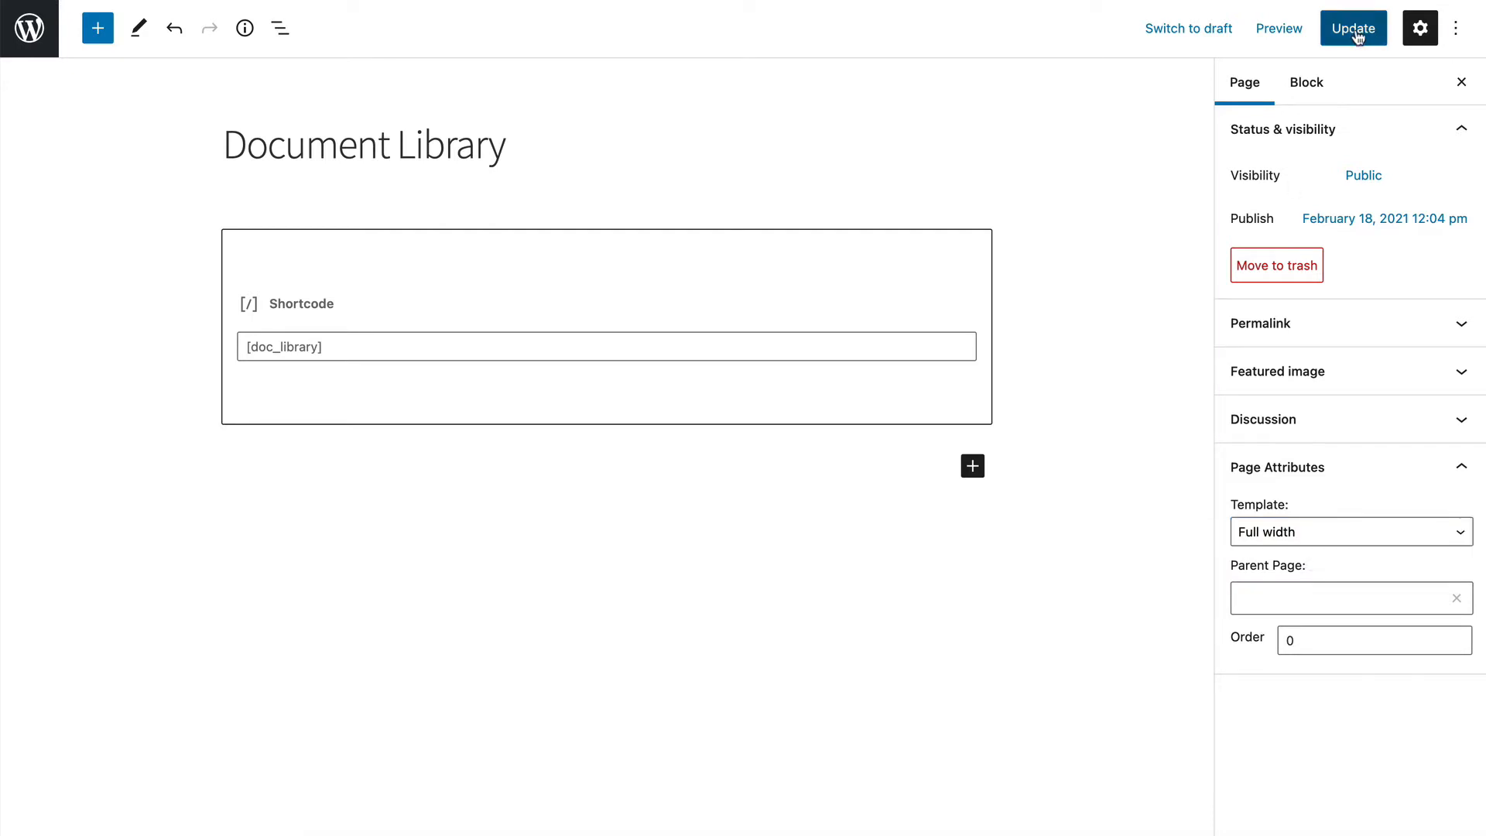
pyautogui.click(1352, 28)
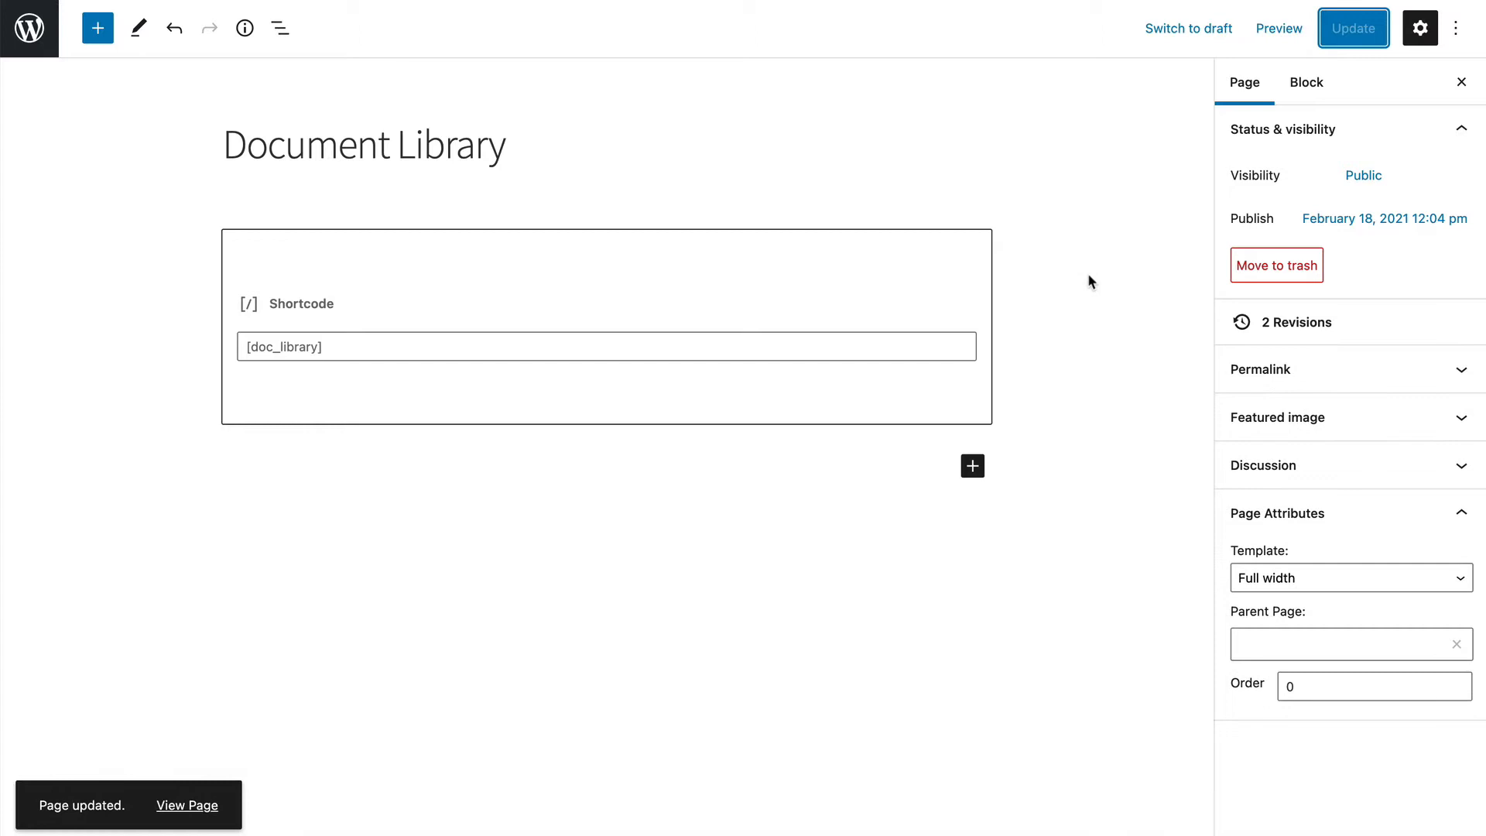
pyautogui.moveTo(742, 17)
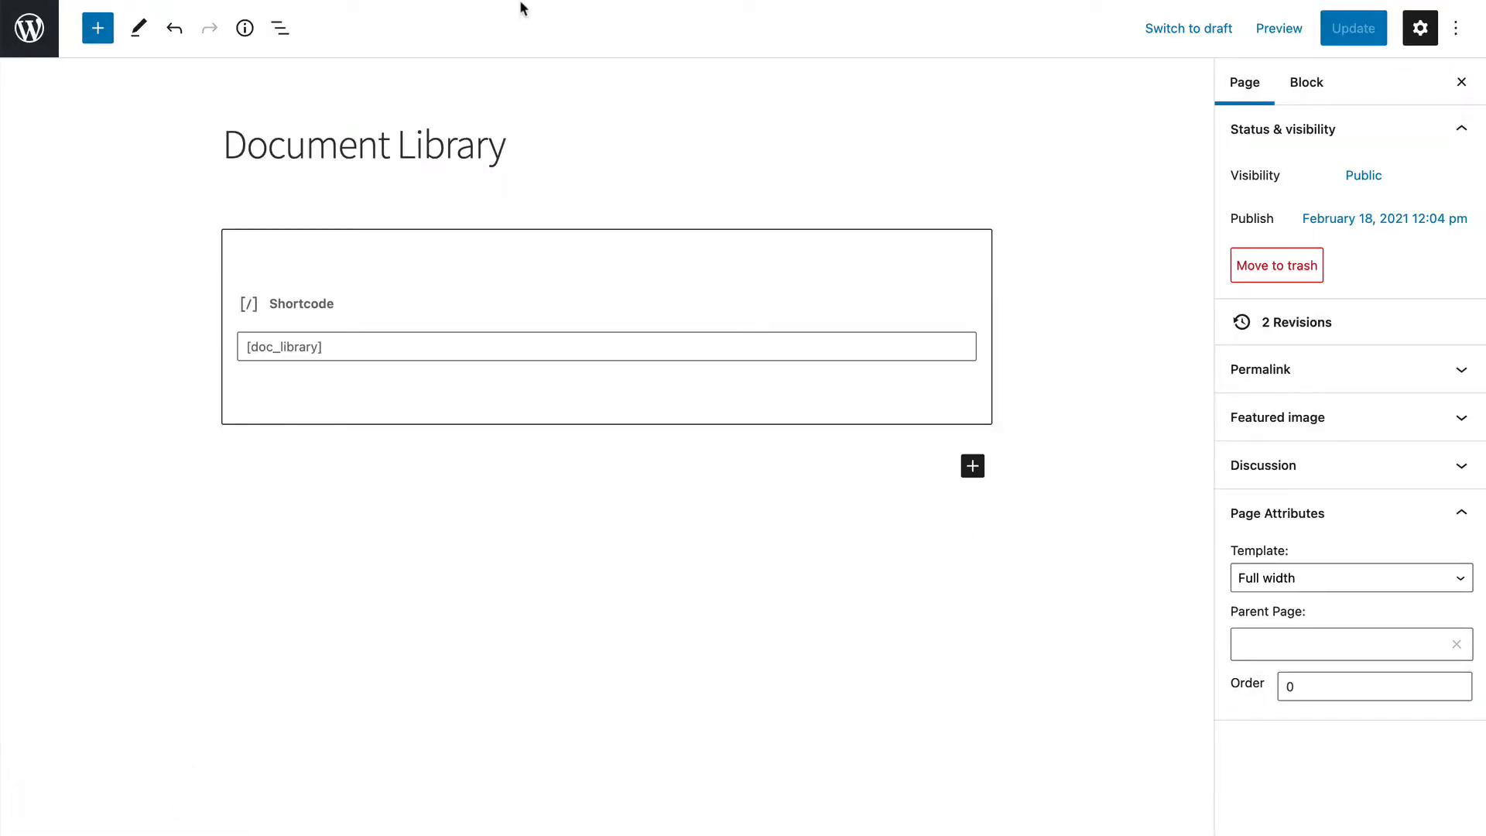
# Check the full-width document table on the live page, then return to the Dashboard.
pyautogui.click(1279, 27)
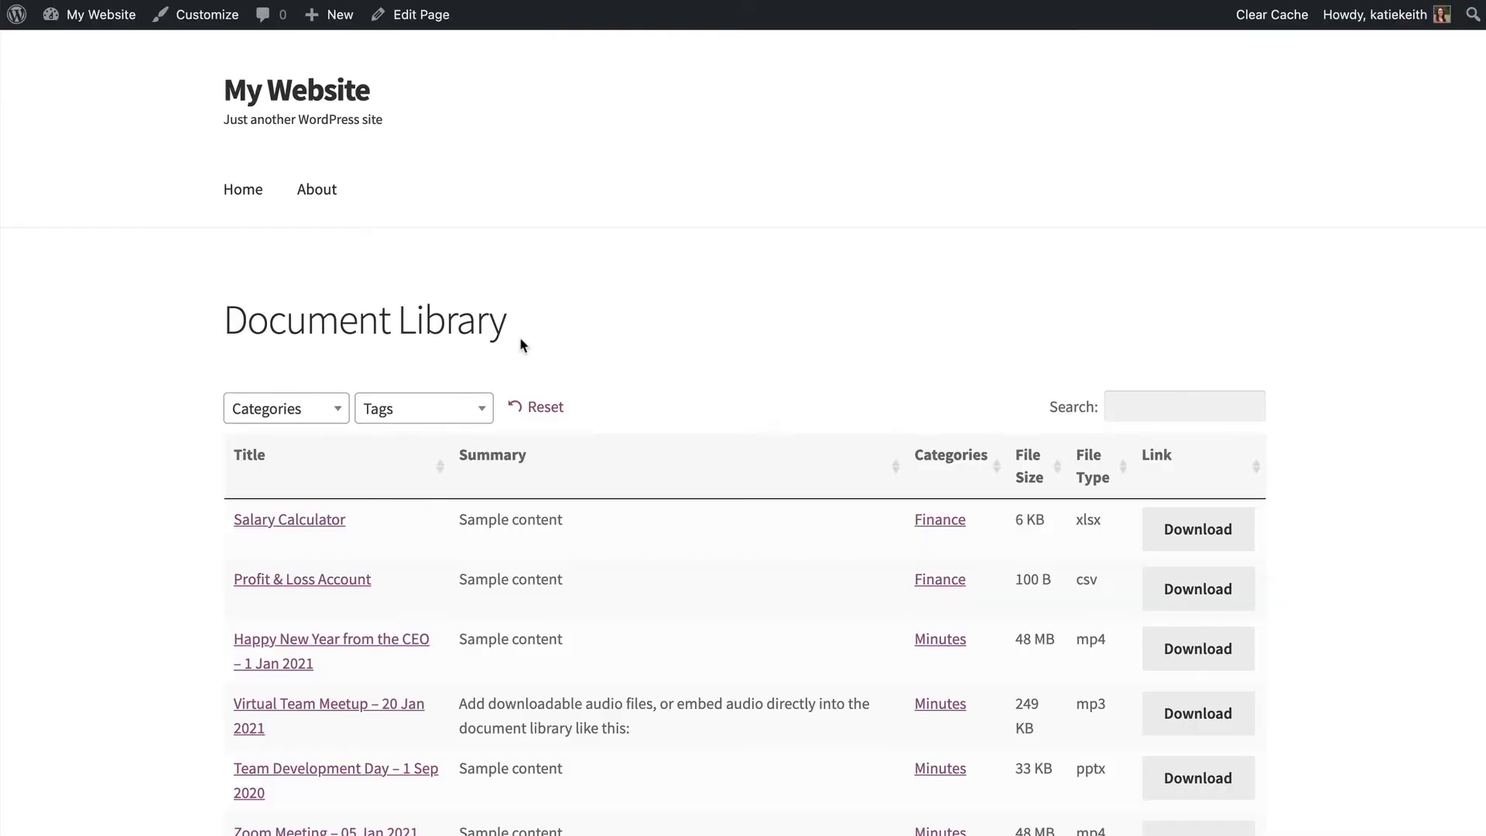
pyautogui.scroll(-3)
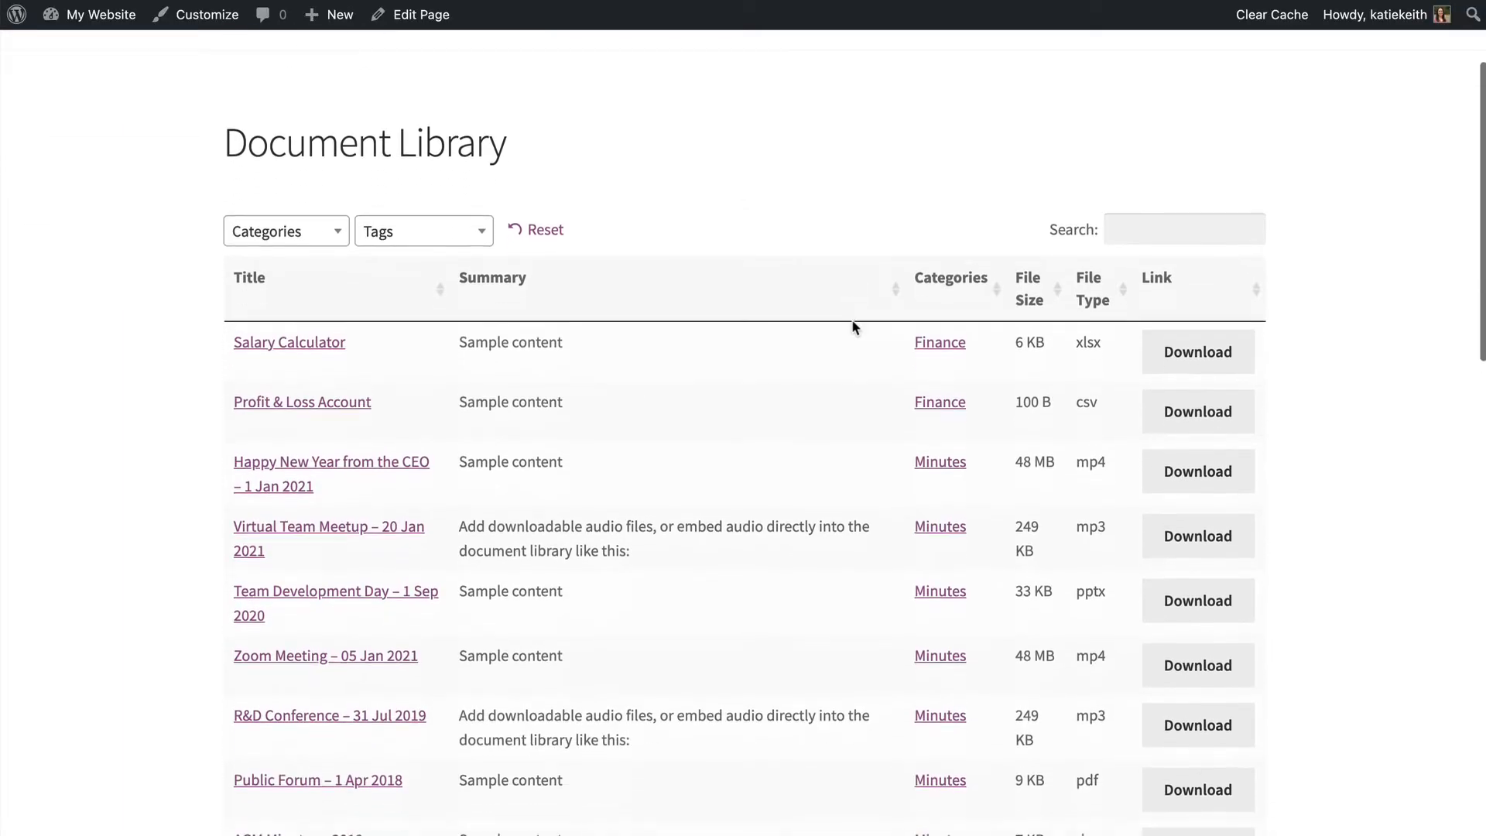
pyautogui.scroll(-3)
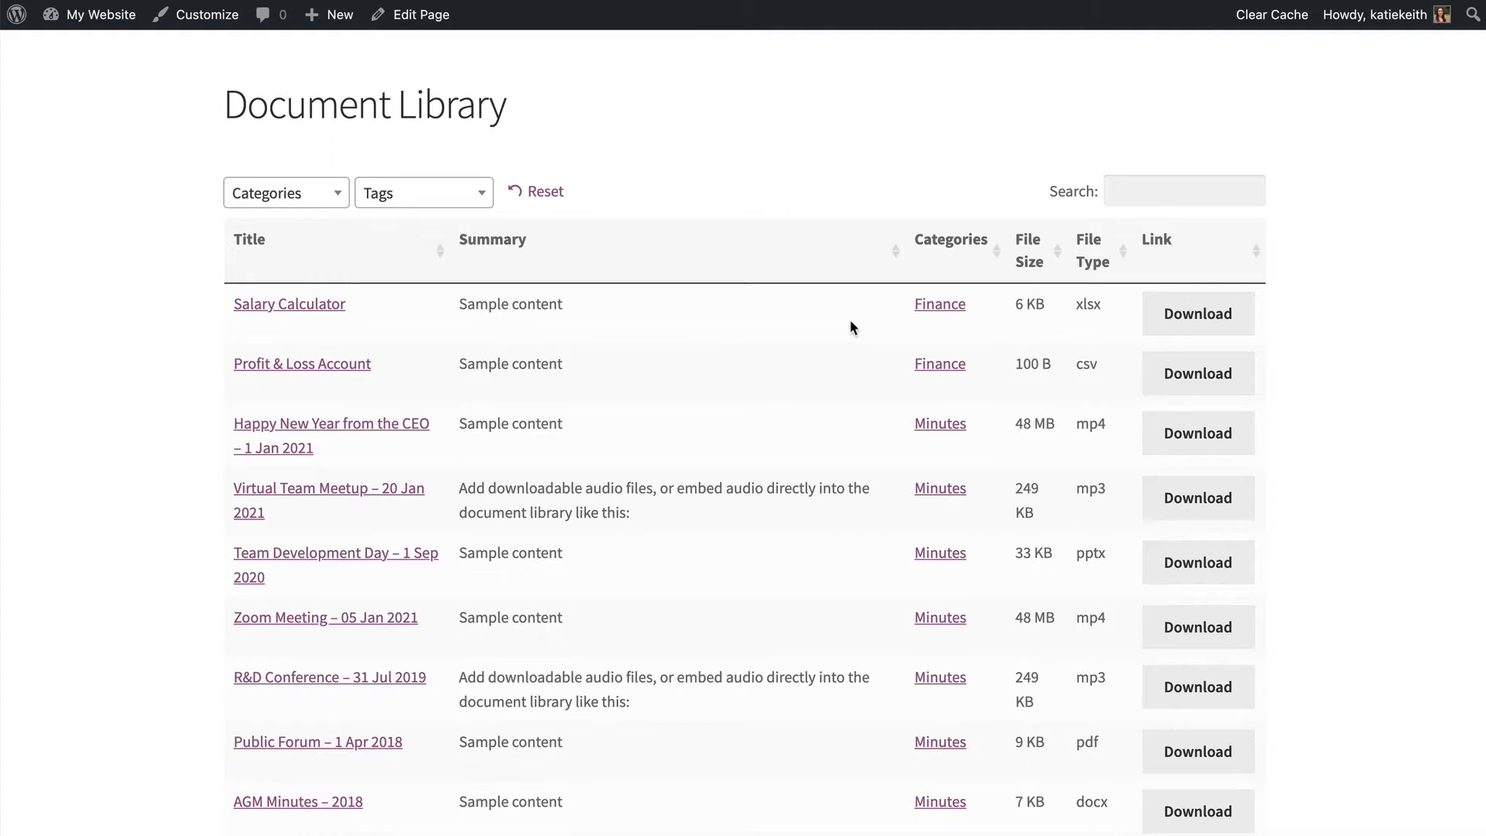
pyautogui.moveTo(350, 158)
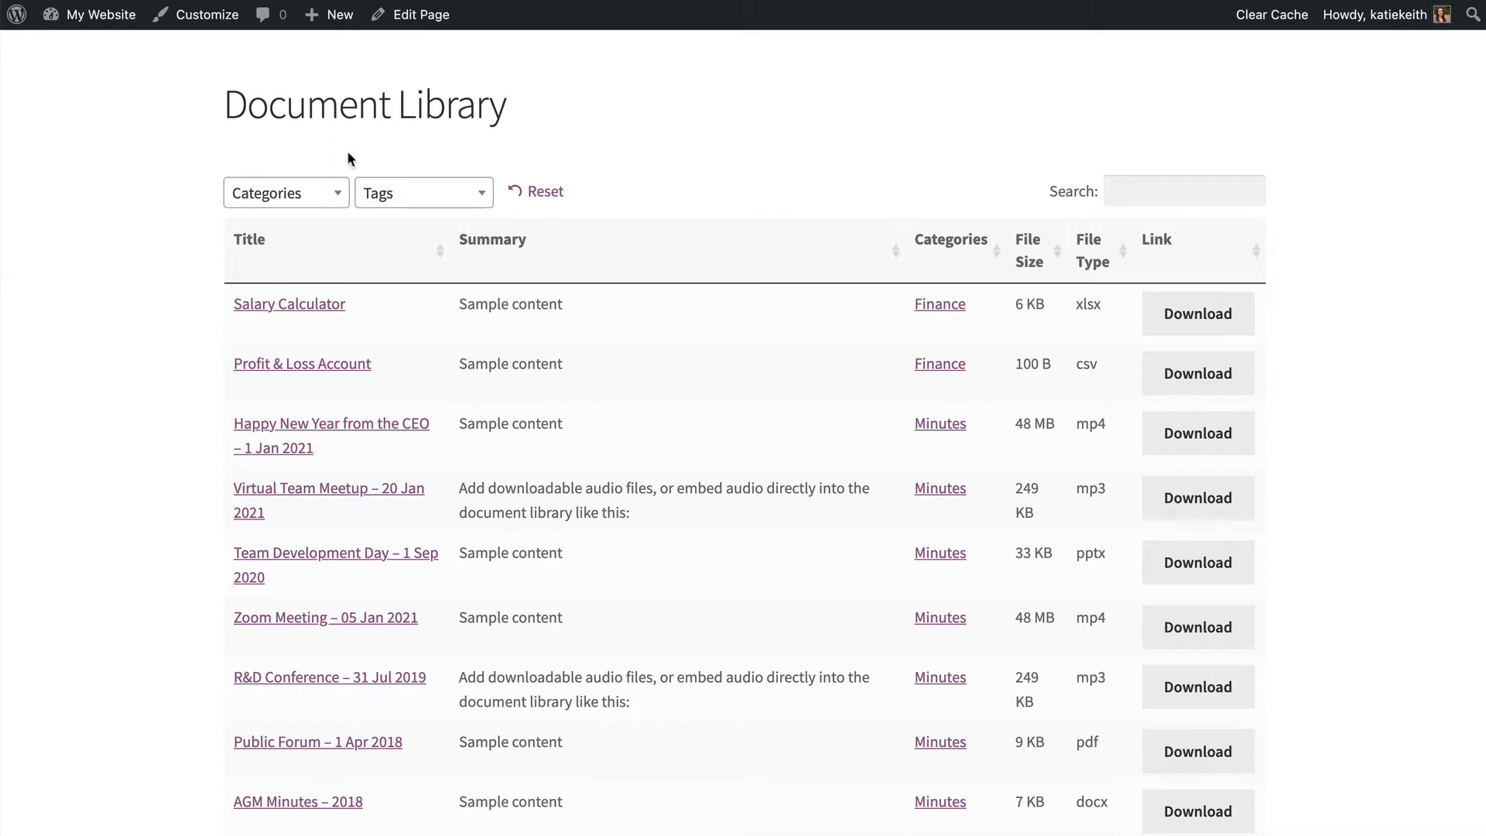
pyautogui.moveTo(772, 679)
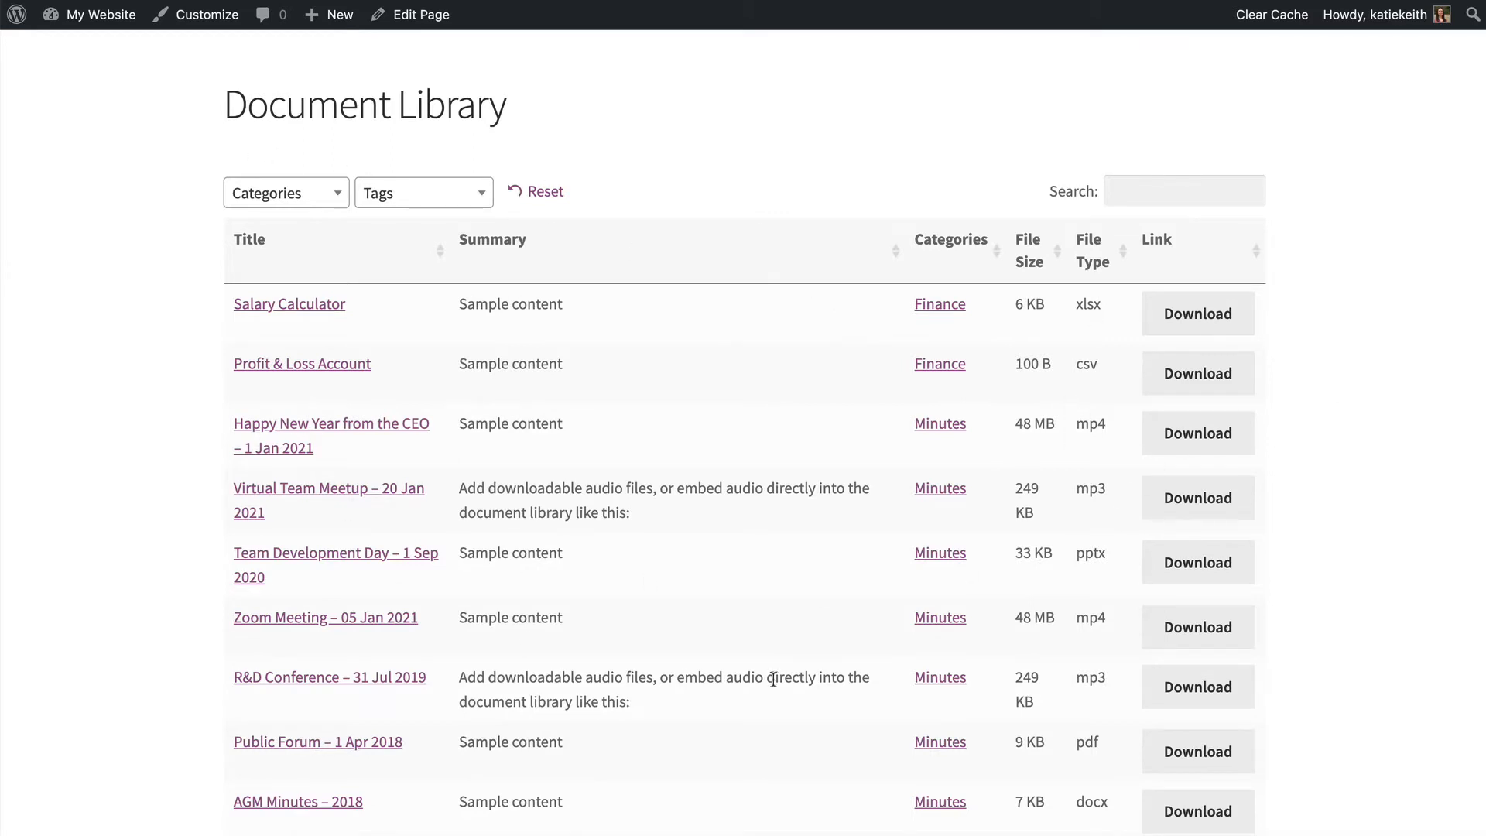
pyautogui.moveTo(1002, 411)
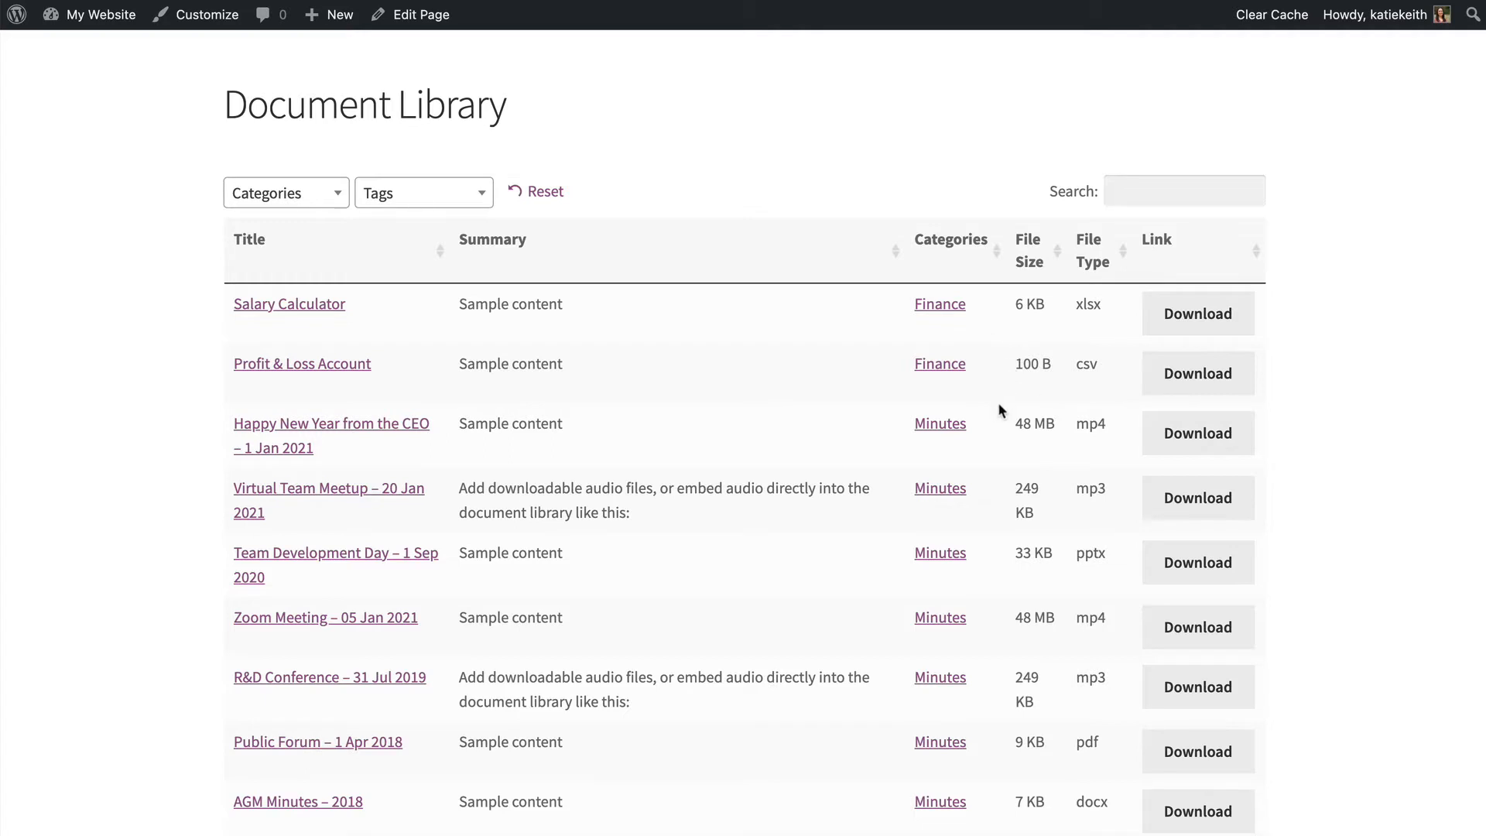
pyautogui.moveTo(993, 419)
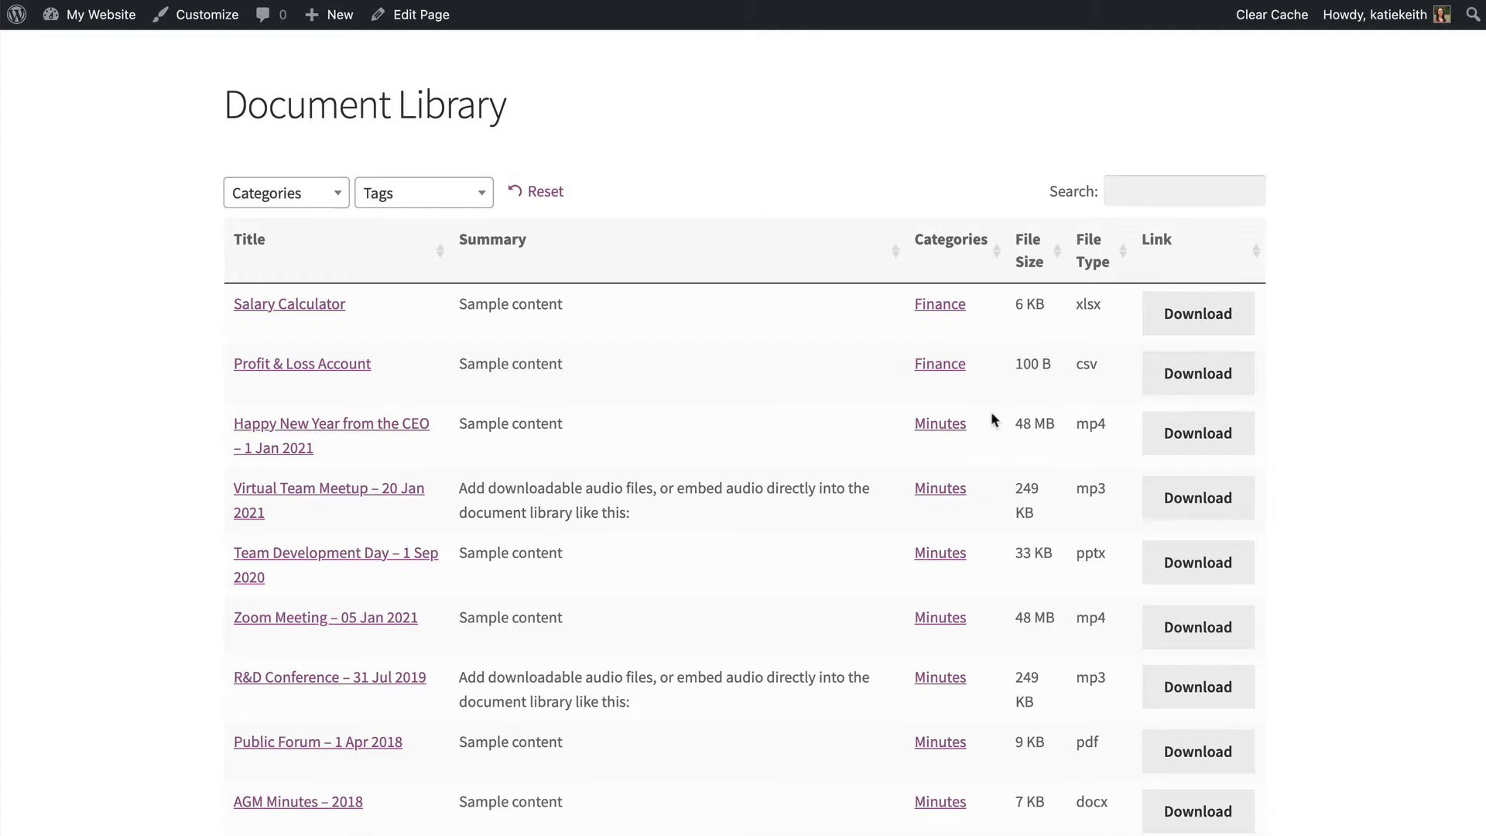
pyautogui.moveTo(981, 426)
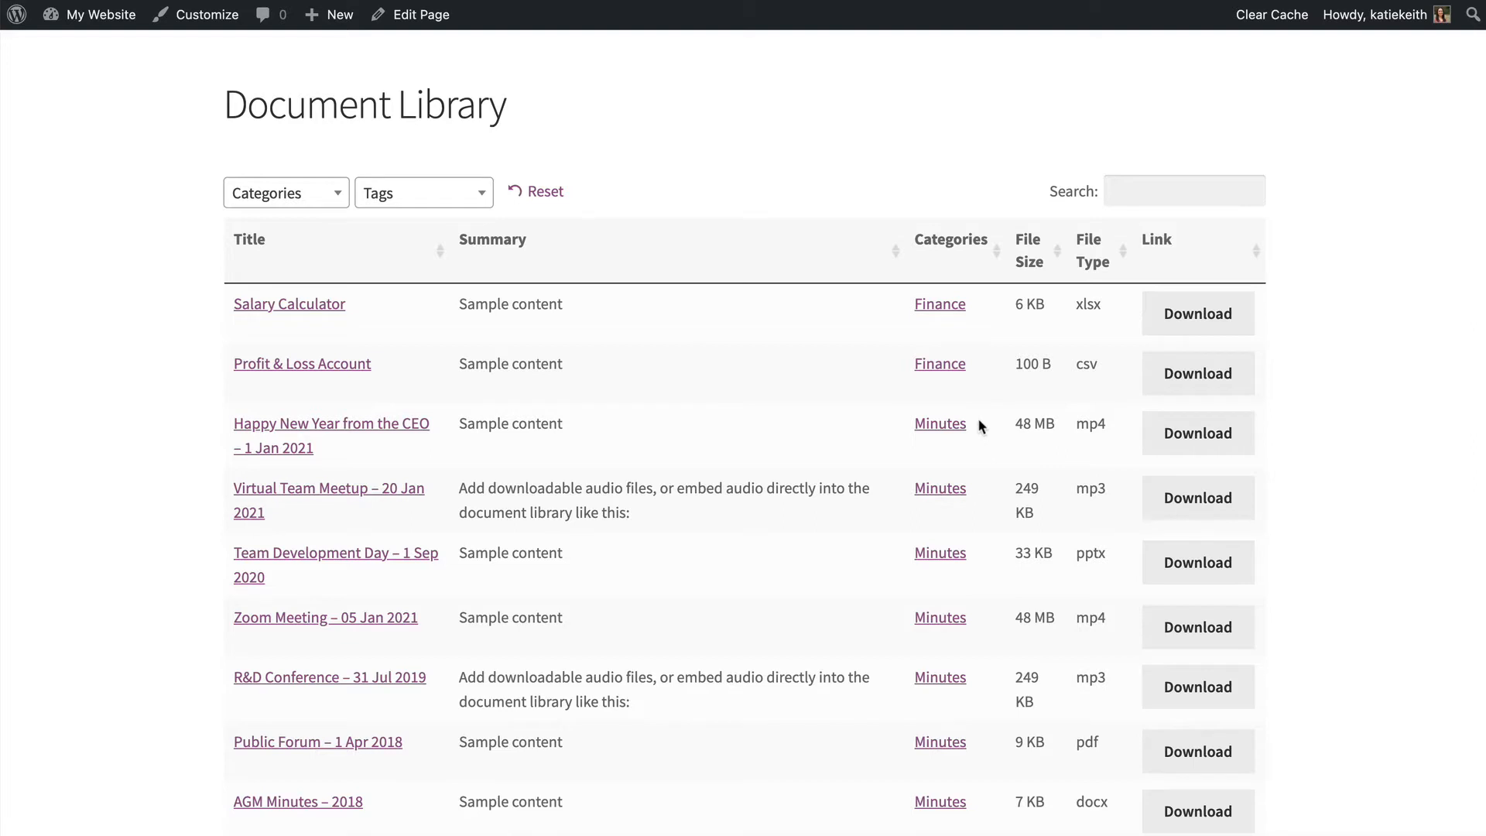
pyautogui.moveTo(124, 568)
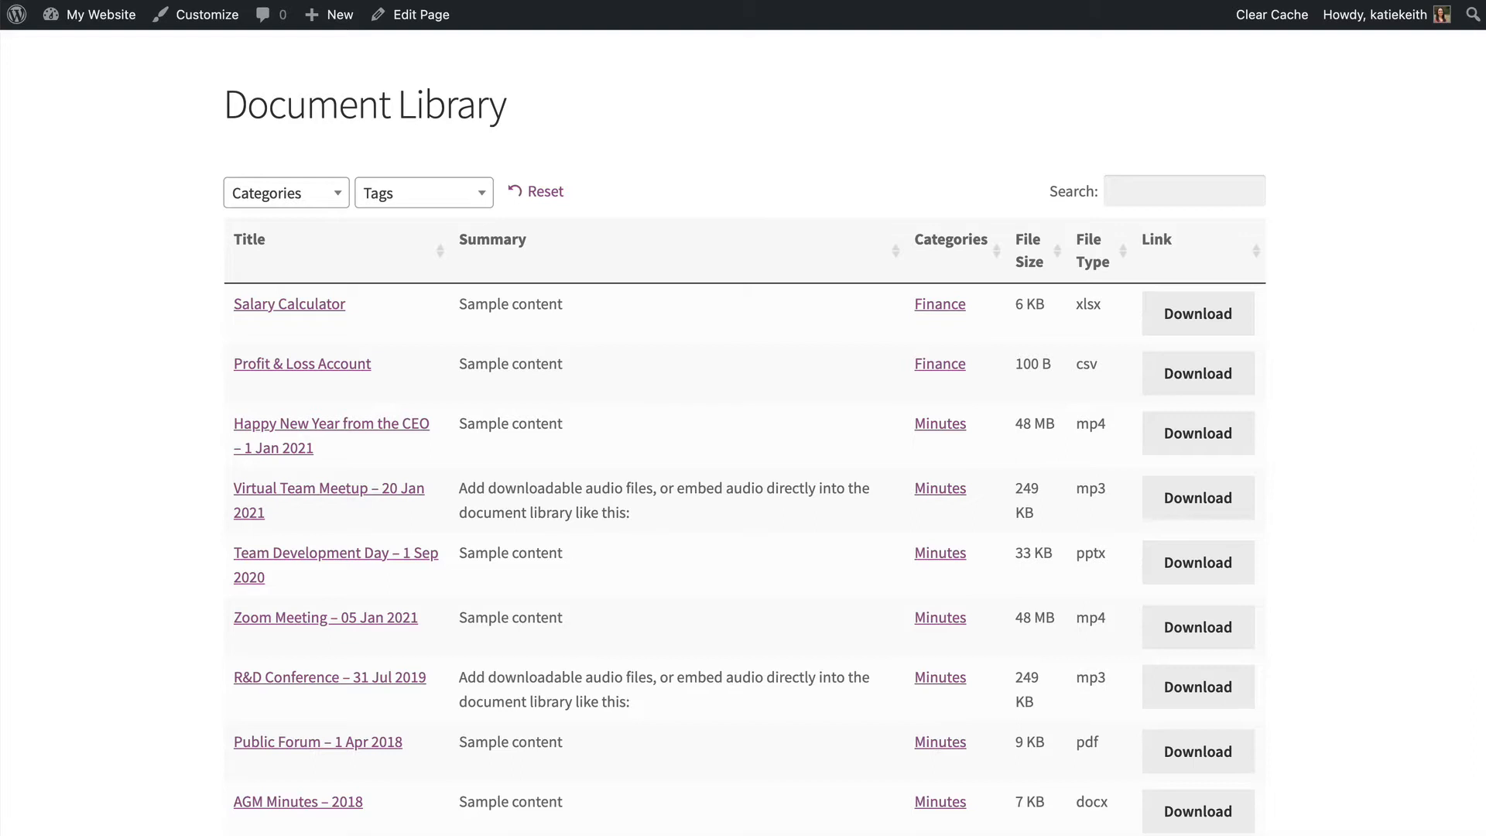
pyautogui.click(98, 14)
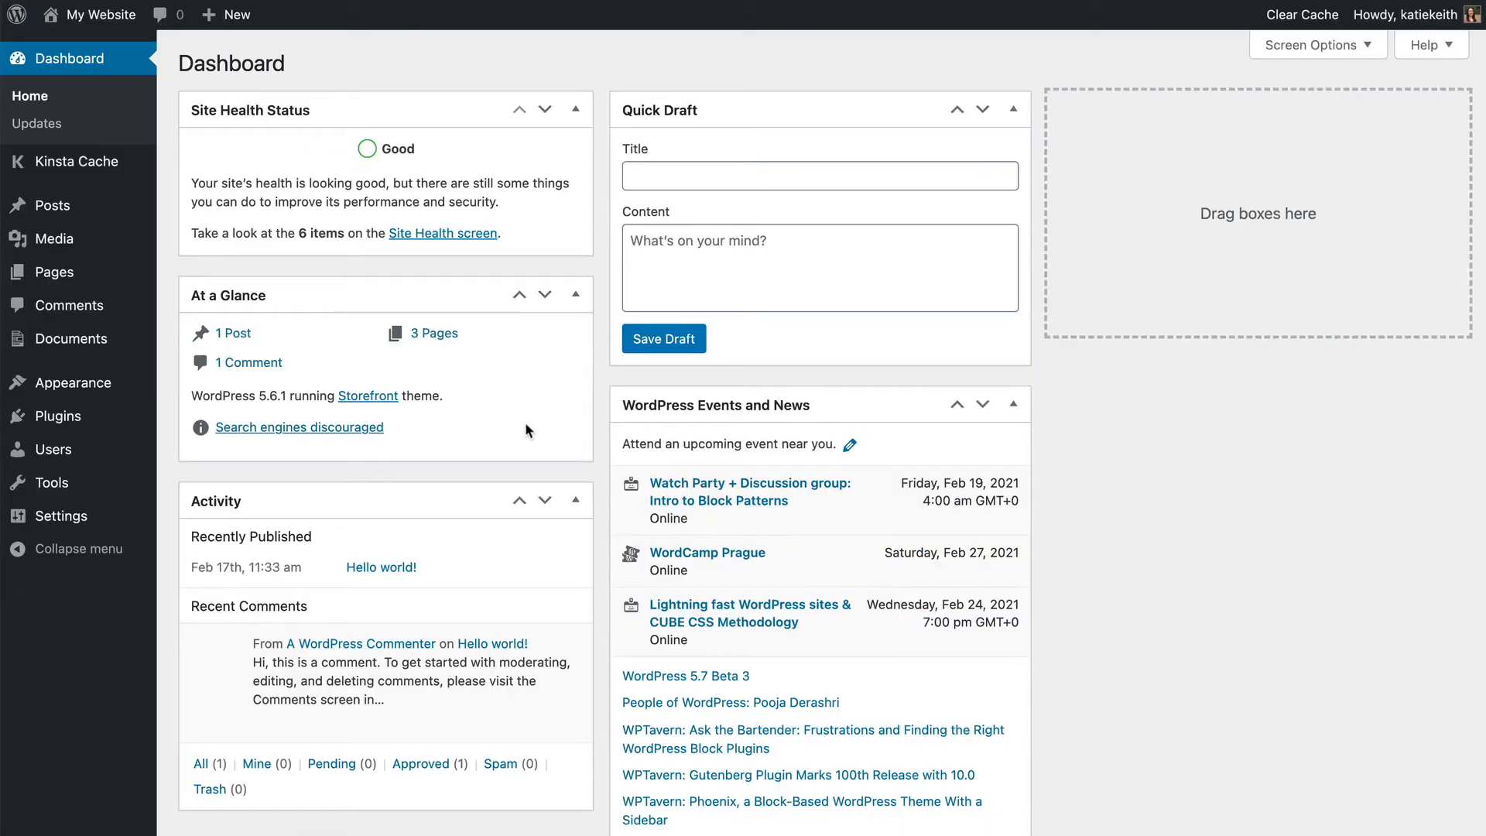
pyautogui.moveTo(65, 338)
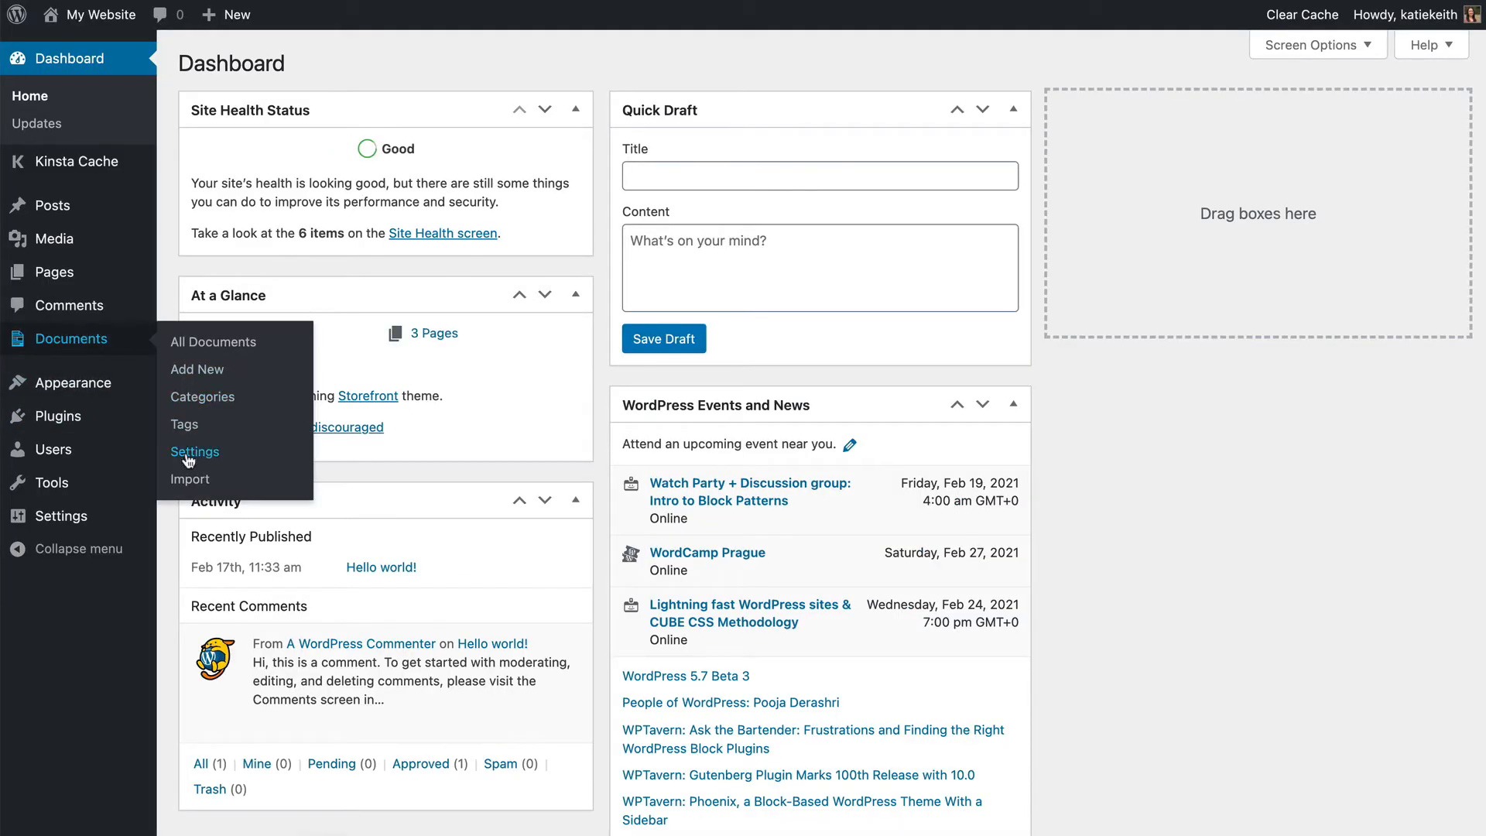
# Open Document Library Pro's Document Libraries settings and enable 'Display the document library in folders'.
pyautogui.click(195, 452)
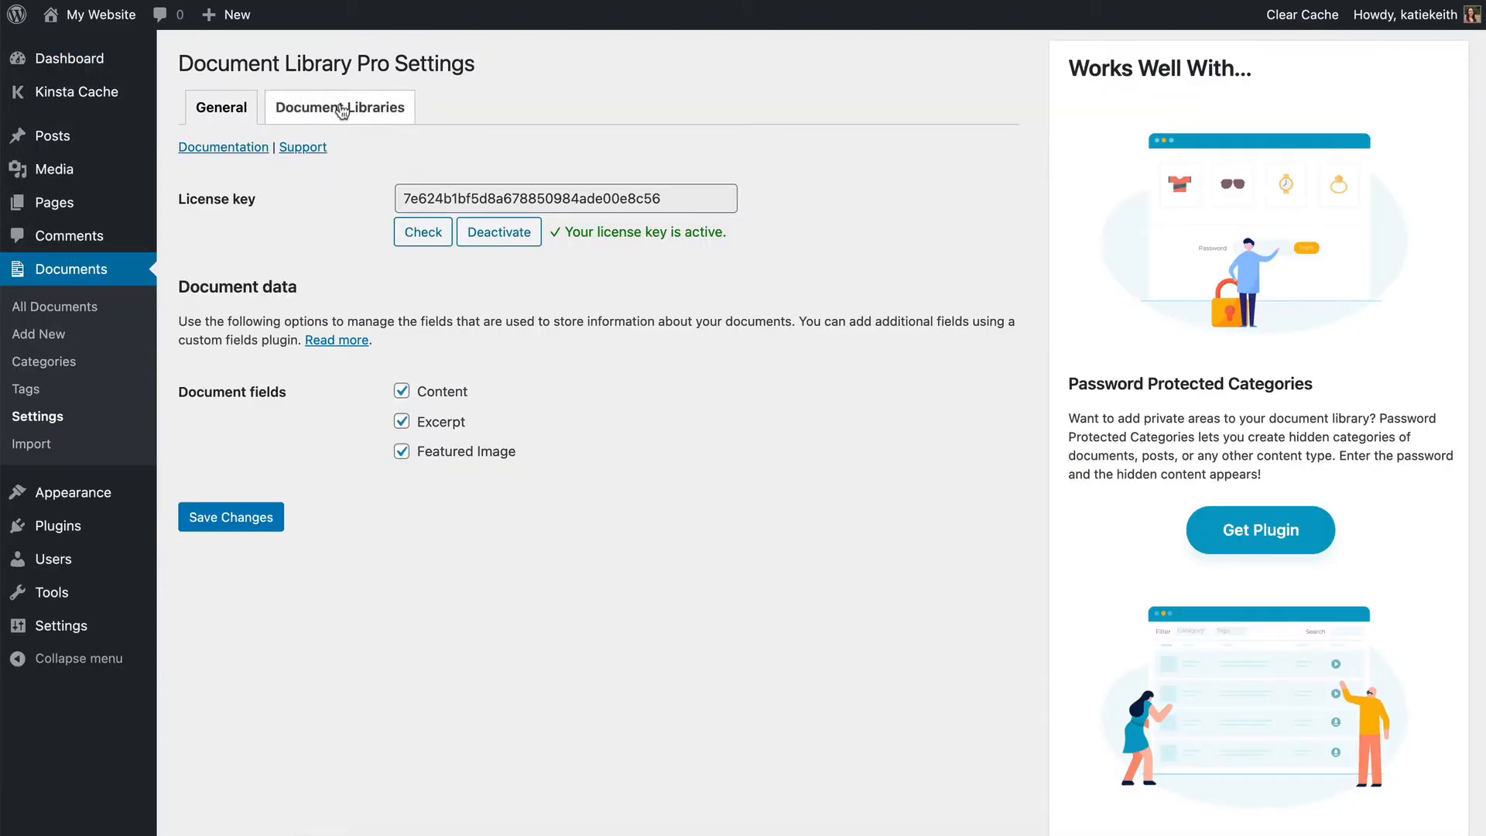
pyautogui.click(339, 107)
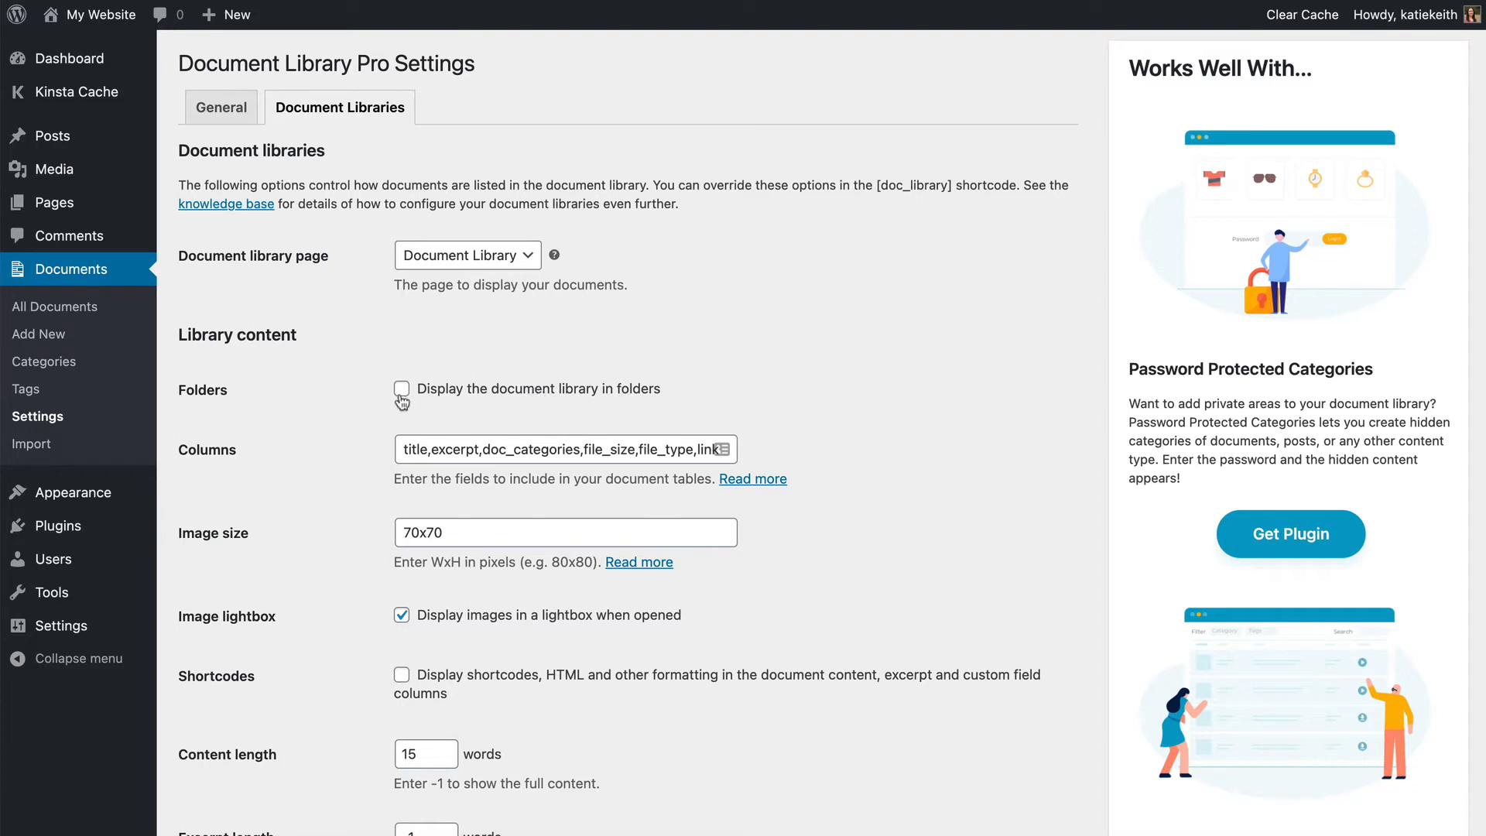
pyautogui.click(402, 388)
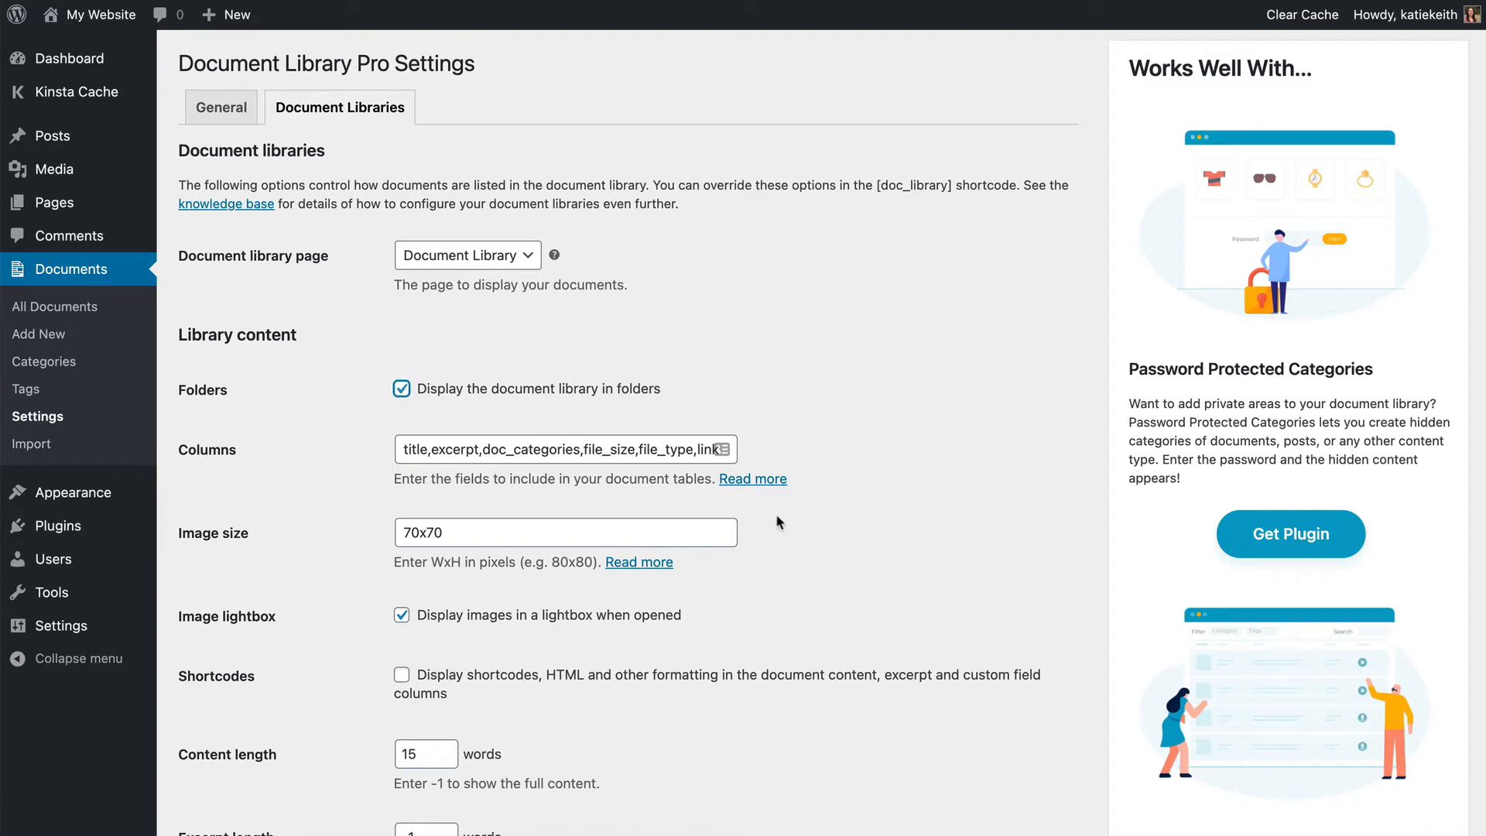
pyautogui.moveTo(540, 496)
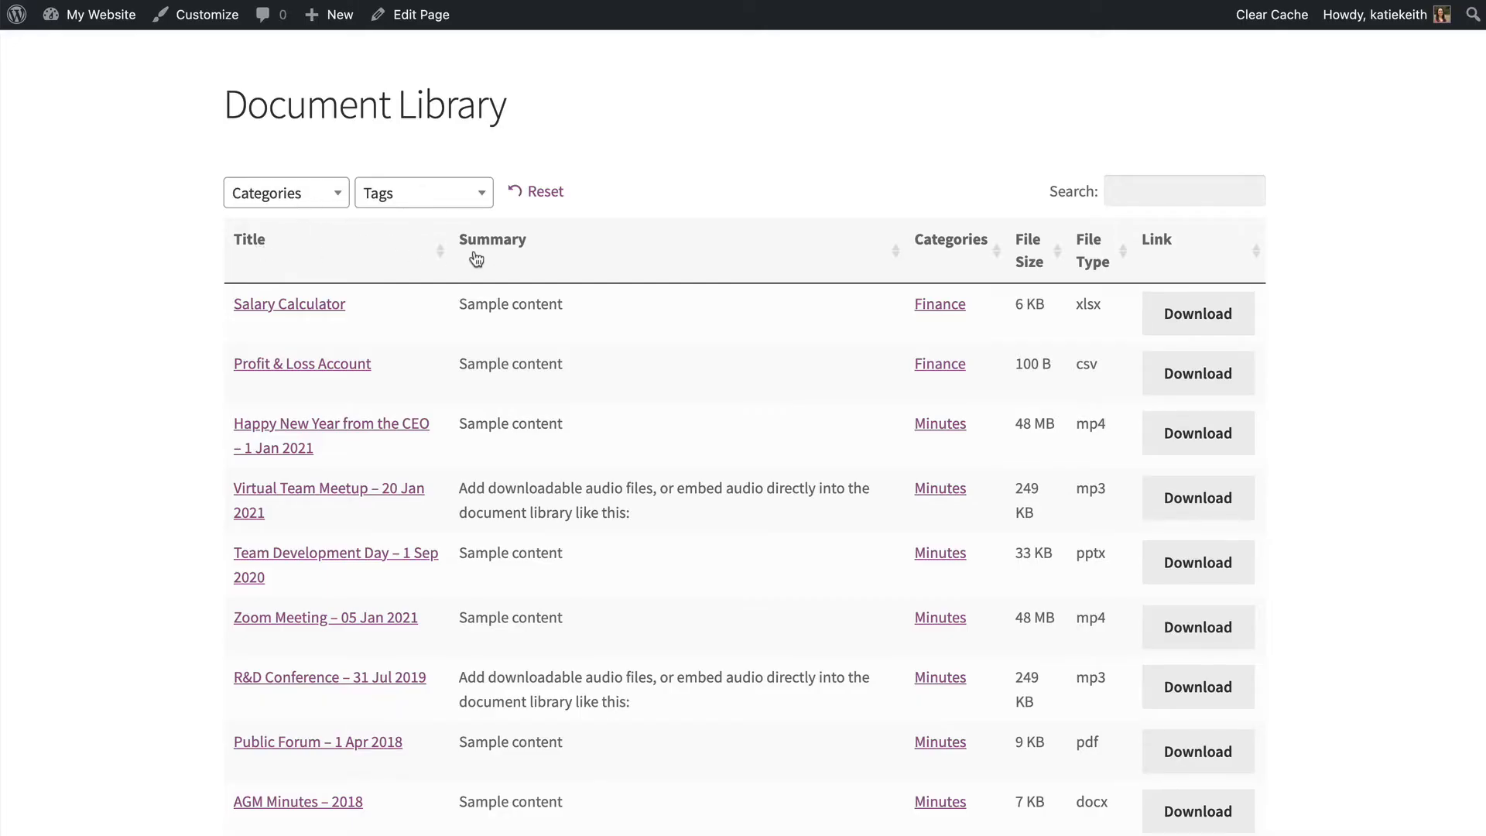
pyautogui.moveTo(1036, 253)
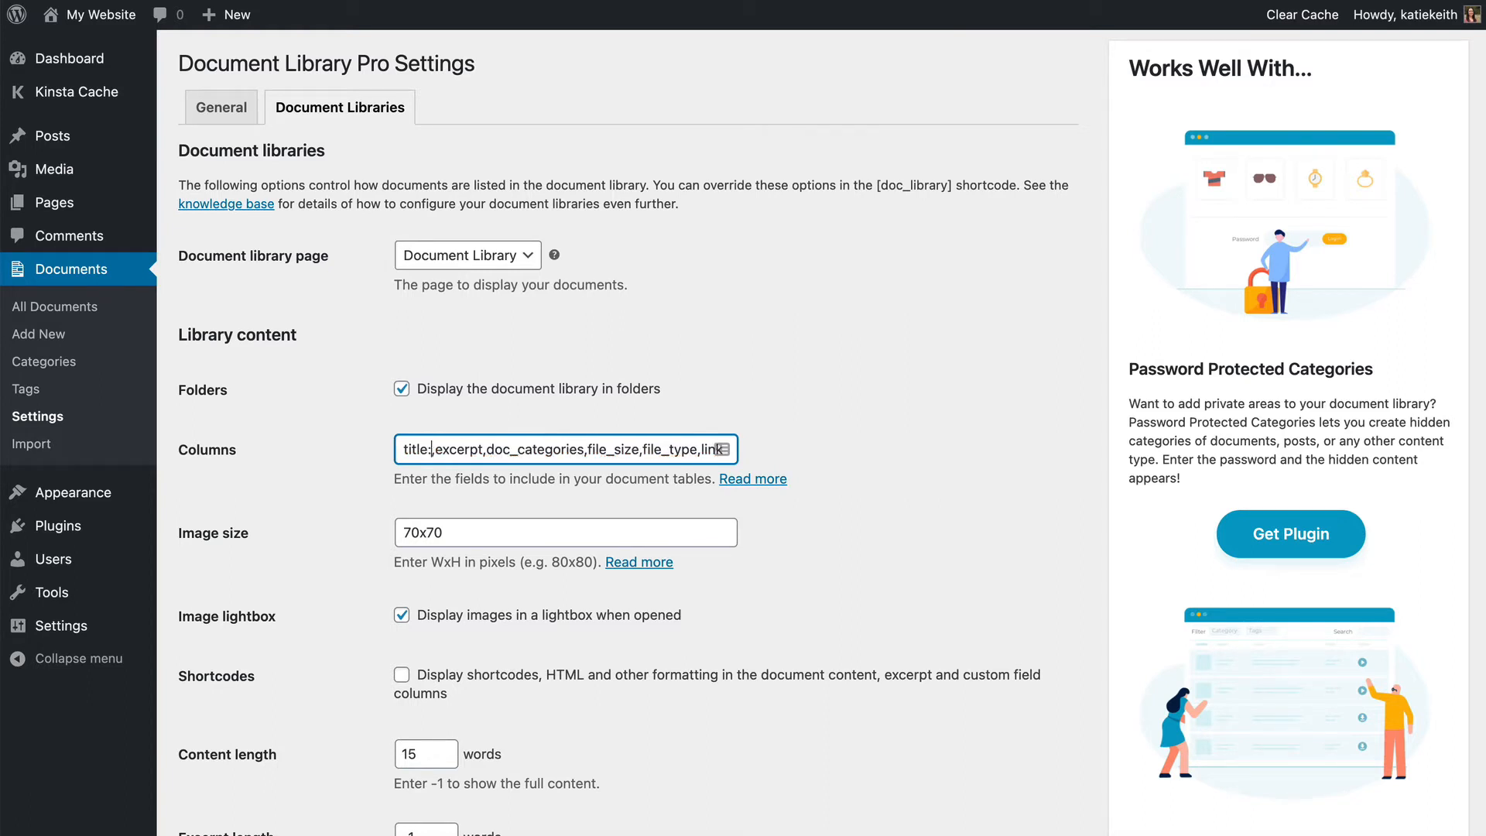
# Set Columns to title:Document Title, file_size:Size, file_type:Type and save changes.
pyautogui.write('Do')
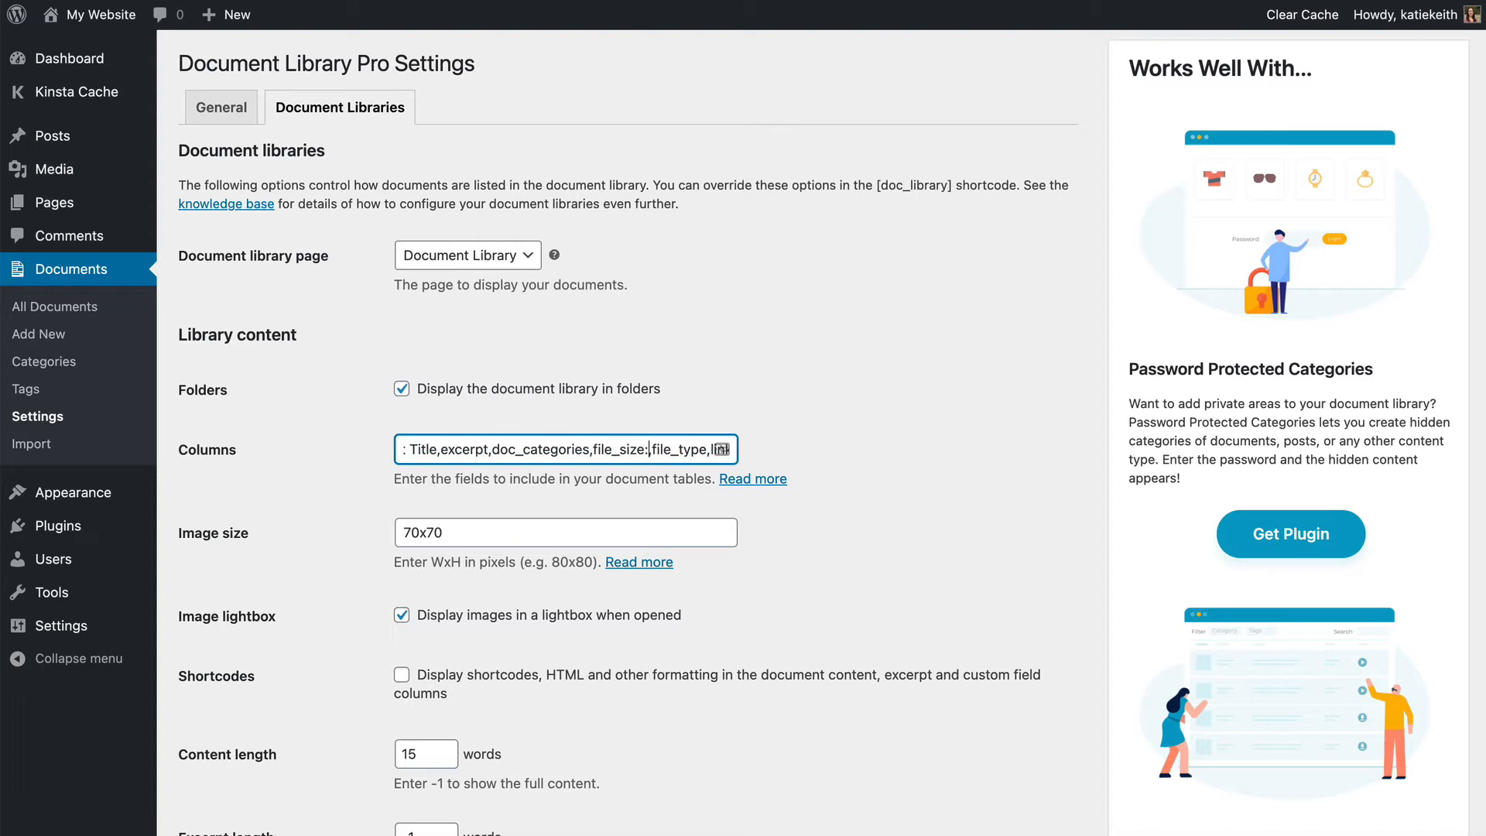
pyautogui.write('Size')
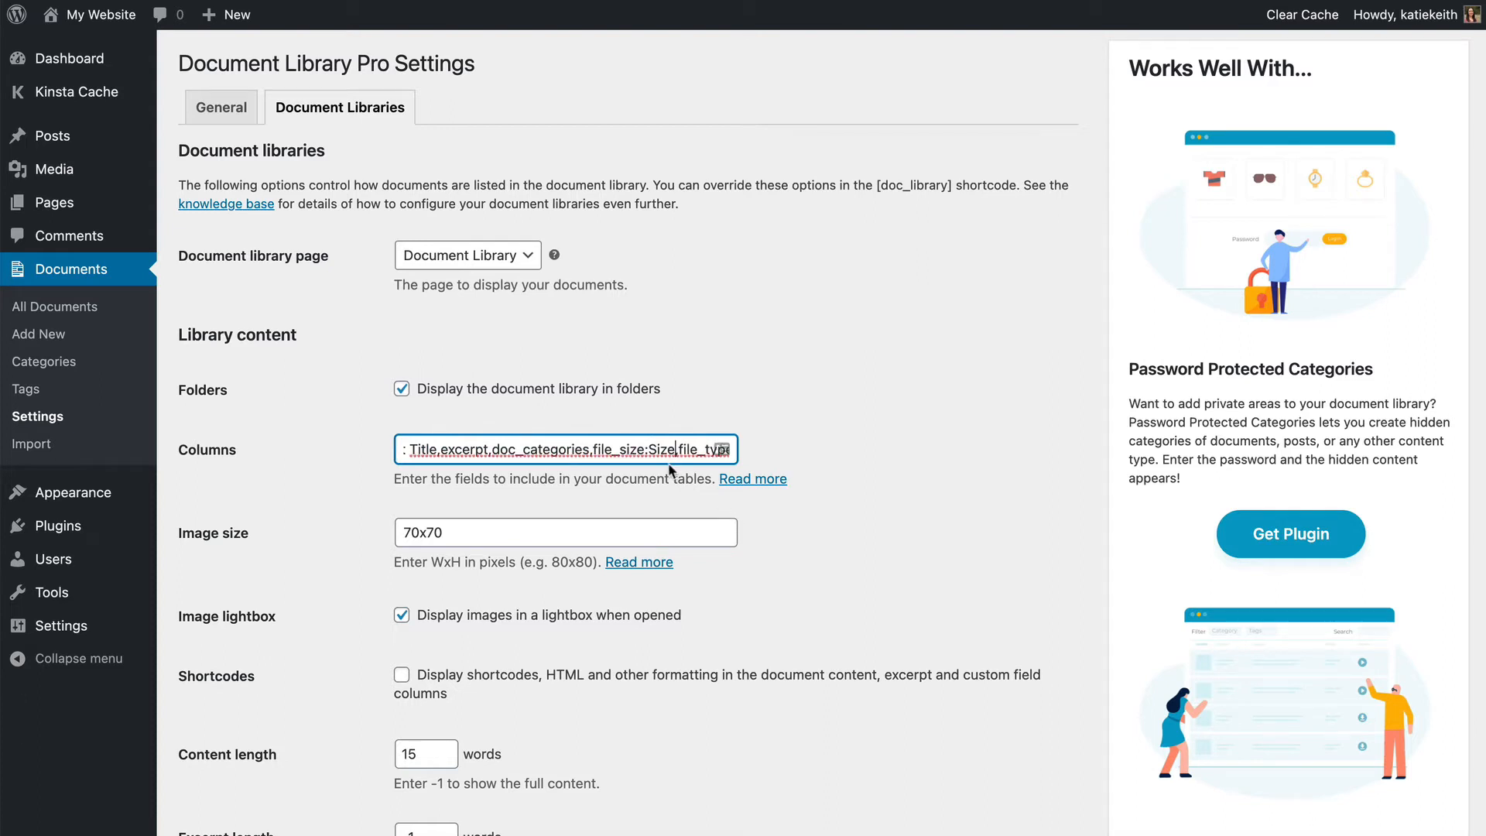
pyautogui.doubleClick(659, 448)
pyautogui.write('e:')
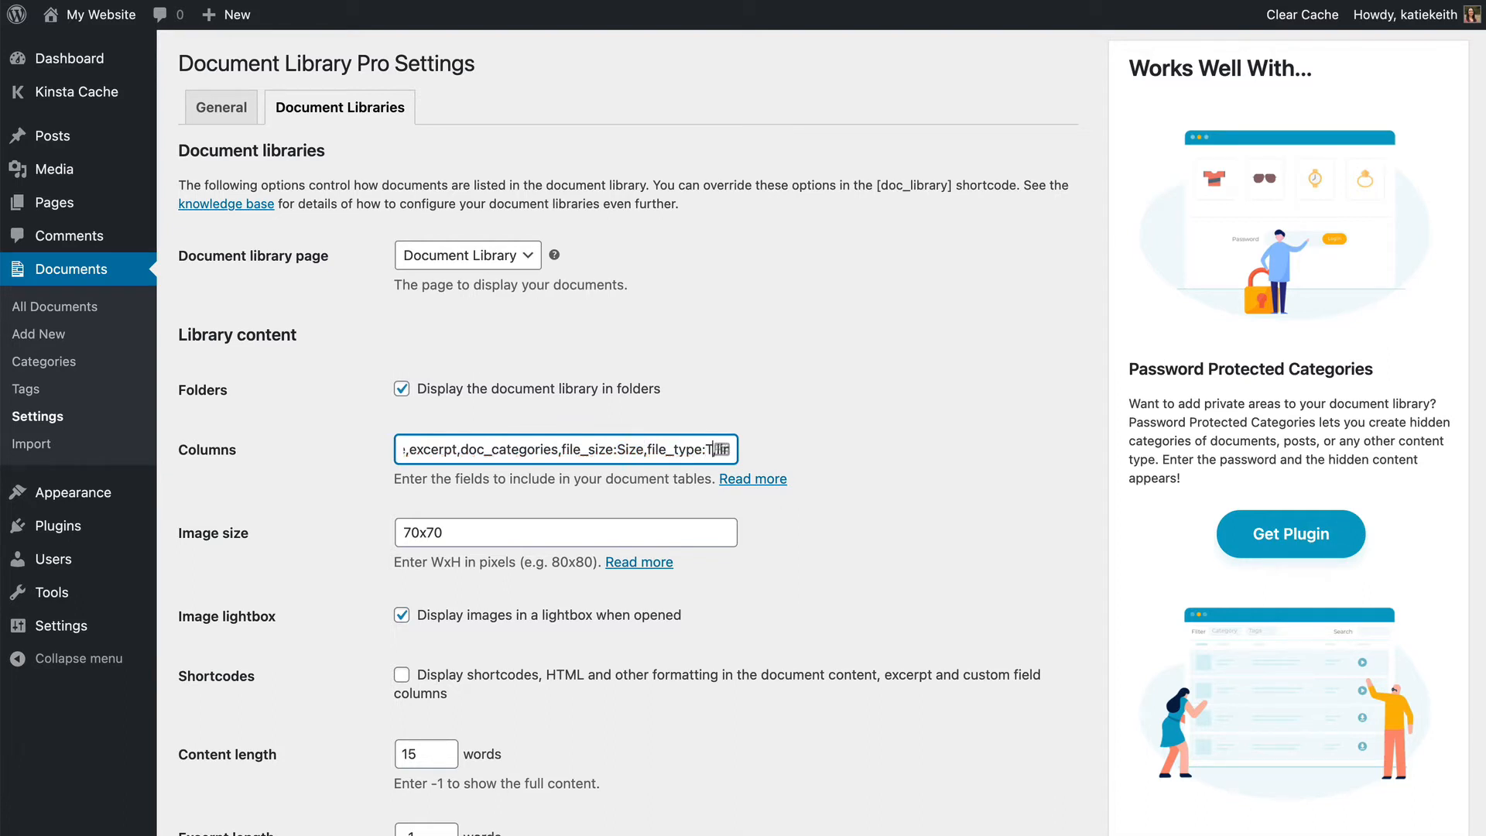
pyautogui.write('Type')
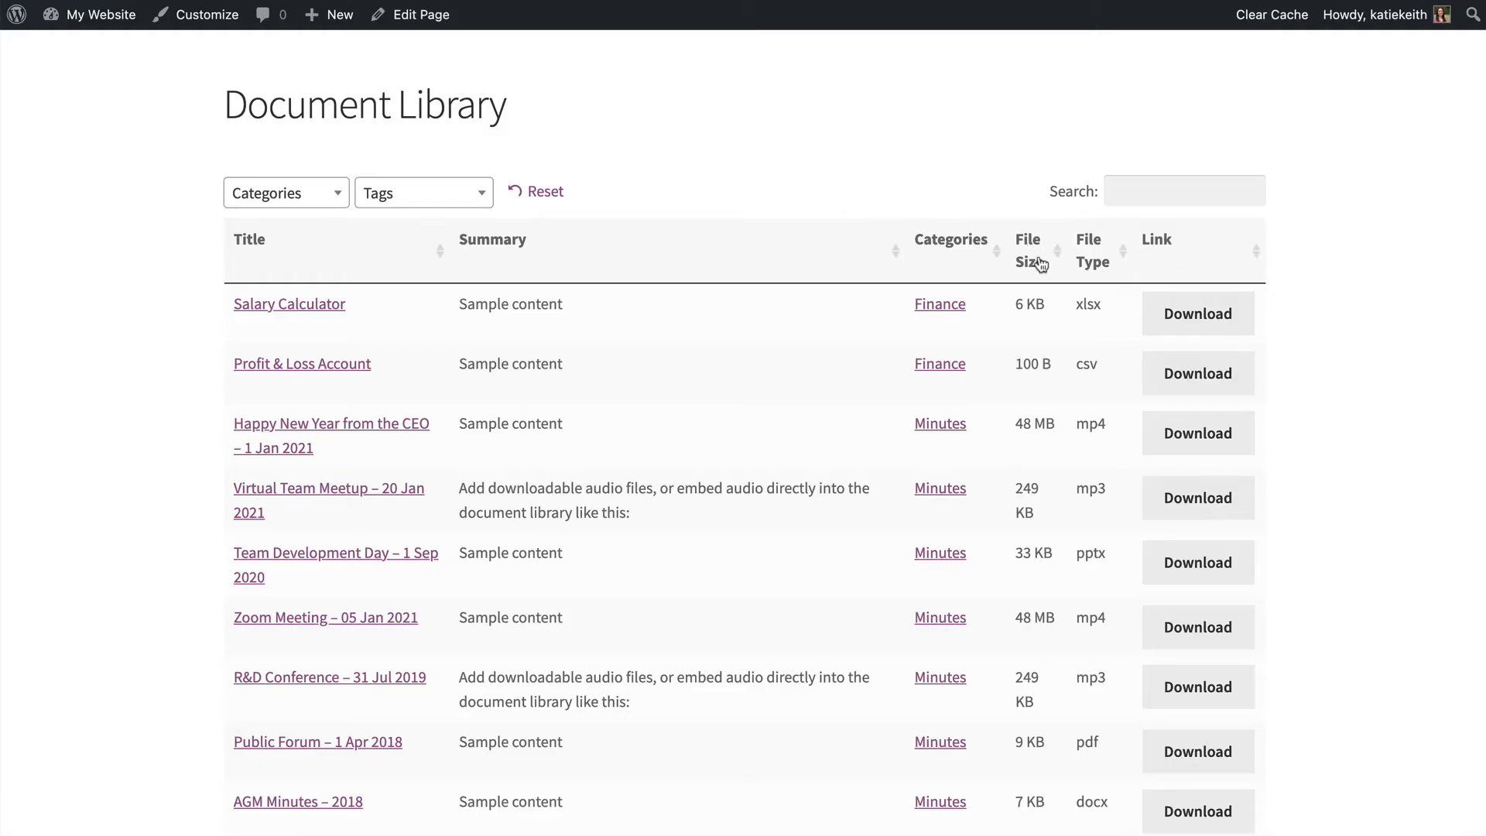
pyautogui.moveTo(680, 275)
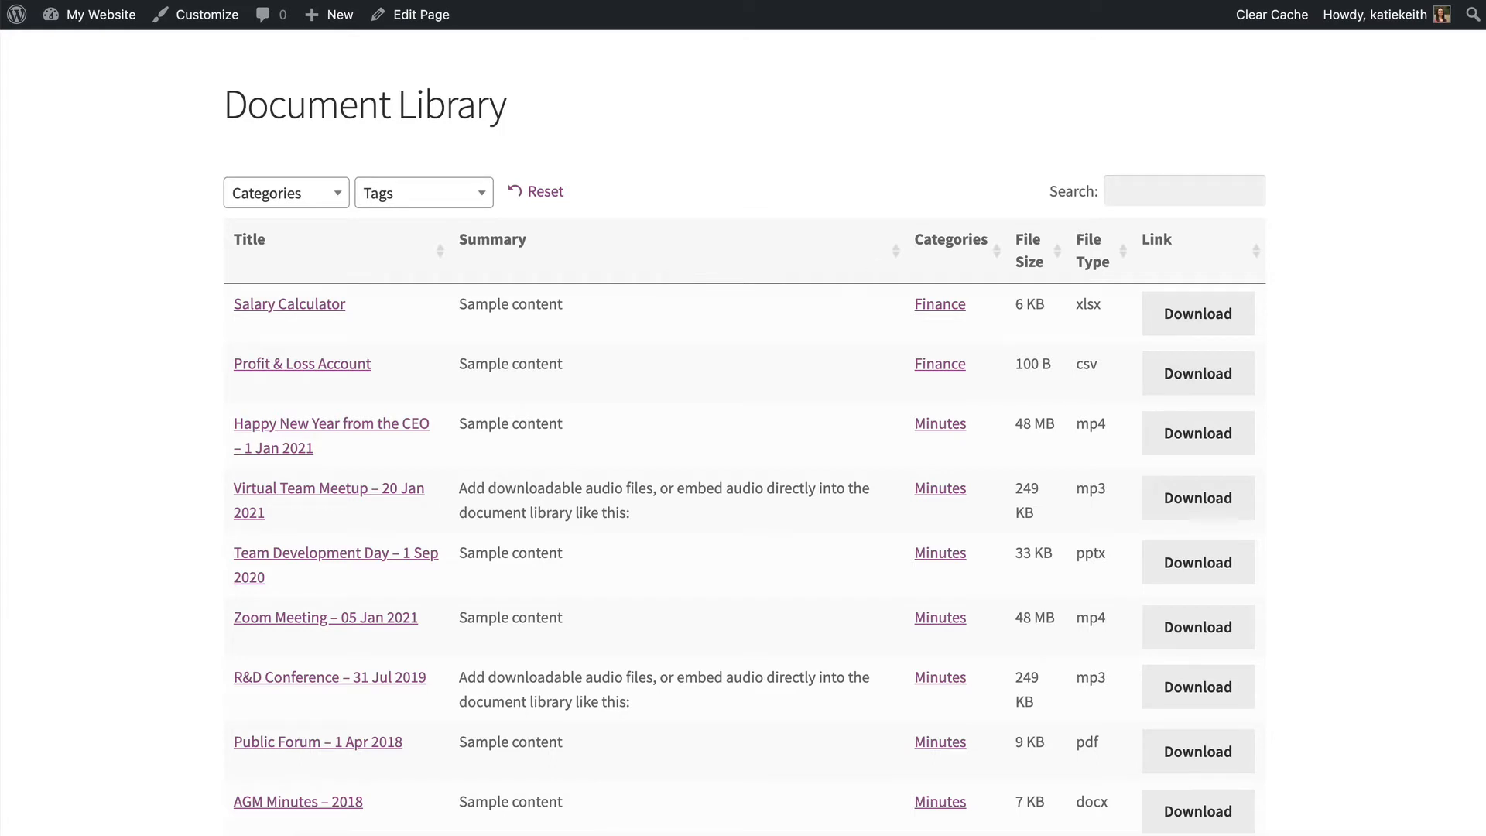
pyautogui.moveTo(1114, 393)
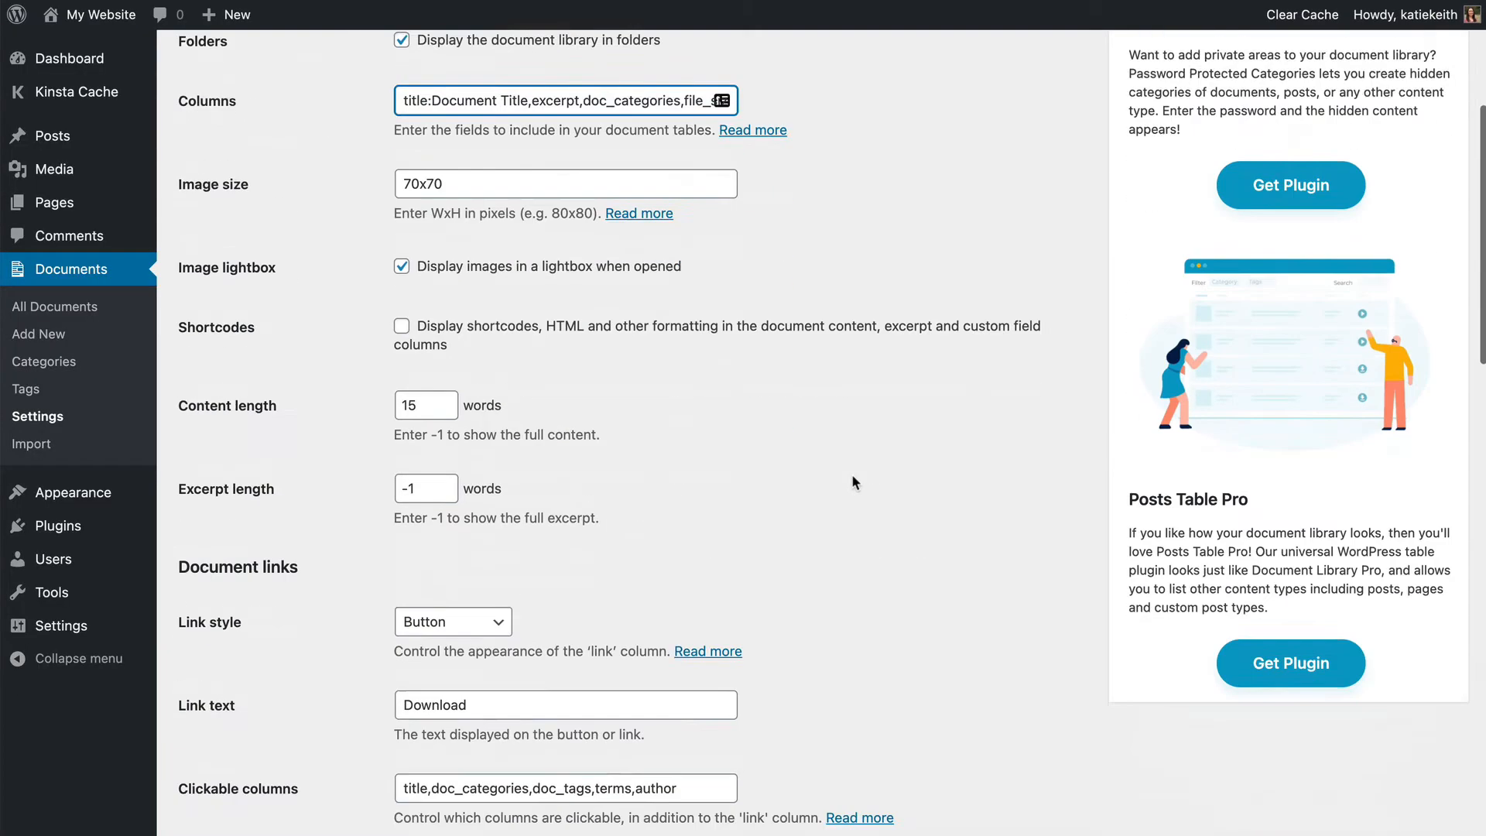
pyautogui.scroll(-3)
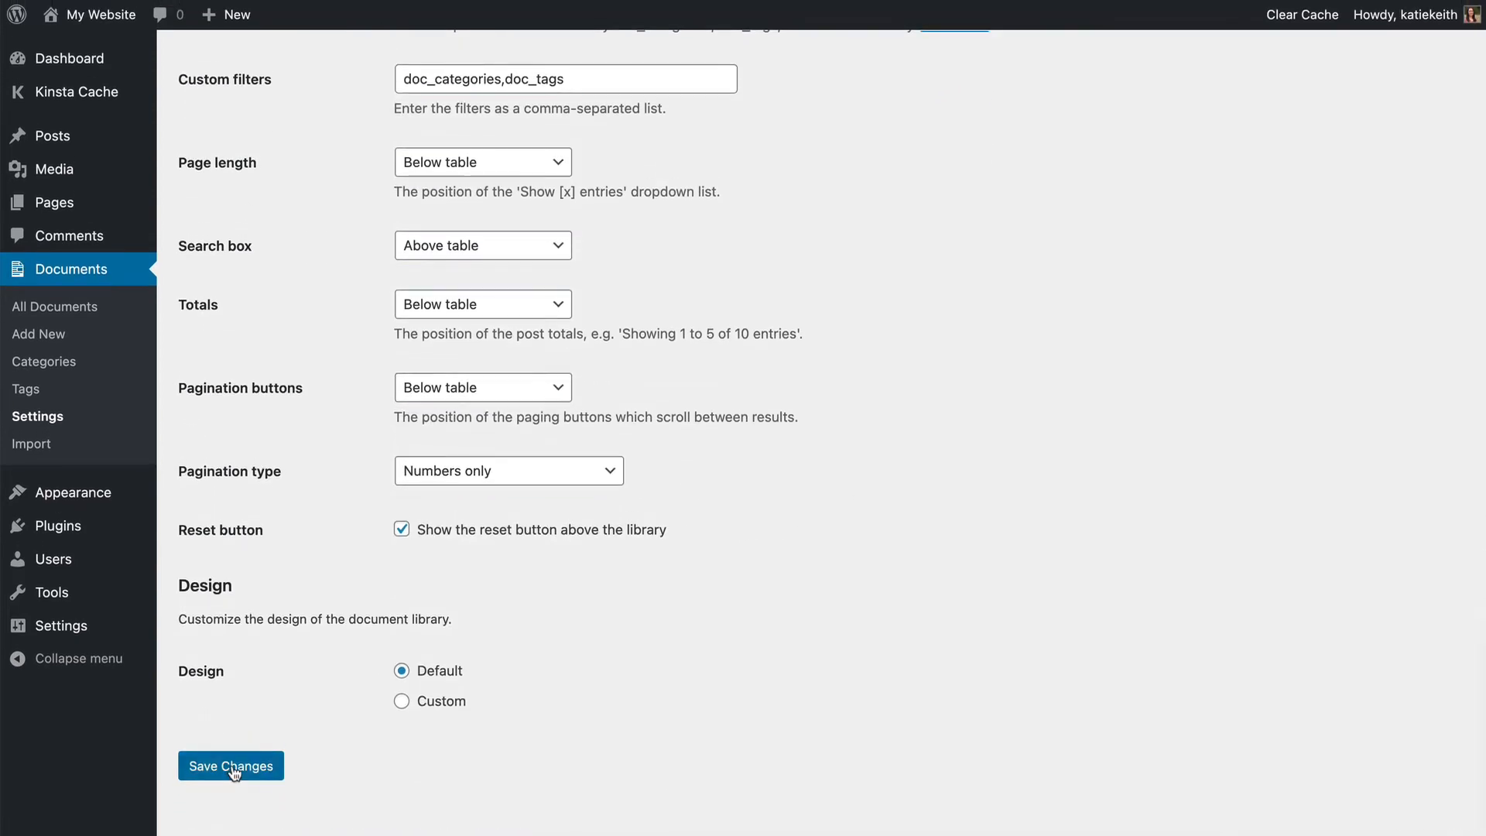
pyautogui.click(231, 765)
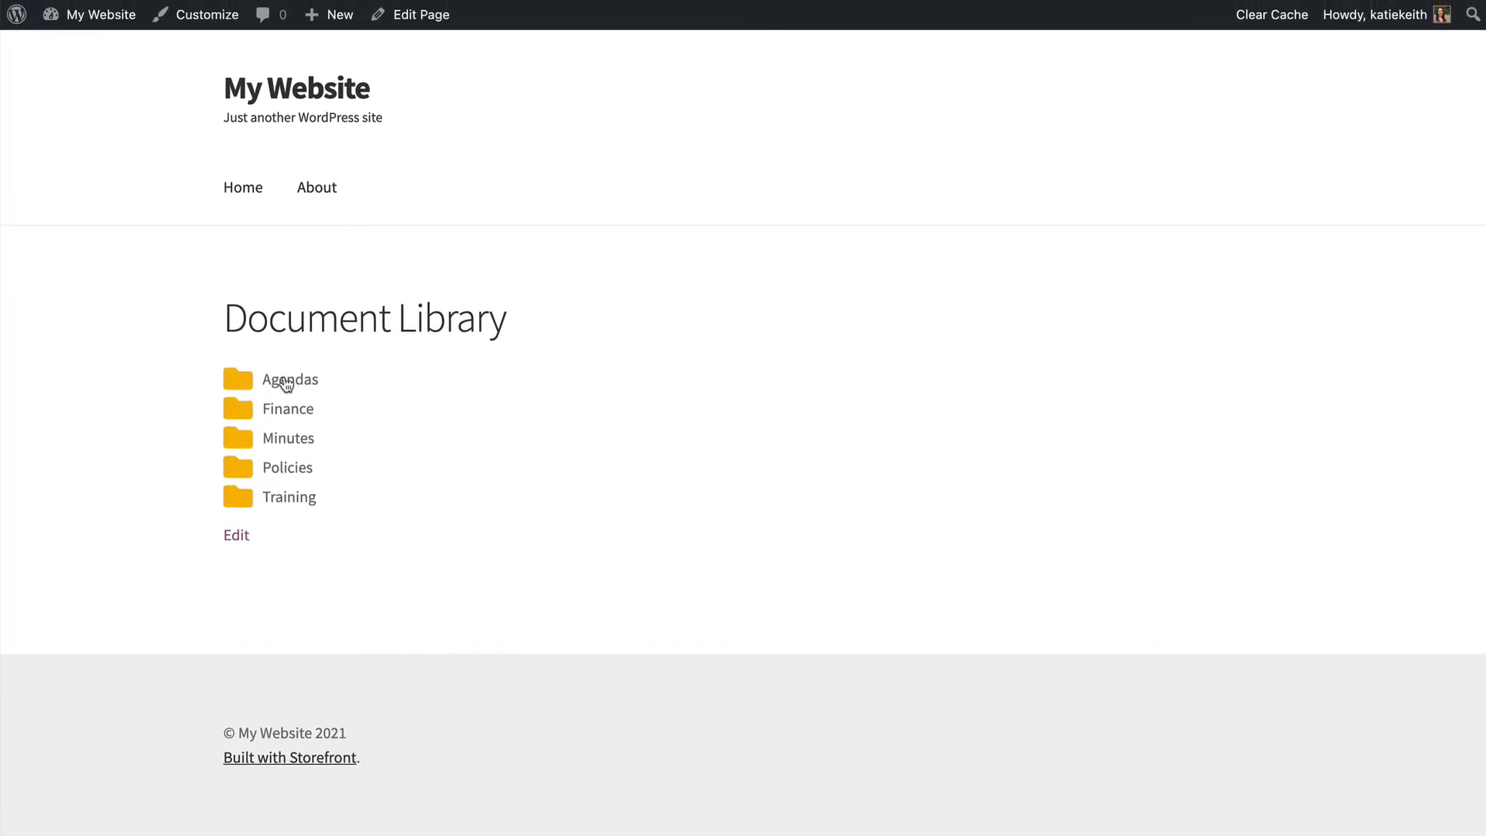
# Open the Finance folder and view its 'Show per page' choices.
pyautogui.click(288, 379)
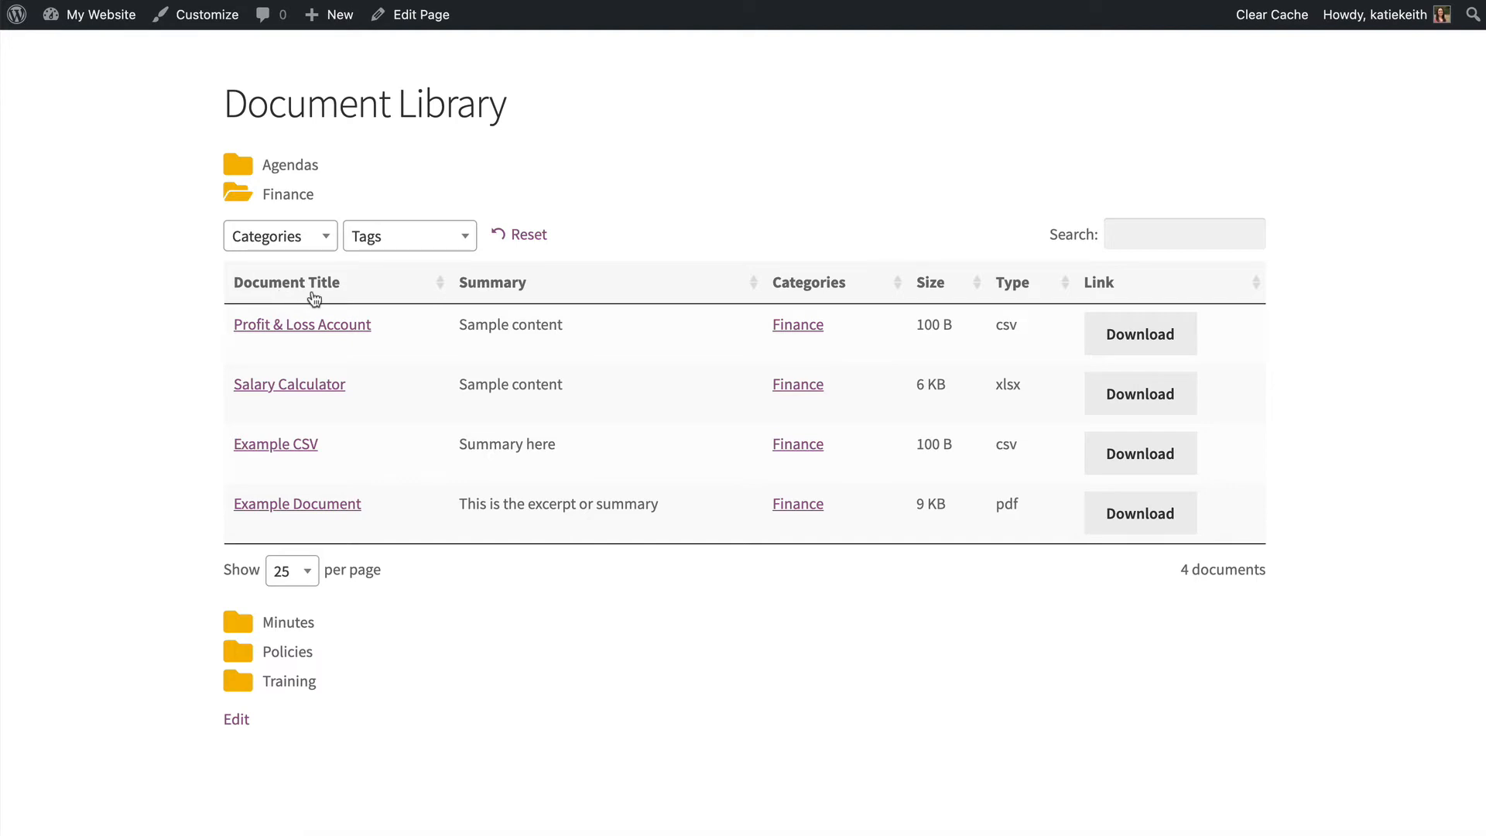
pyautogui.moveTo(1021, 294)
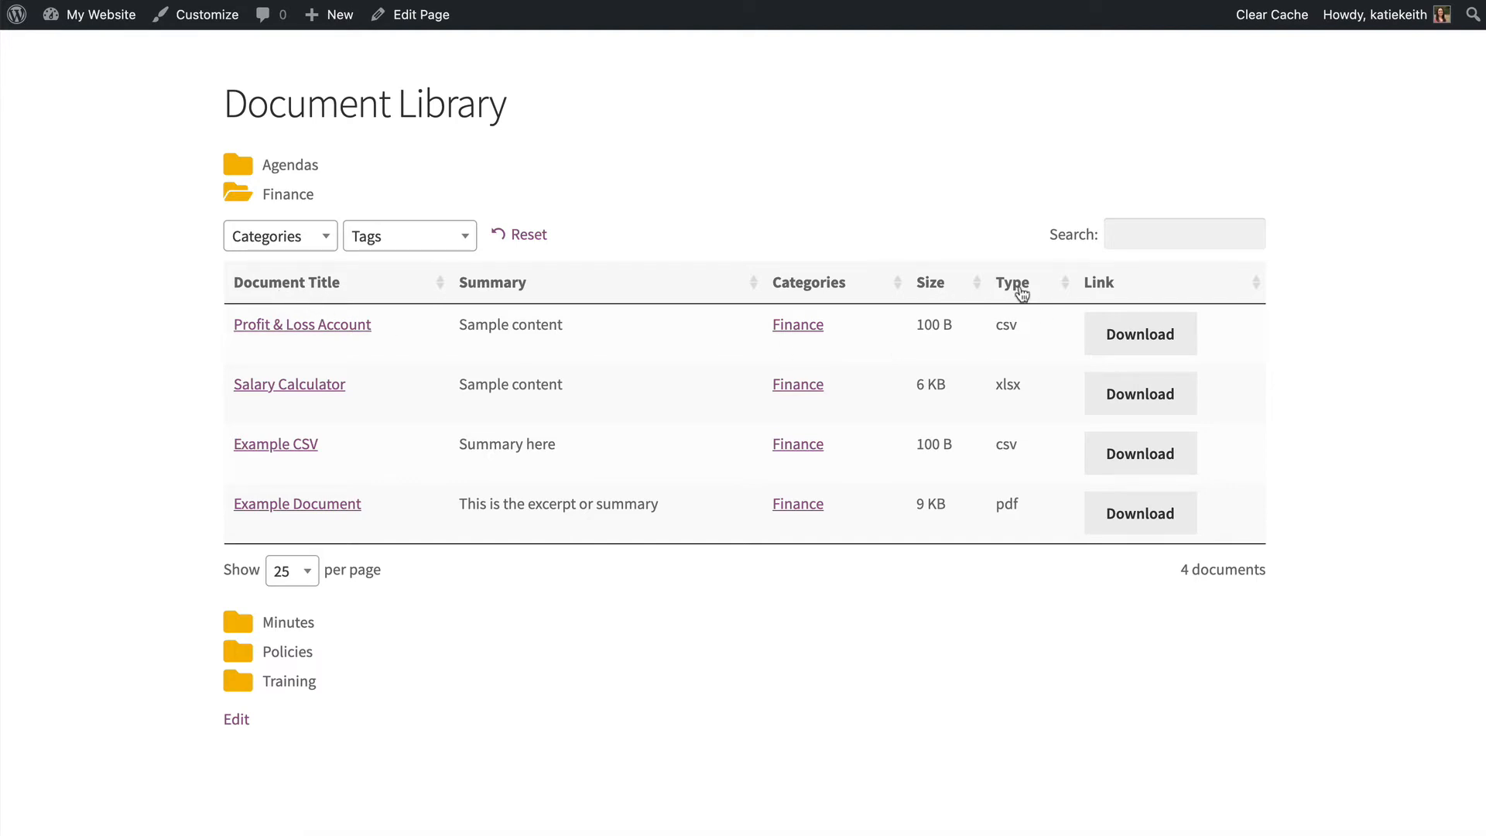
pyautogui.moveTo(649, 317)
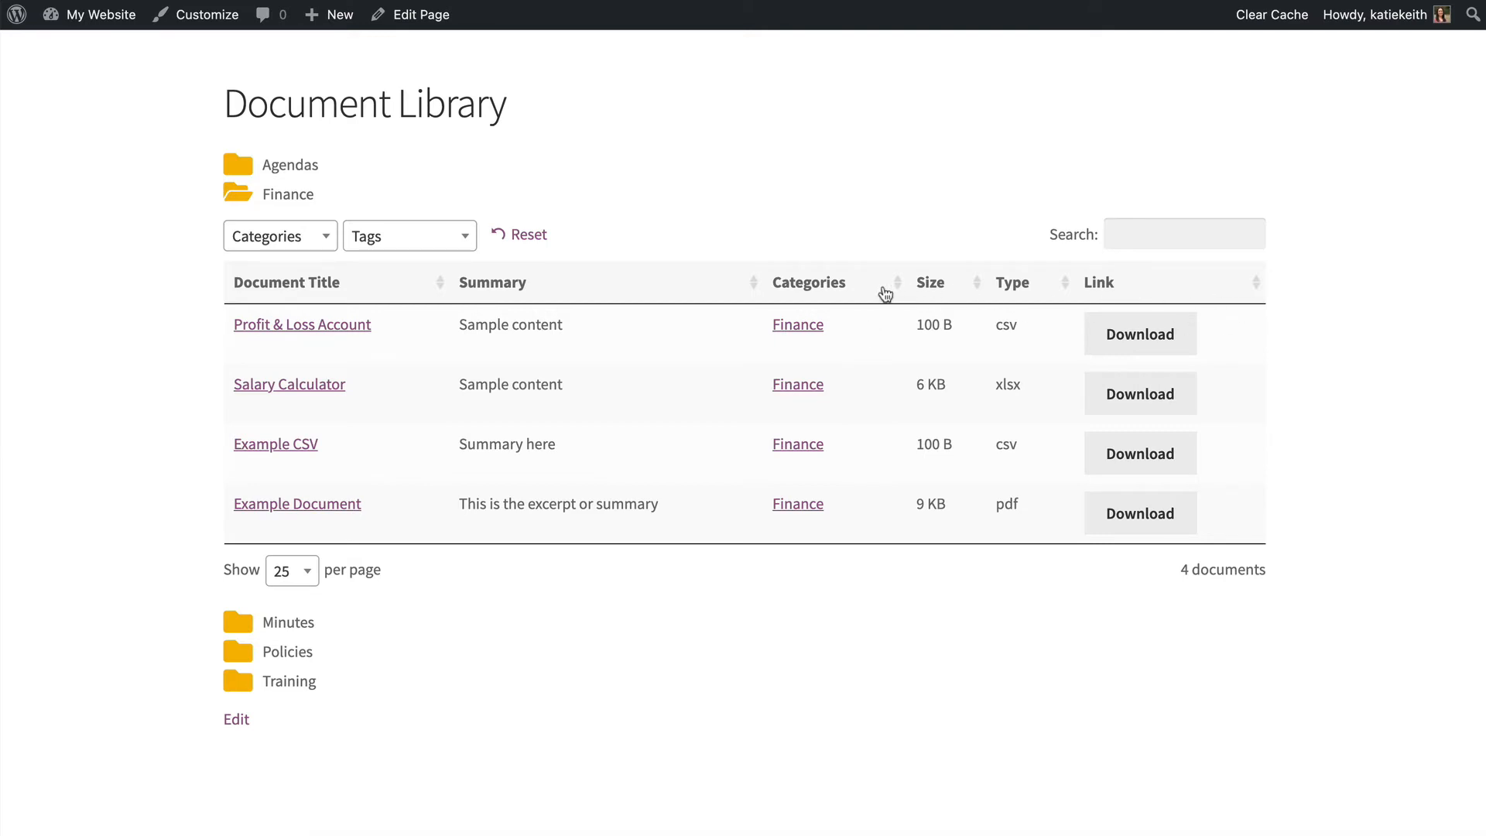
pyautogui.moveTo(943, 292)
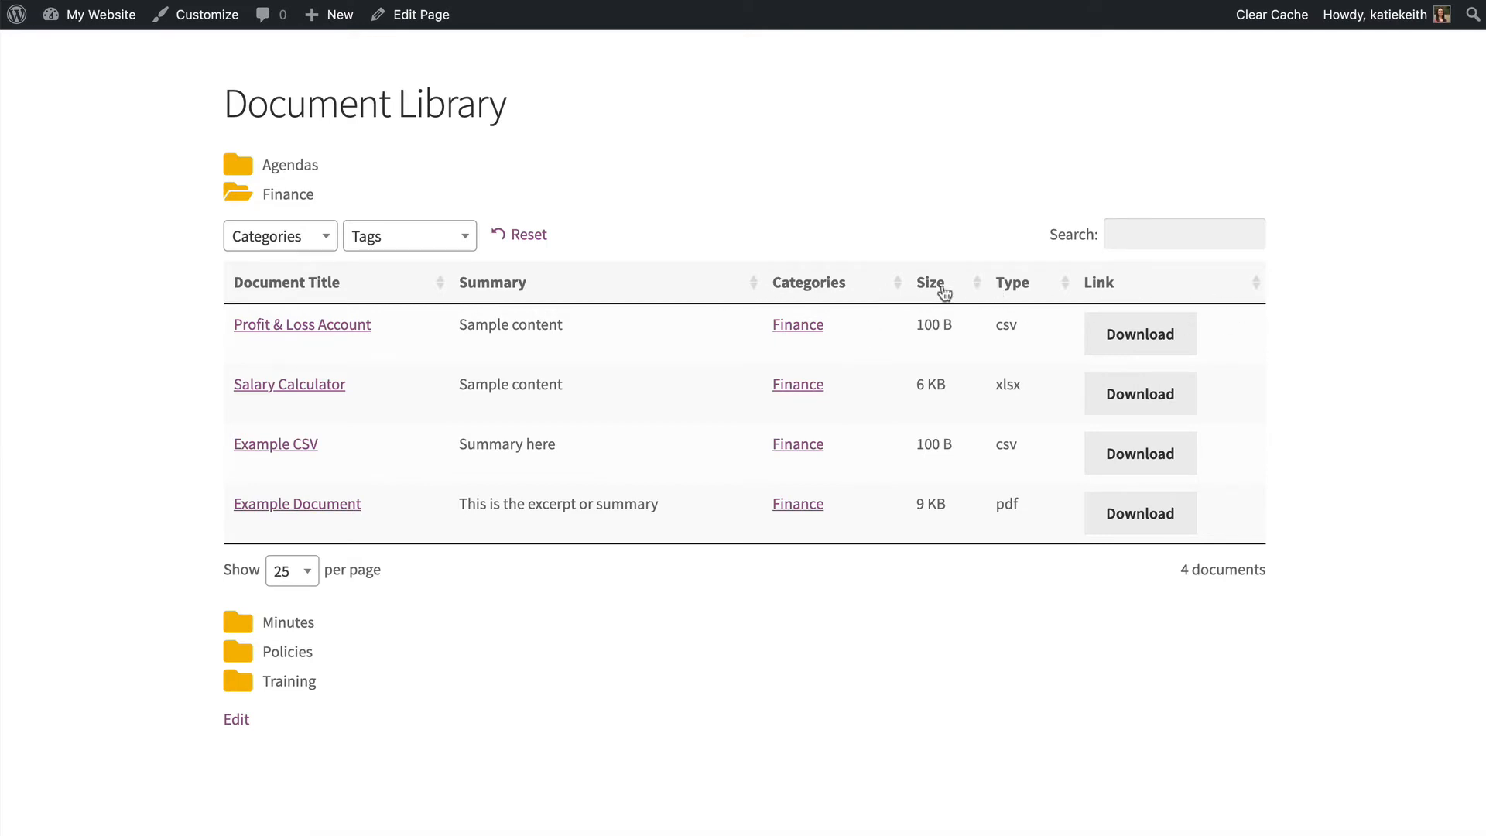
pyautogui.moveTo(917, 290)
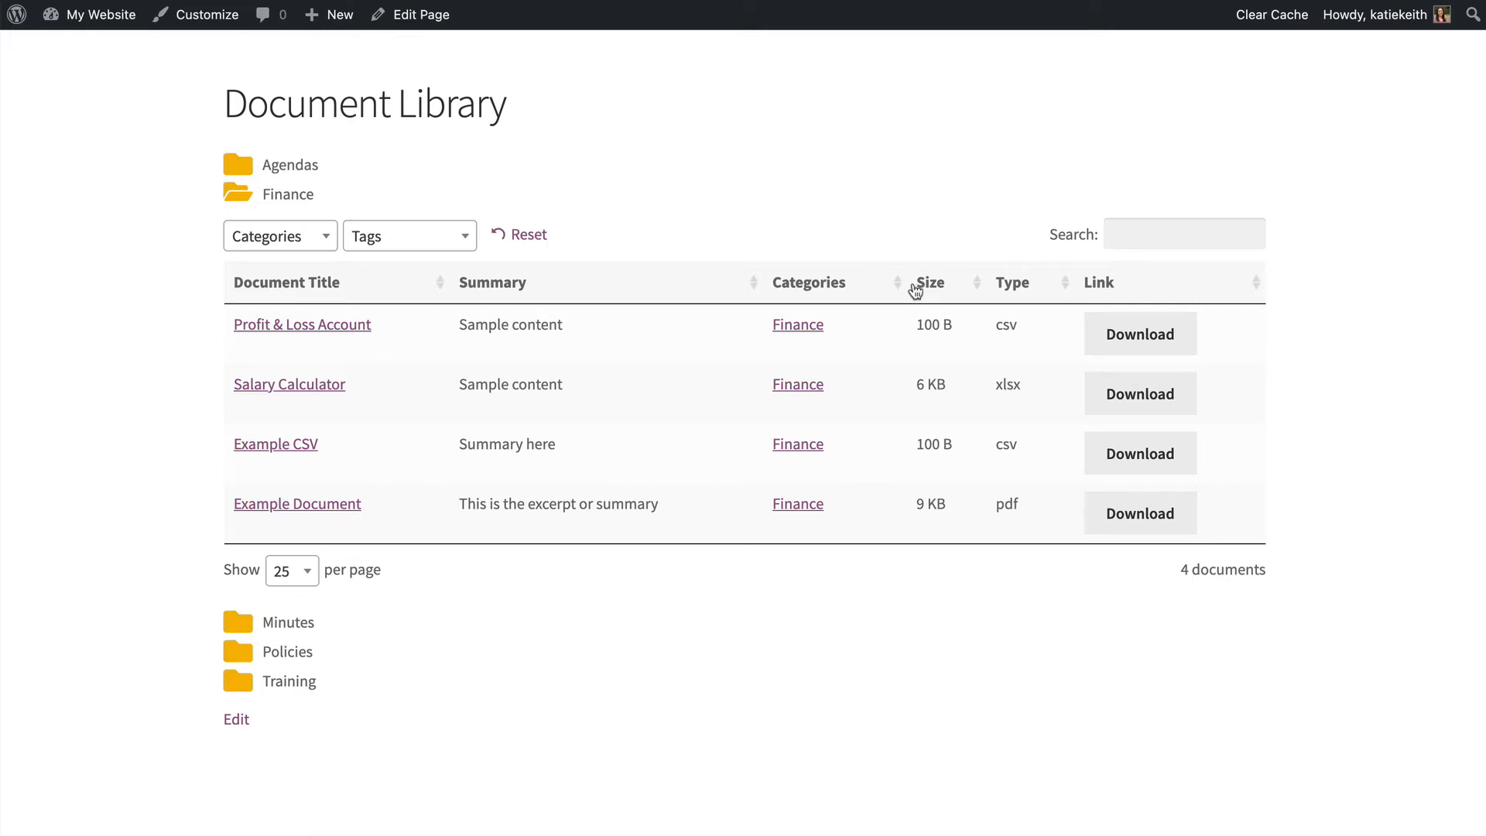
pyautogui.moveTo(343, 672)
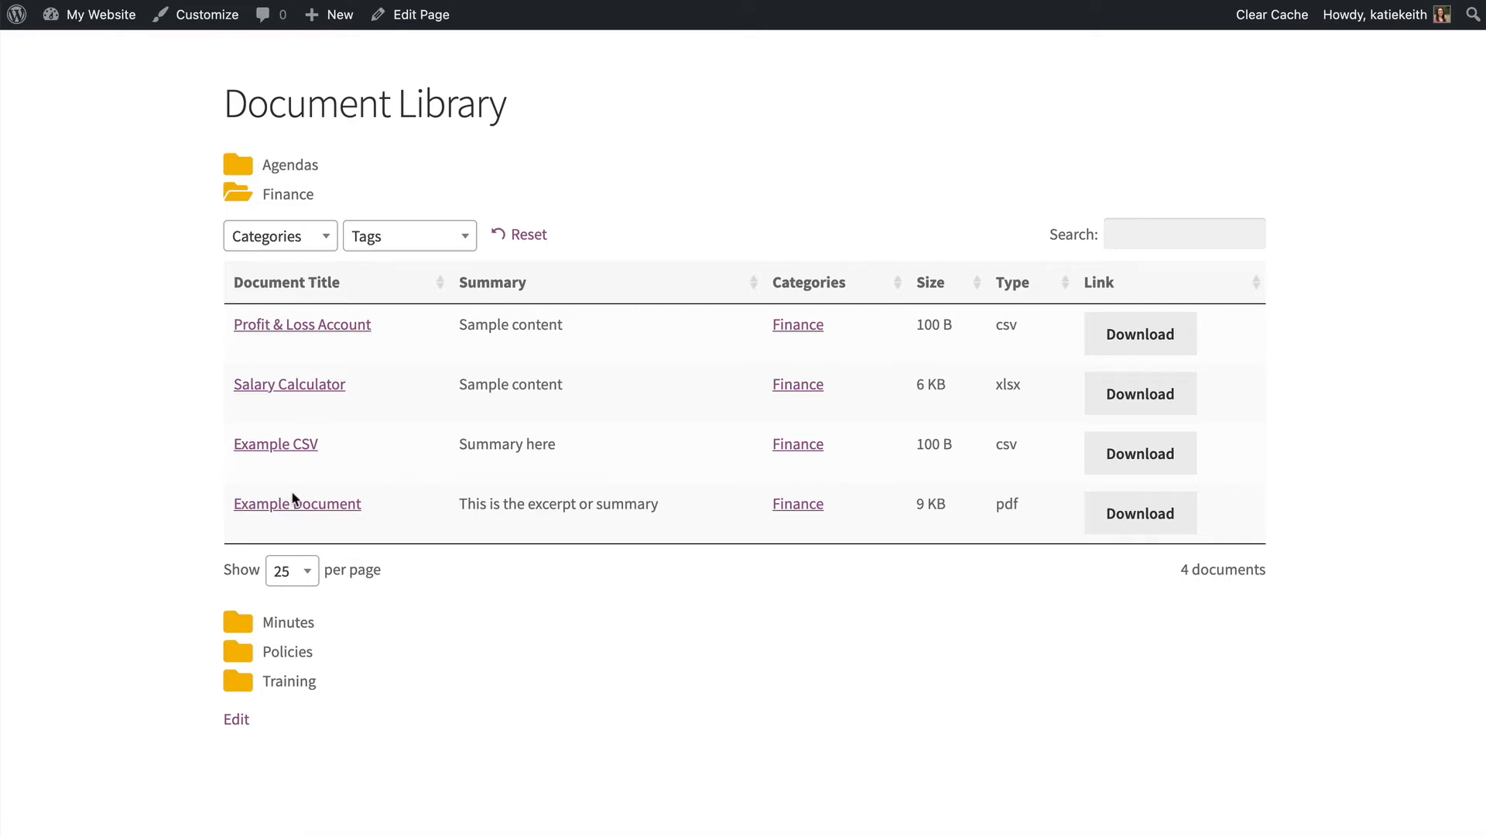
pyautogui.moveTo(266, 583)
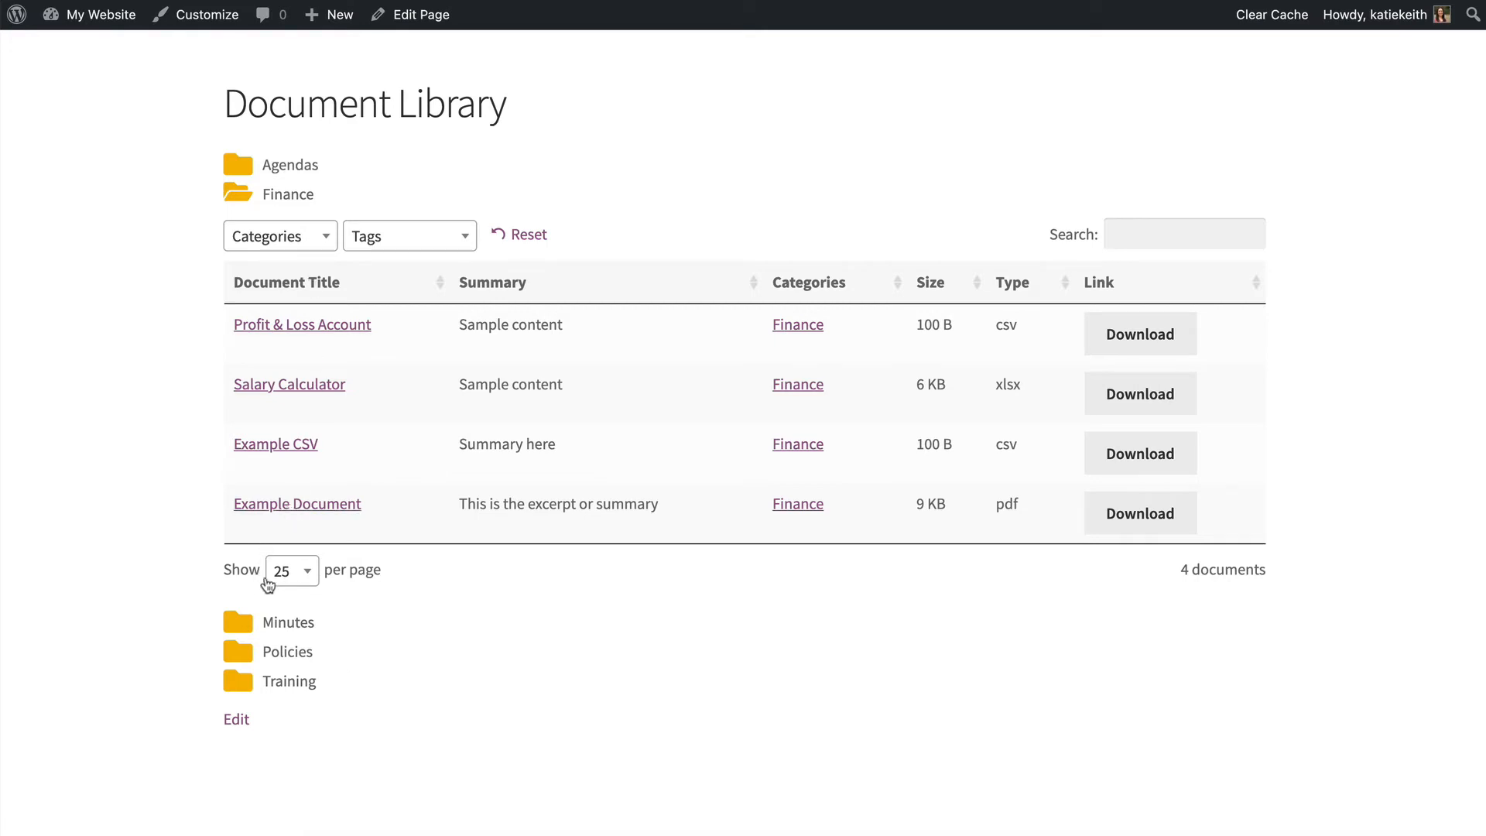
pyautogui.click(291, 570)
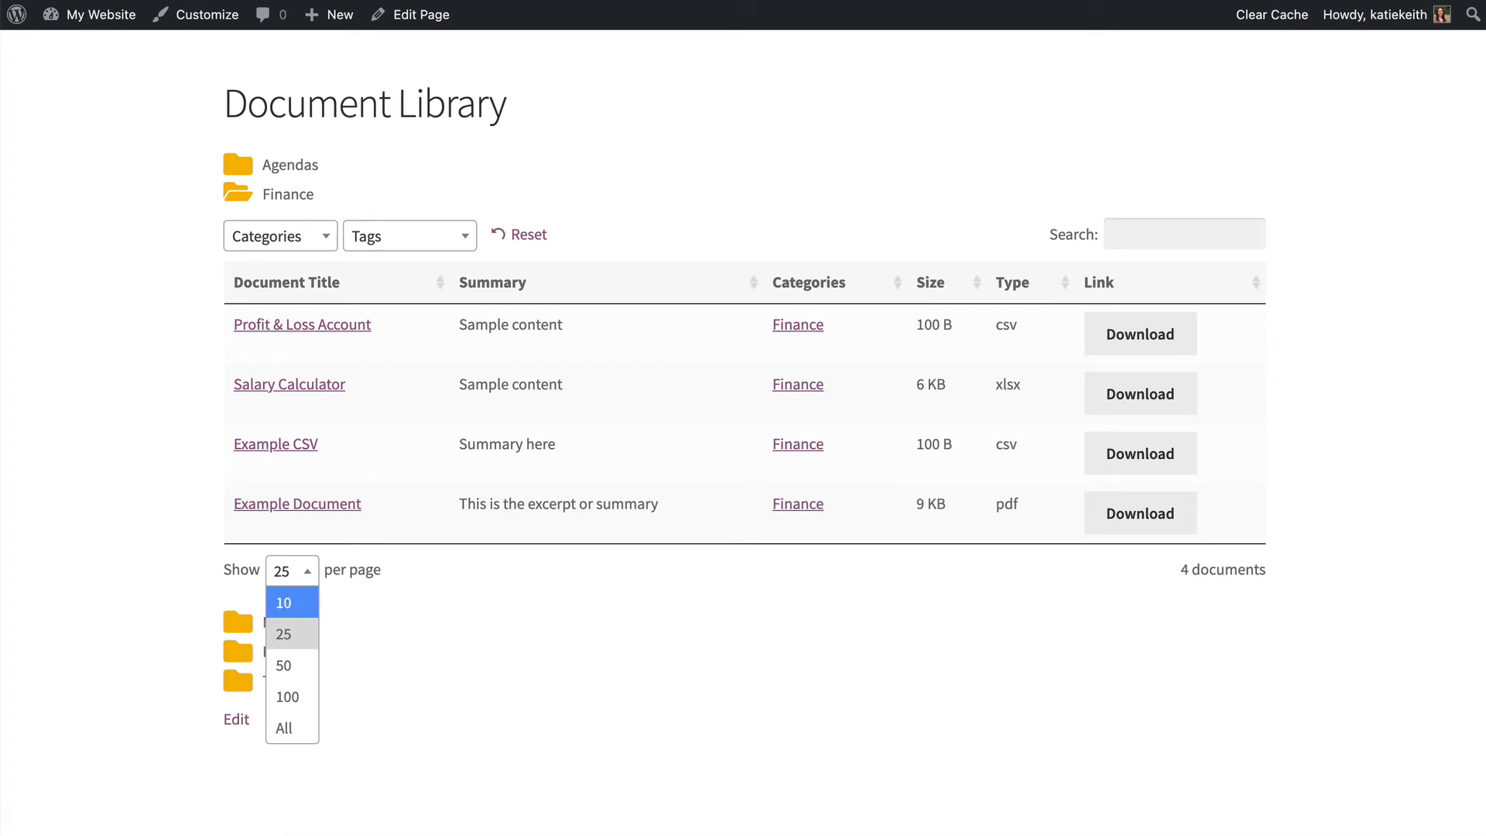
pyautogui.moveTo(338, 578)
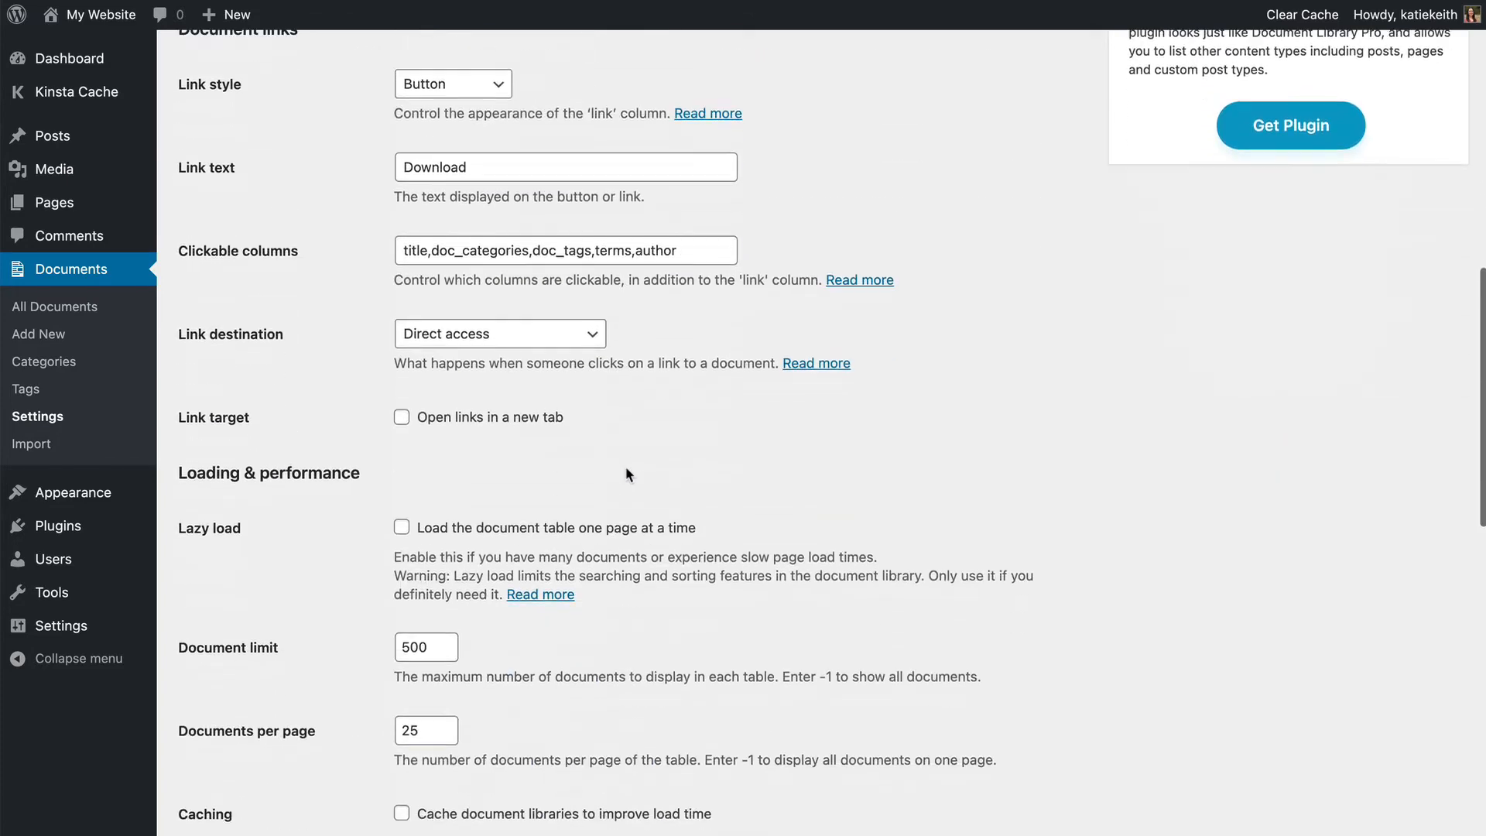
# Set the Page length and Totals library controls to Hidden.
pyautogui.scroll(-3)
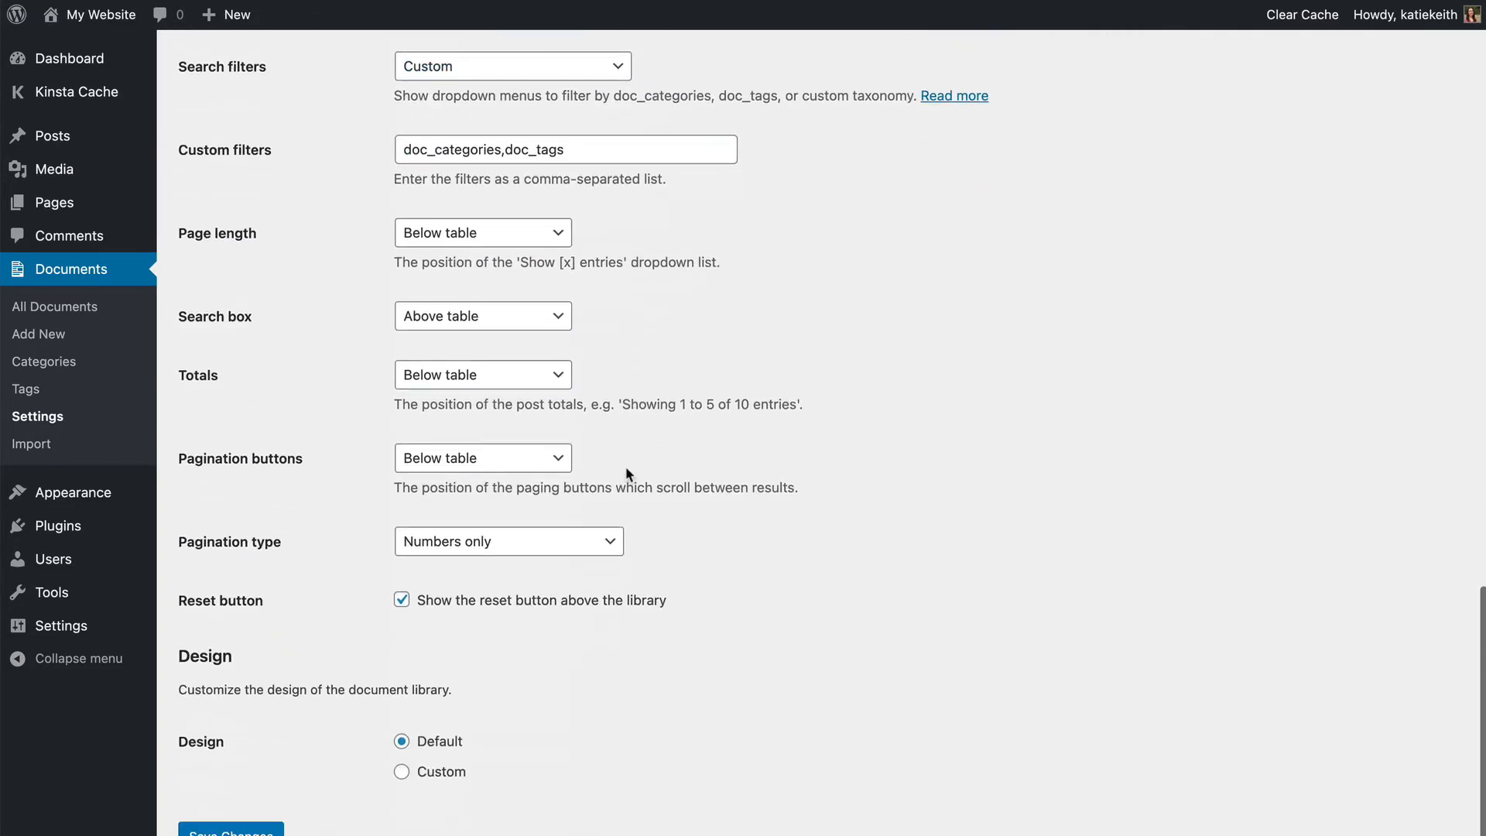
pyautogui.click(482, 233)
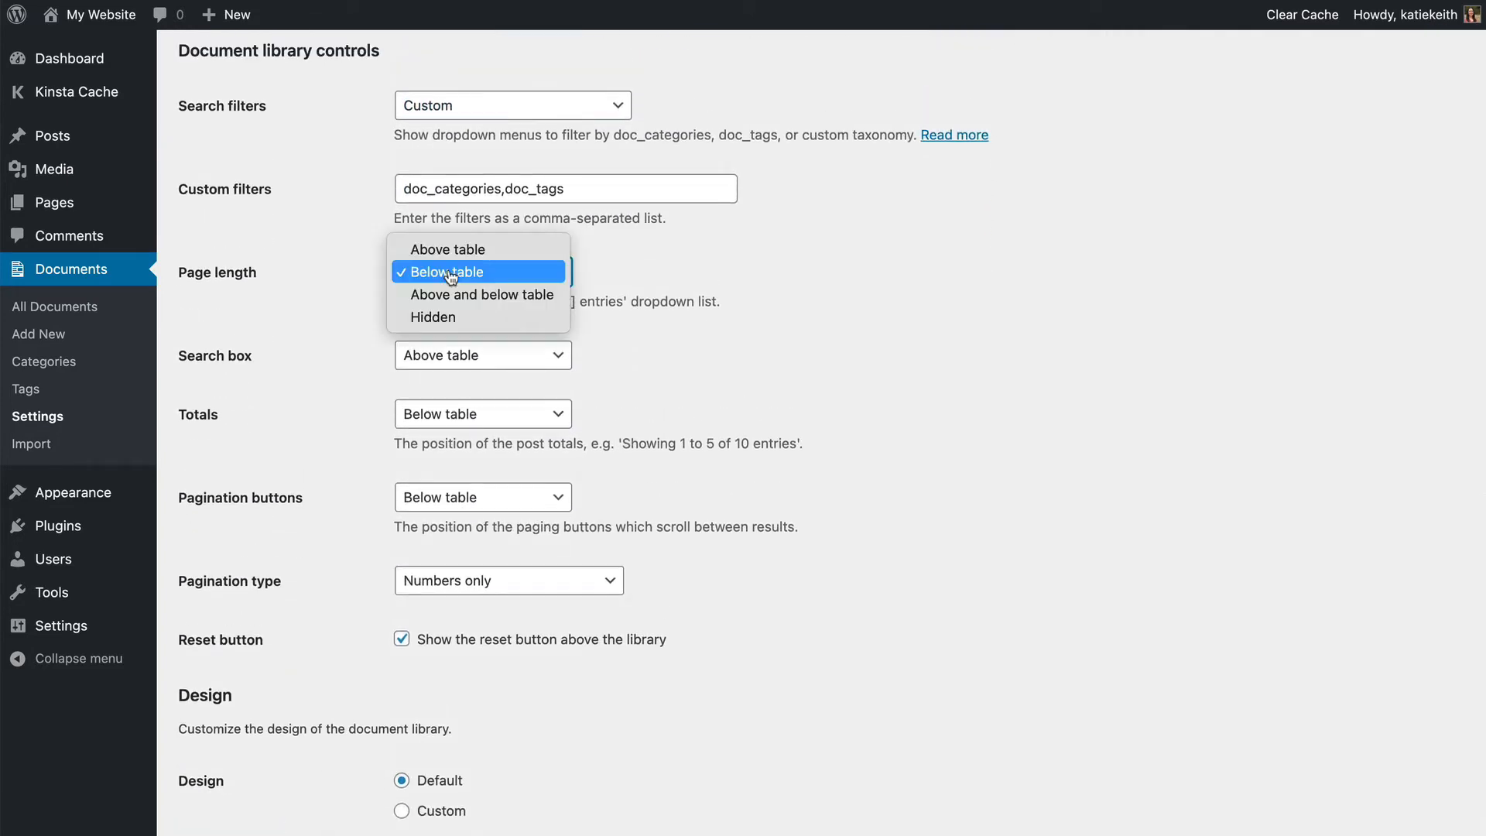
pyautogui.click(432, 316)
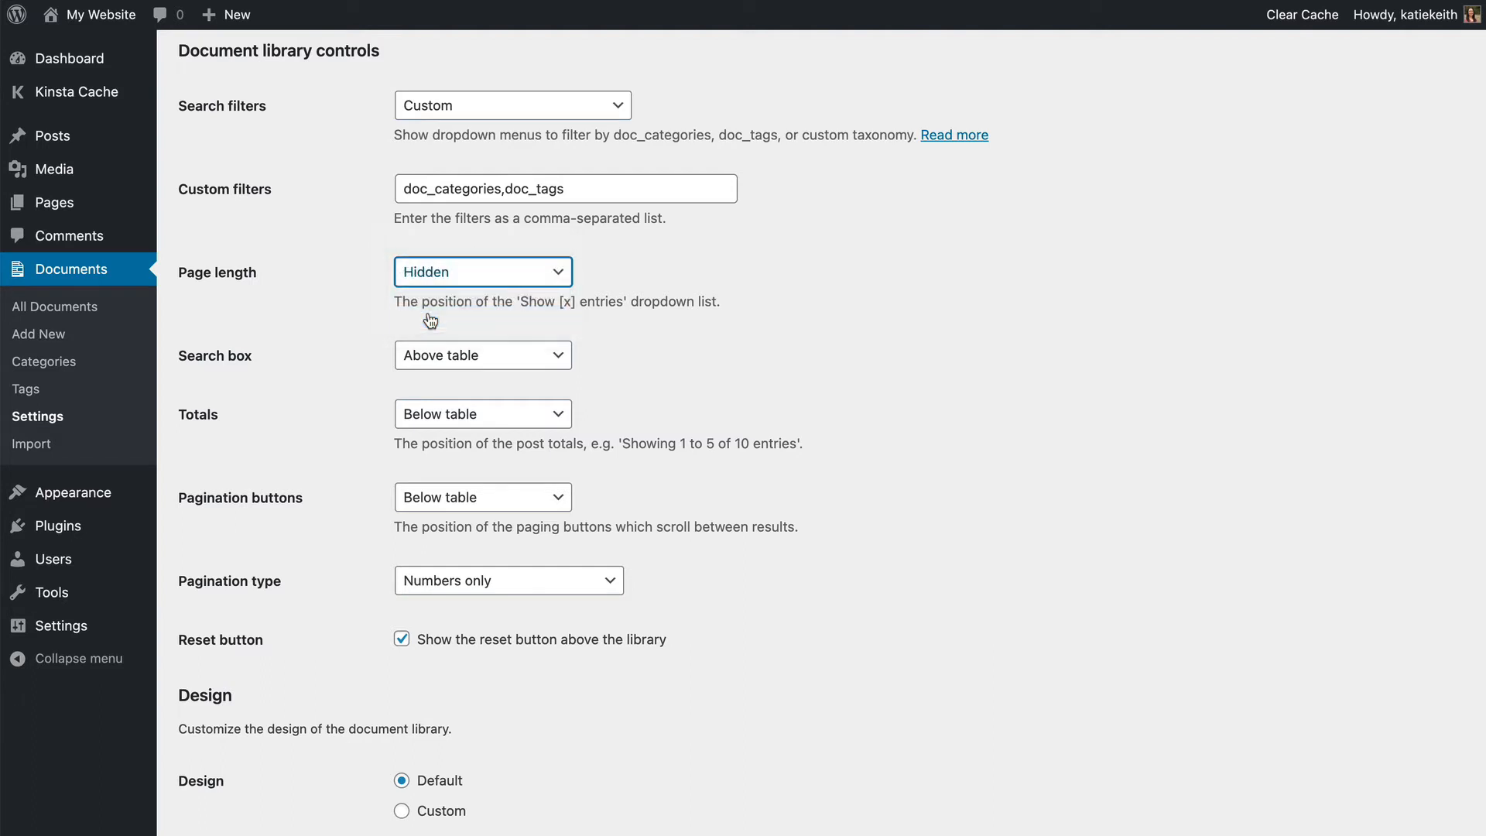
pyautogui.click(482, 413)
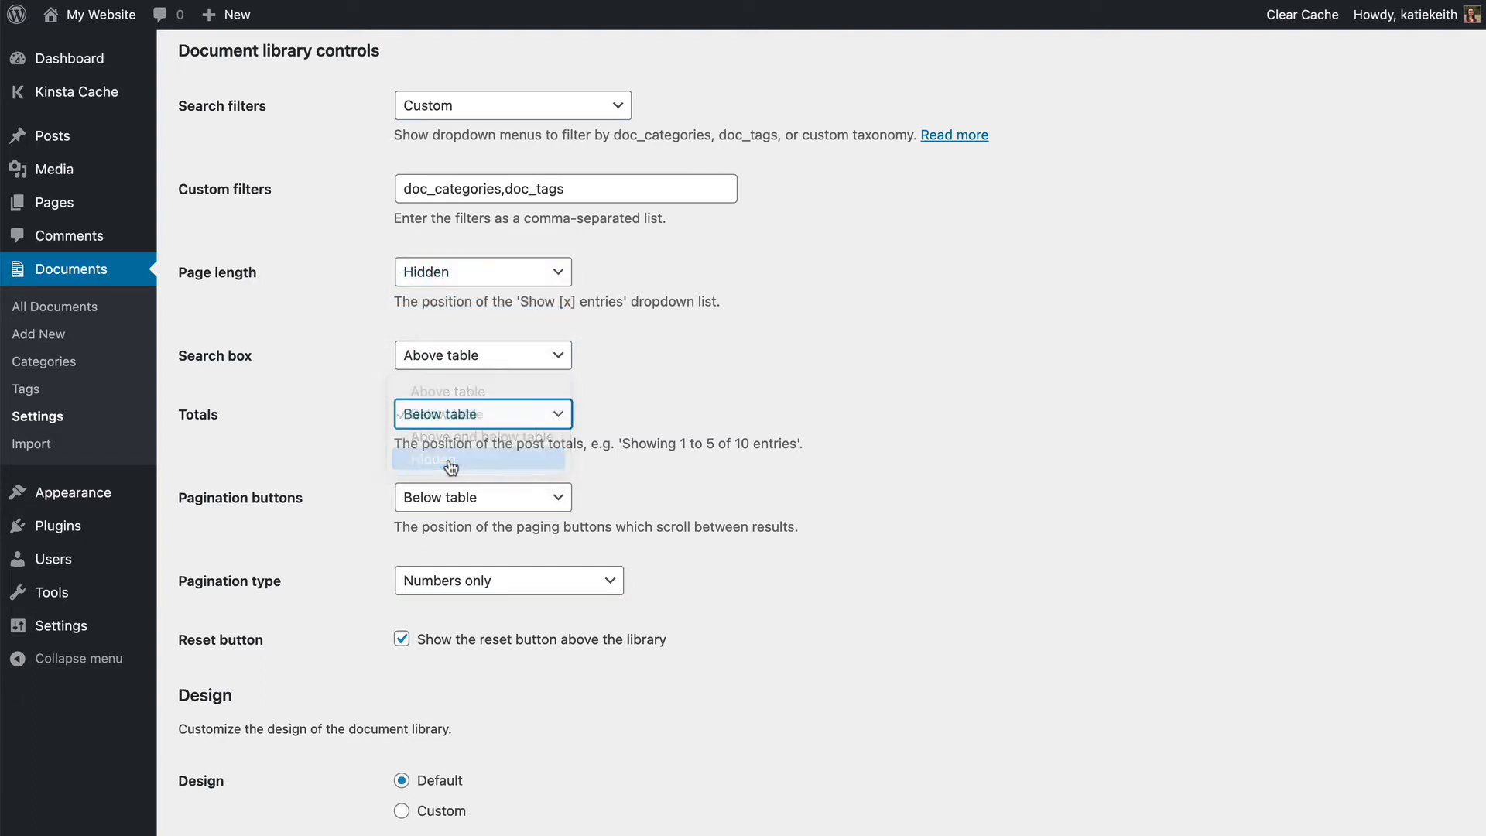
pyautogui.click(443, 461)
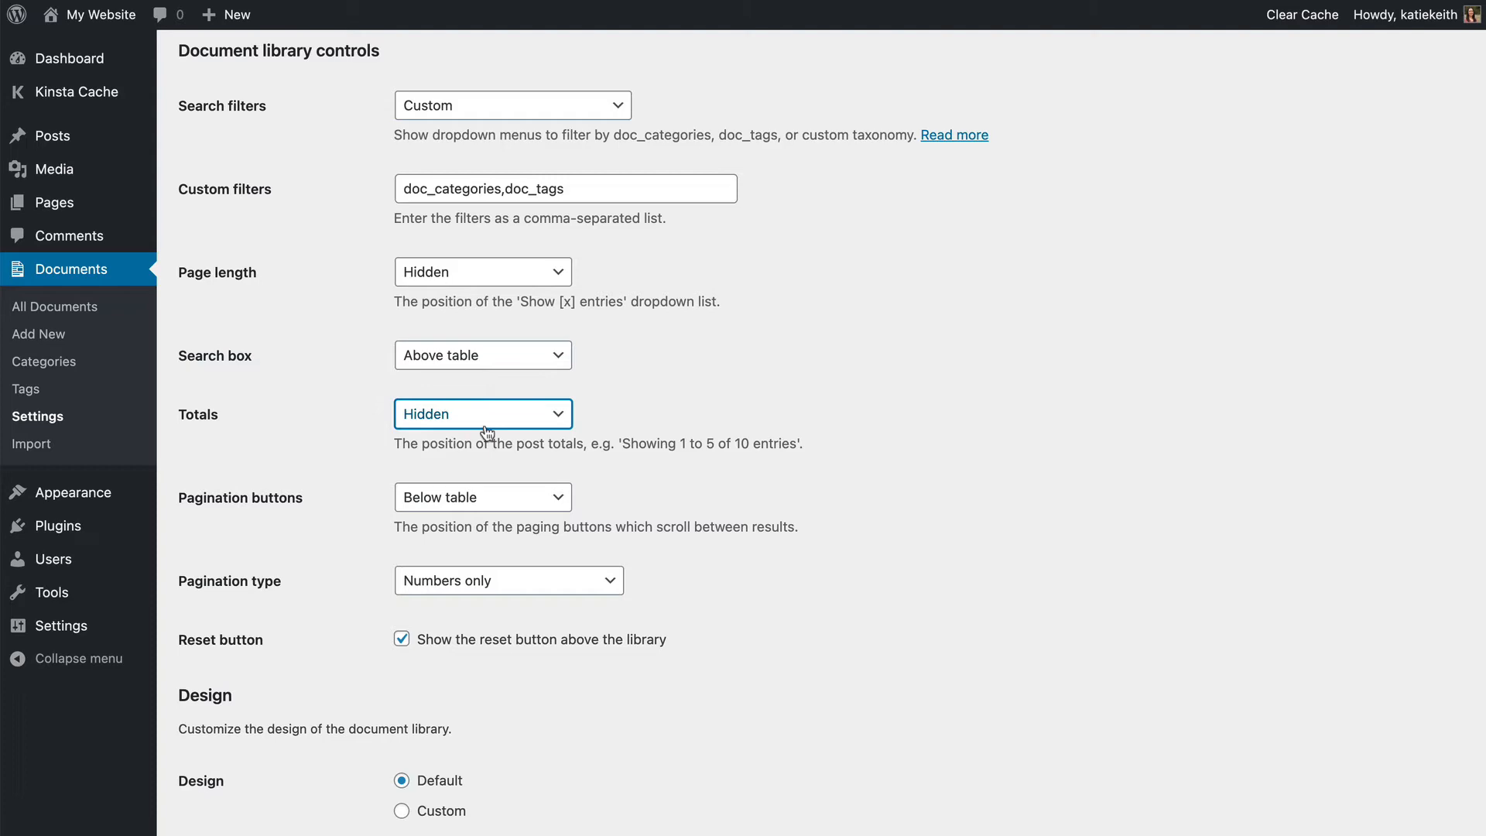
pyautogui.scroll(-3)
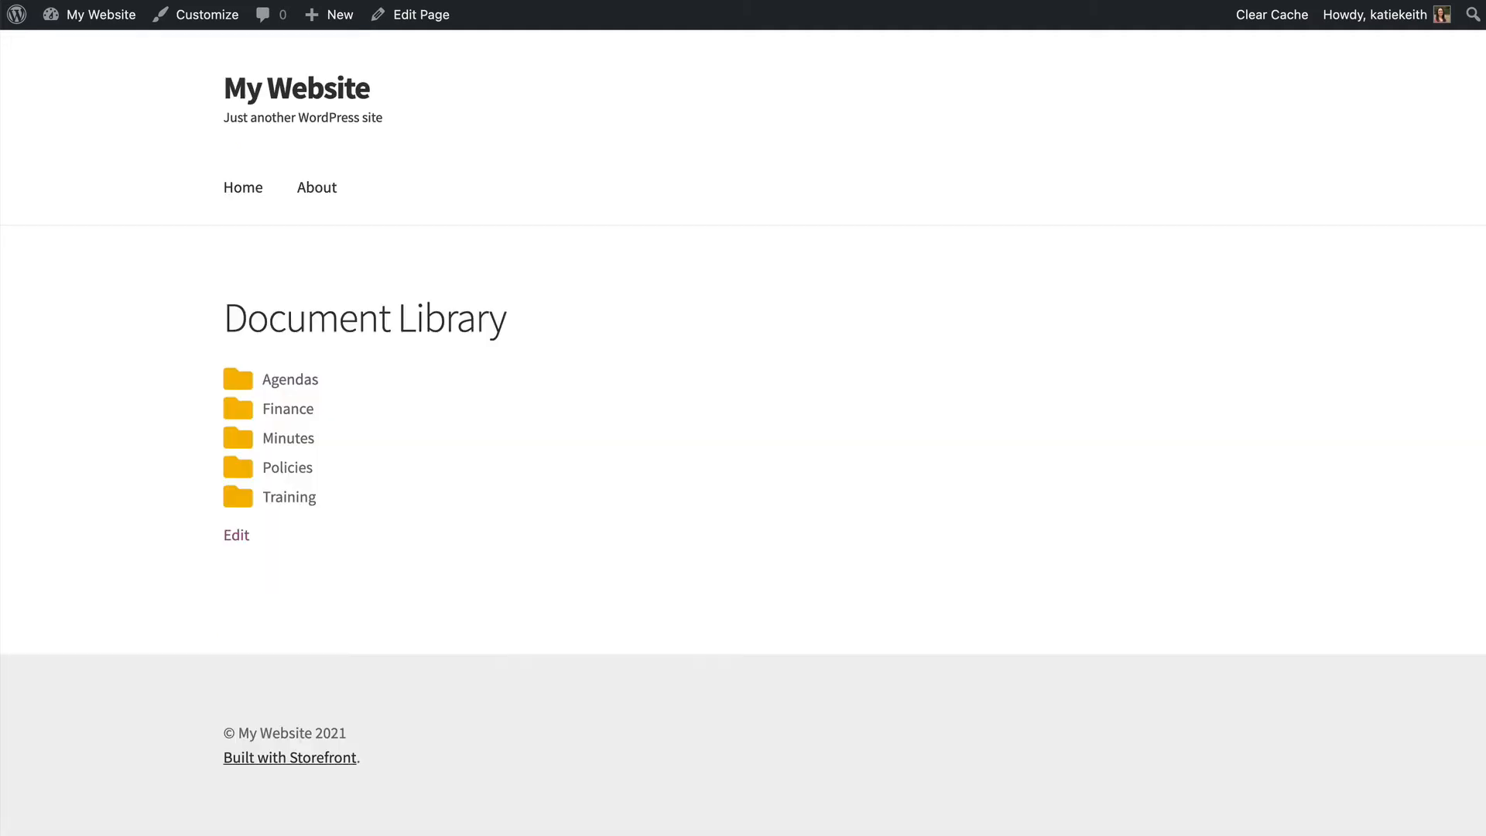
# Open the Finance folder and confirm no per-page selector or totals appear.
pyautogui.click(286, 409)
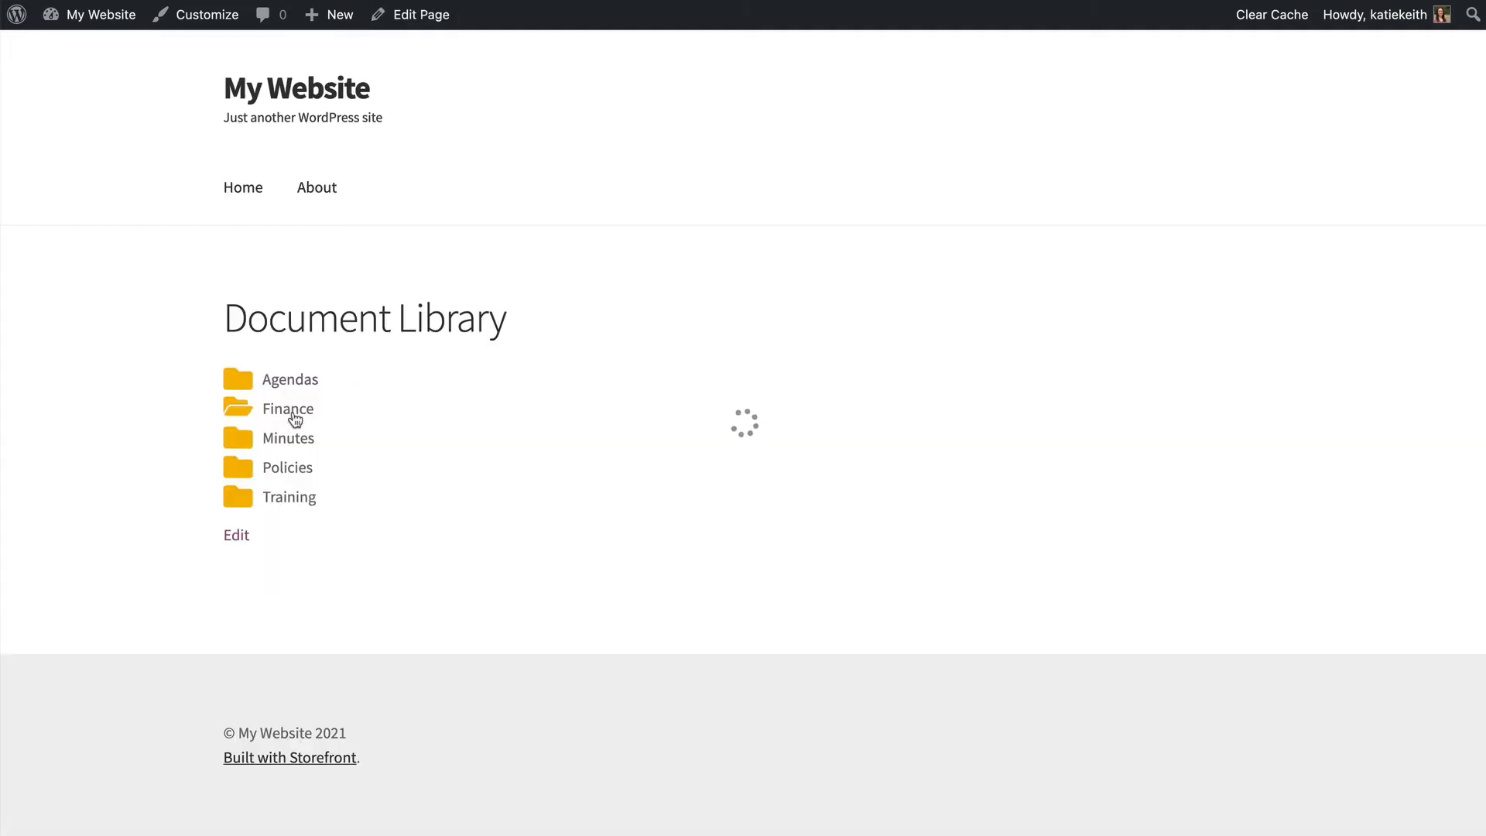
pyautogui.click(286, 409)
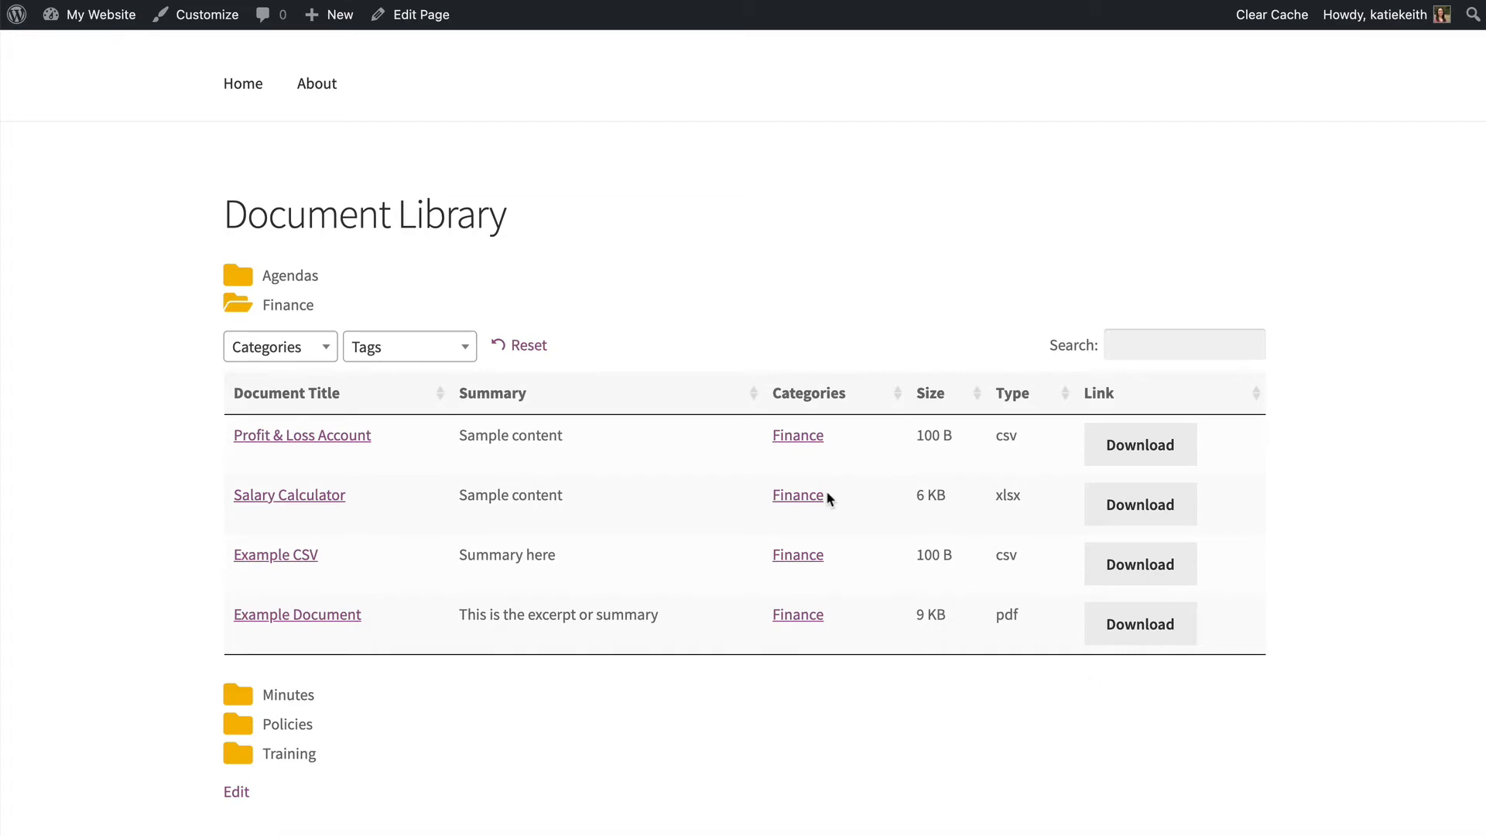
pyautogui.scroll(-3)
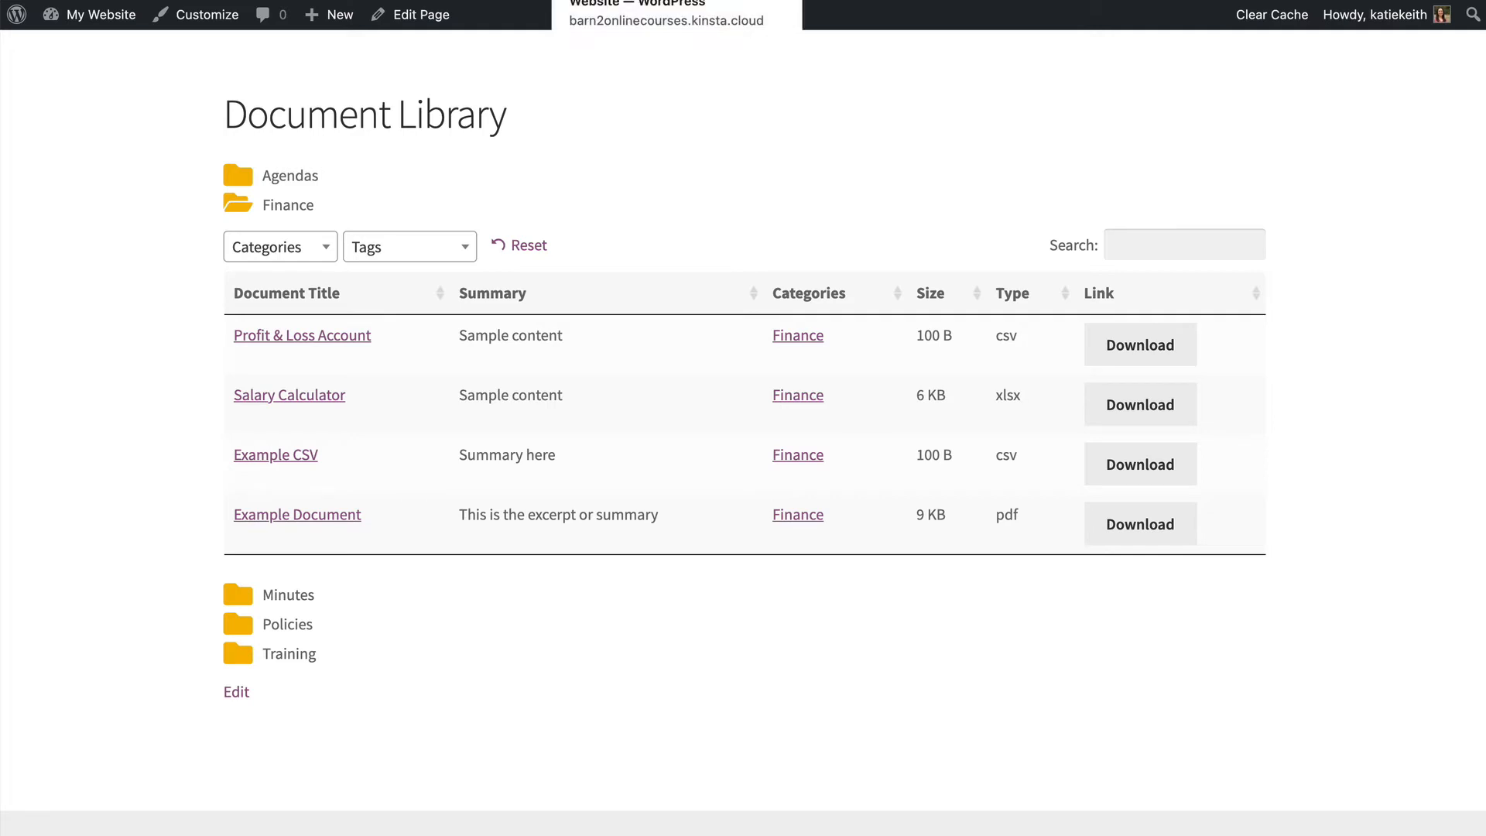
pyautogui.moveTo(706, 220)
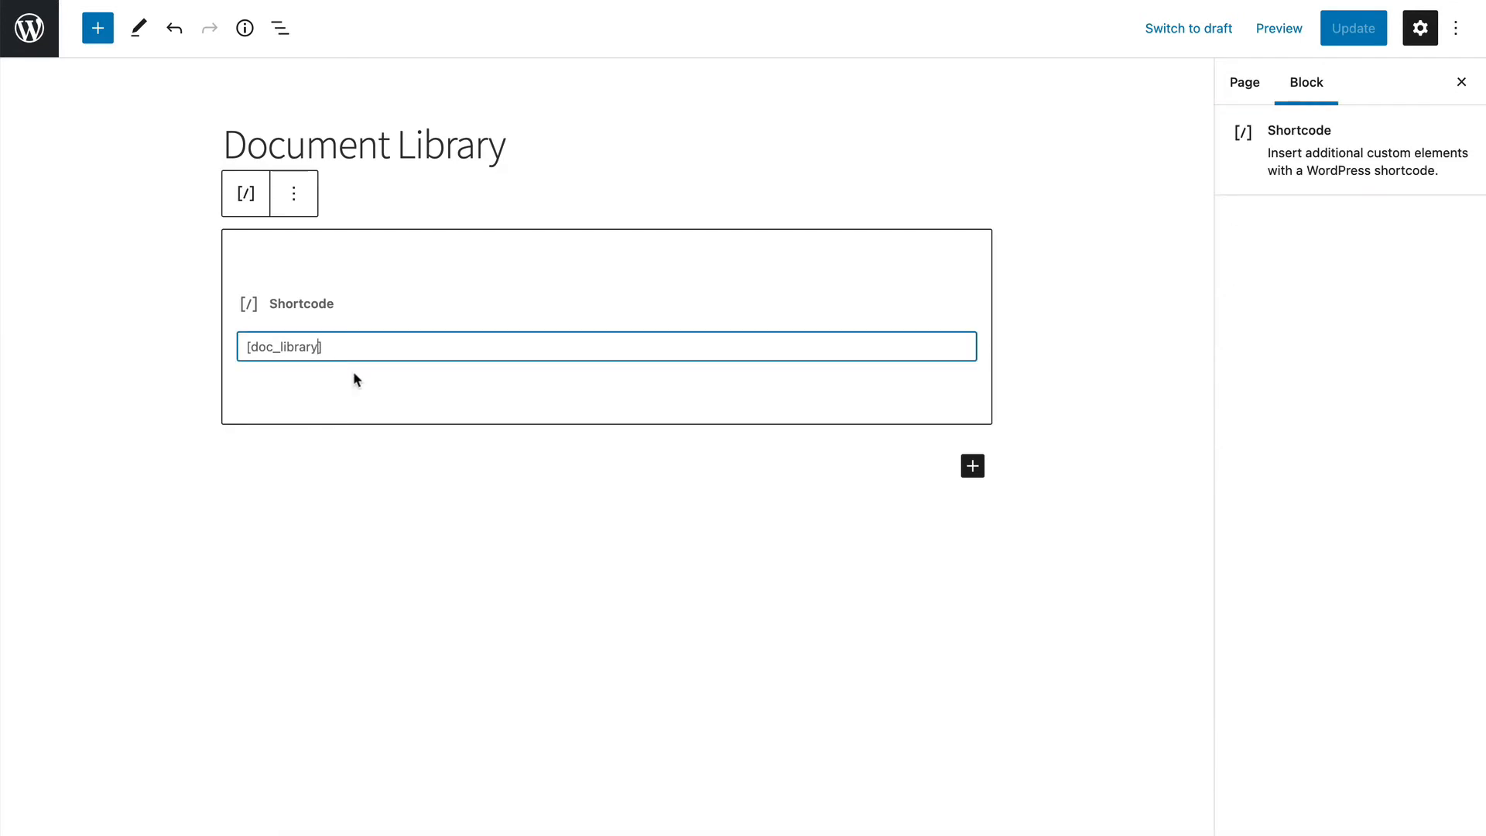
pyautogui.moveTo(303, 368)
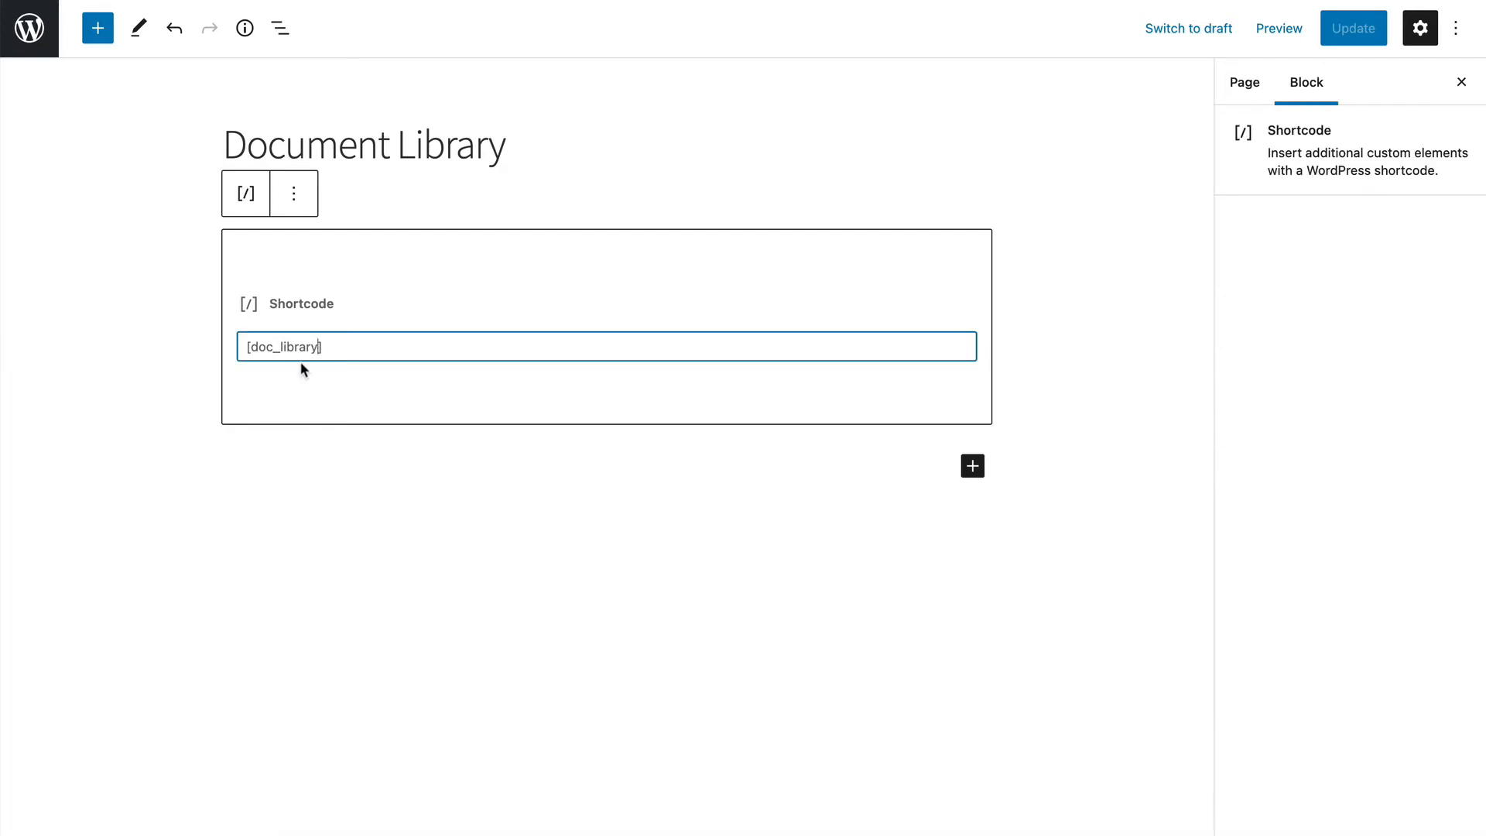
# Check the library page, then add doc_category="finance" to the shortcode in the editor.
pyautogui.click(1279, 28)
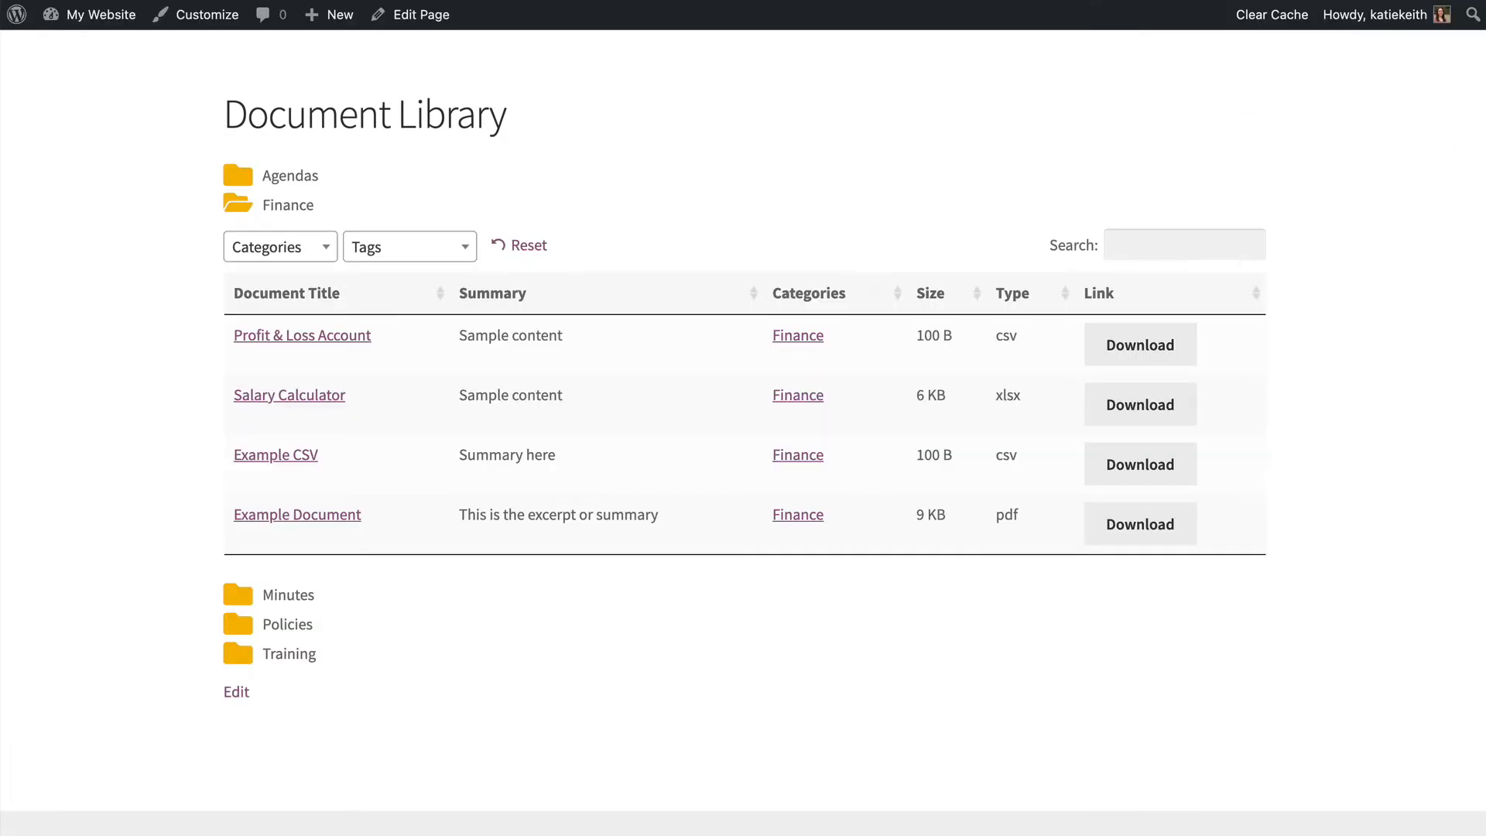
pyautogui.click(421, 14)
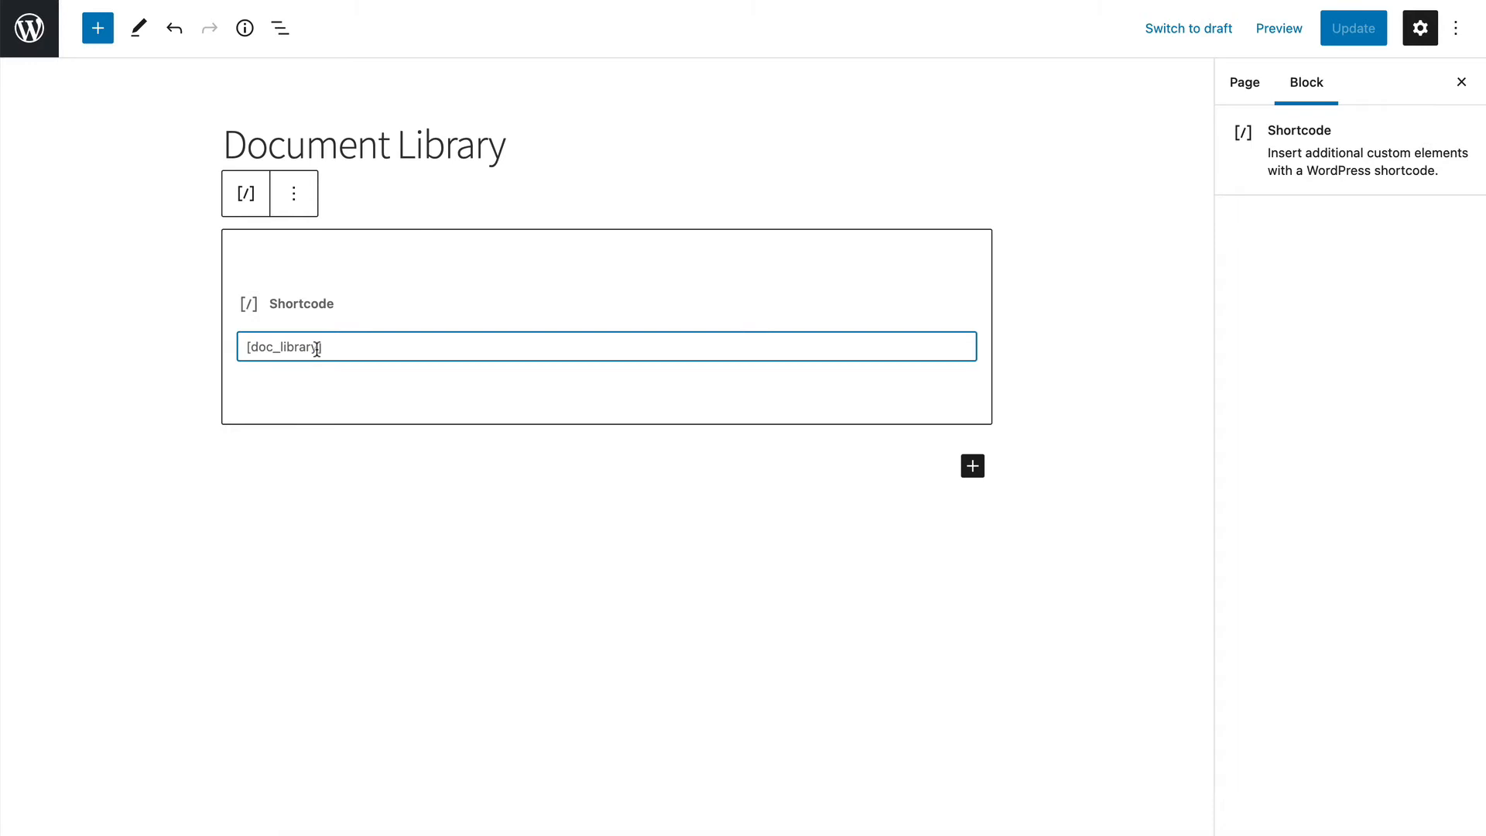
pyautogui.moveTo(398, 414)
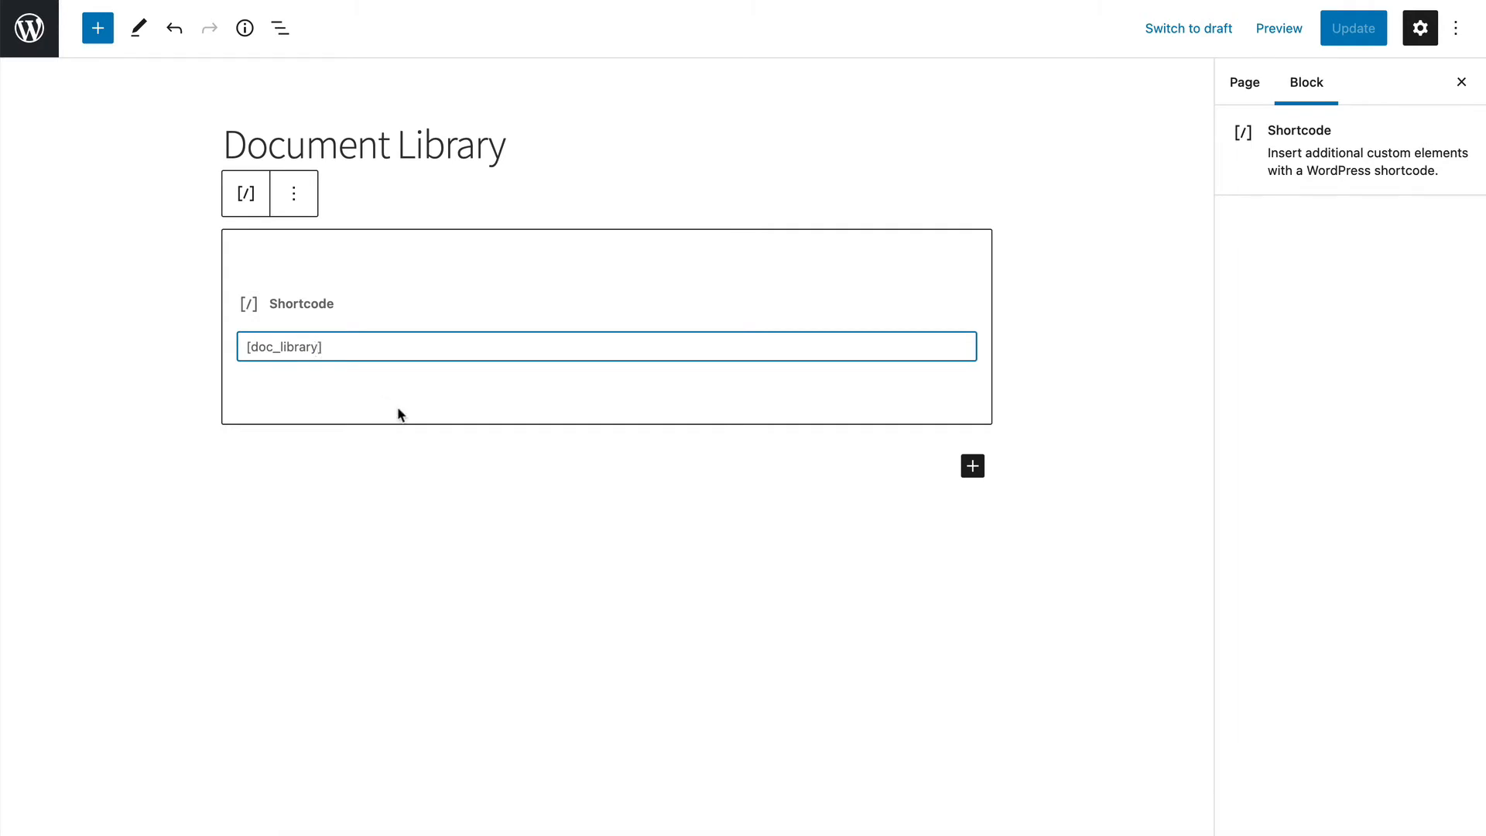
pyautogui.click(607, 346)
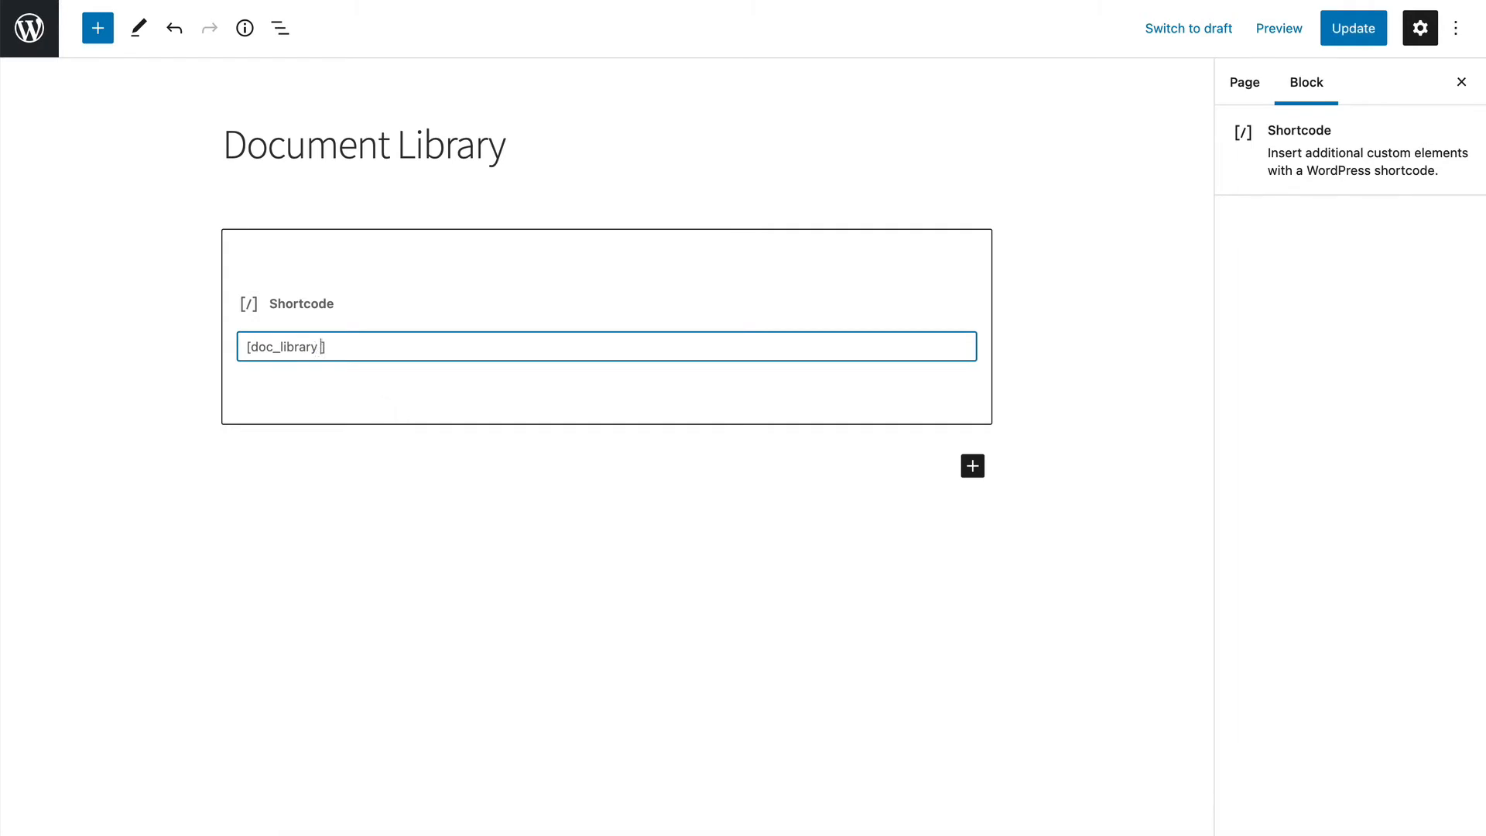
pyautogui.write('cate')
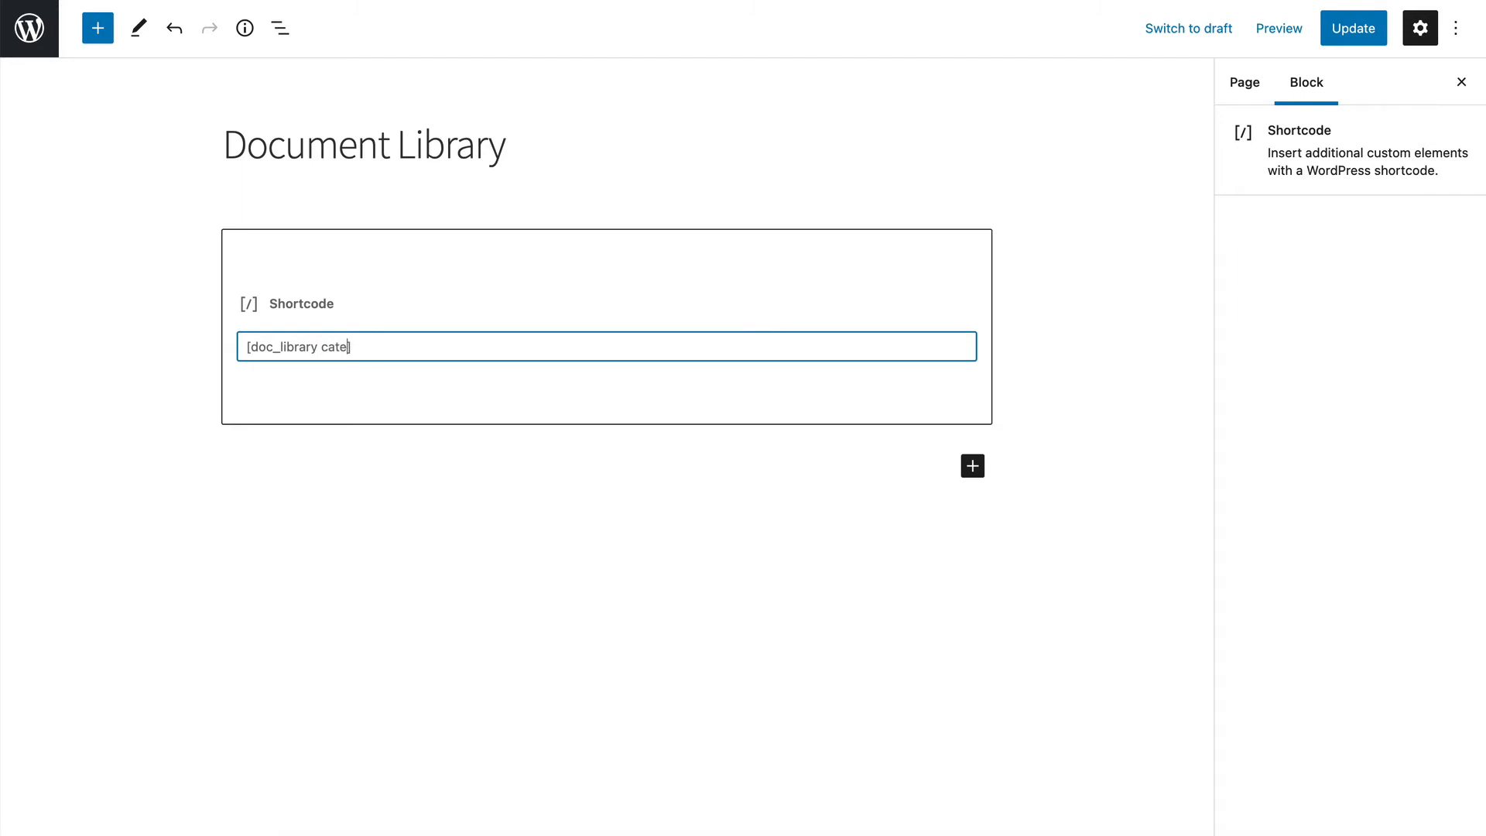
pyautogui.write('doc_')
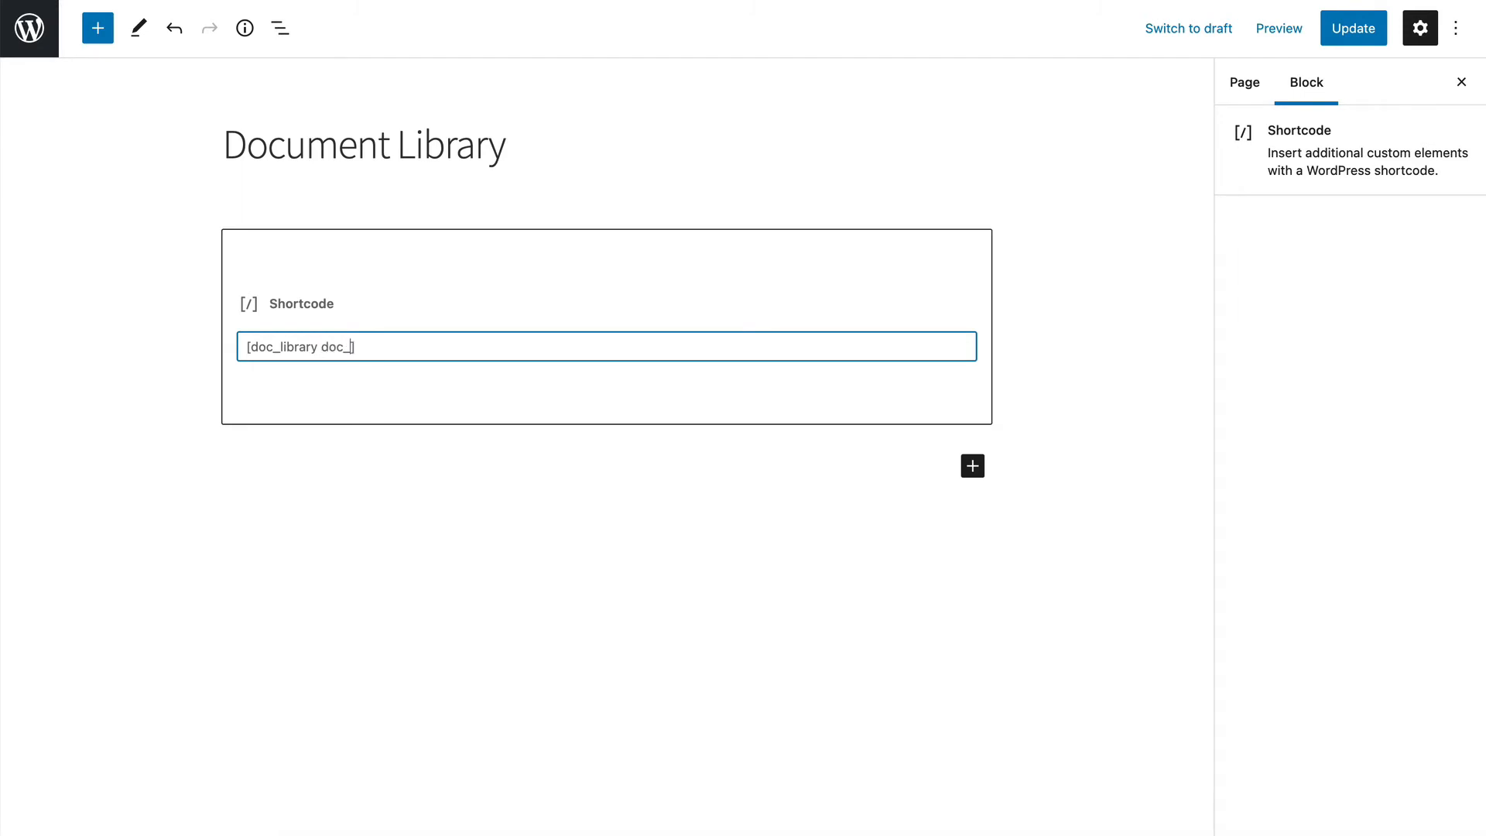
pyautogui.write('category')
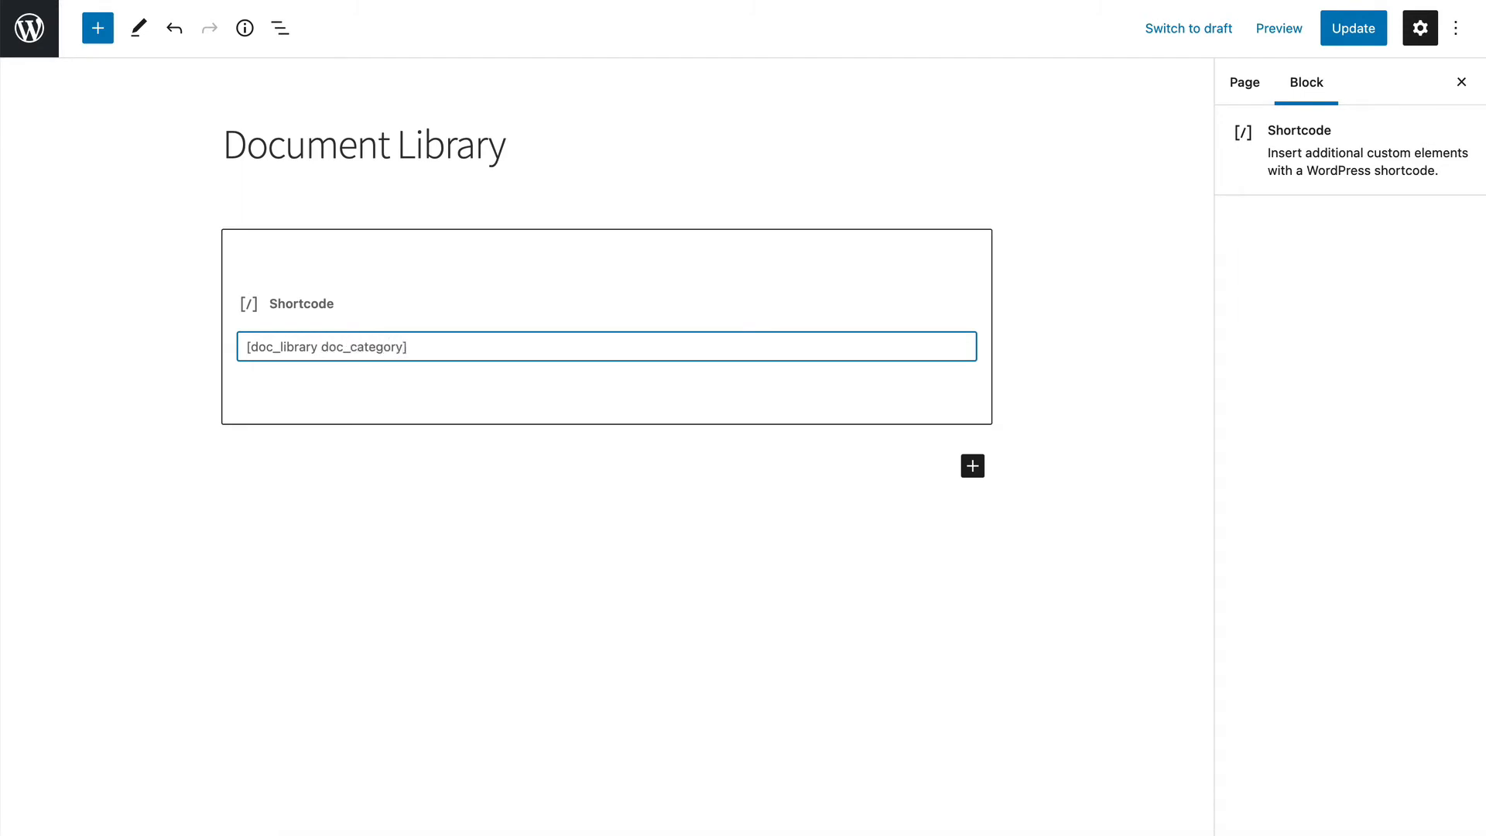
pyautogui.write('="finance"')
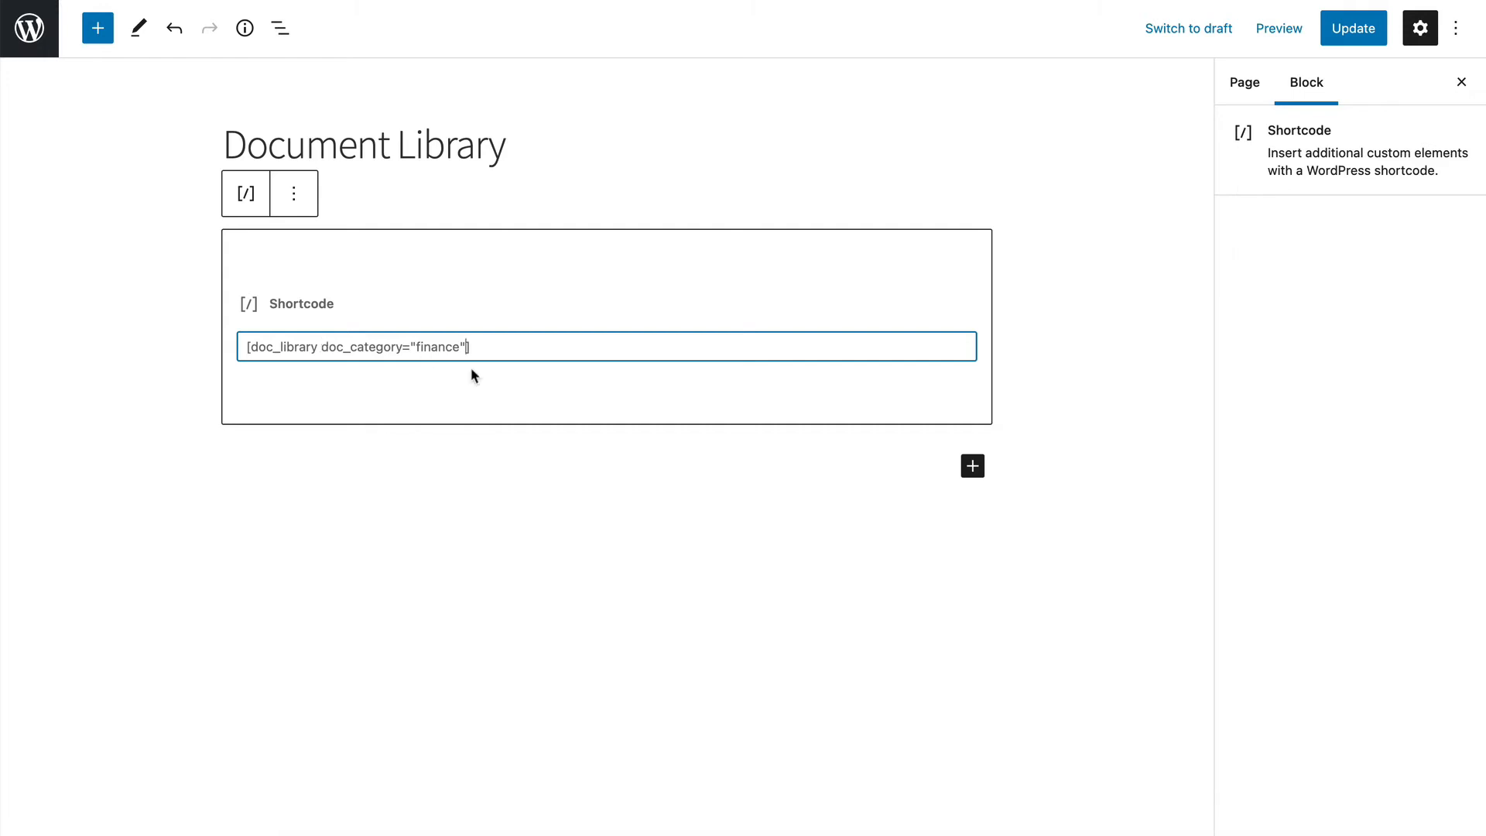
# Add folders="false" to the shortcode and update the page.
pyautogui.write('fo')
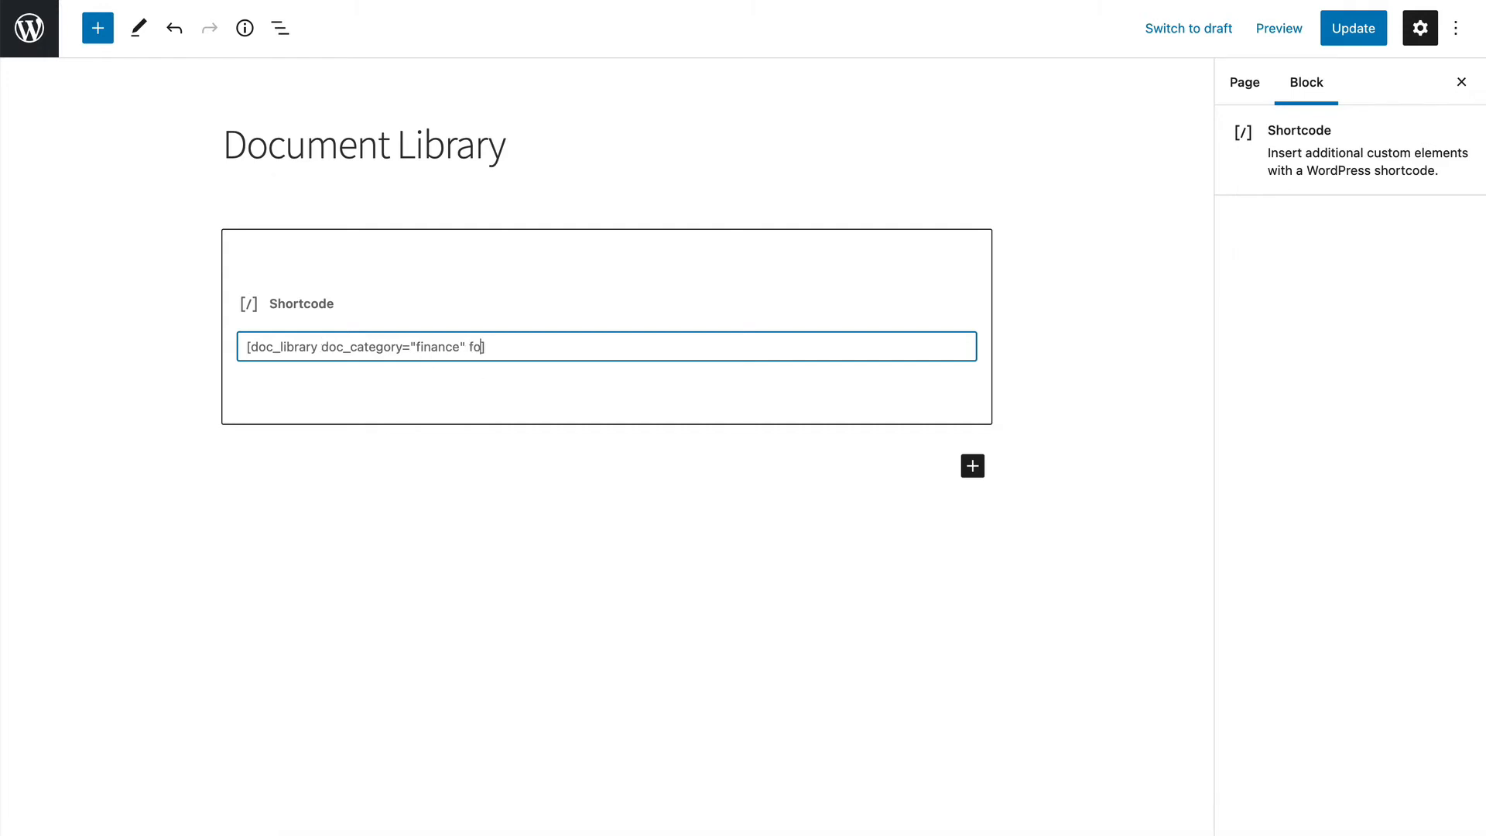
pyautogui.write('lders')
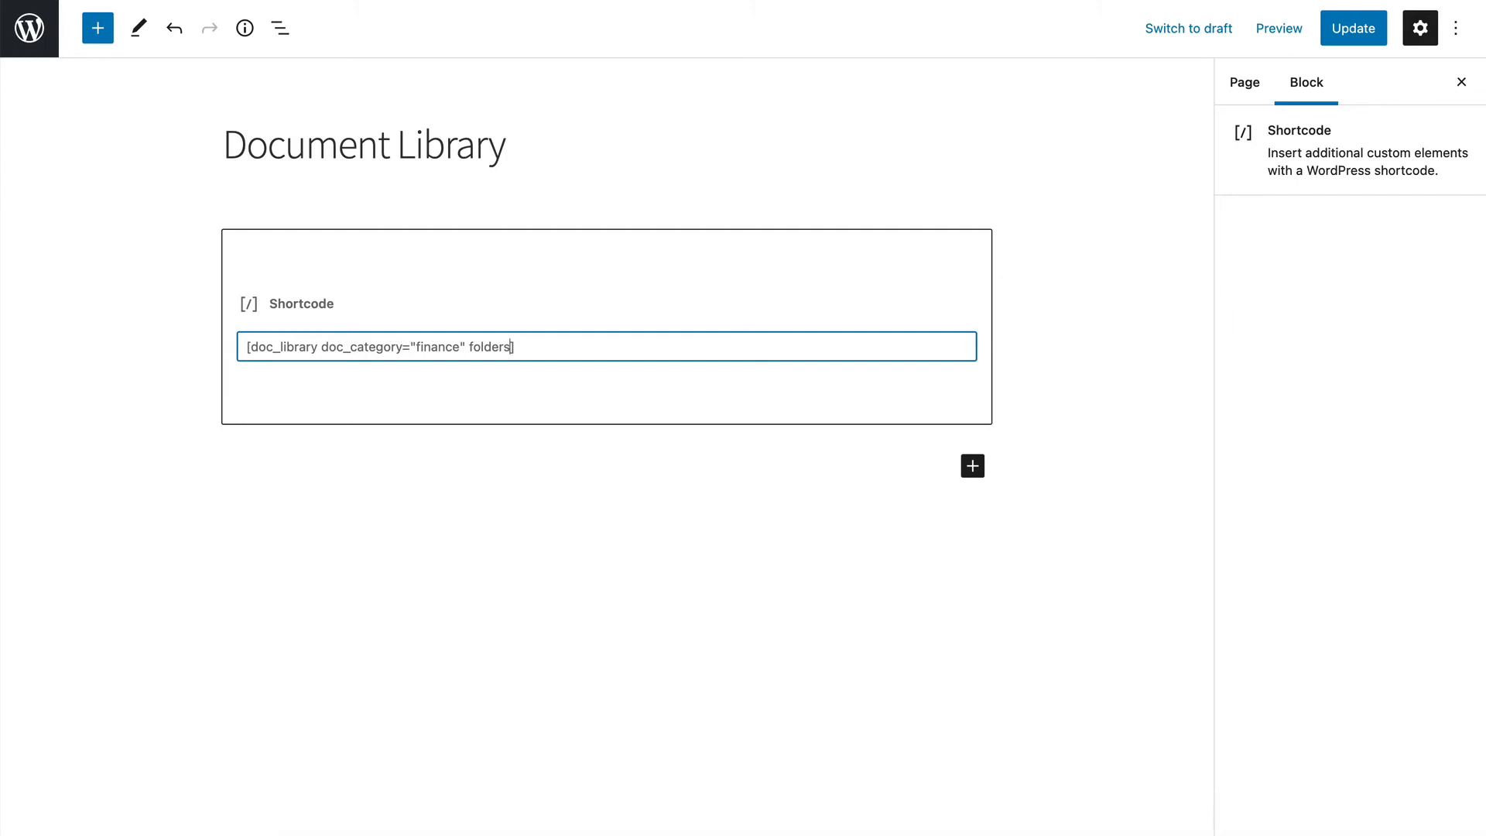
pyautogui.click(486, 370)
pyautogui.write('=')
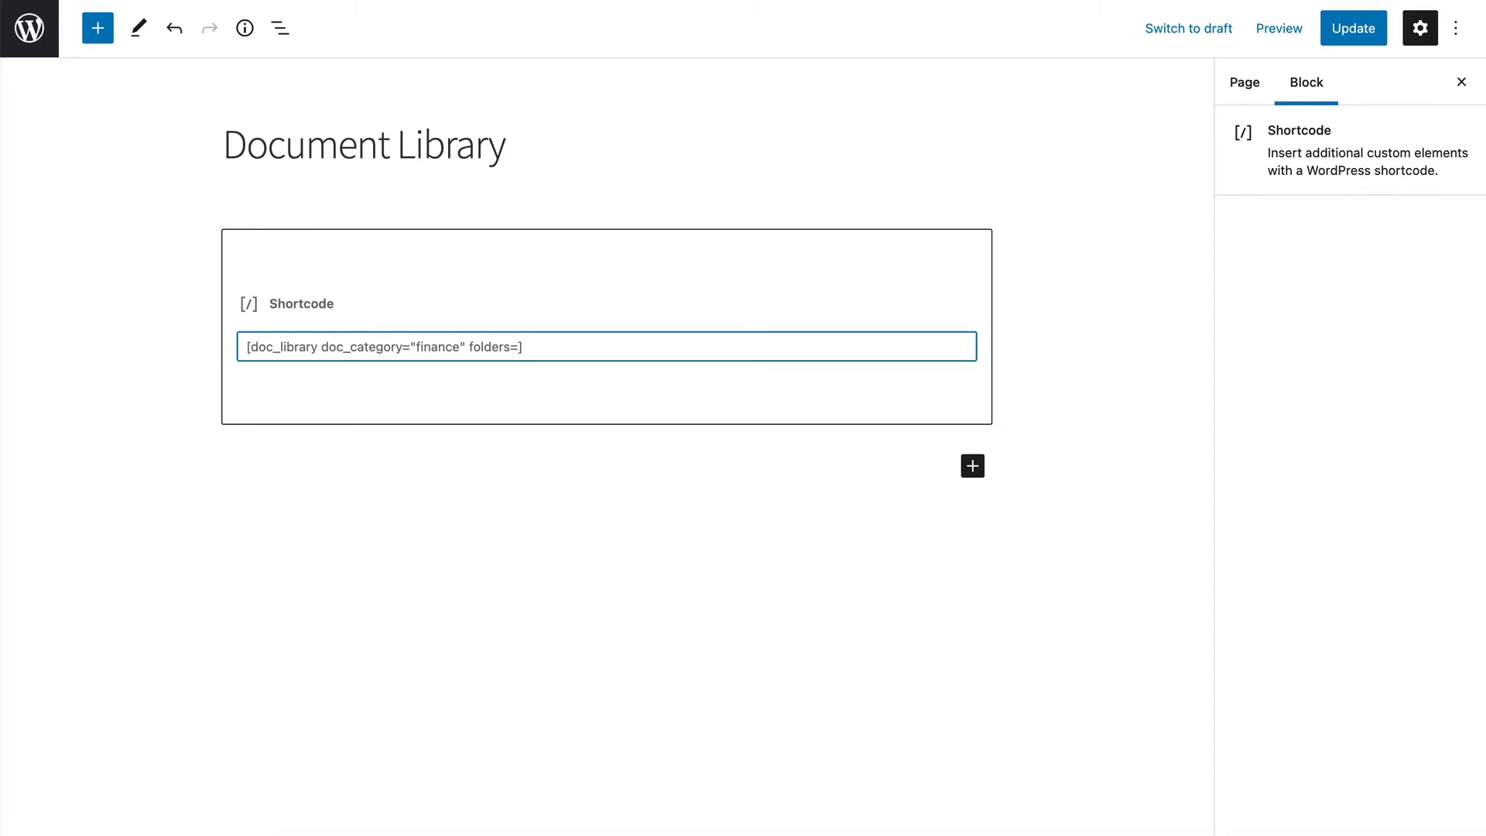
pyautogui.write('"')
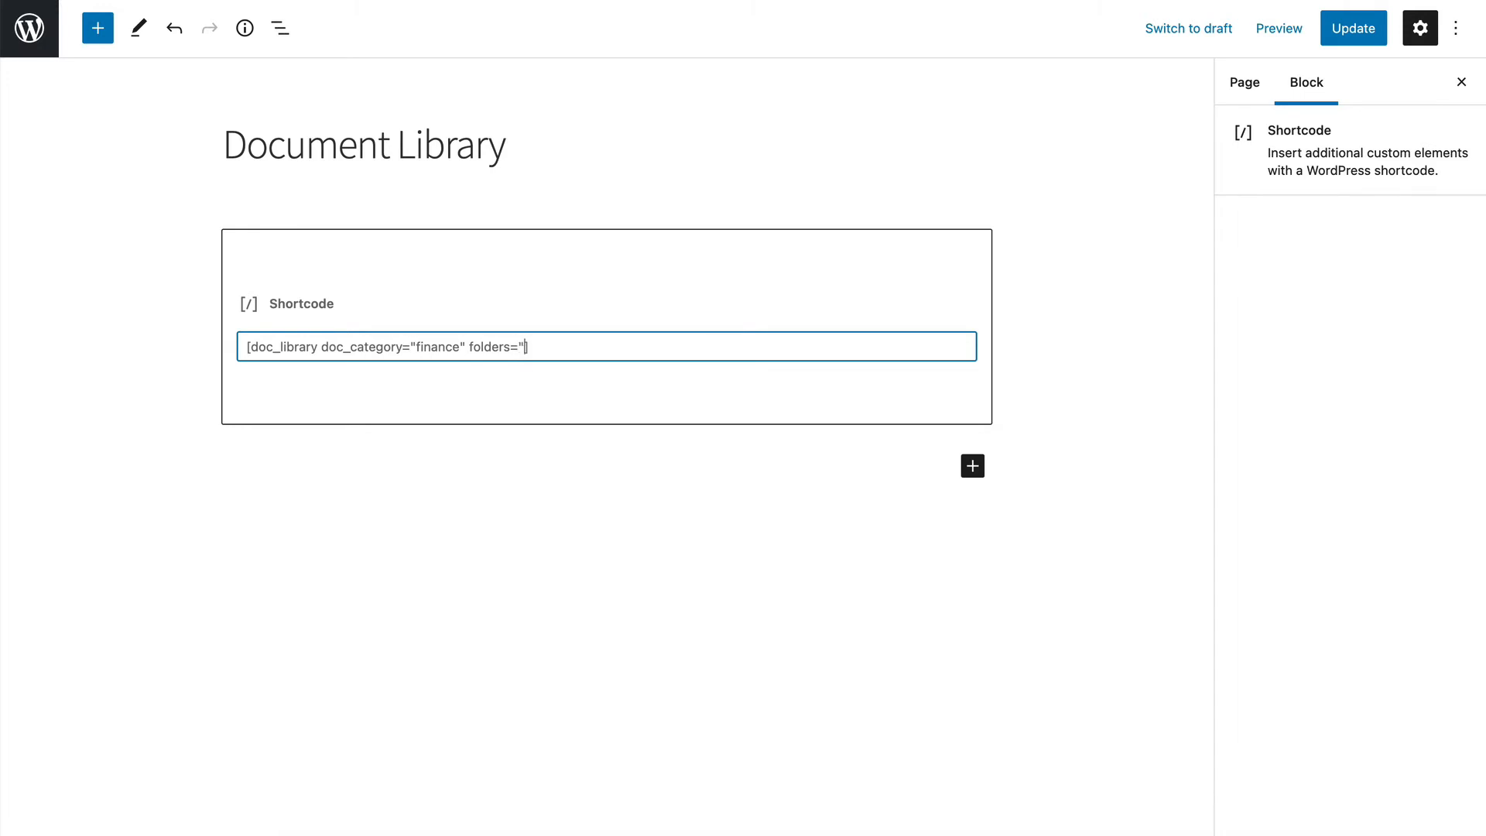
pyautogui.write('false]')
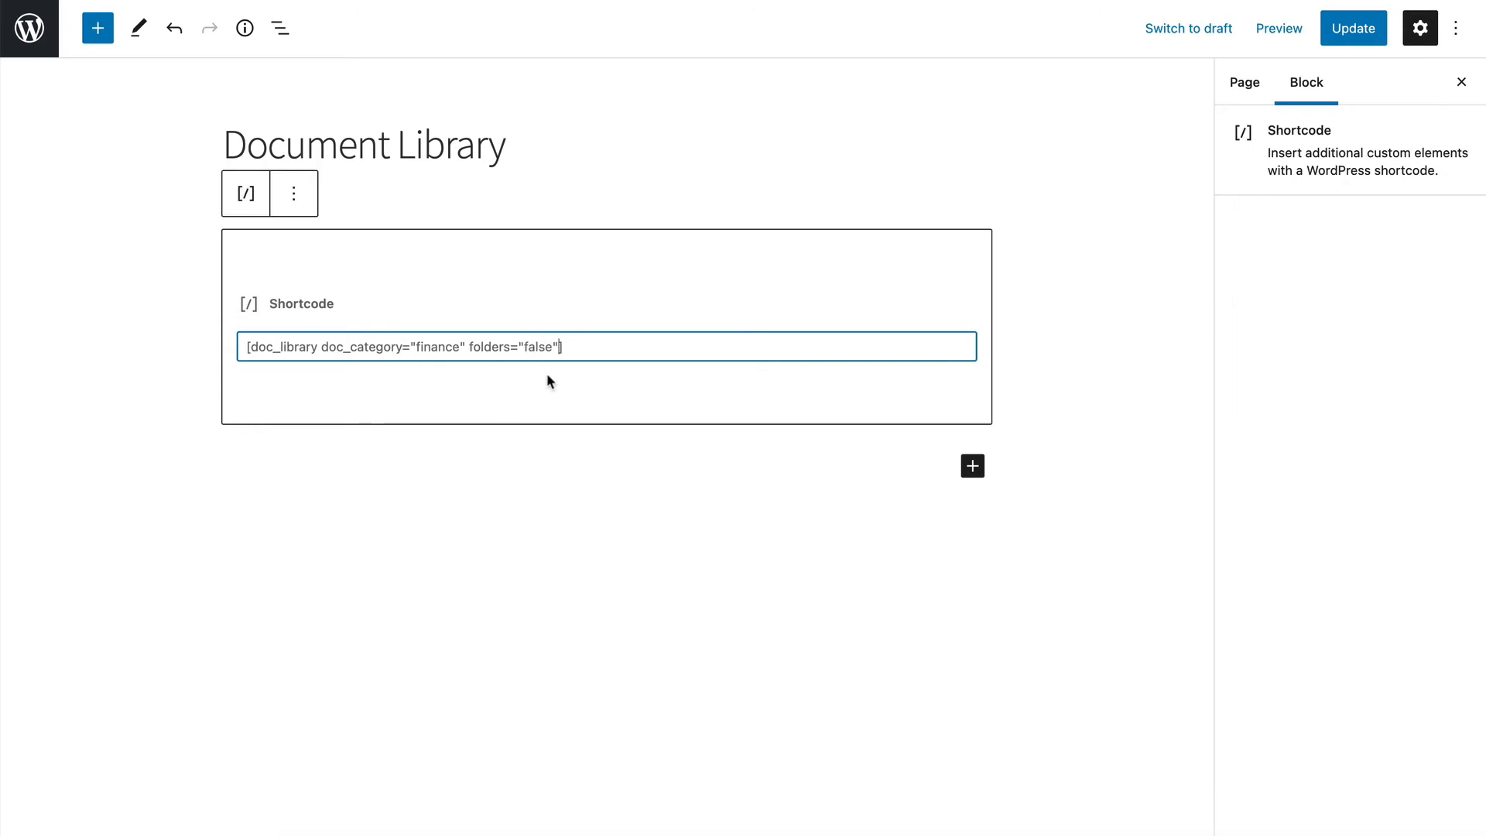
pyautogui.click(1352, 28)
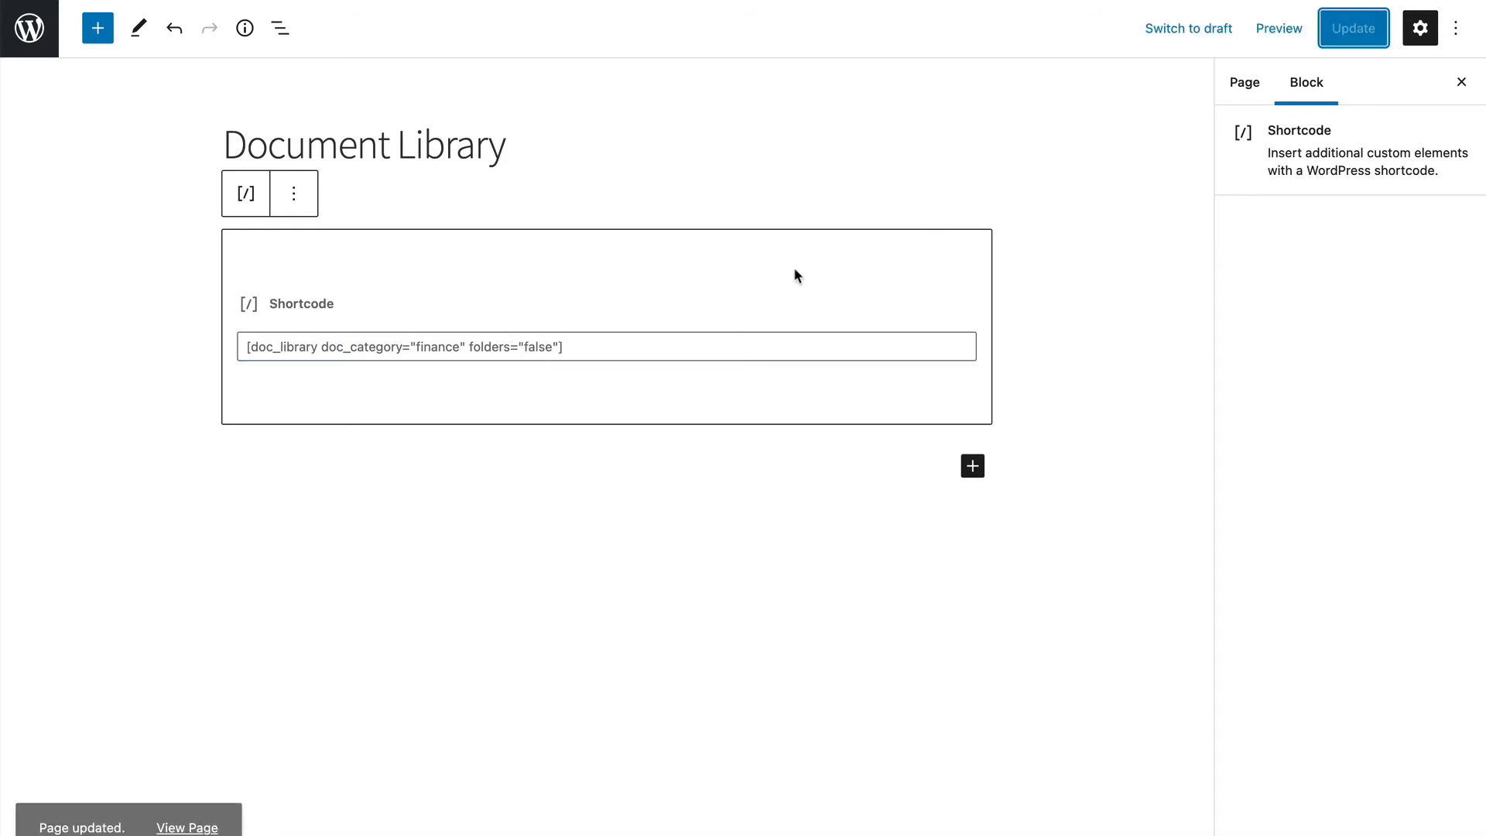
pyautogui.moveTo(359, 379)
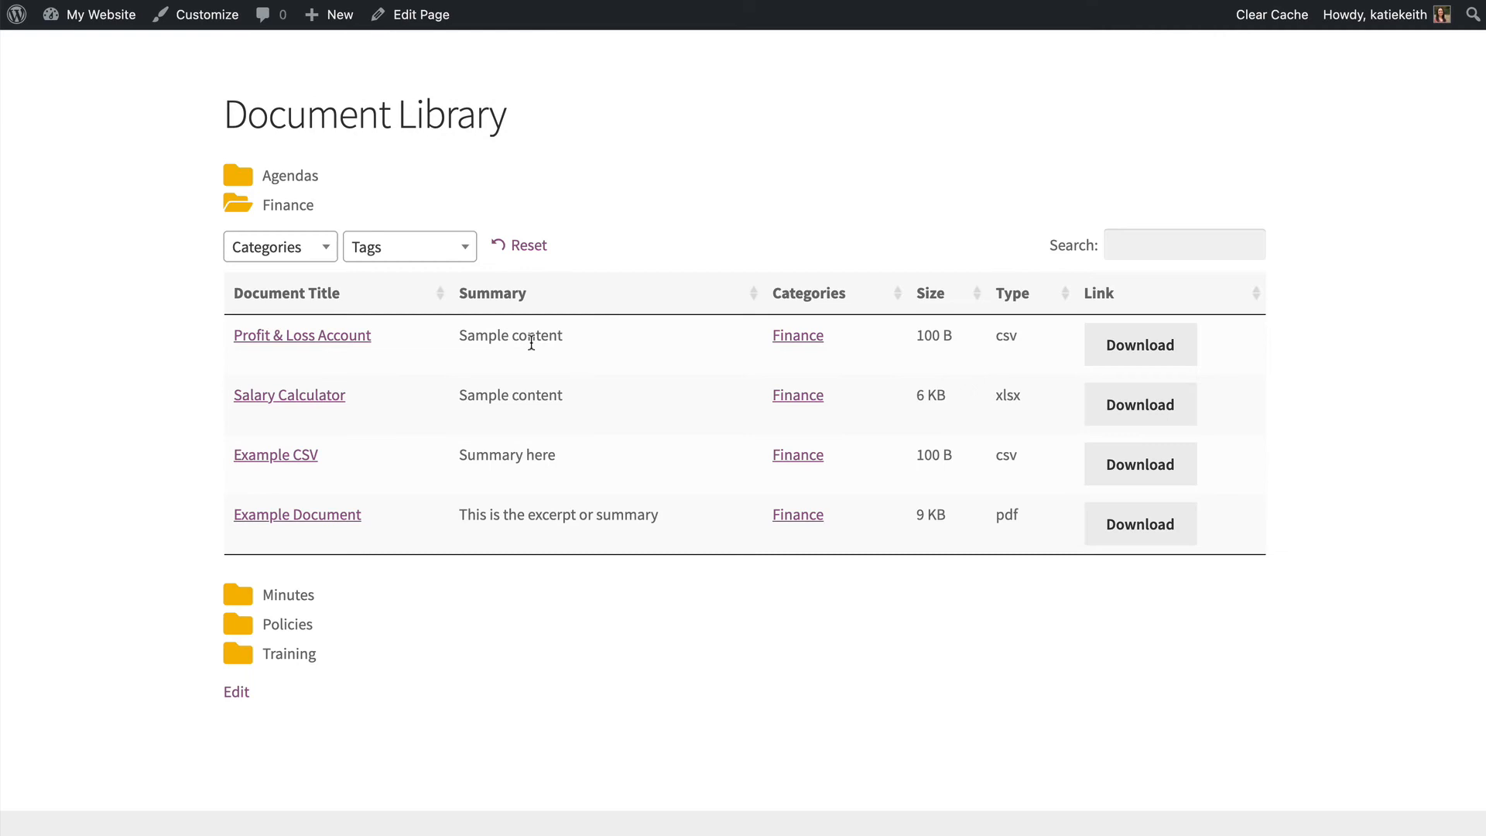
pyautogui.moveTo(579, 387)
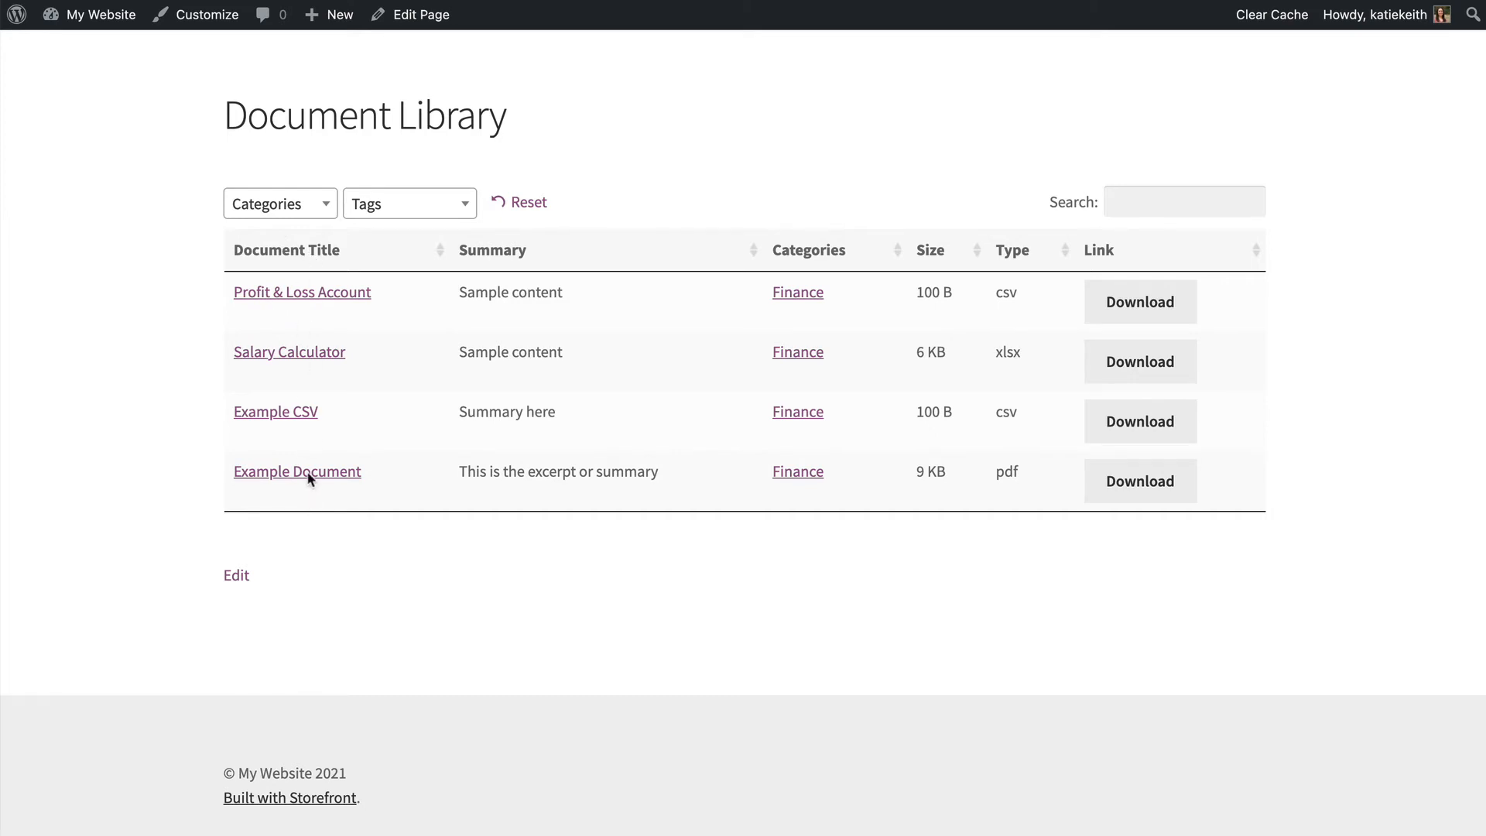
pyautogui.click(419, 14)
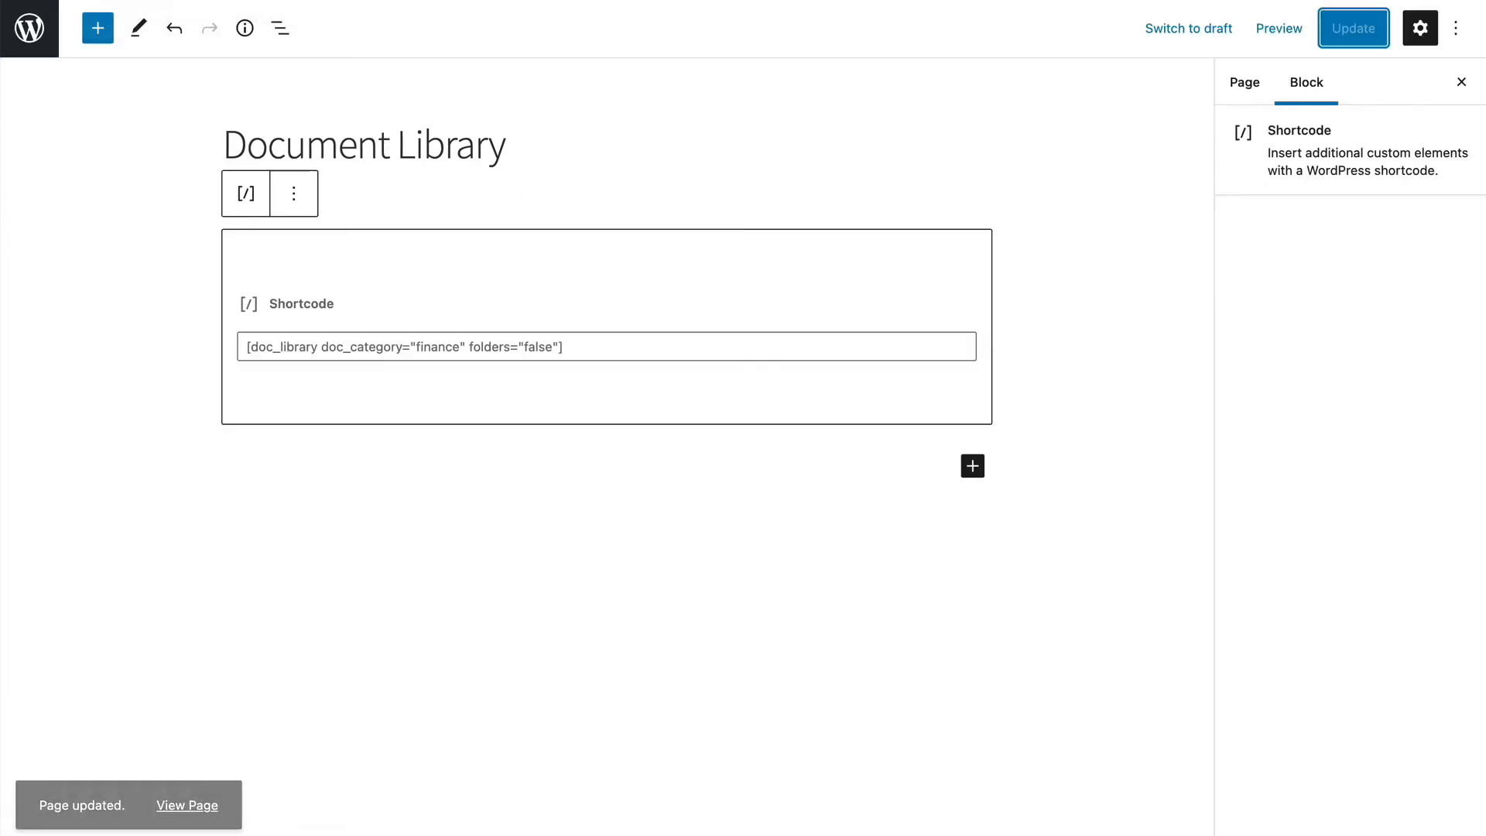
# Insert a 'Finance Documents' heading block above the shortcode.
pyautogui.click(1244, 83)
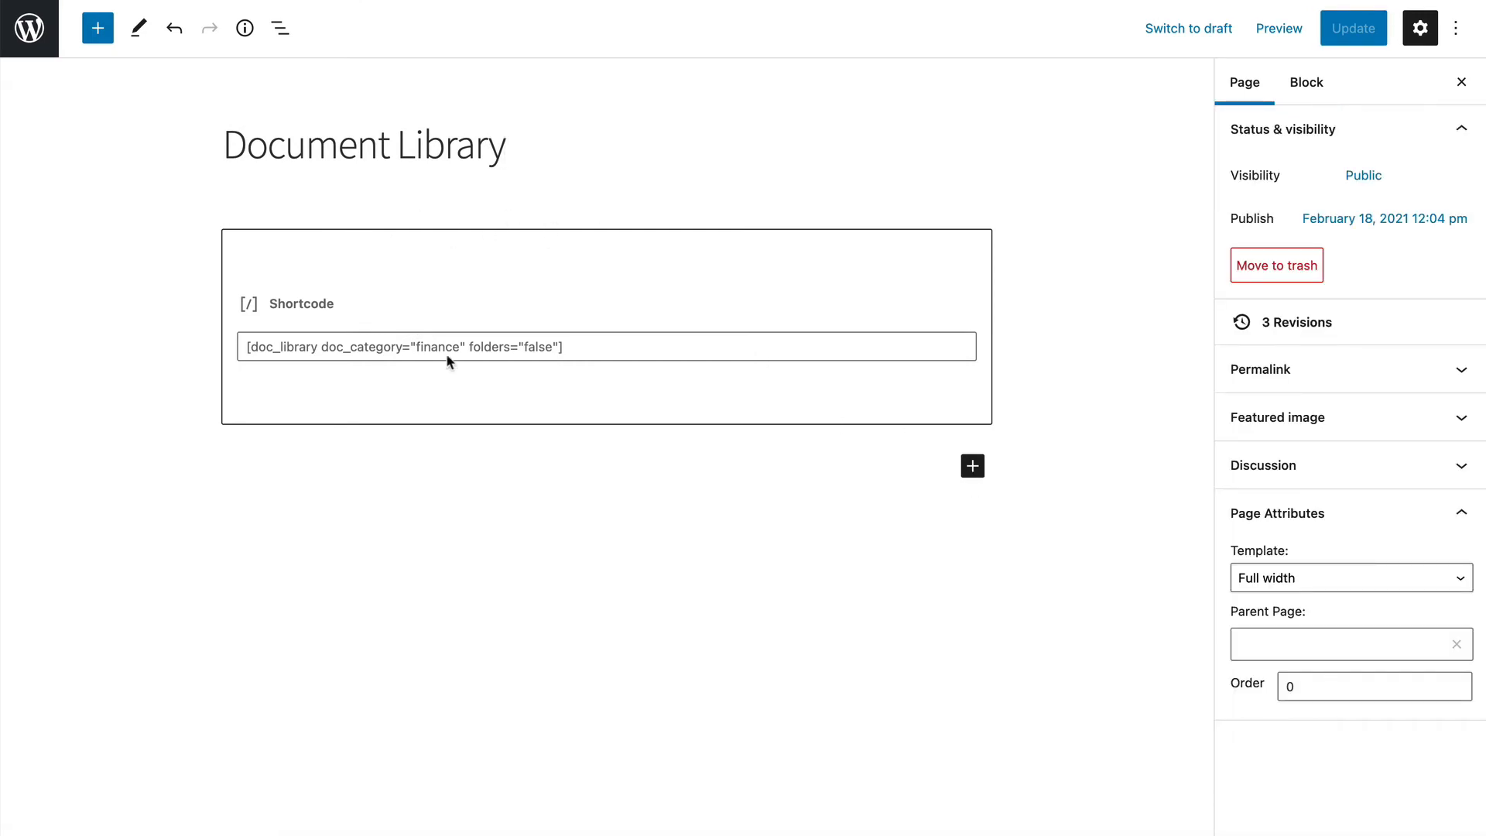
pyautogui.click(971, 465)
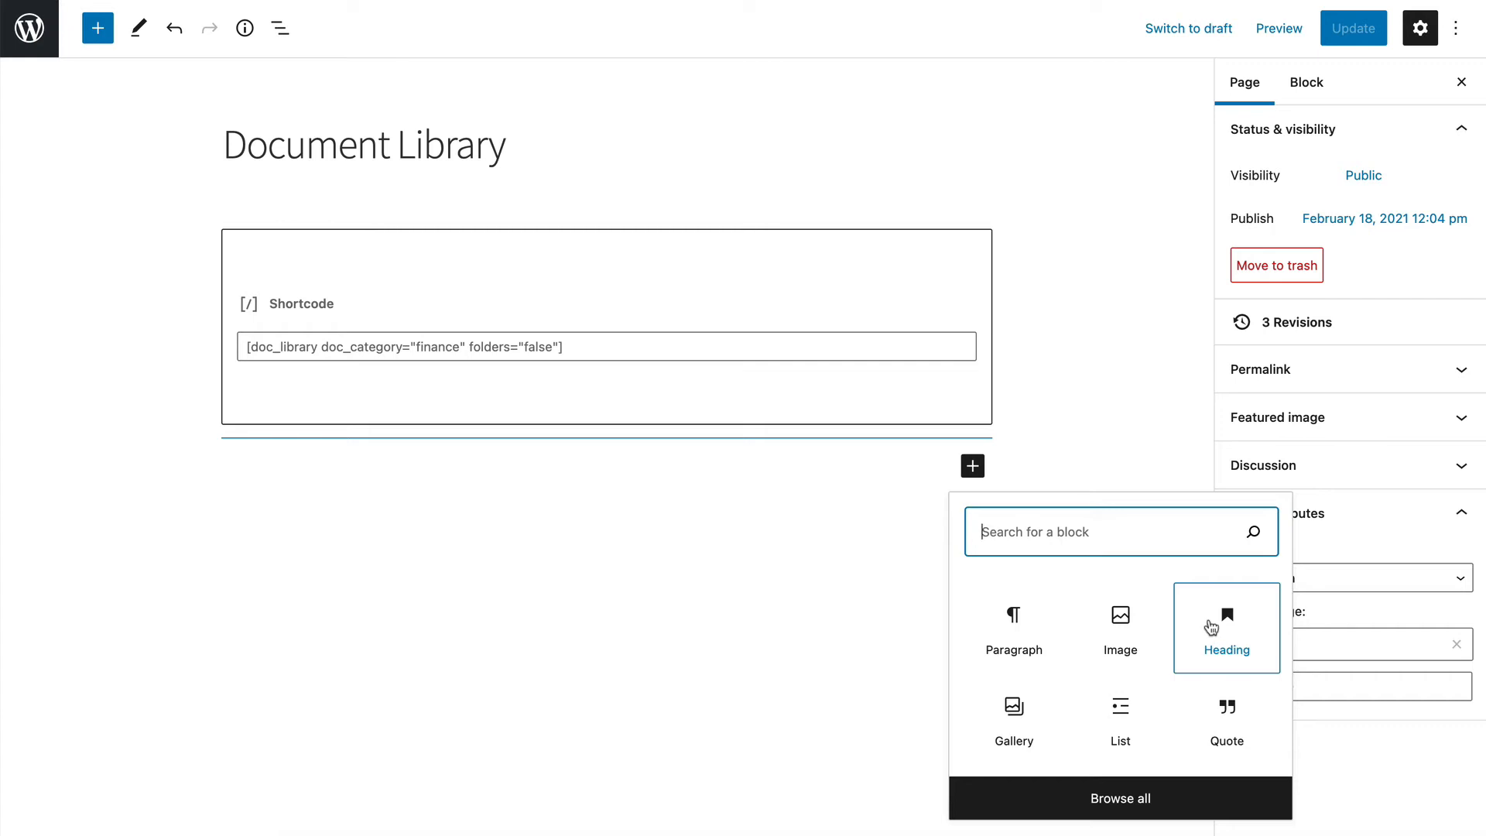
pyautogui.moveTo(1224, 628)
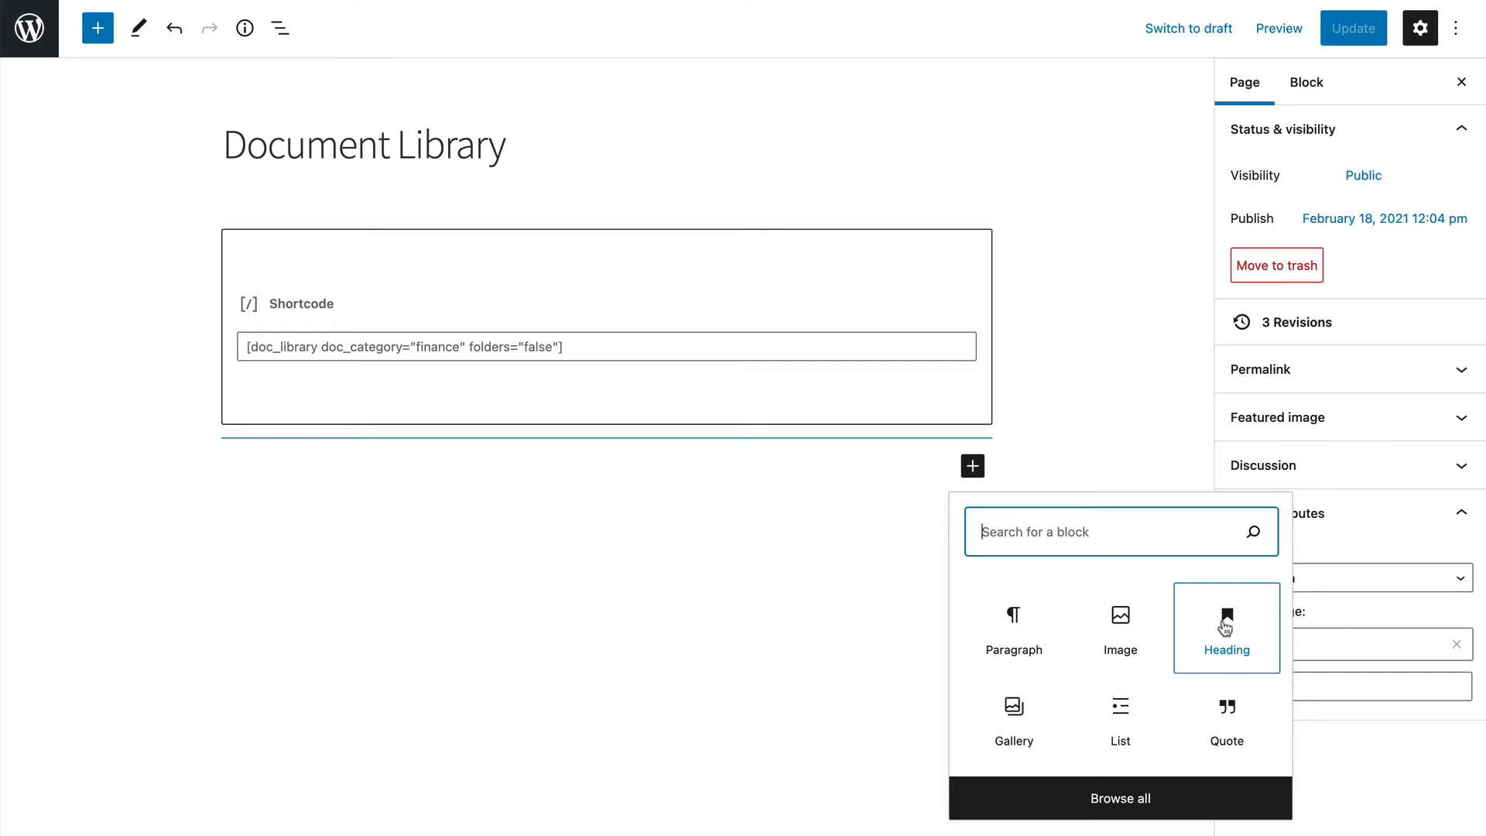
pyautogui.click(1226, 628)
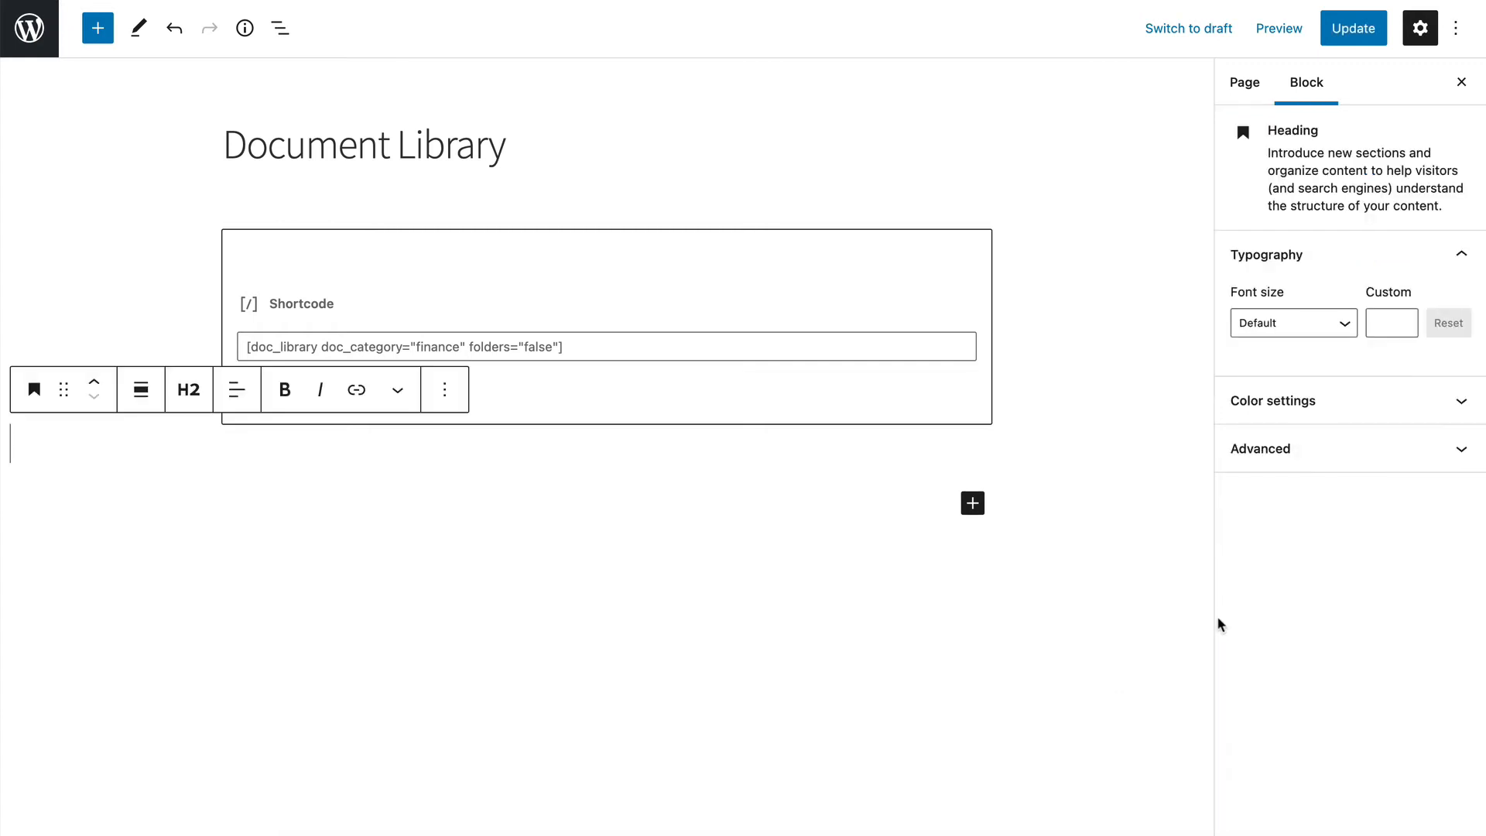
pyautogui.write('Finance Do')
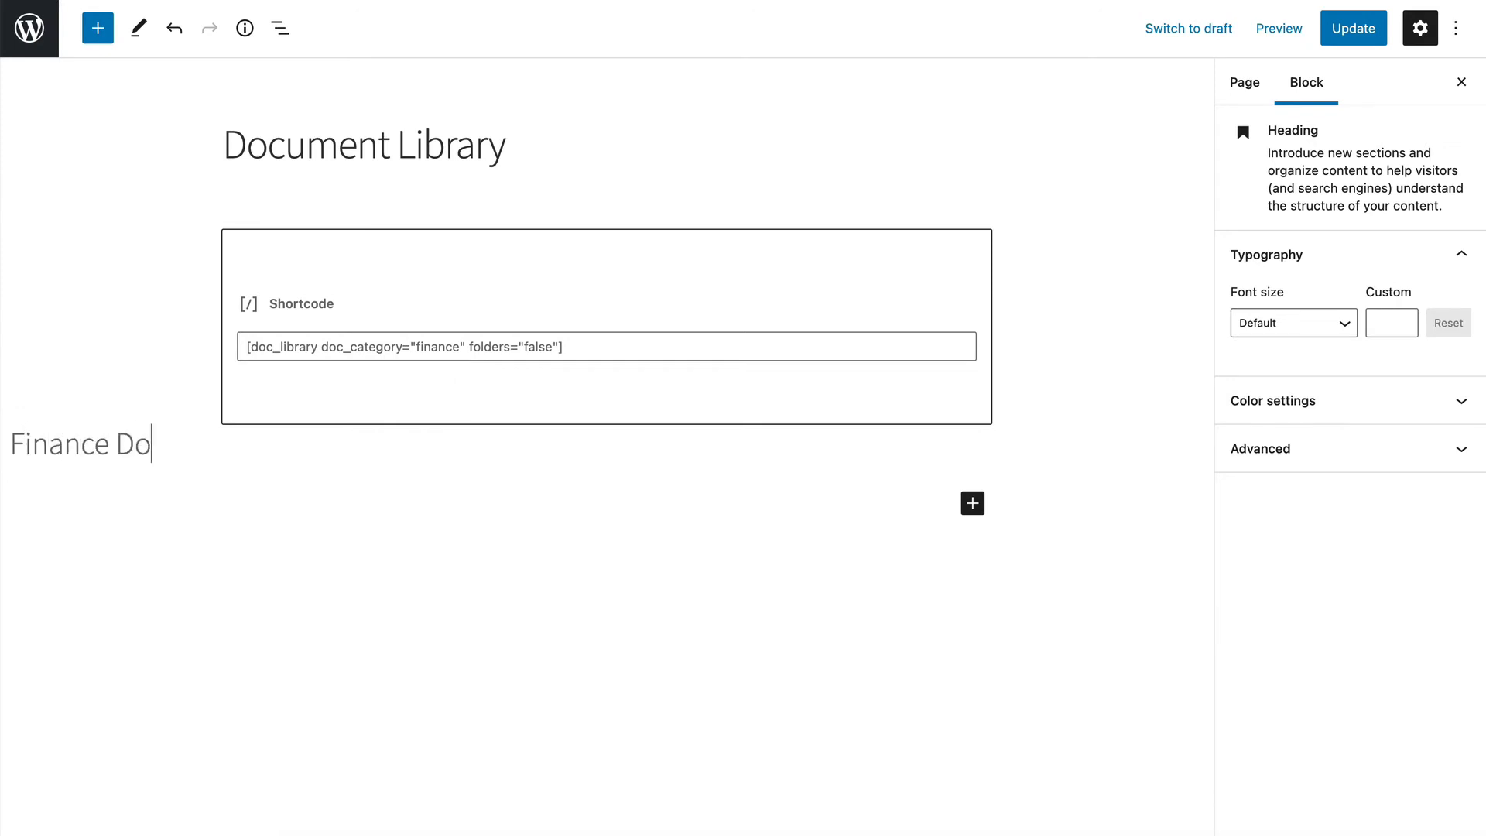
pyautogui.write('cuments')
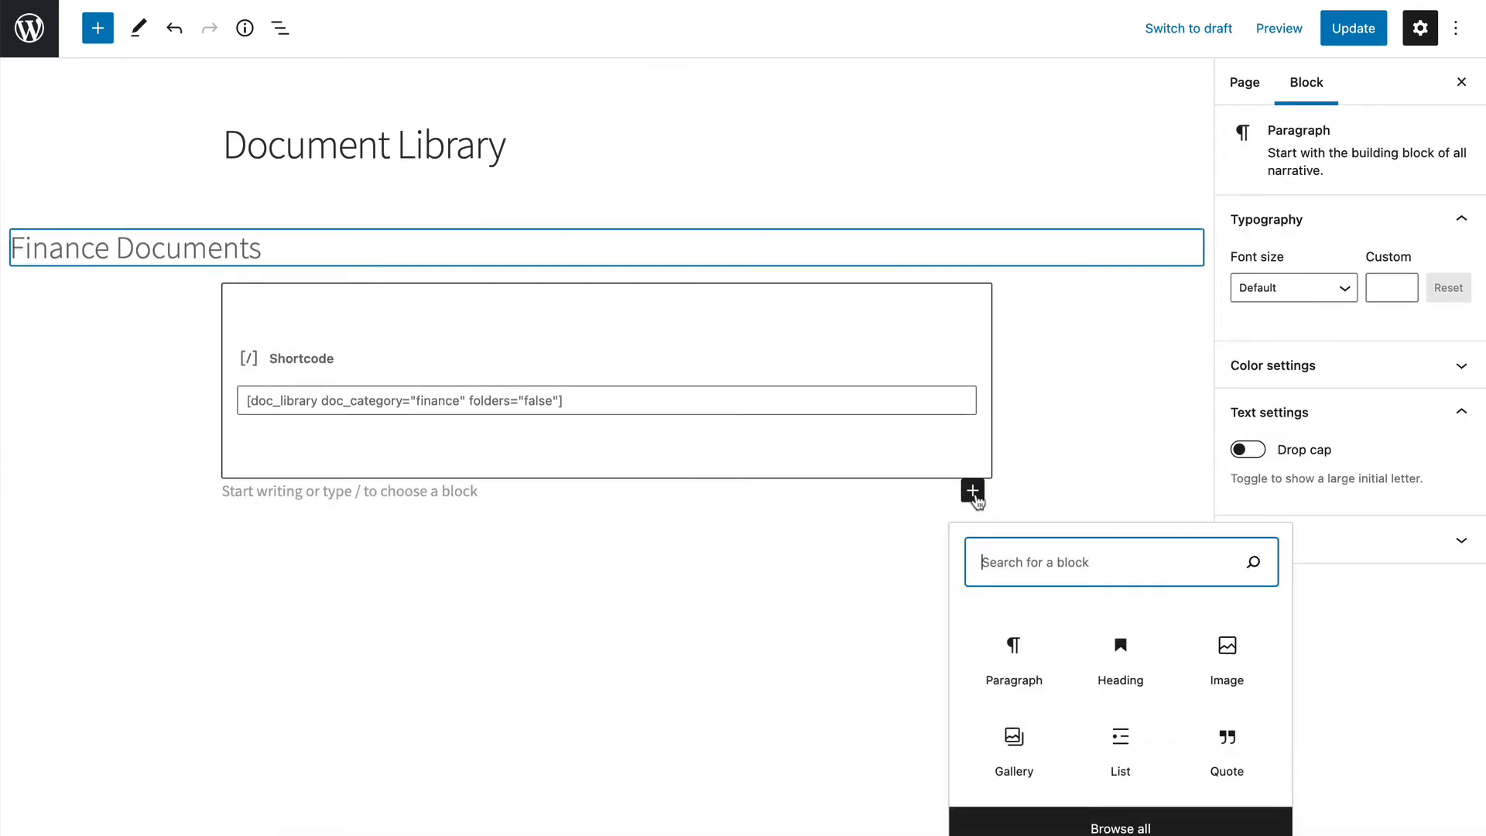
# Add a second heading block below the shortcode reading 'Meetings'.
pyautogui.write('Mee')
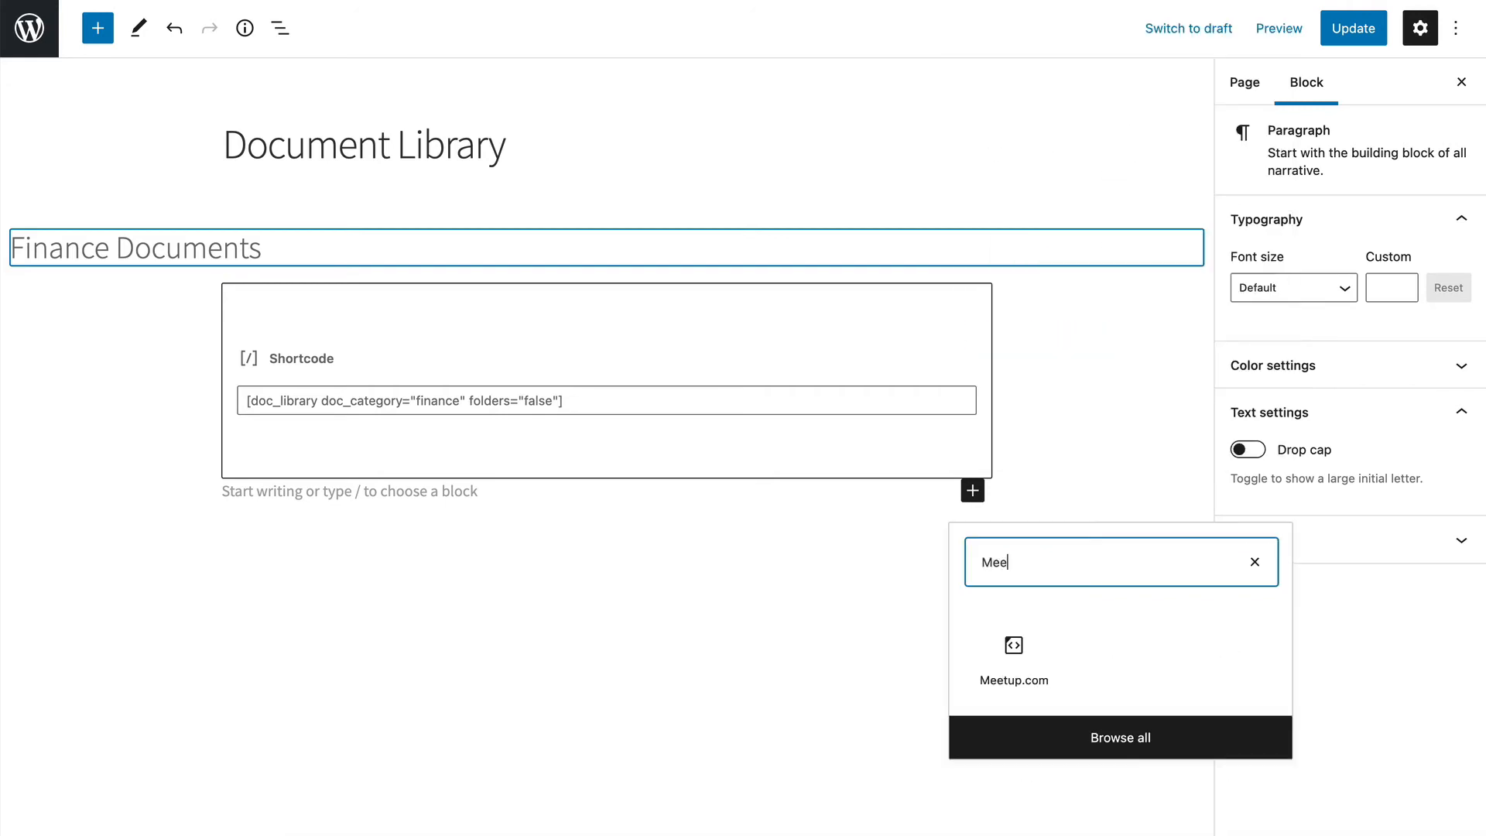
pyautogui.write('tings')
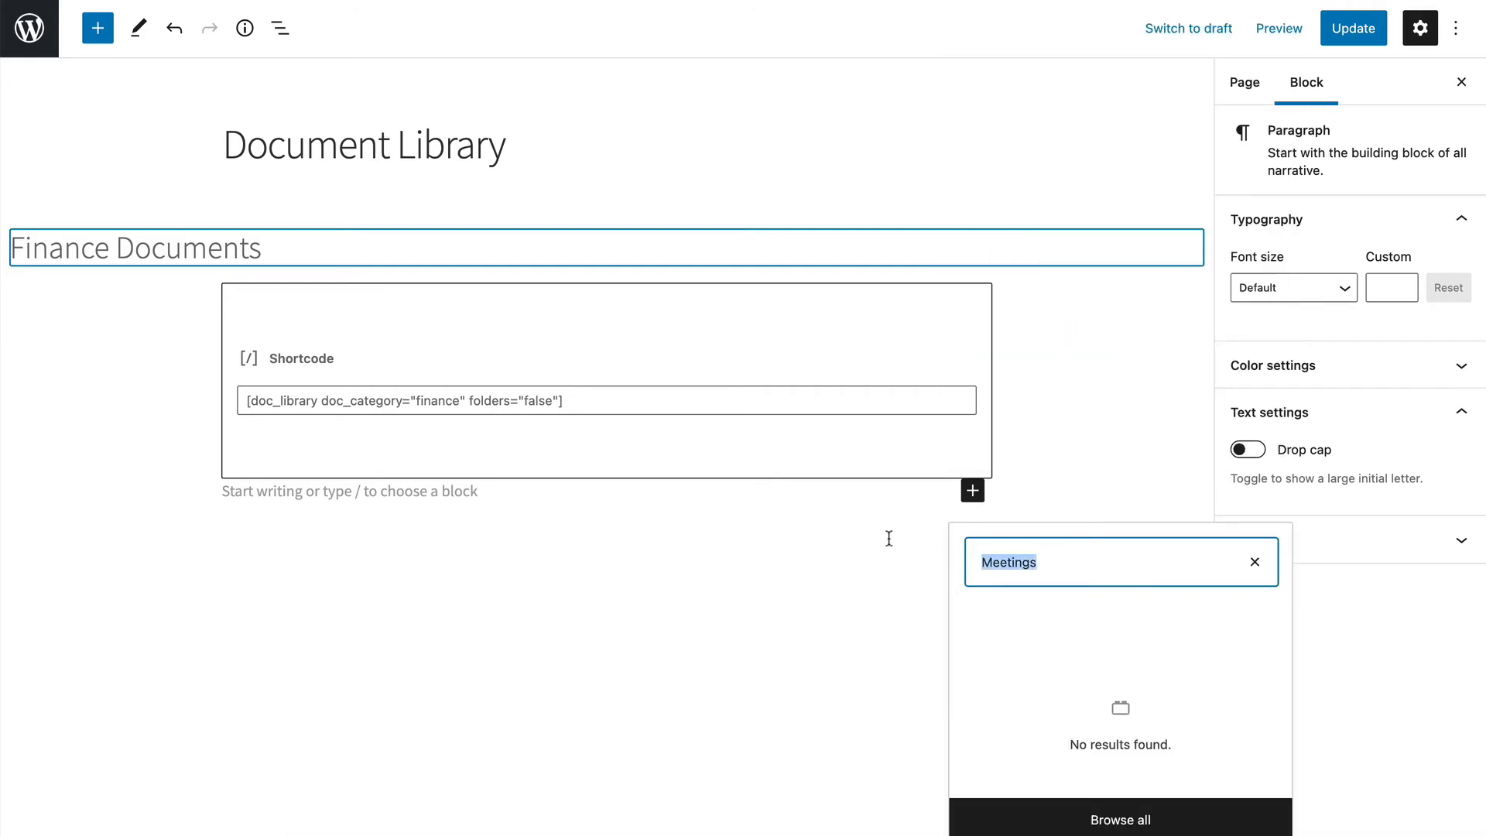
pyautogui.write('heading')
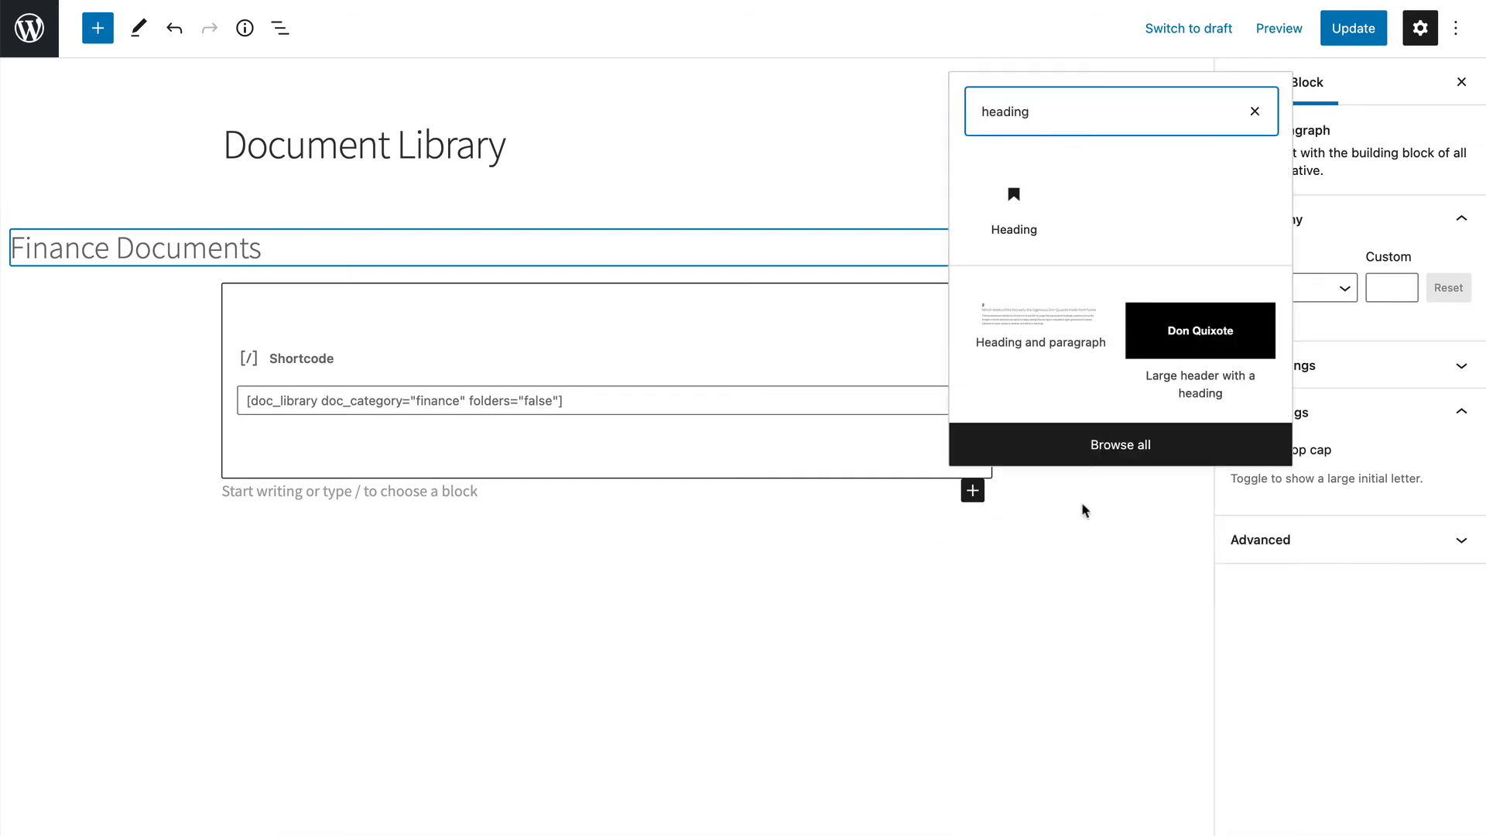
pyautogui.click(1013, 204)
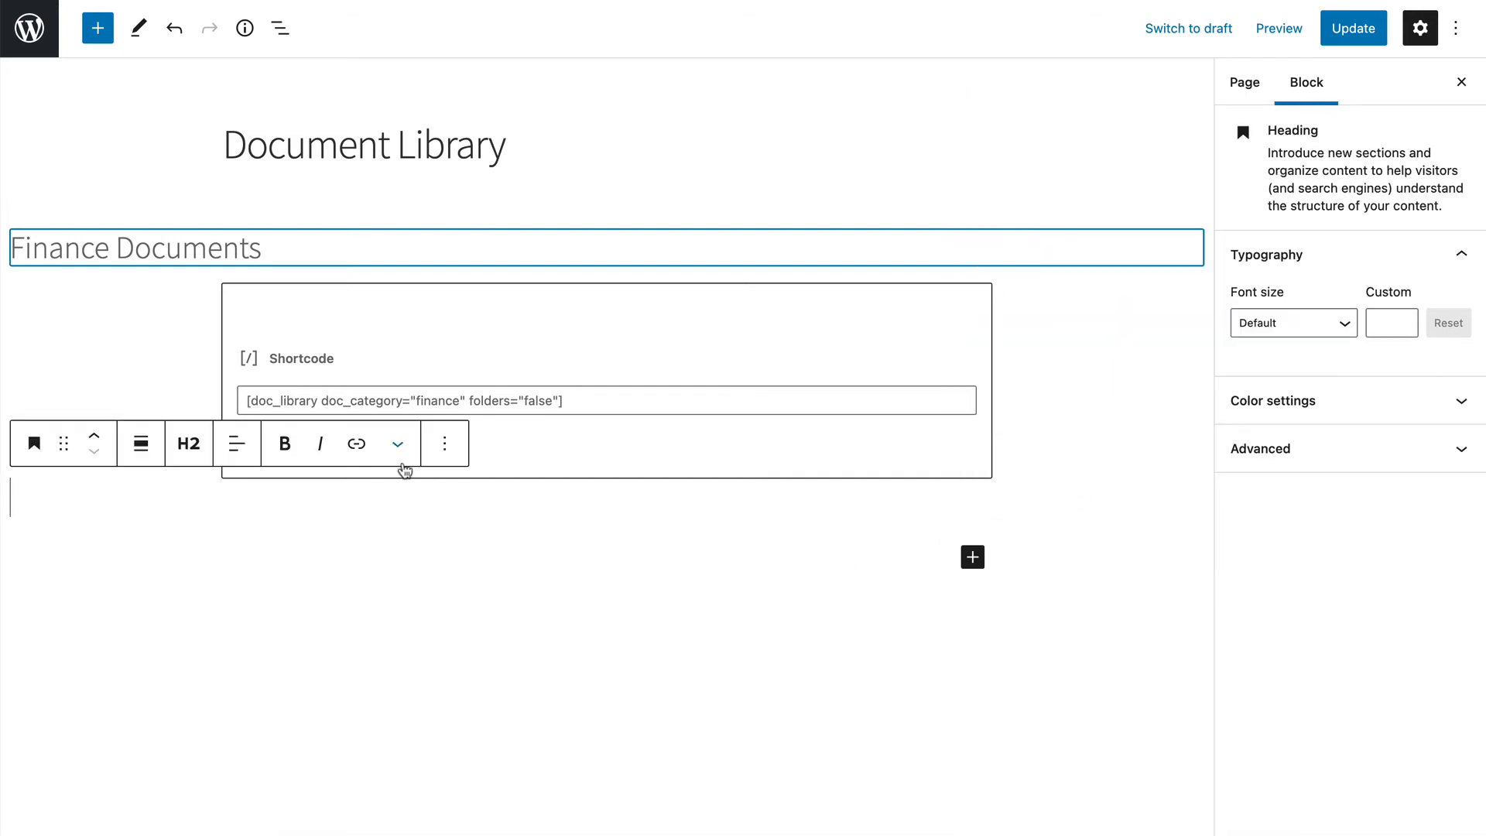
pyautogui.write('Meetings')
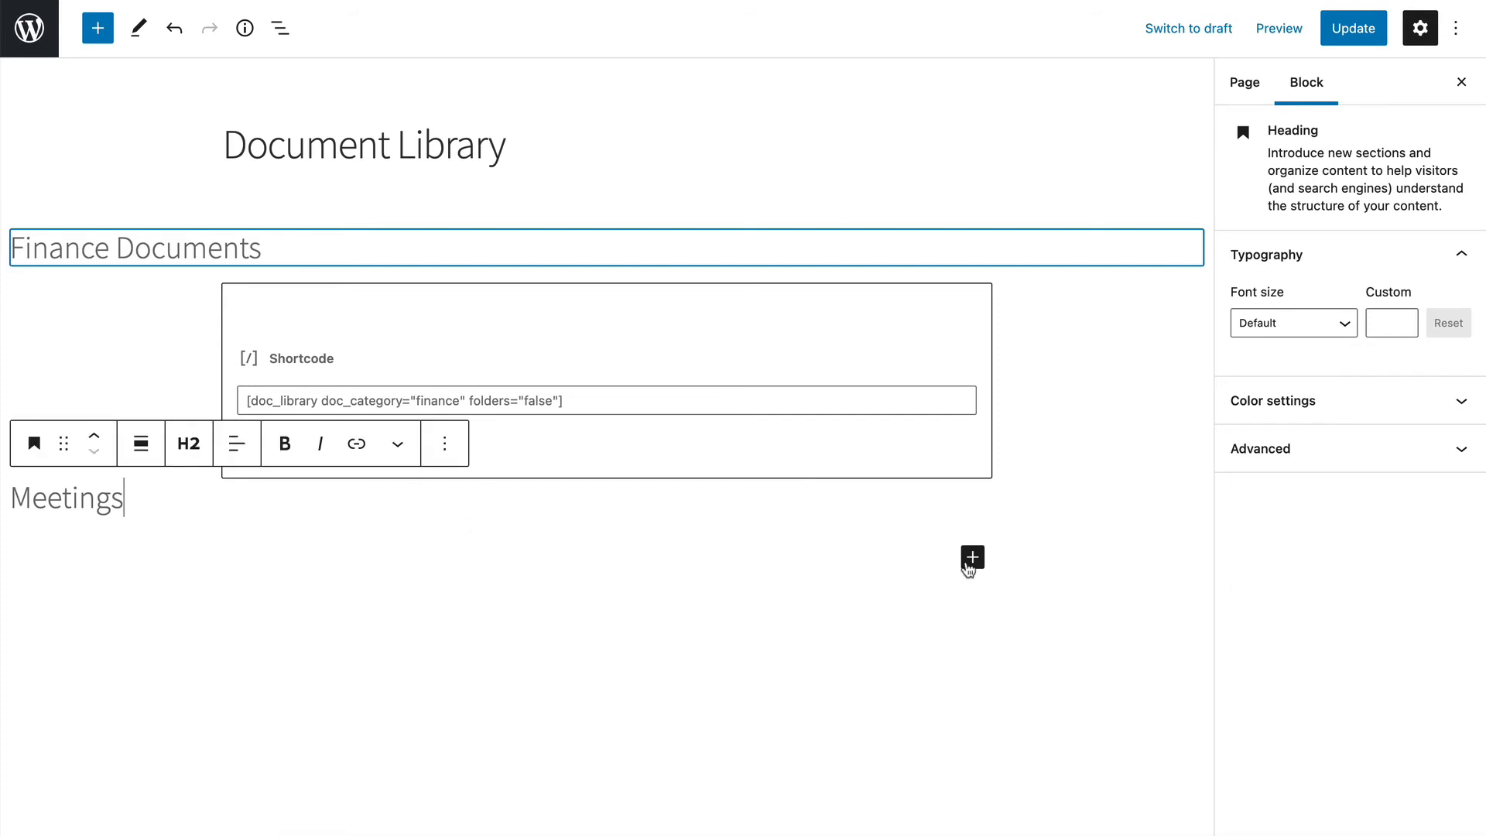
# Add a shortcode block under Meetings with [doc_library doc_category="meetings" folders="false"].
pyautogui.click(971, 558)
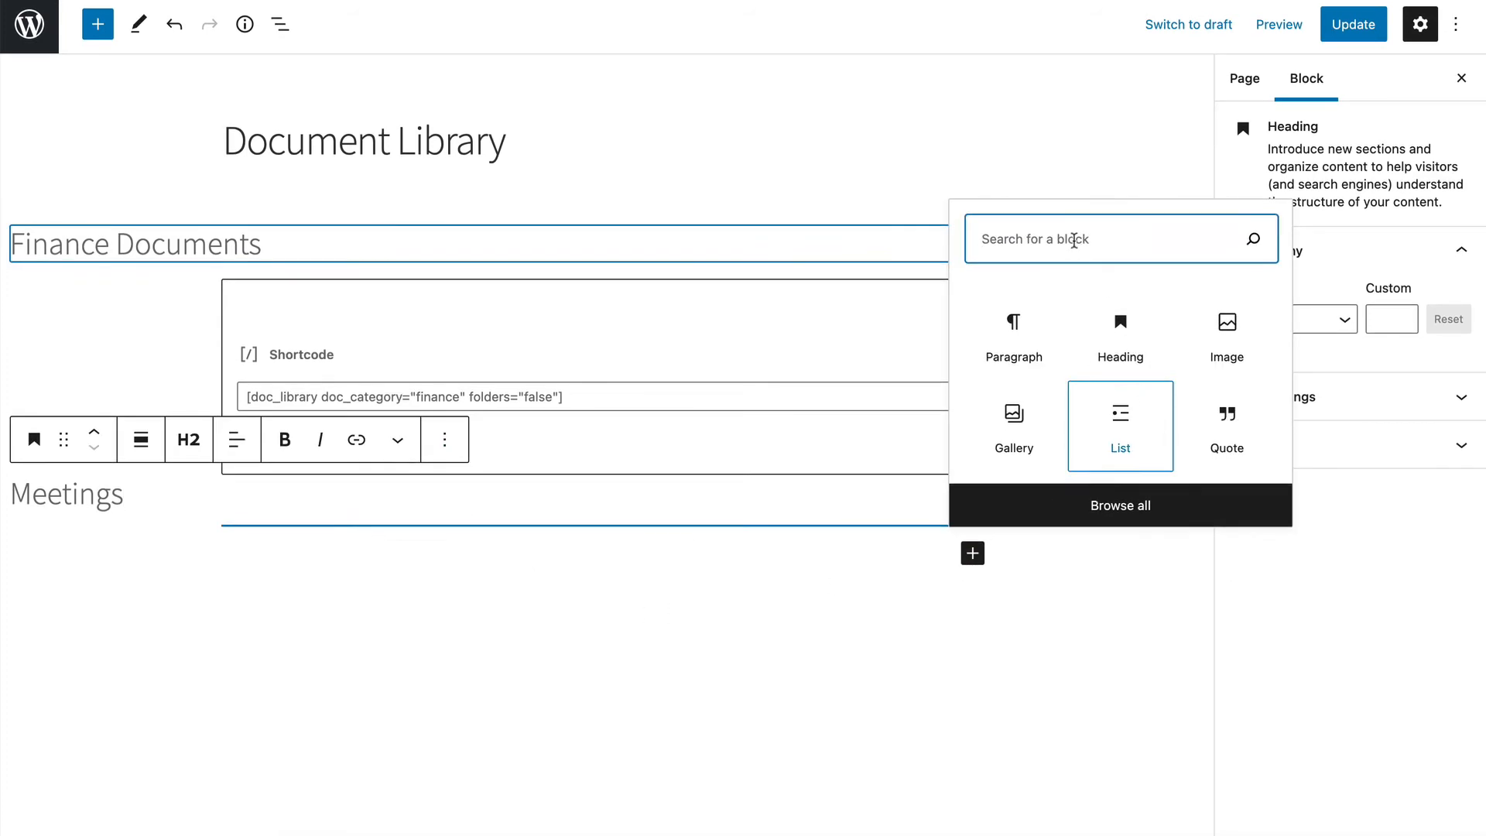
pyautogui.write('shir')
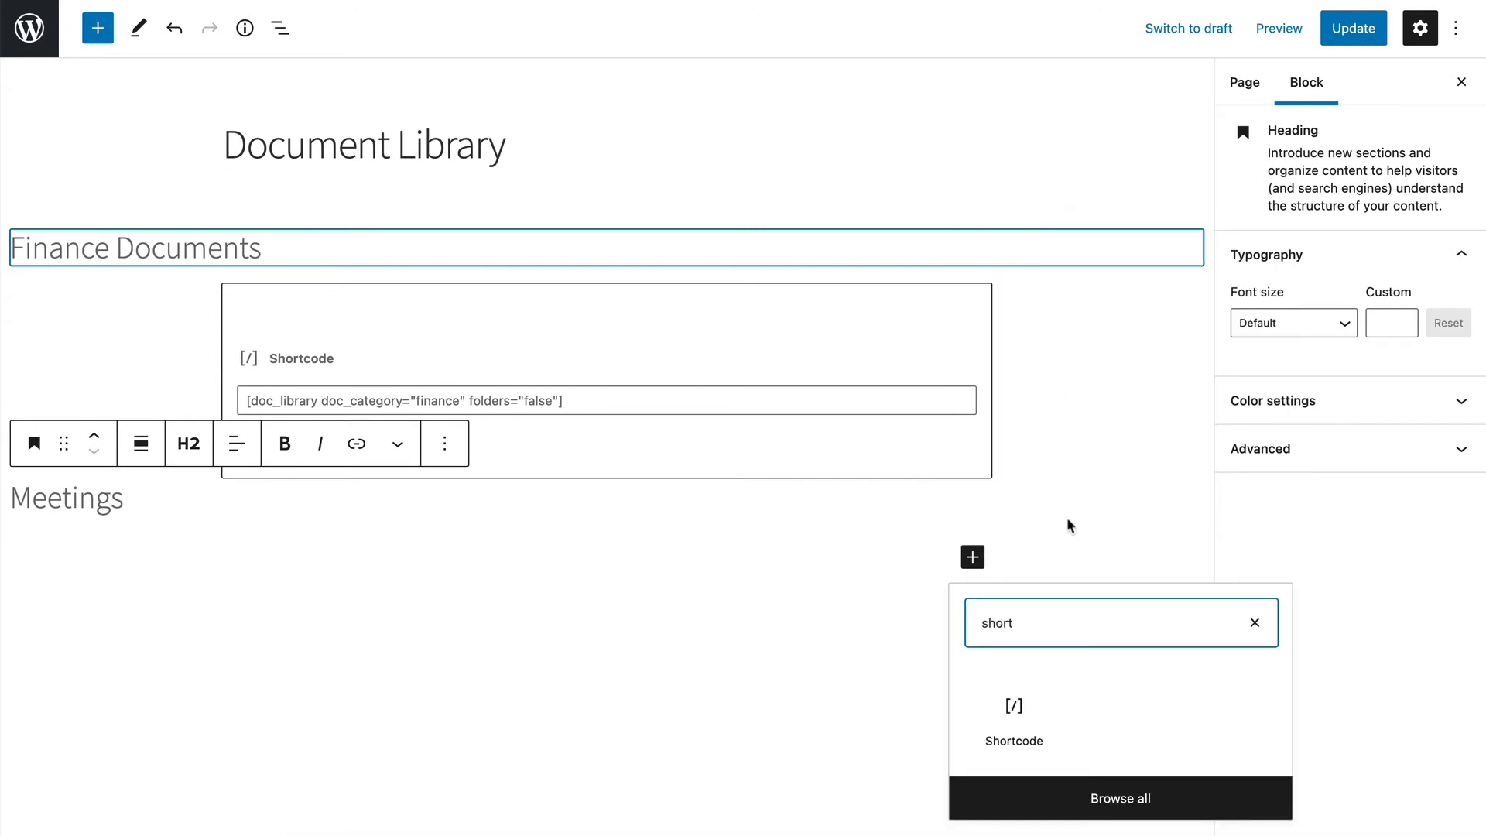
pyautogui.click(1013, 723)
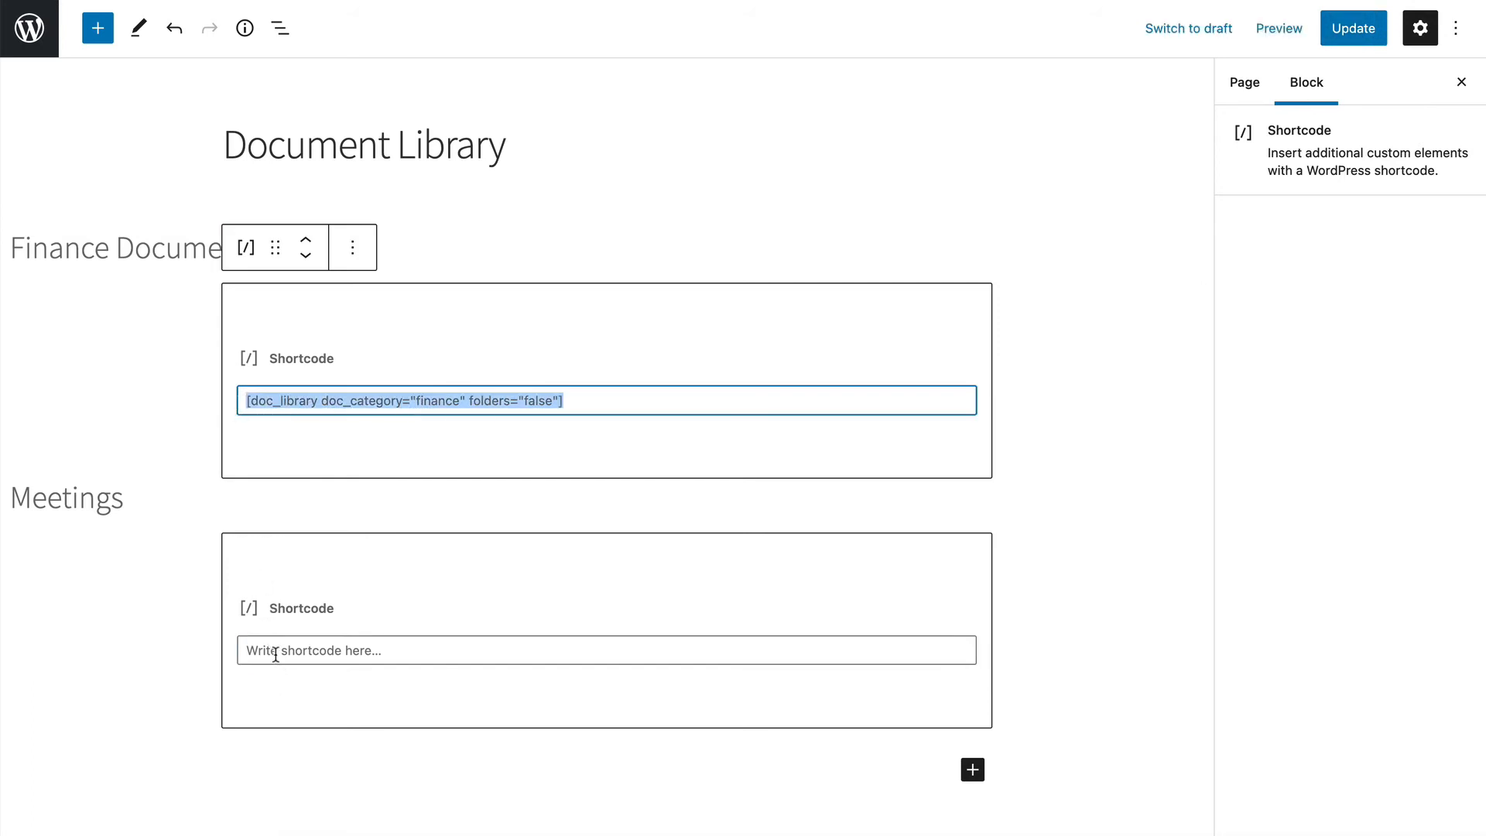
pyautogui.write('[doc_library doc_category="finance" folders="false"]')
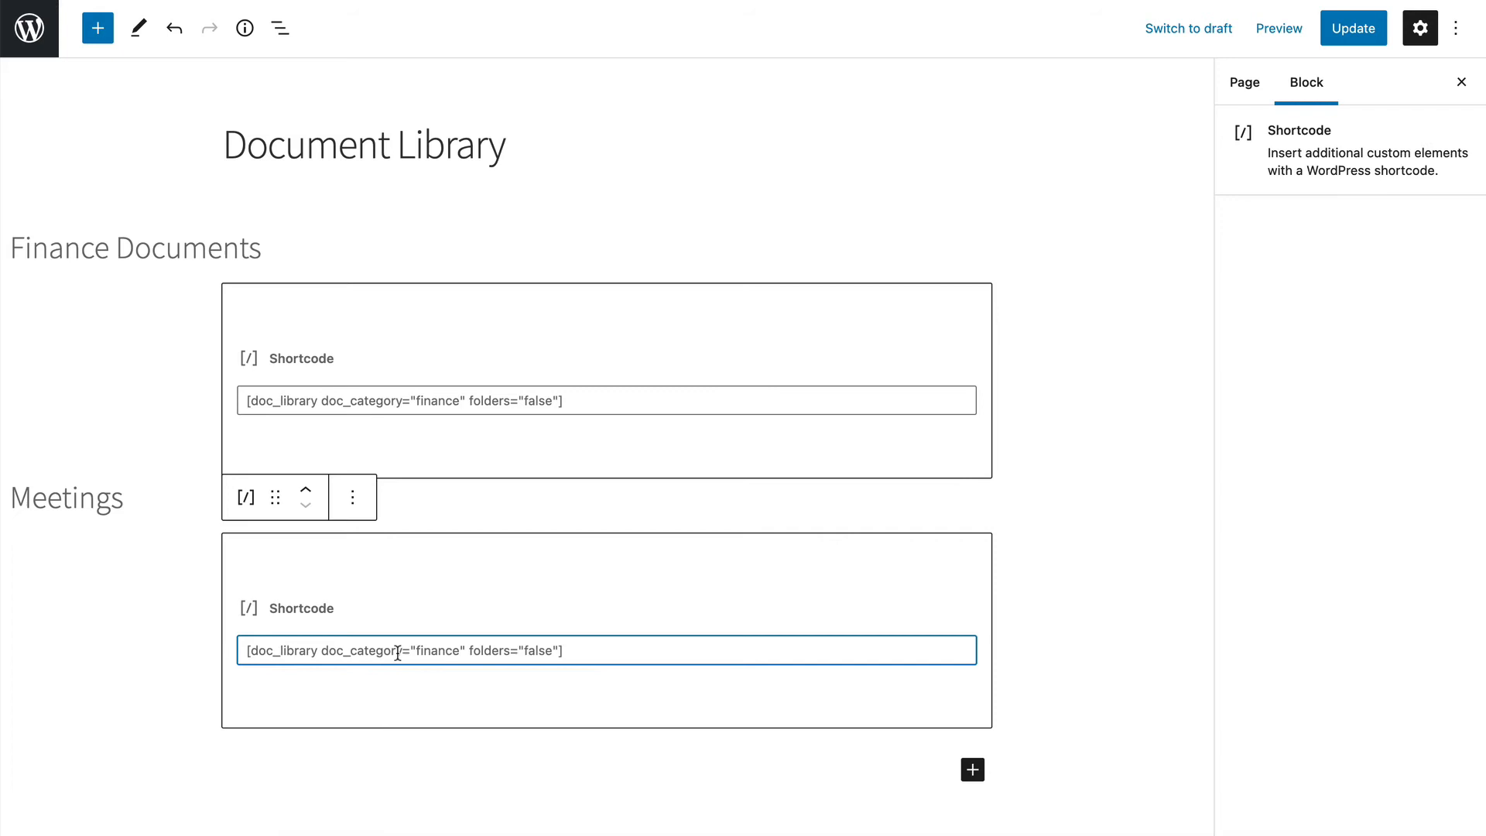
pyautogui.doubleClick(438, 650)
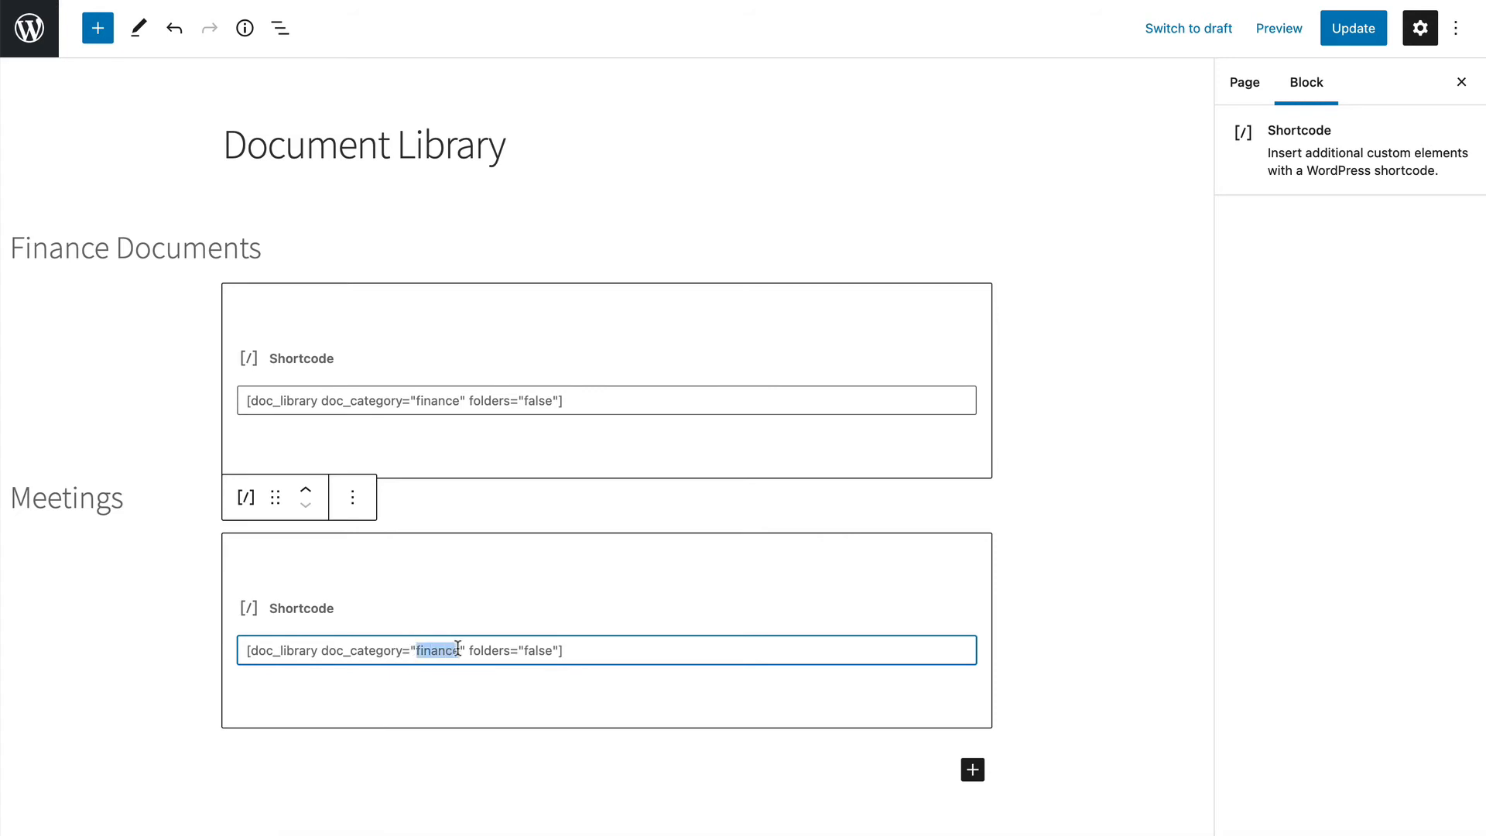
pyautogui.write('meeting')
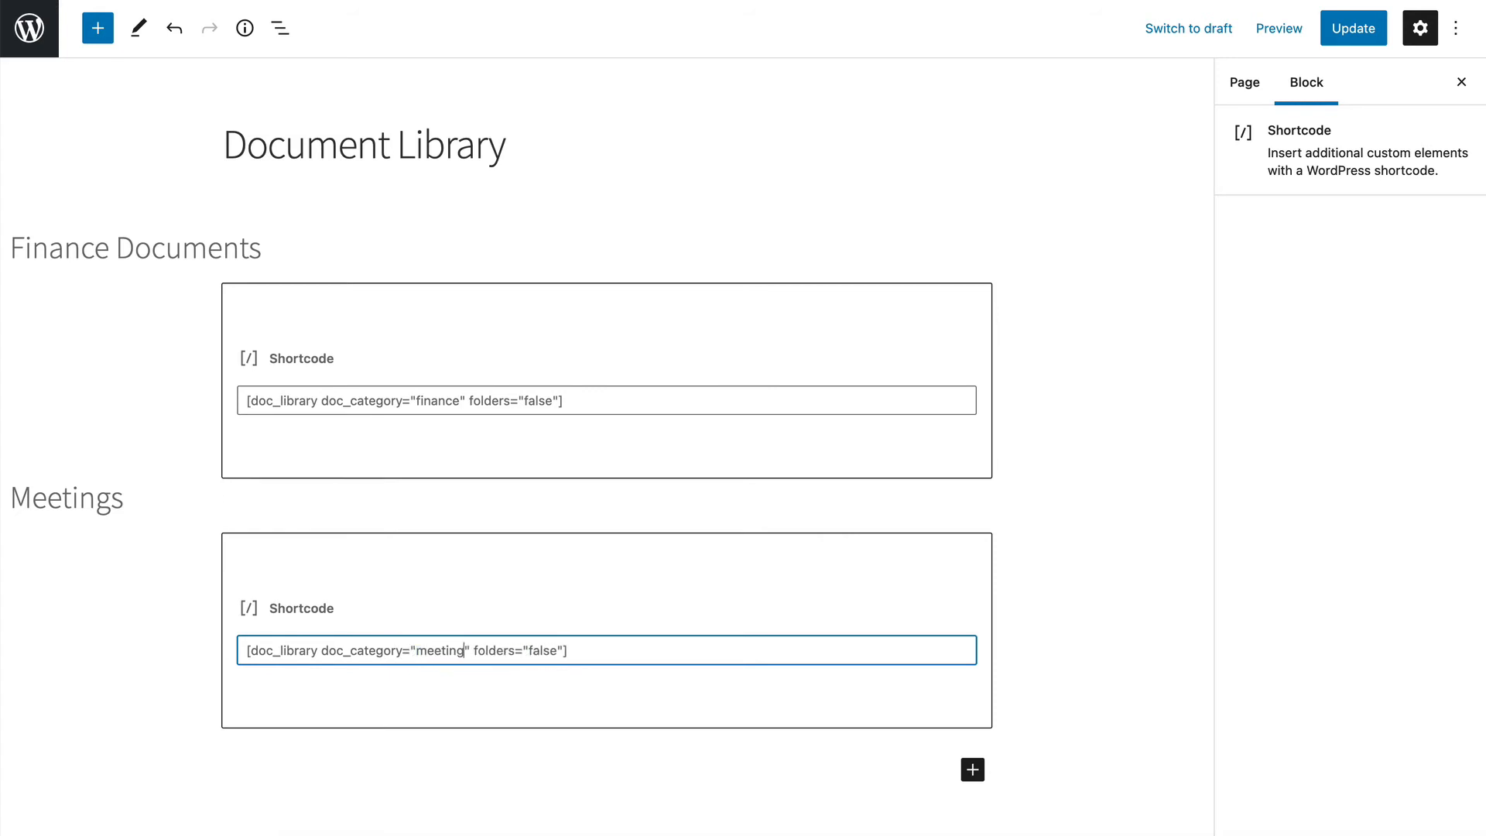
pyautogui.write('s')
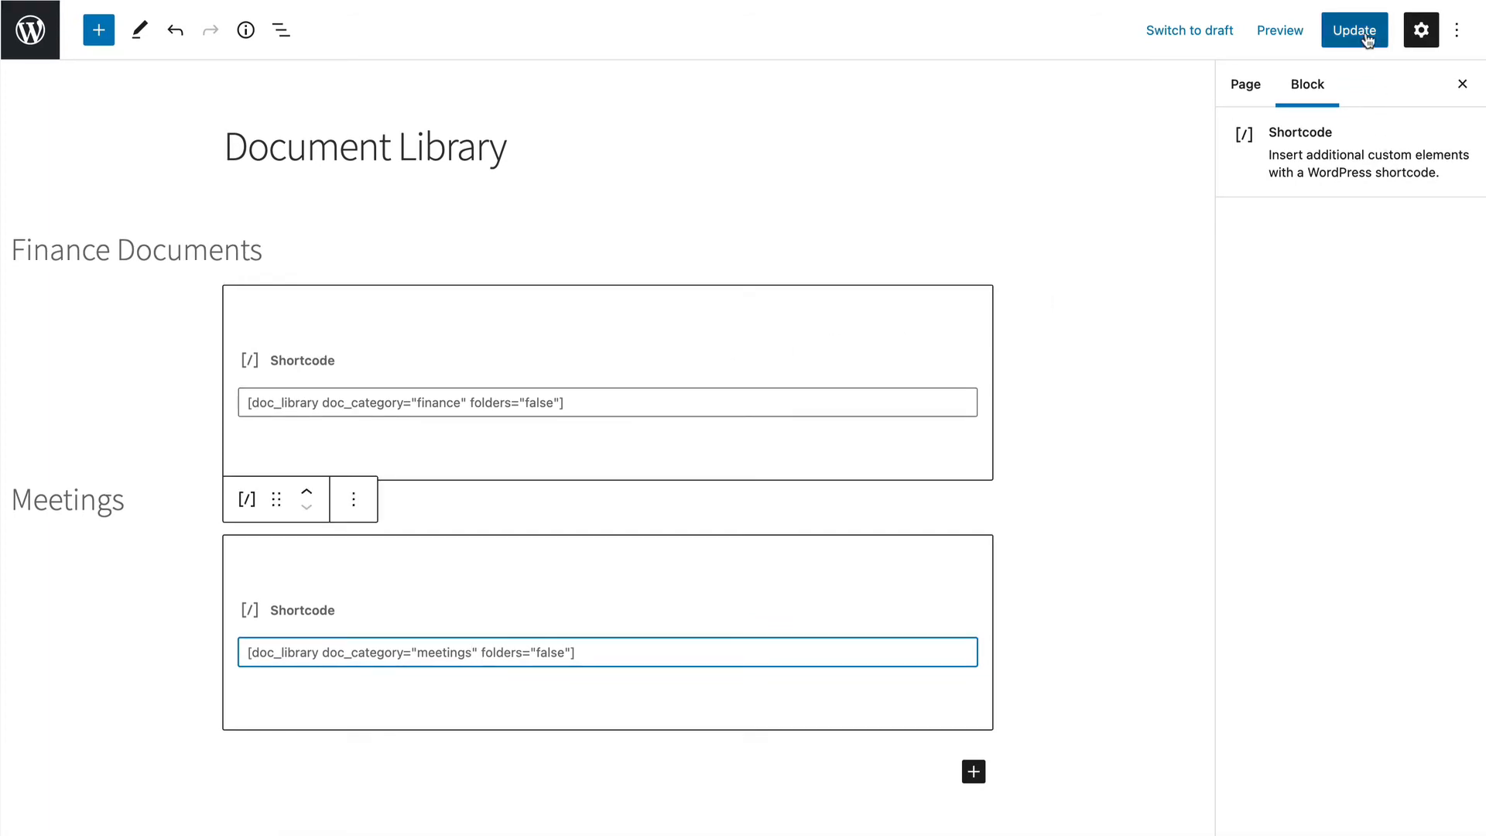
# Update the page and view the live Document Library page.
pyautogui.click(1354, 29)
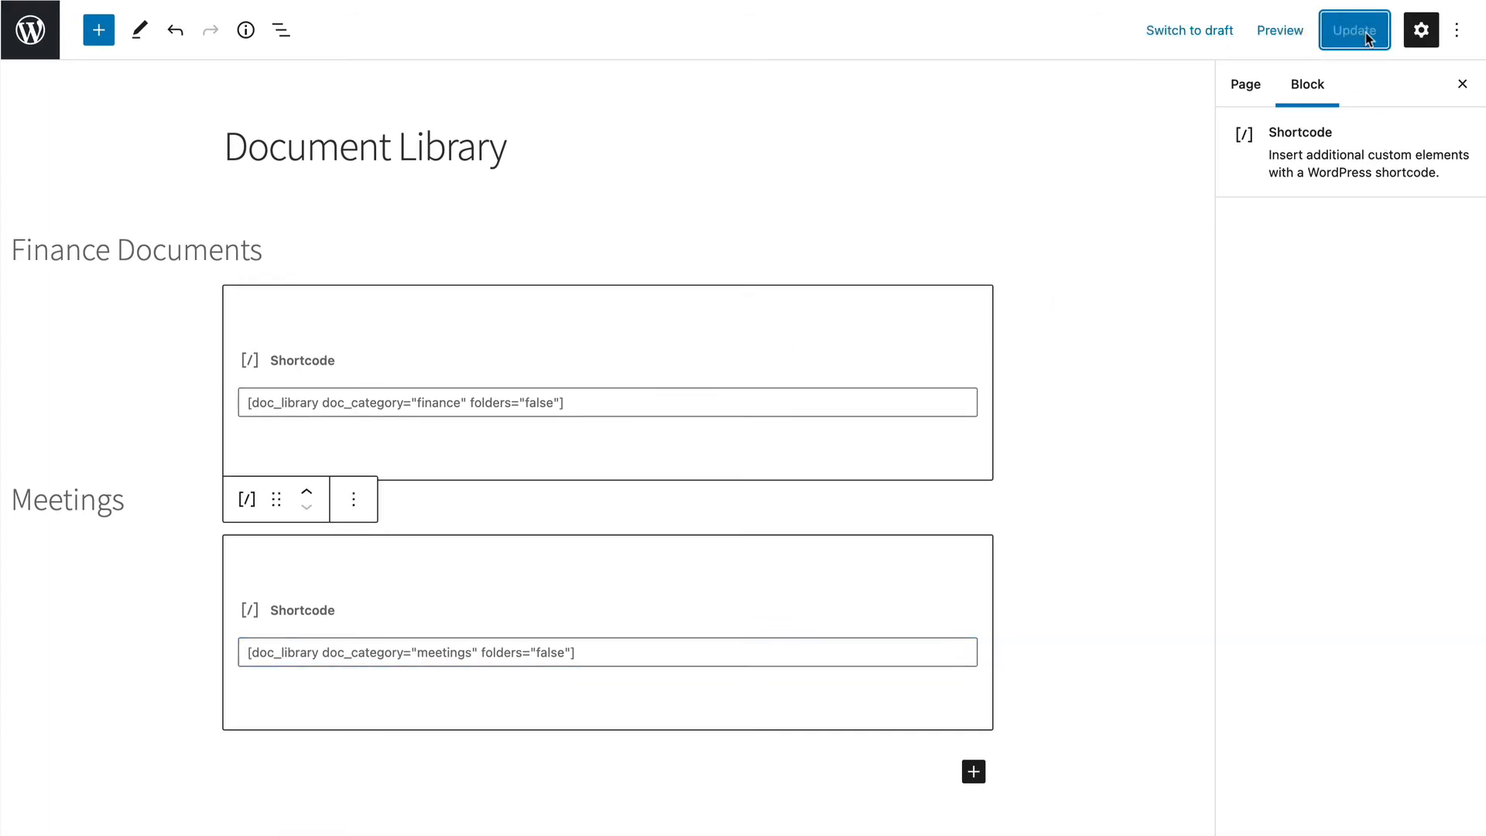
pyautogui.click(1354, 29)
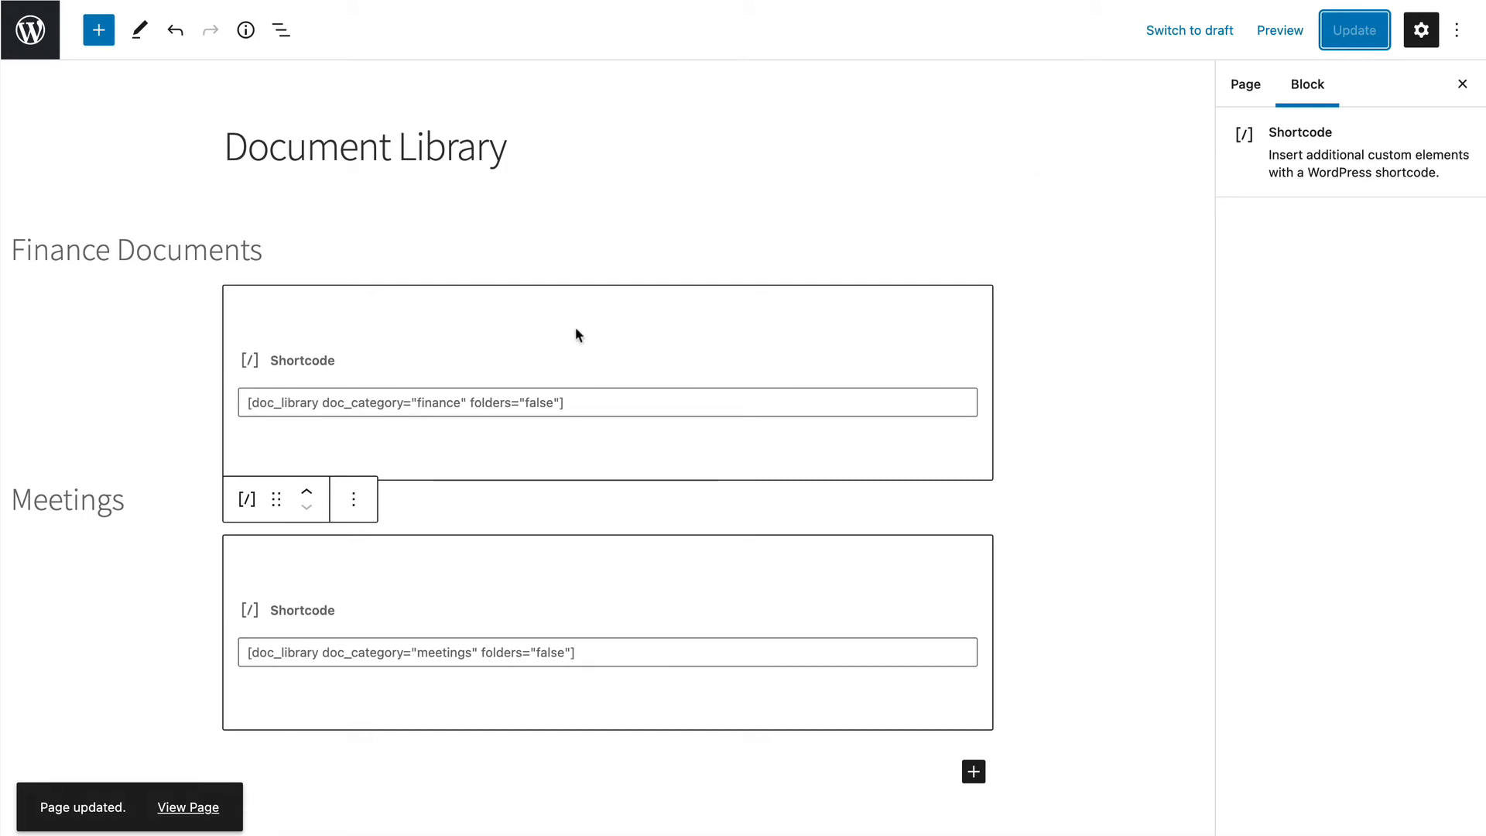
pyautogui.doubleClick(446, 402)
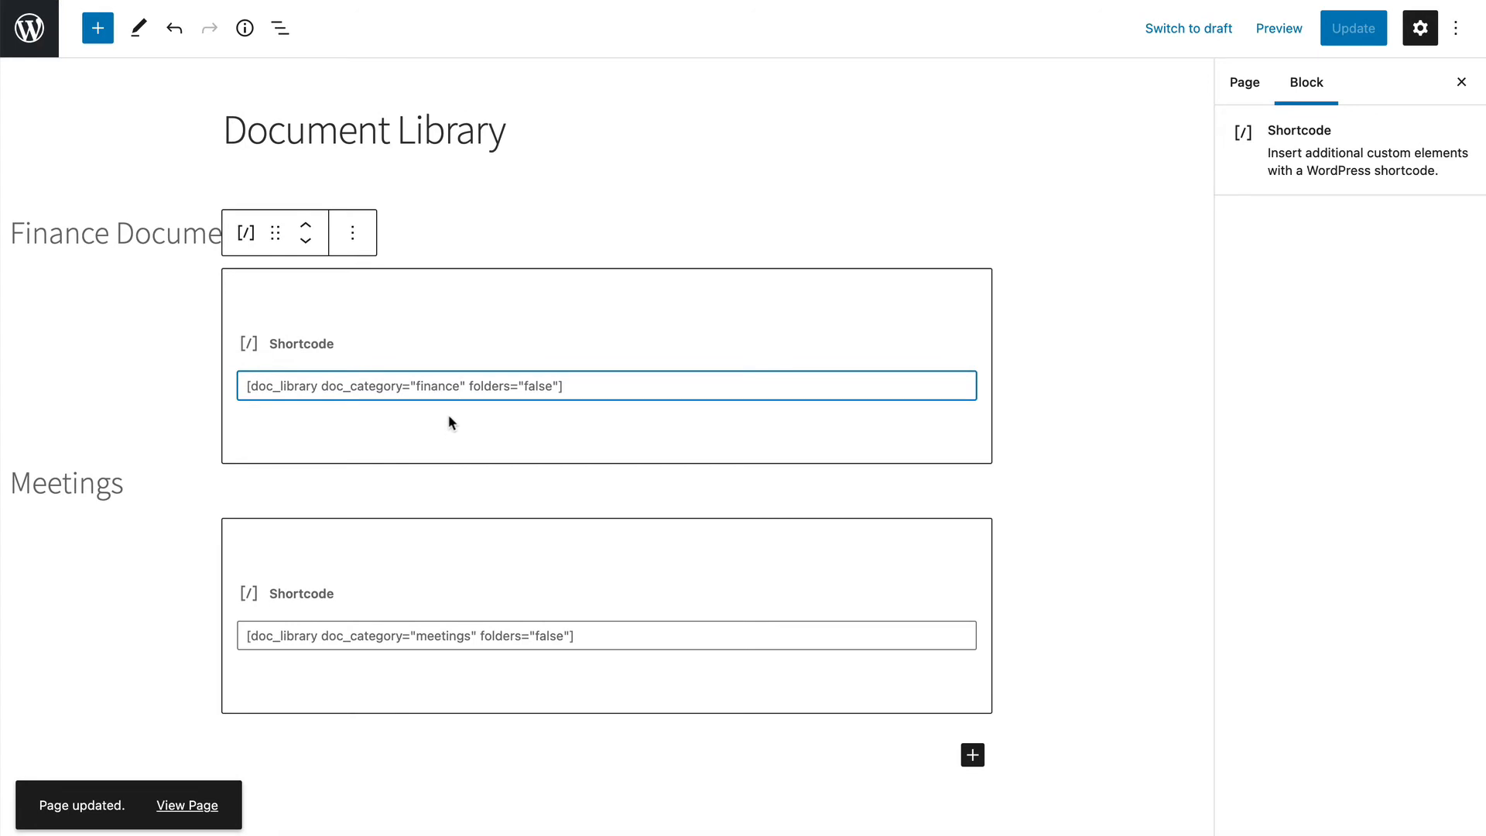
pyautogui.doubleClick(436, 386)
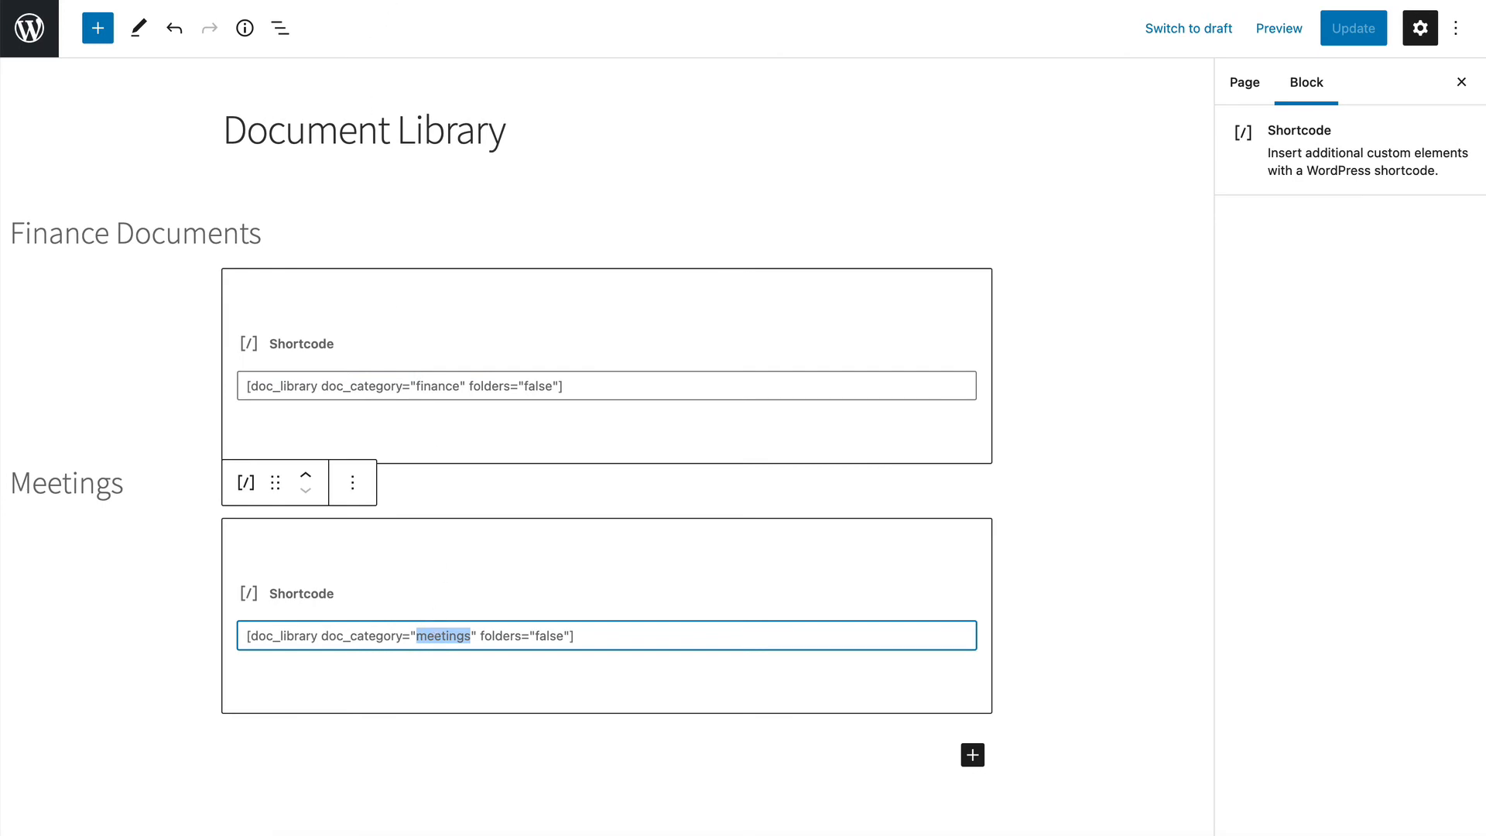
pyautogui.click(1278, 28)
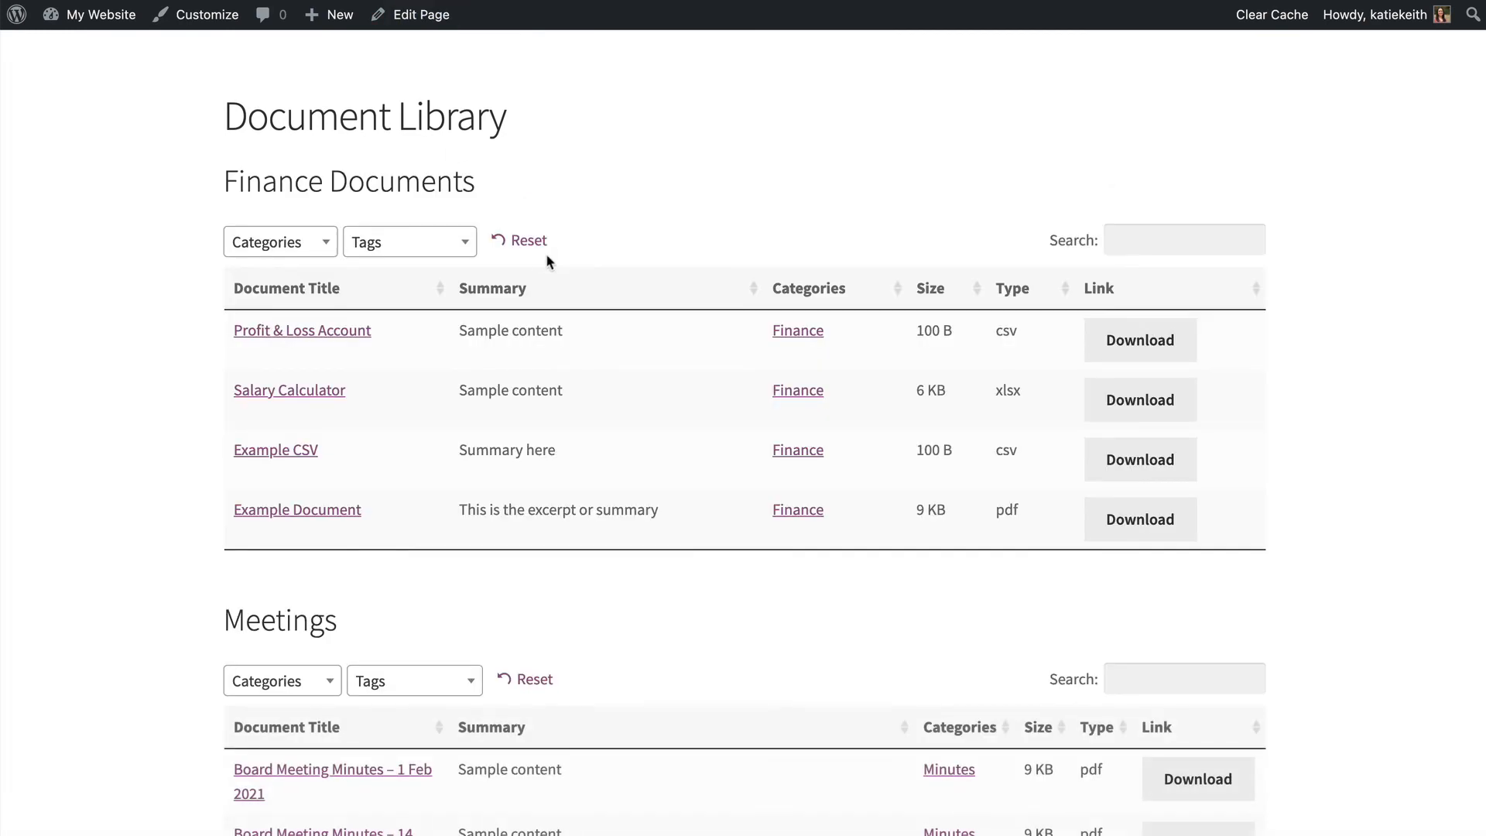
pyautogui.scroll(-3)
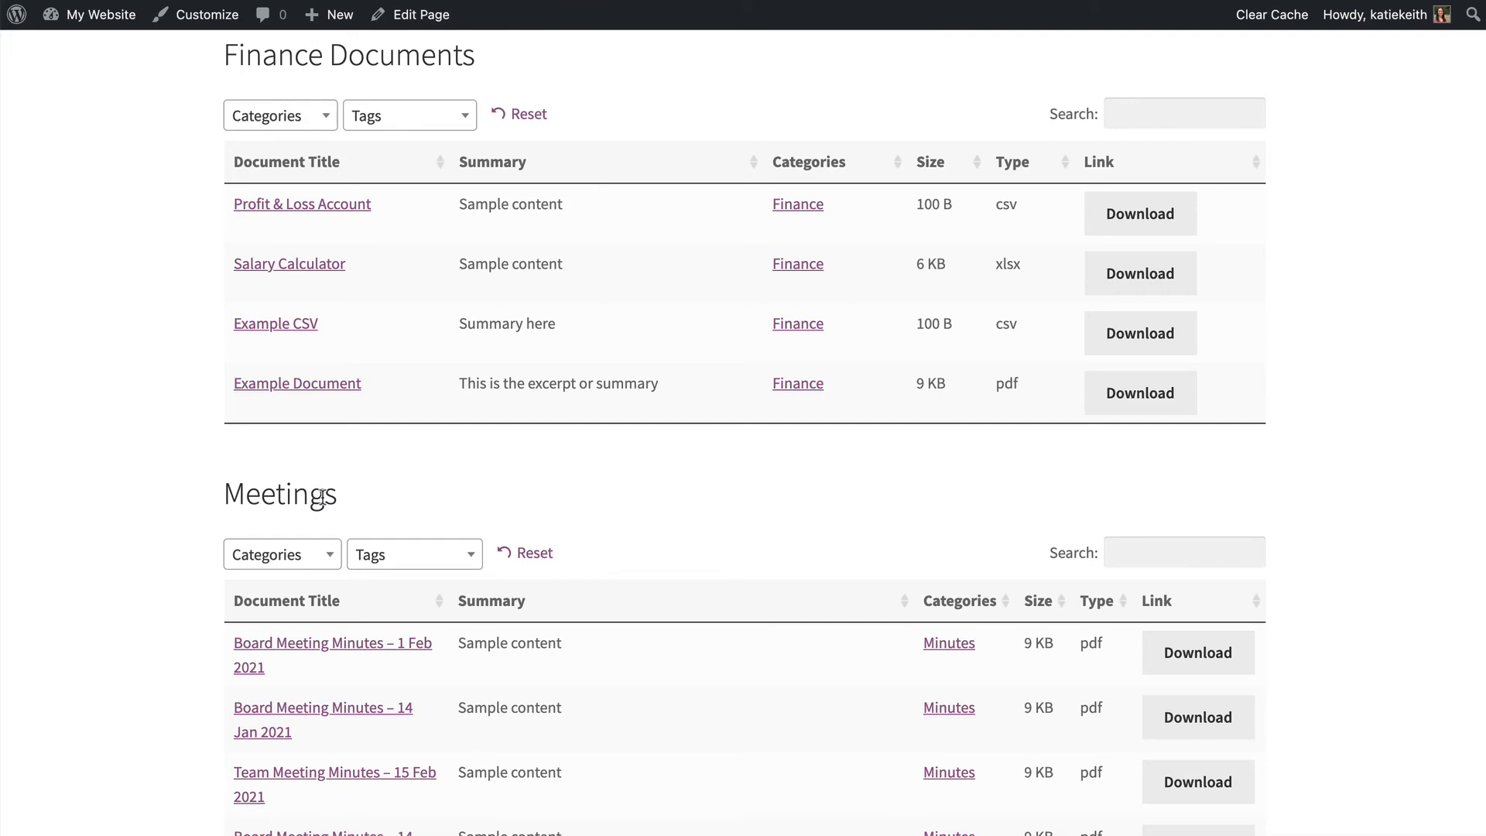
pyautogui.scroll(-3)
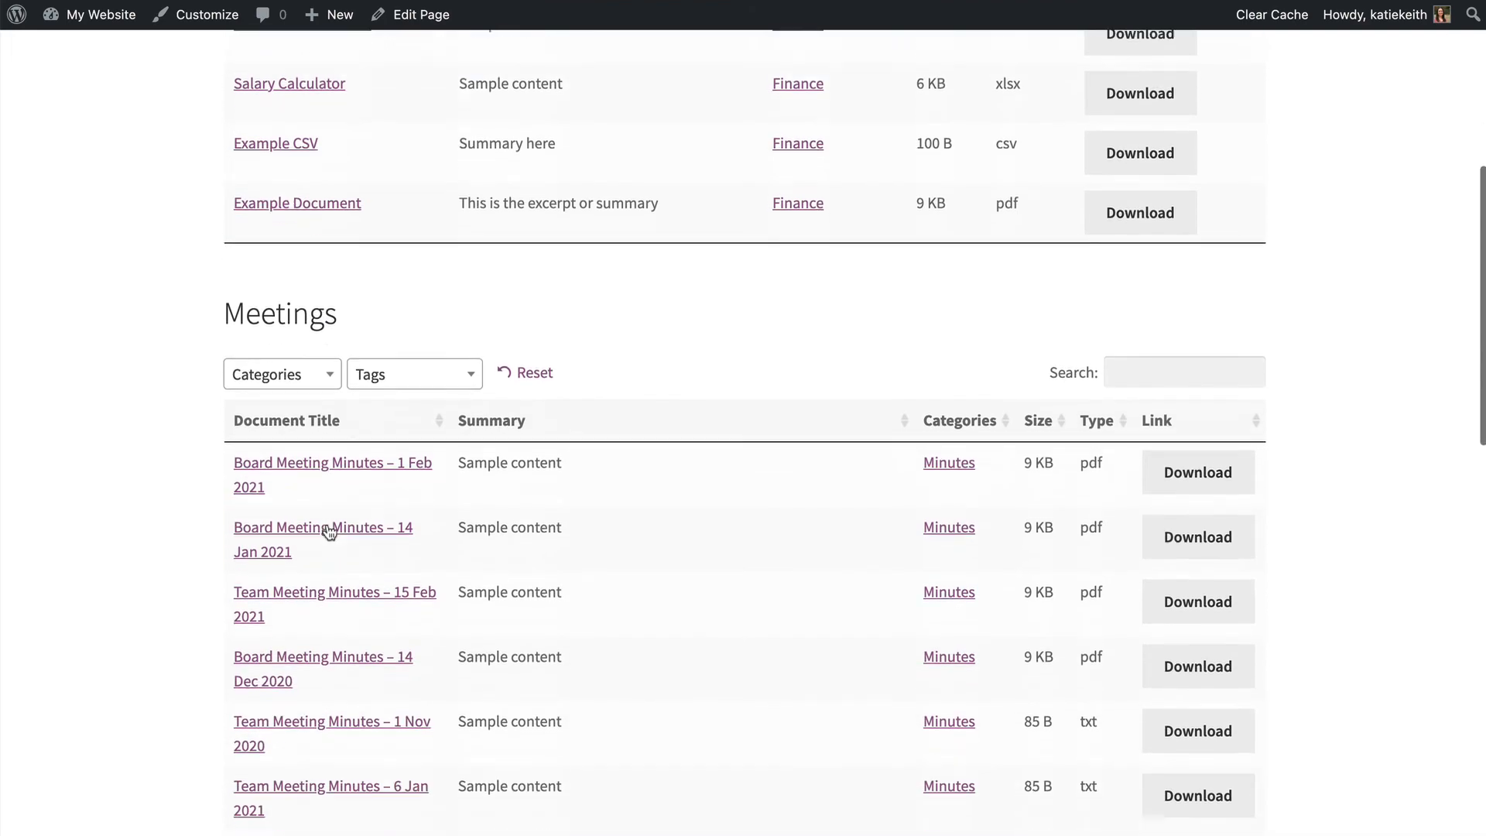
pyautogui.scroll(-3)
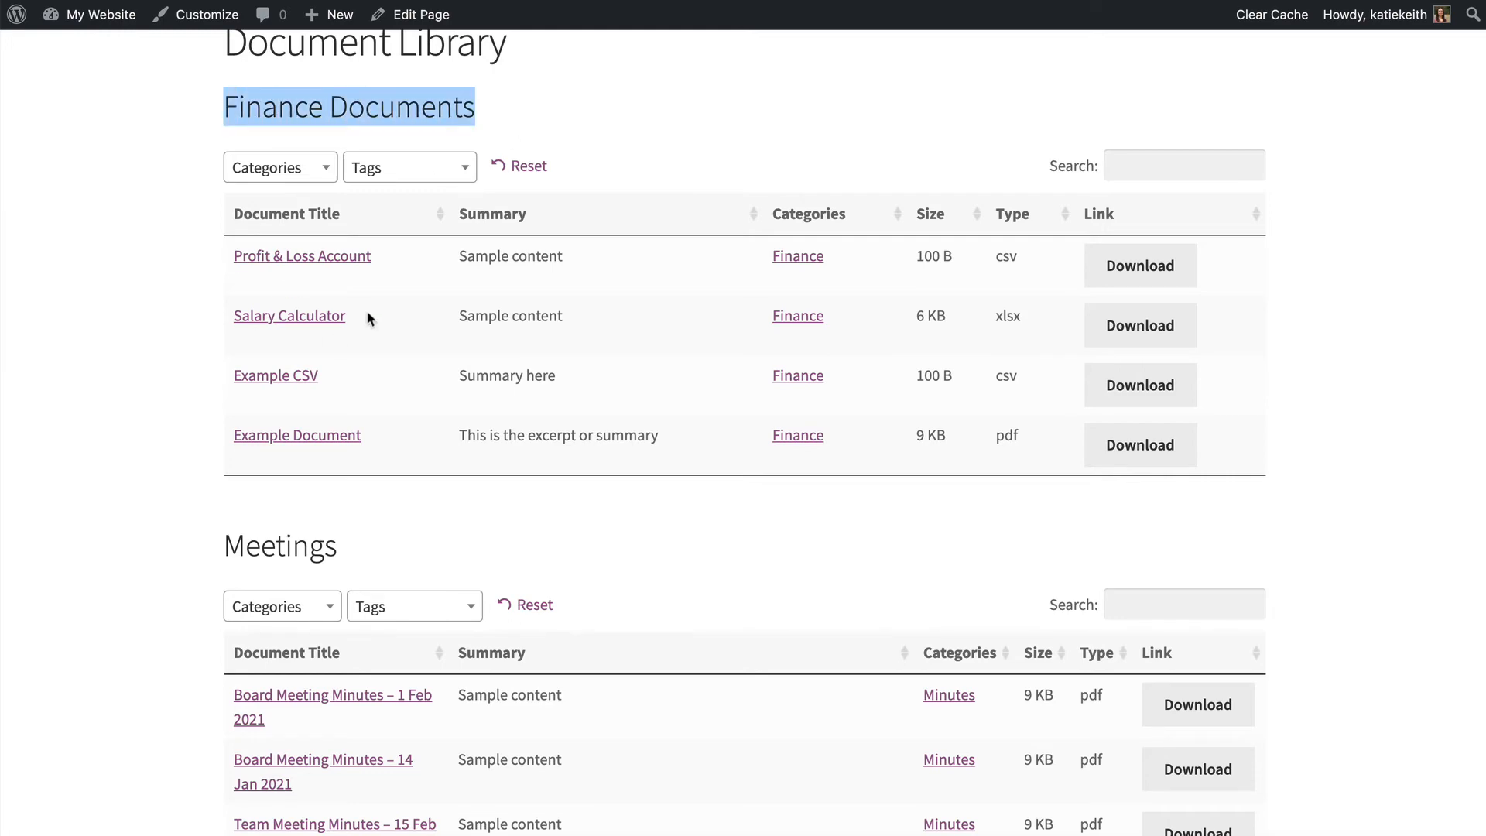
pyautogui.scroll(-3)
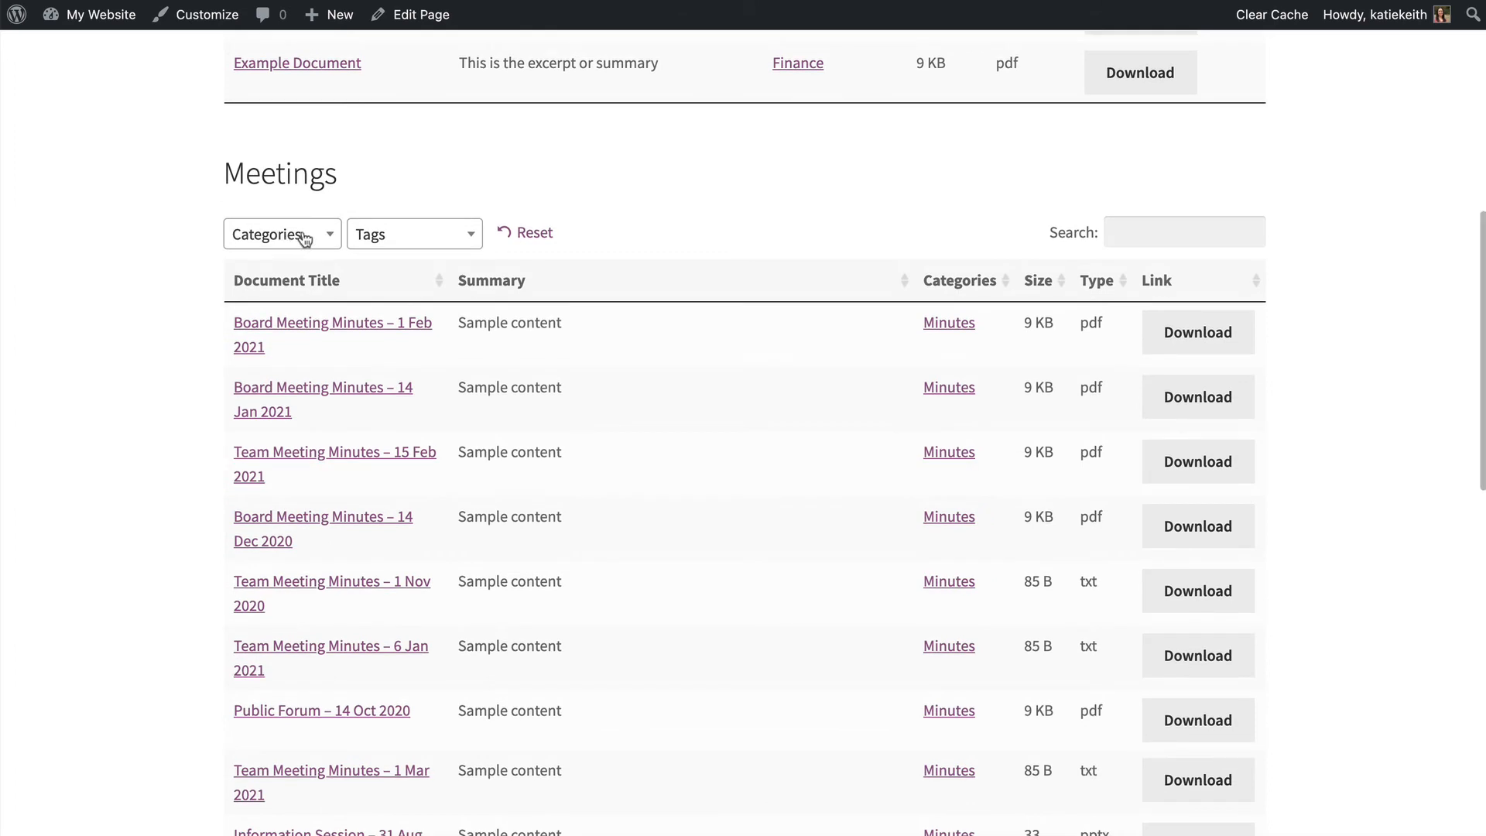
# Try the Meetings table filters with the Agendas and Minutes categories and AGM tag.
pyautogui.click(415, 233)
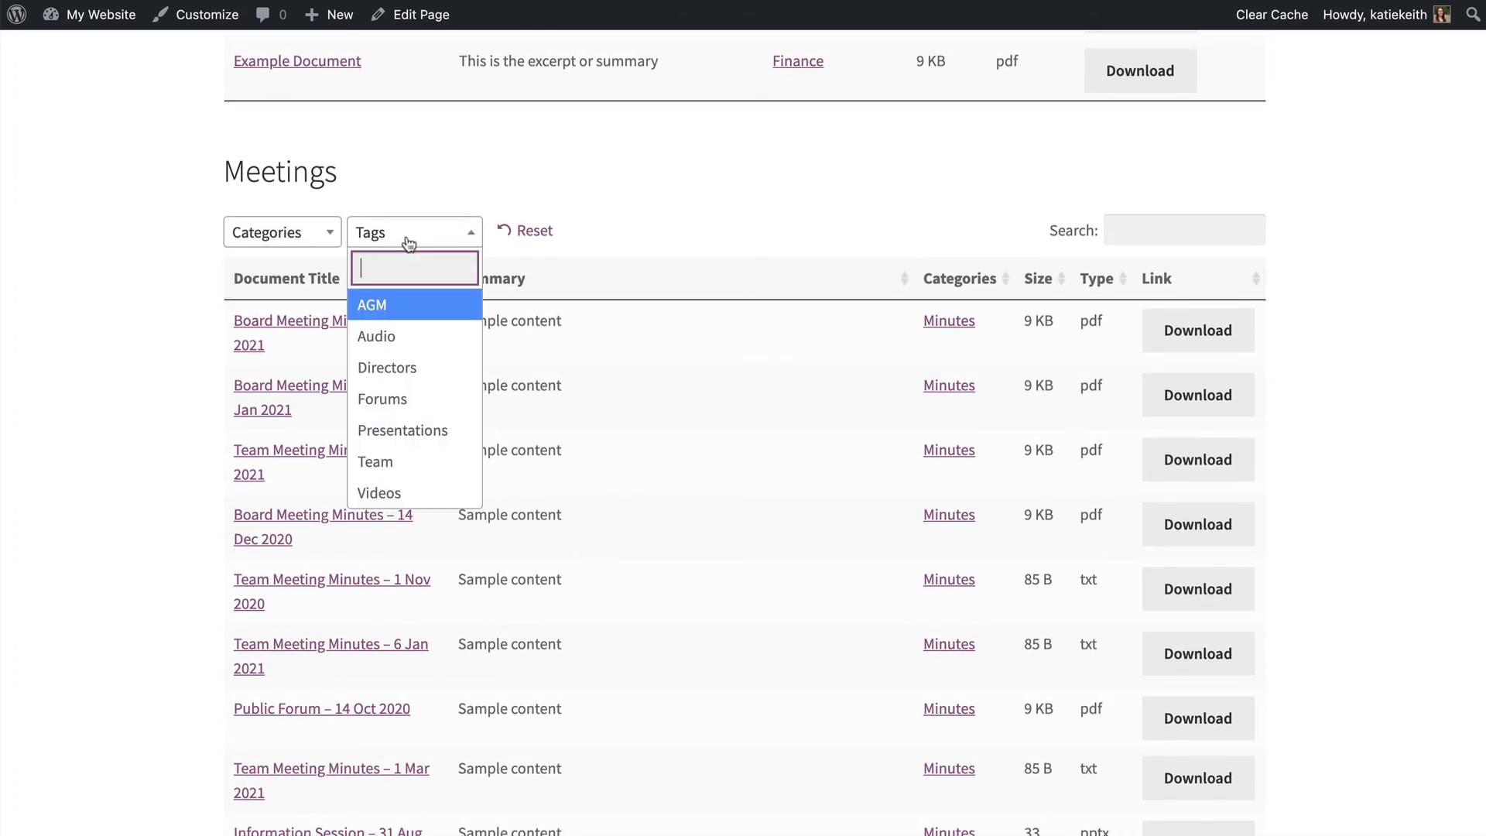
pyautogui.click(282, 231)
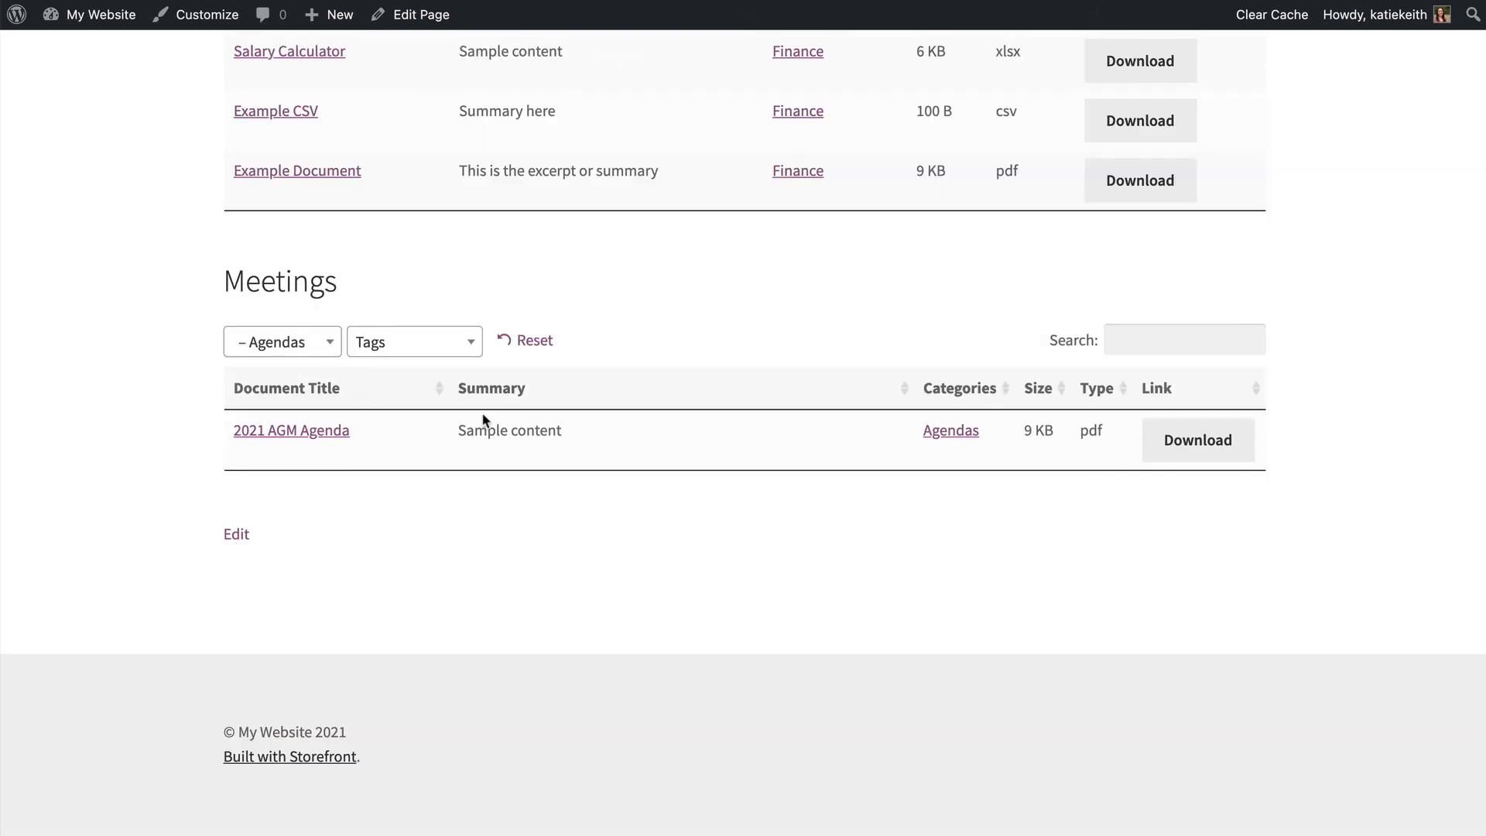
pyautogui.click(280, 342)
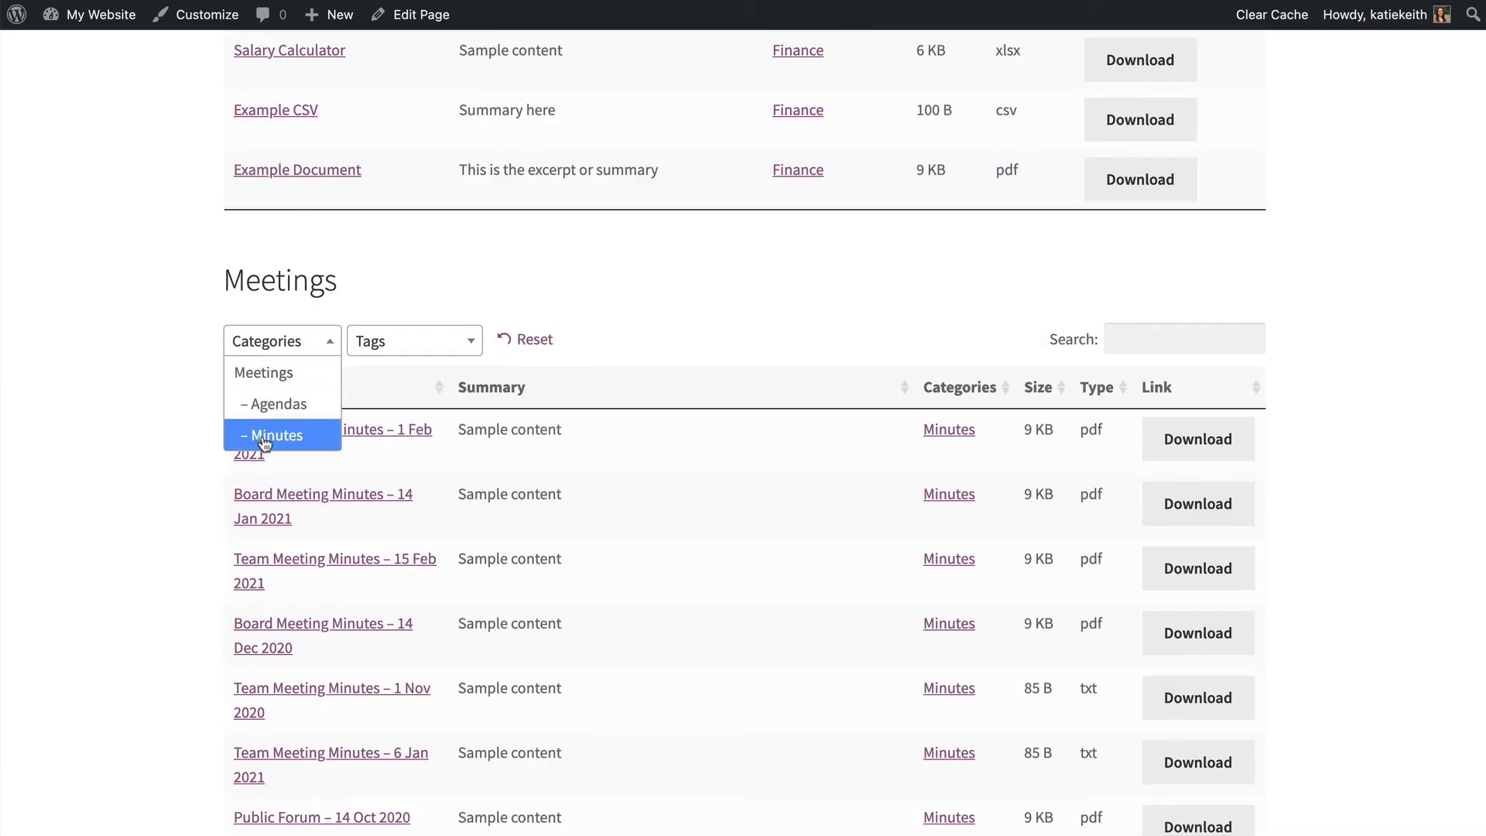
pyautogui.click(276, 435)
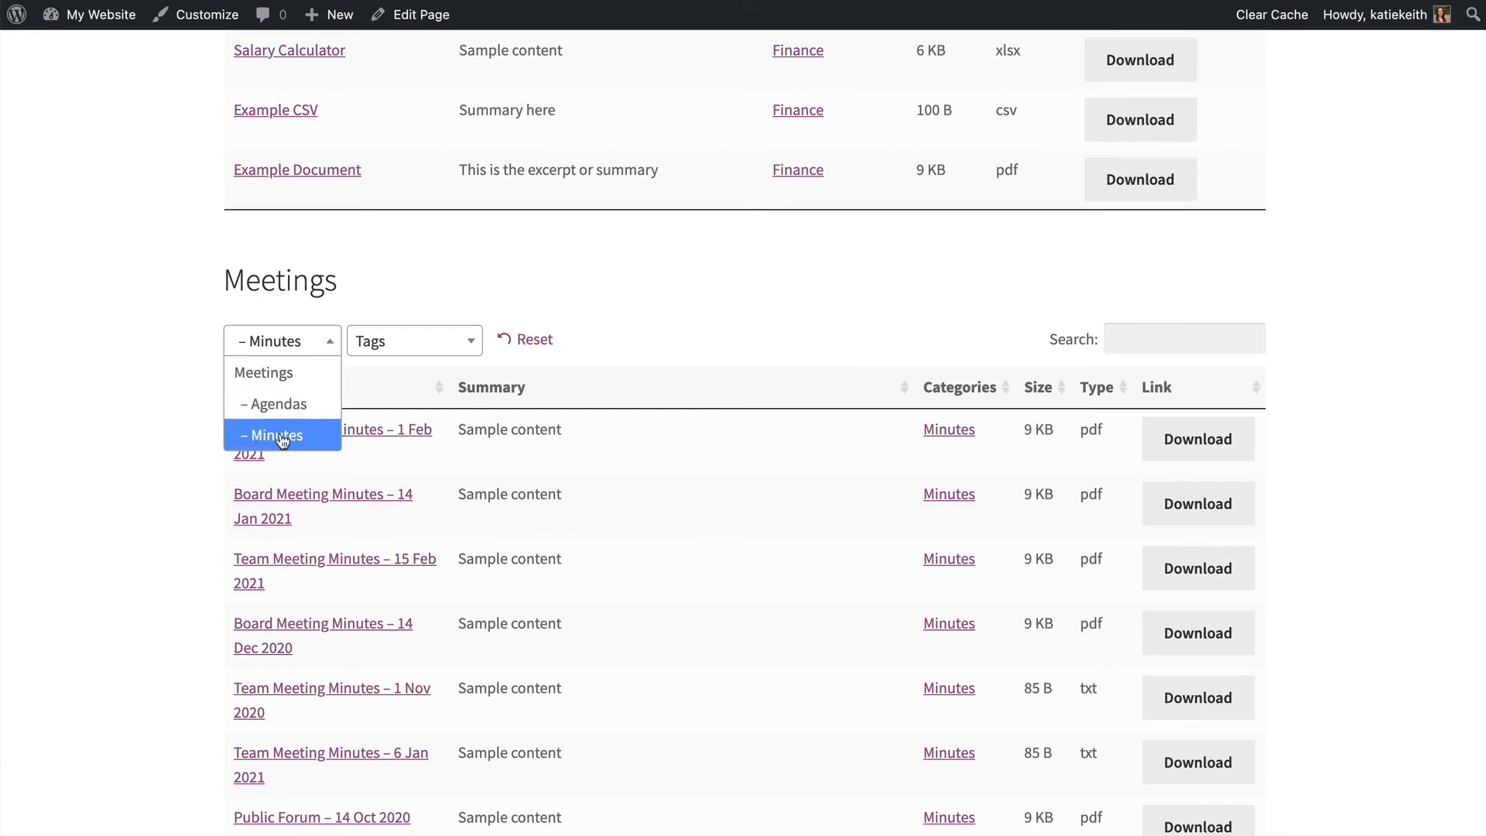
pyautogui.click(278, 435)
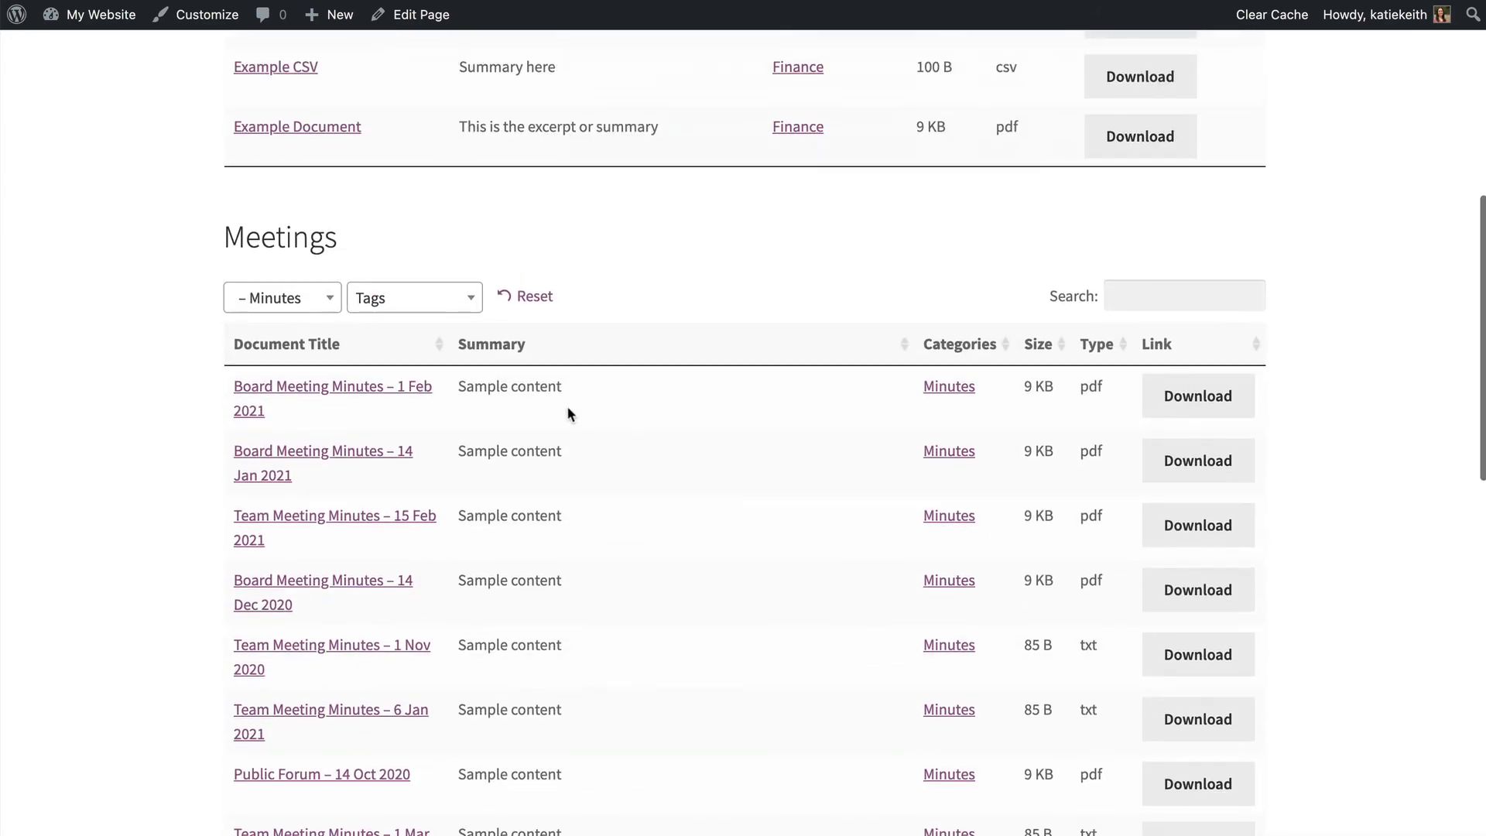
pyautogui.click(281, 297)
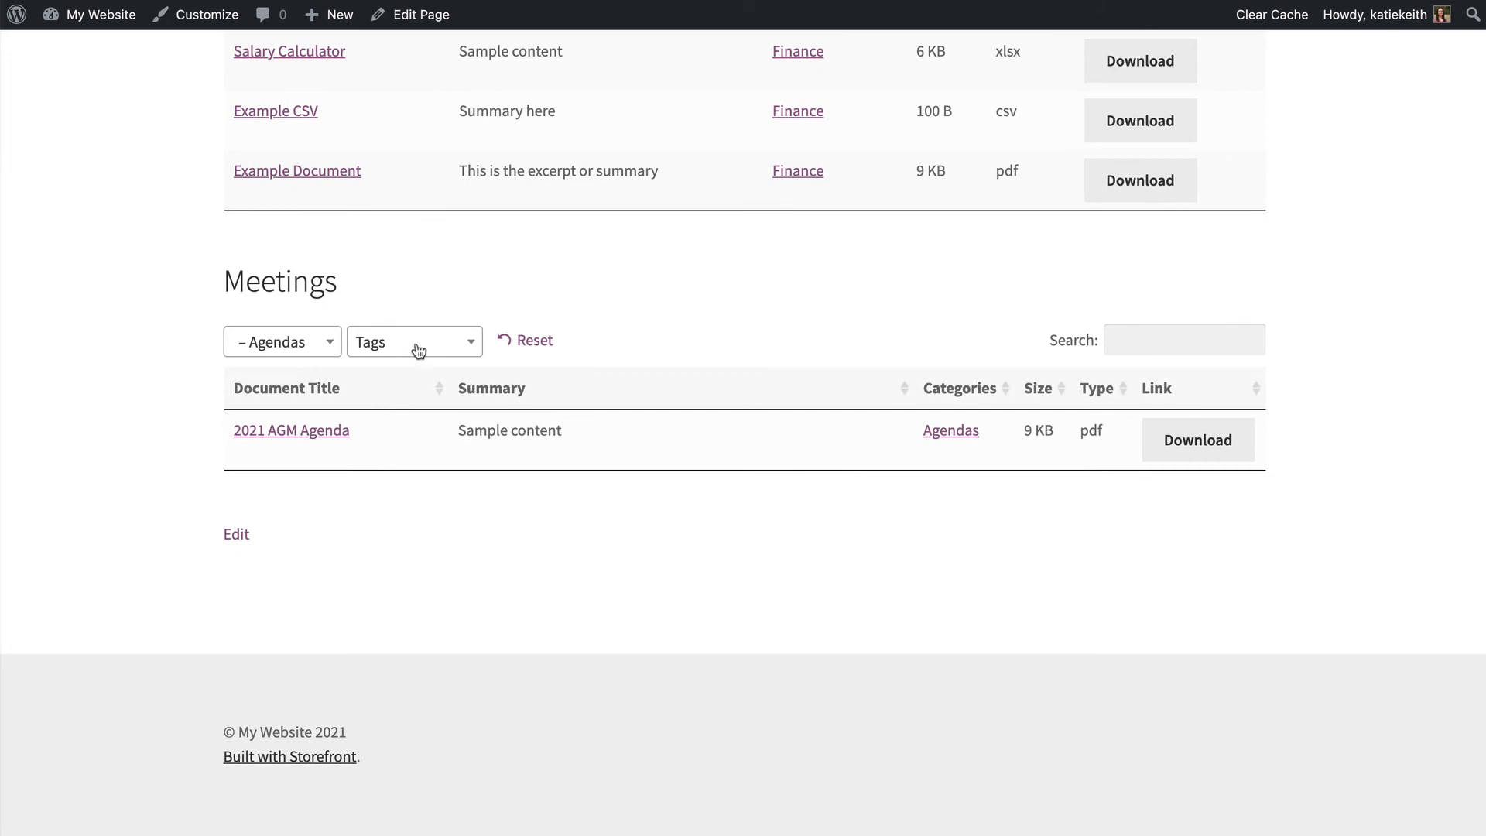
pyautogui.click(414, 341)
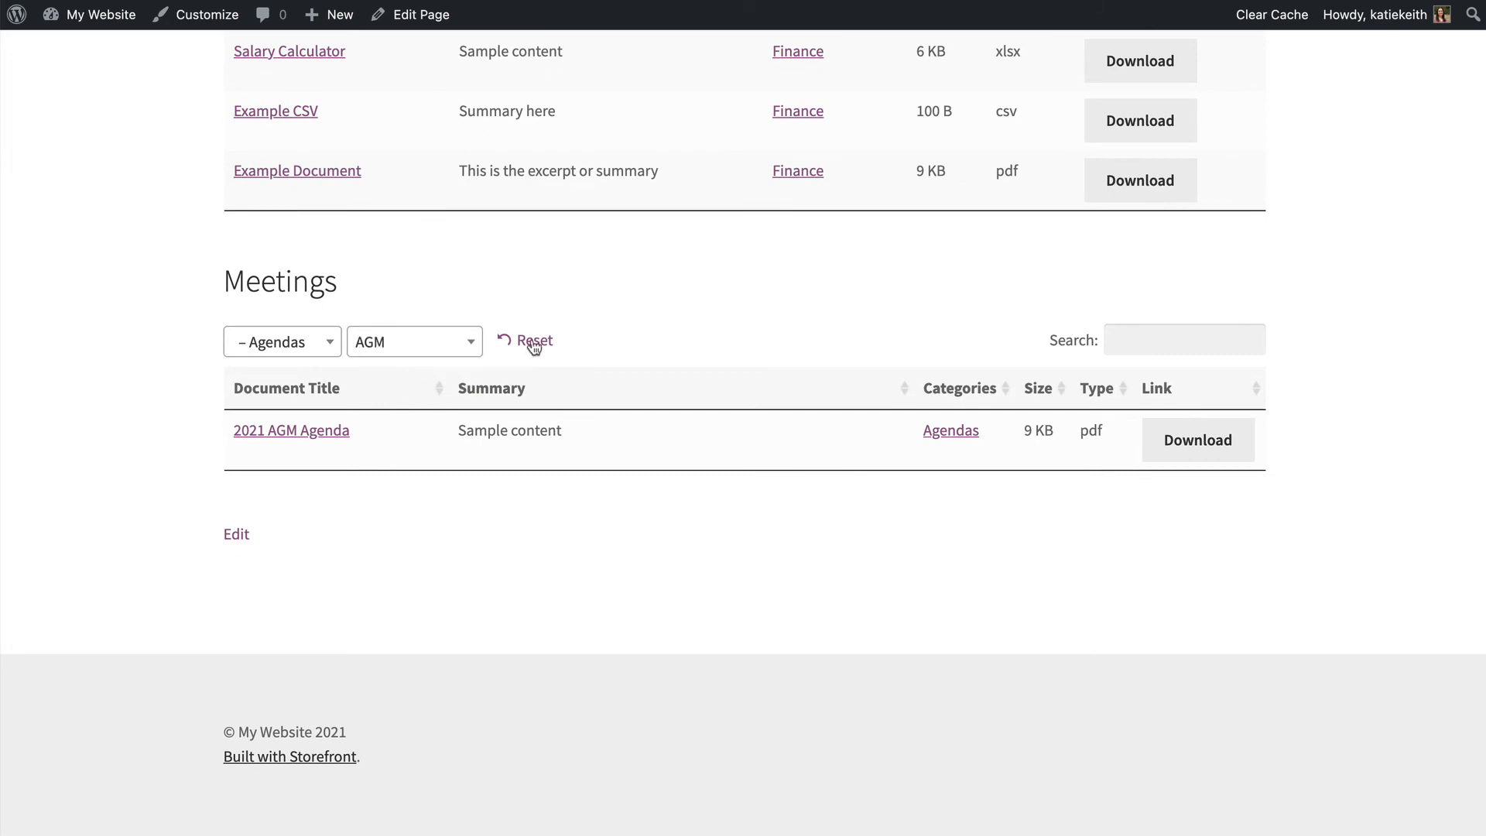
# Filter the Meetings table to Minutes with the Directors tag, showing three Board Meeting Minutes.
pyautogui.click(415, 342)
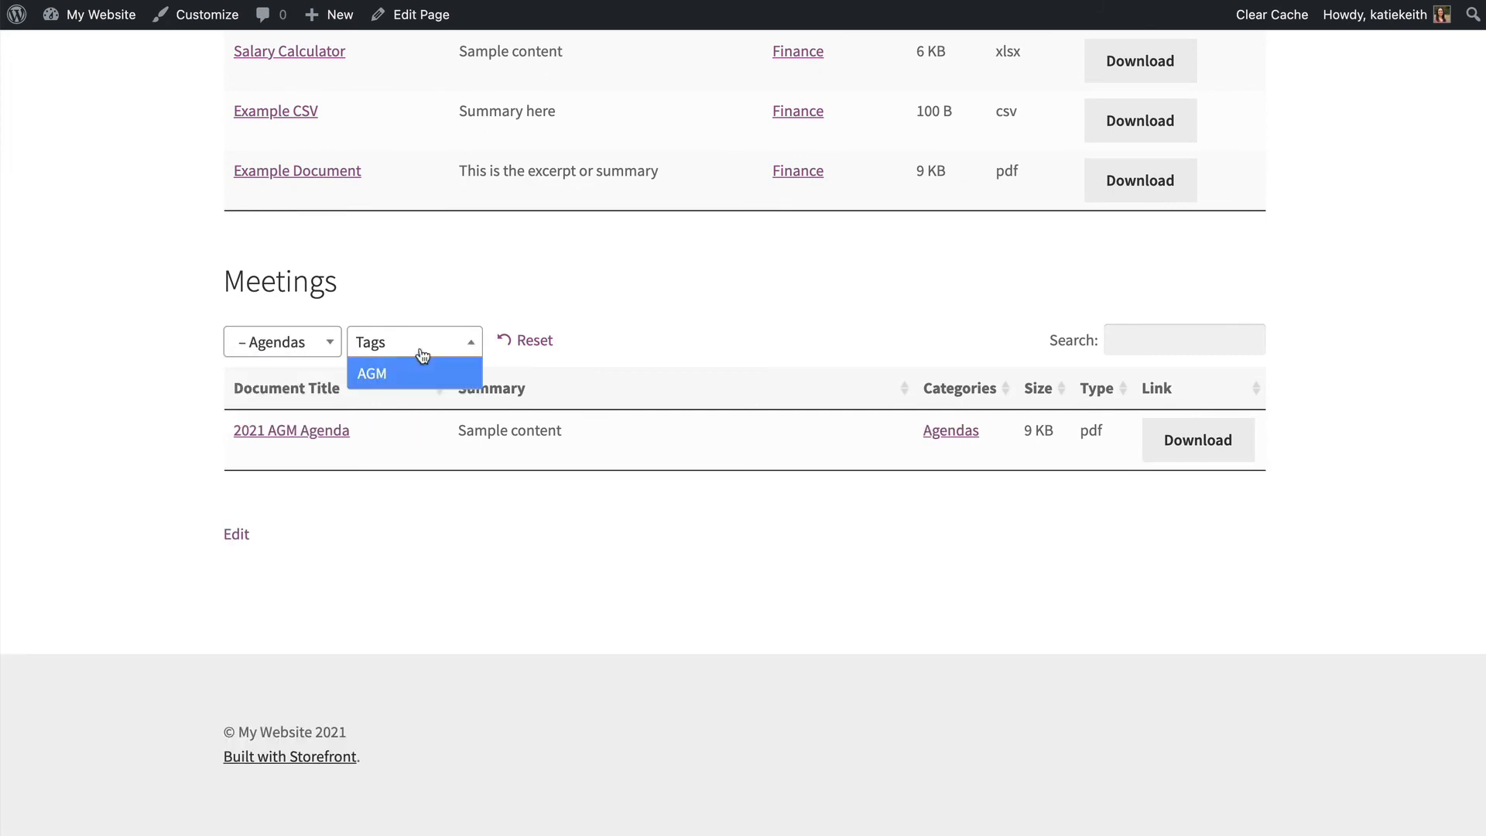
pyautogui.click(282, 342)
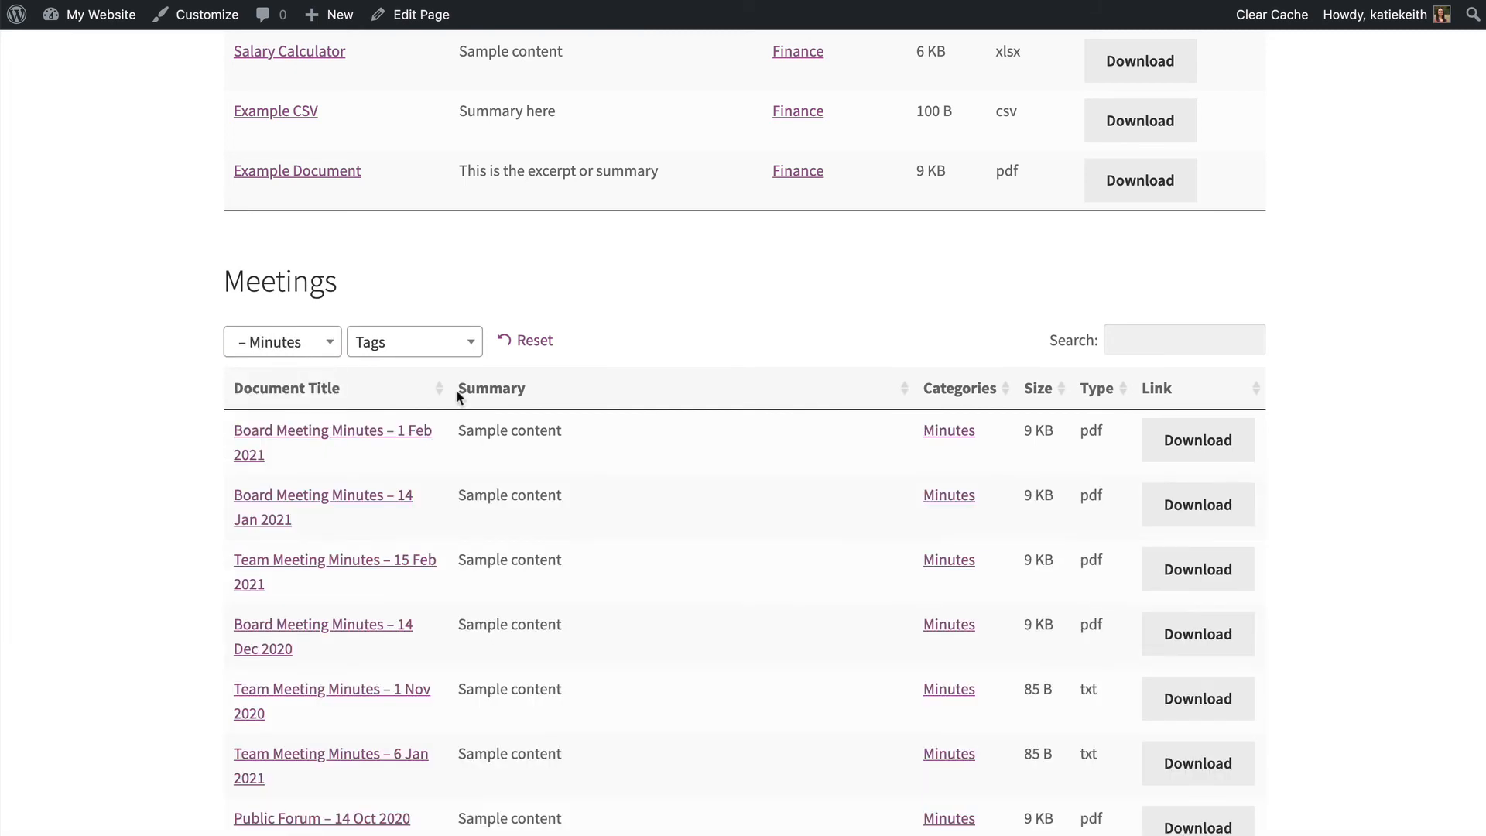
pyautogui.click(414, 342)
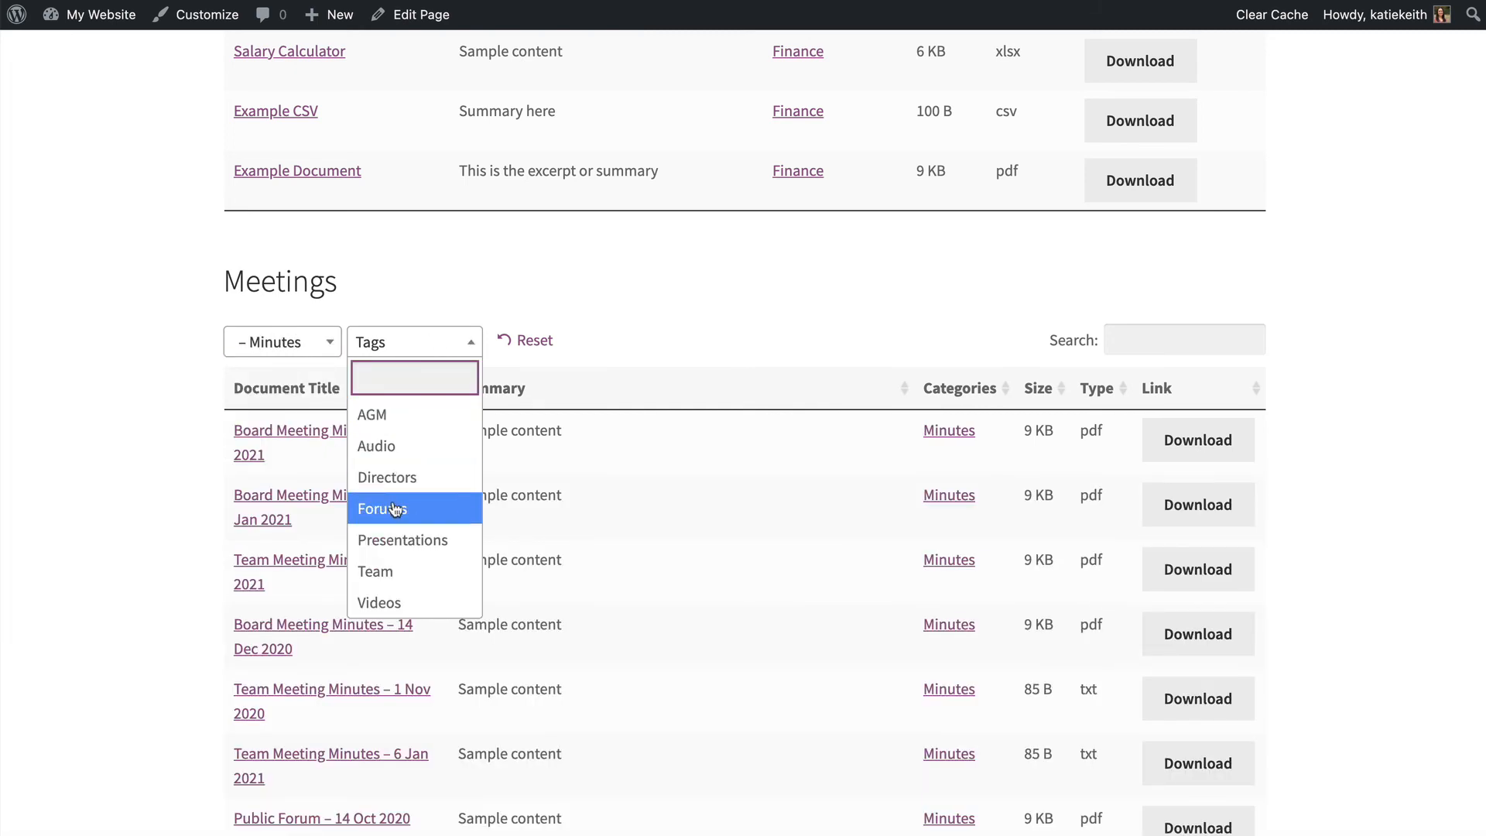
pyautogui.click(387, 477)
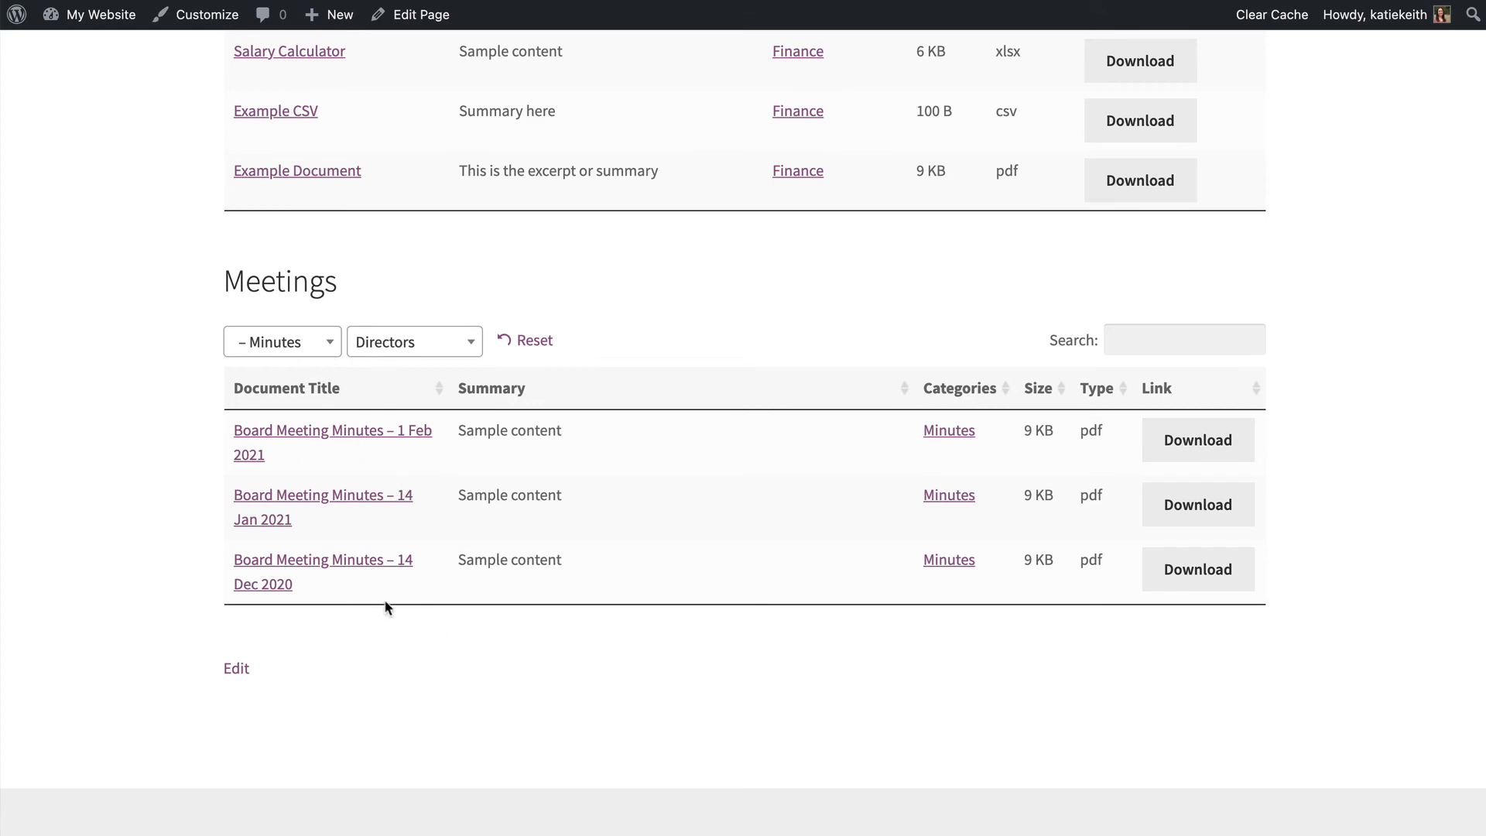
pyautogui.moveTo(481, 654)
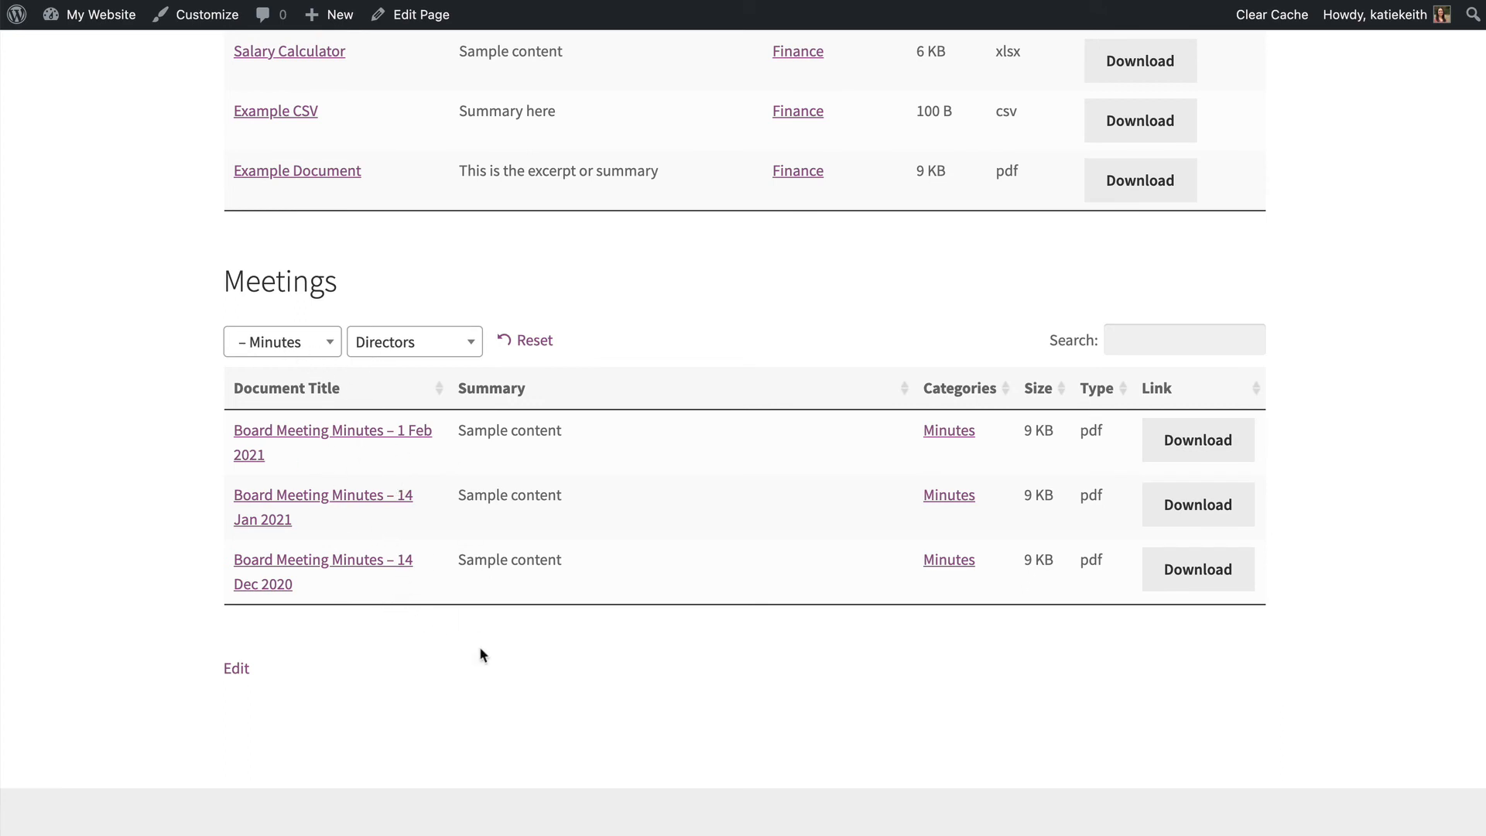
pyautogui.scroll(3)
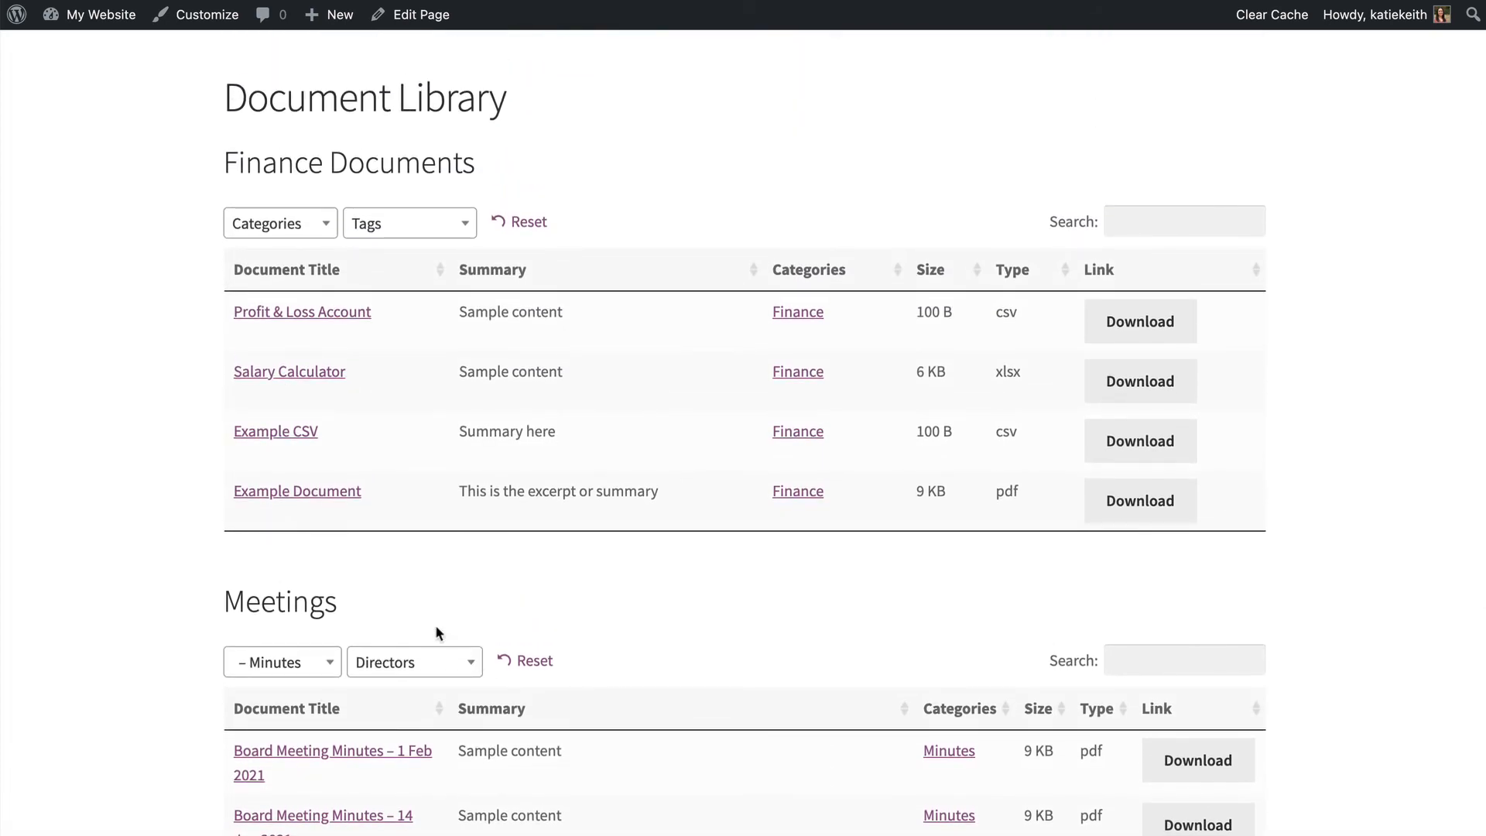
pyautogui.moveTo(232, 161)
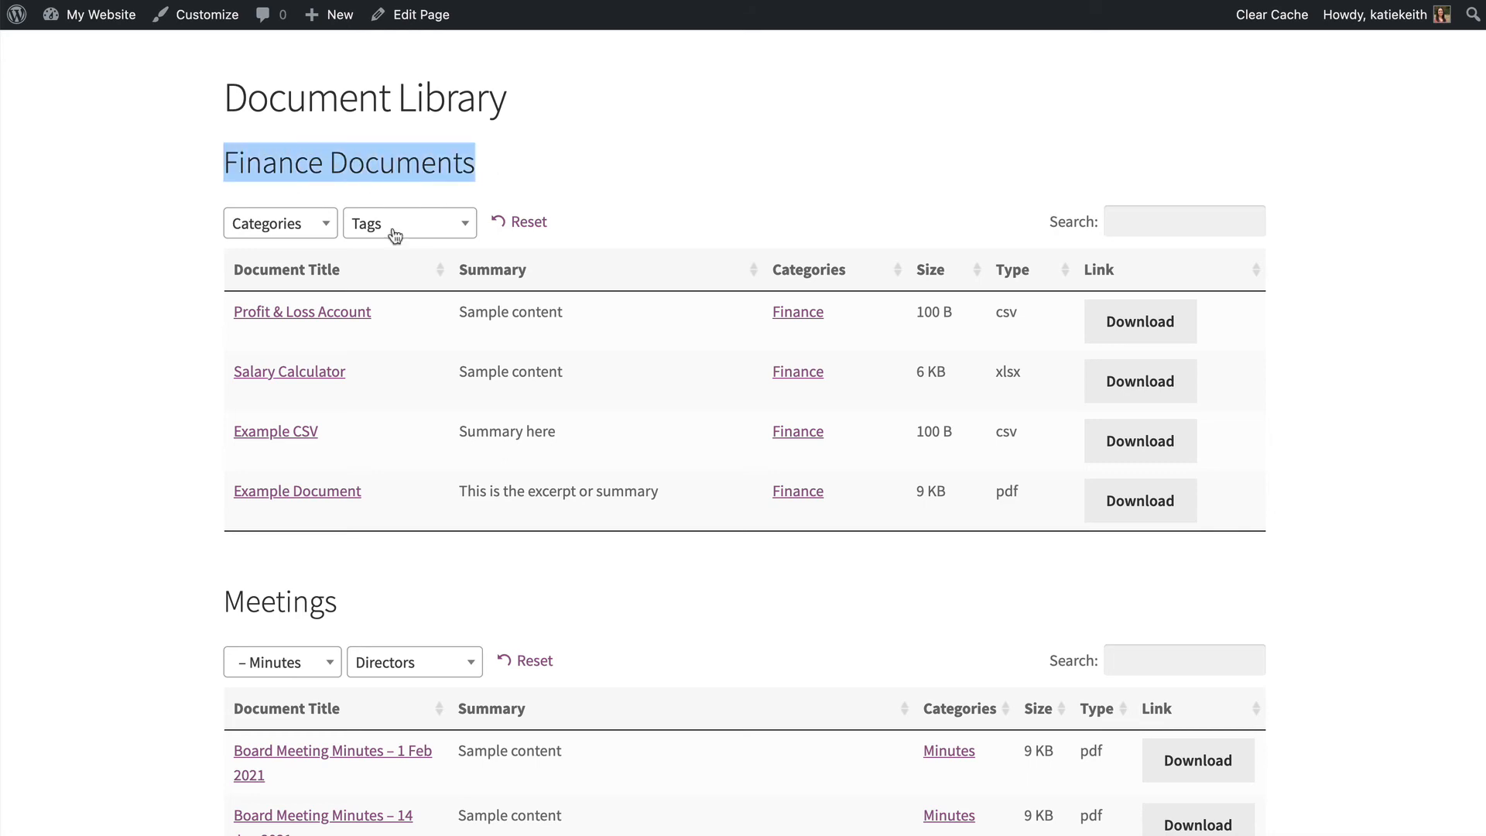
pyautogui.moveTo(410, 245)
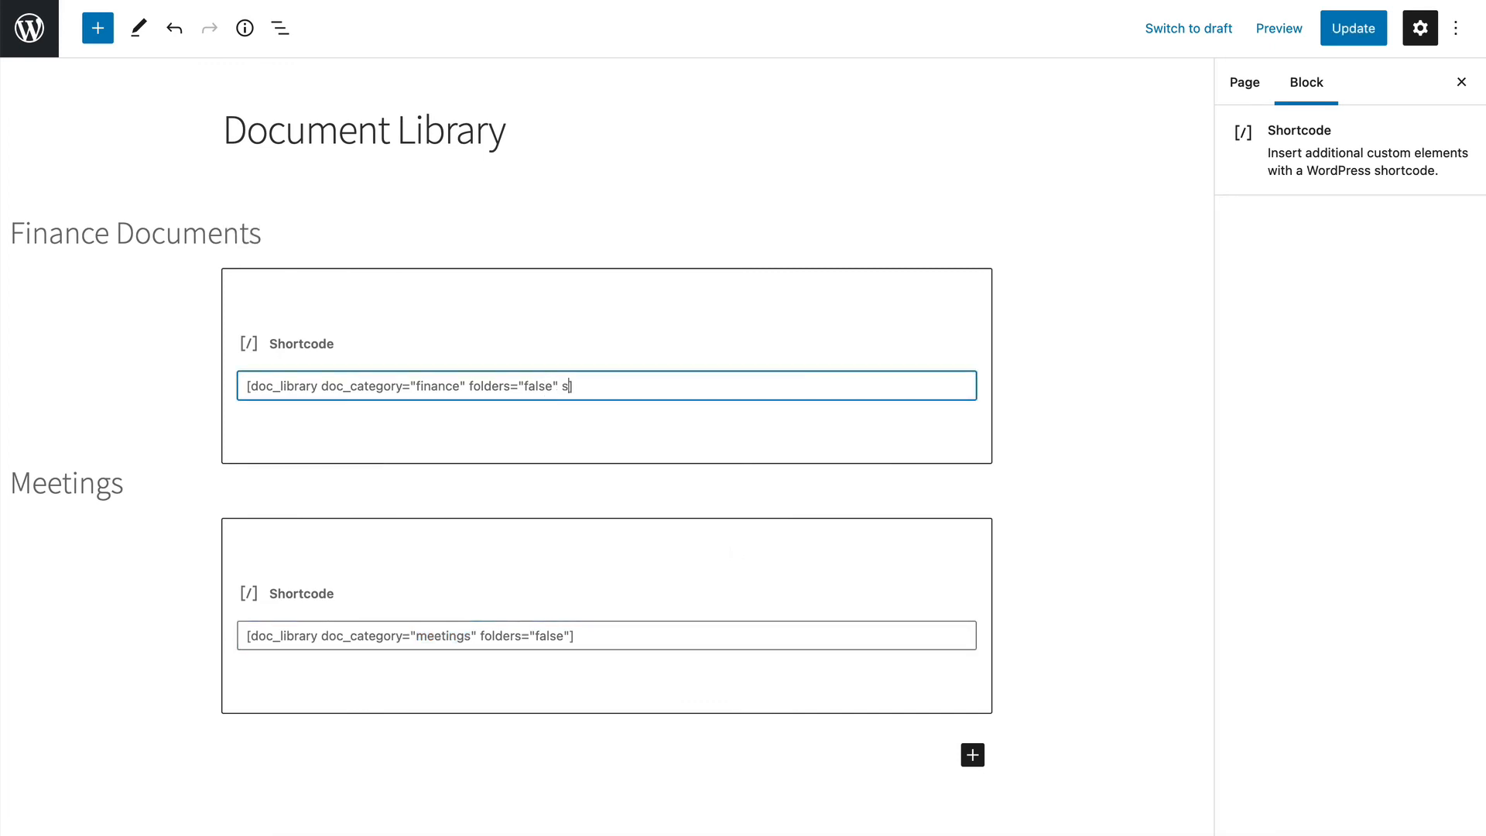
# Add search_box="false" filters="false" to the Finance shortcode, update, and view the page.
pyautogui.write('earch]')
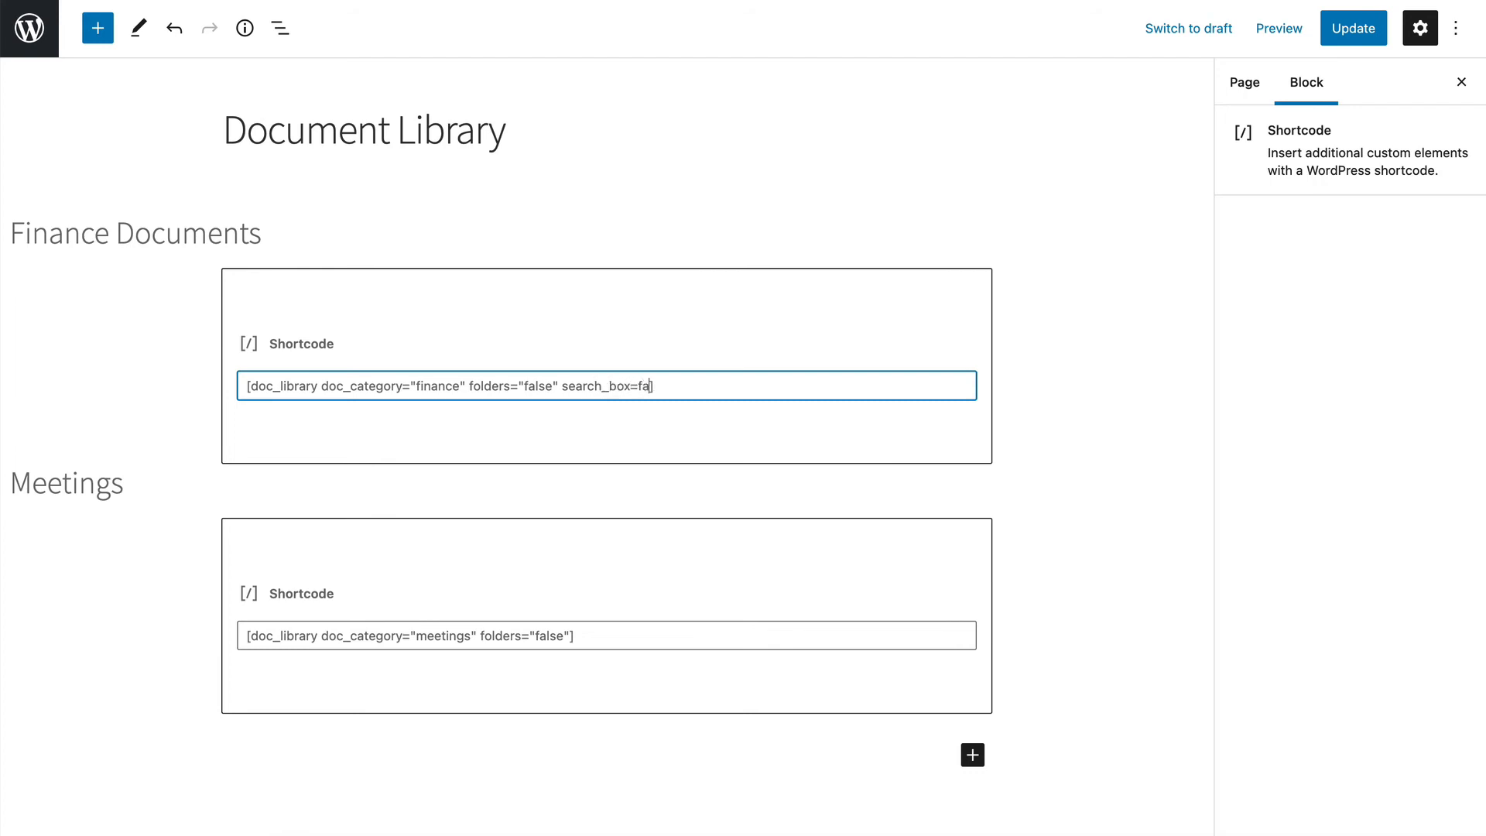
pyautogui.press('Backspace')
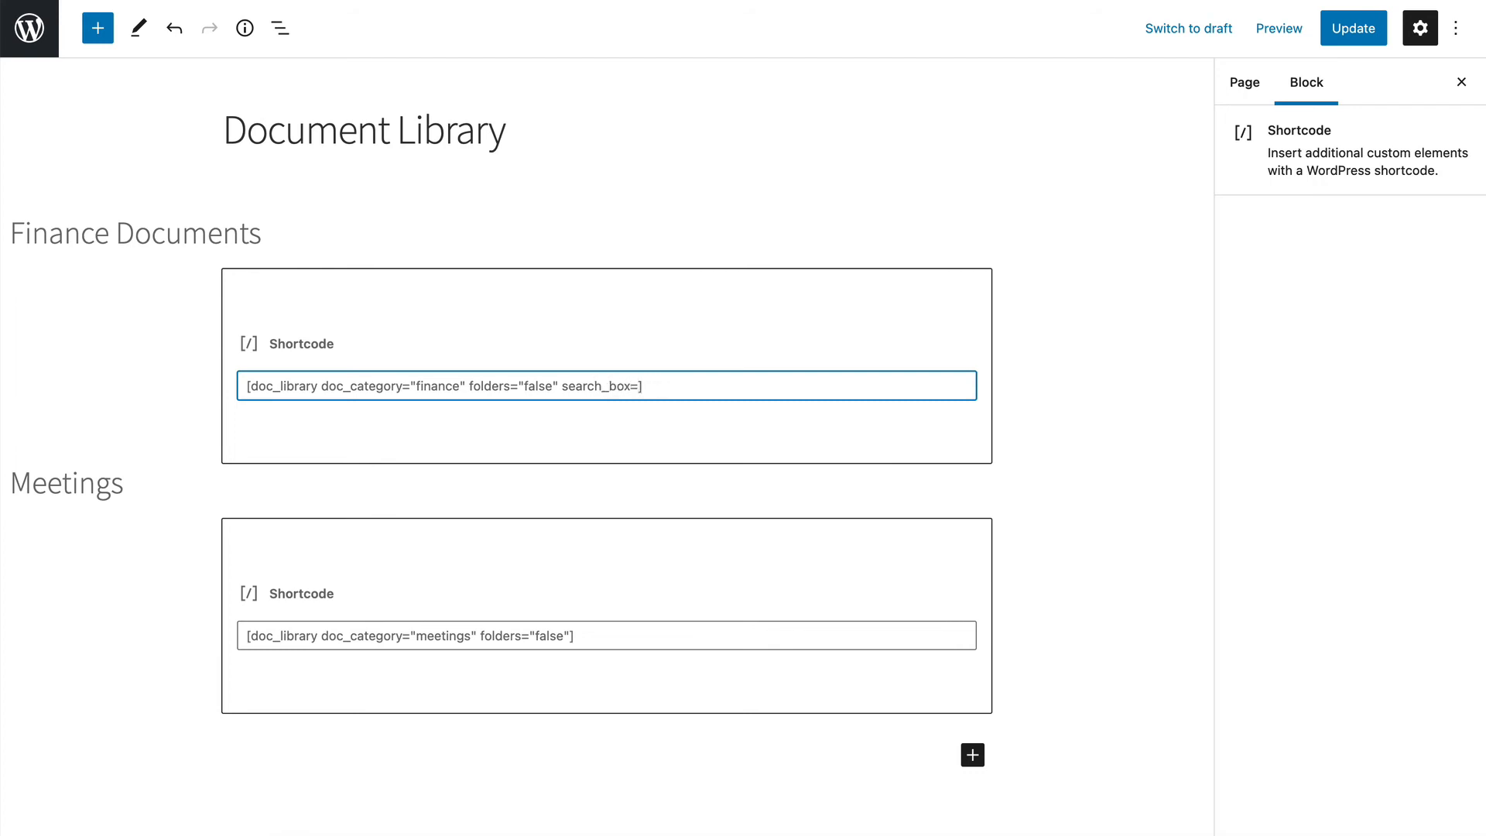
pyautogui.write('"false')
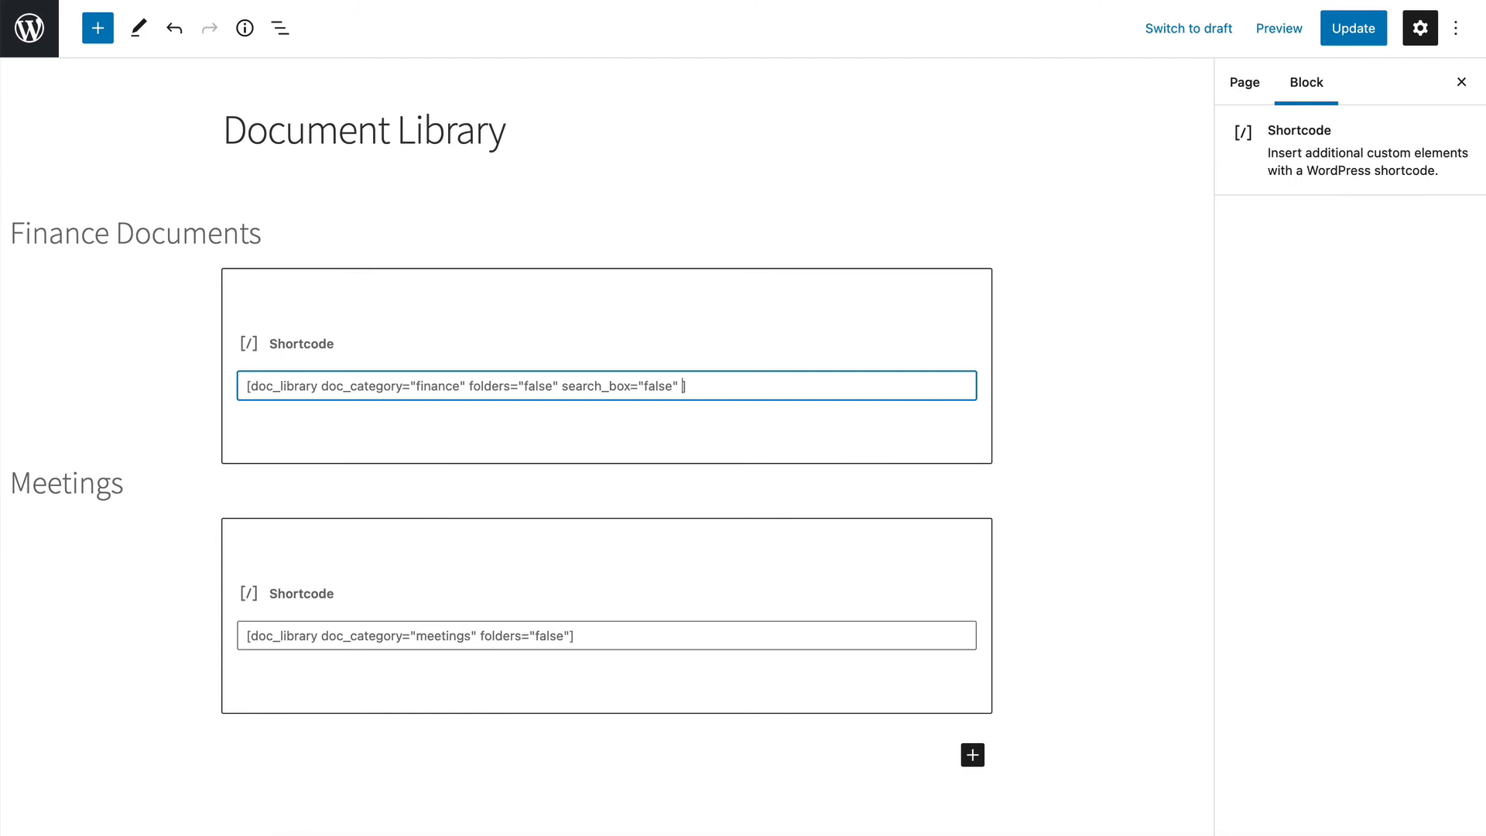
pyautogui.write('filters')
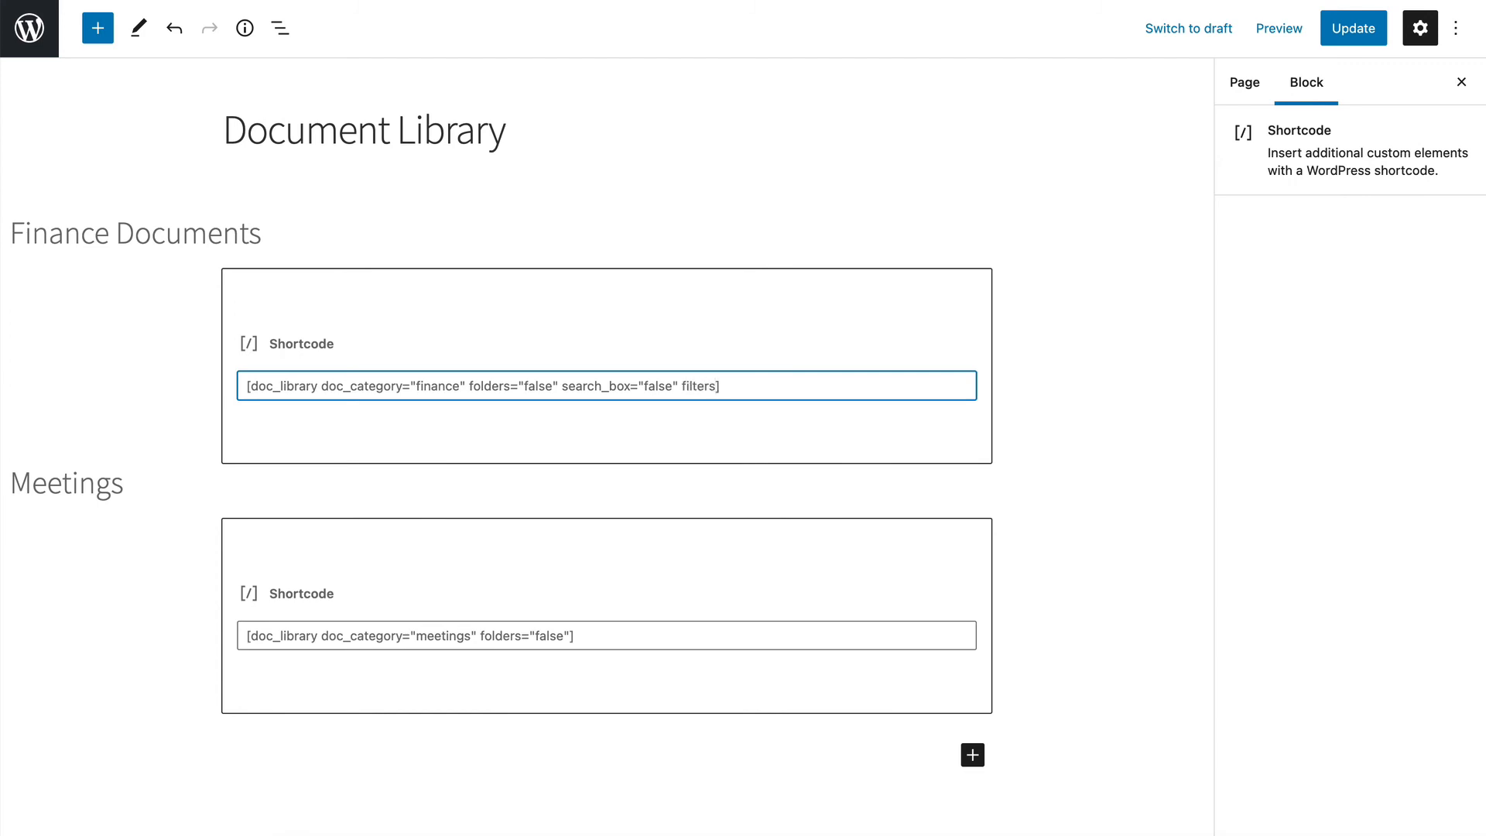
pyautogui.write('="false"')
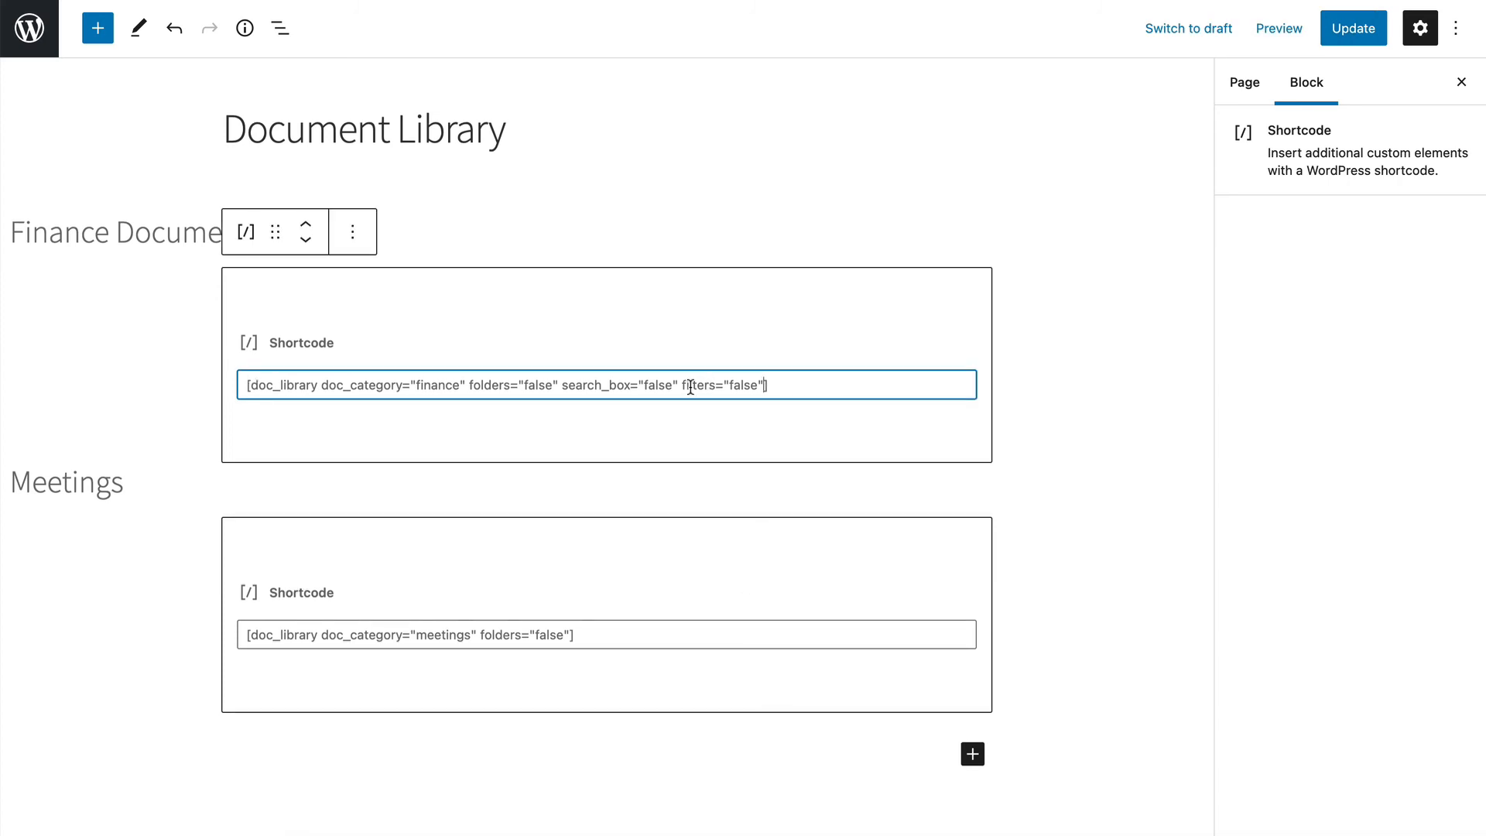
pyautogui.click(1352, 28)
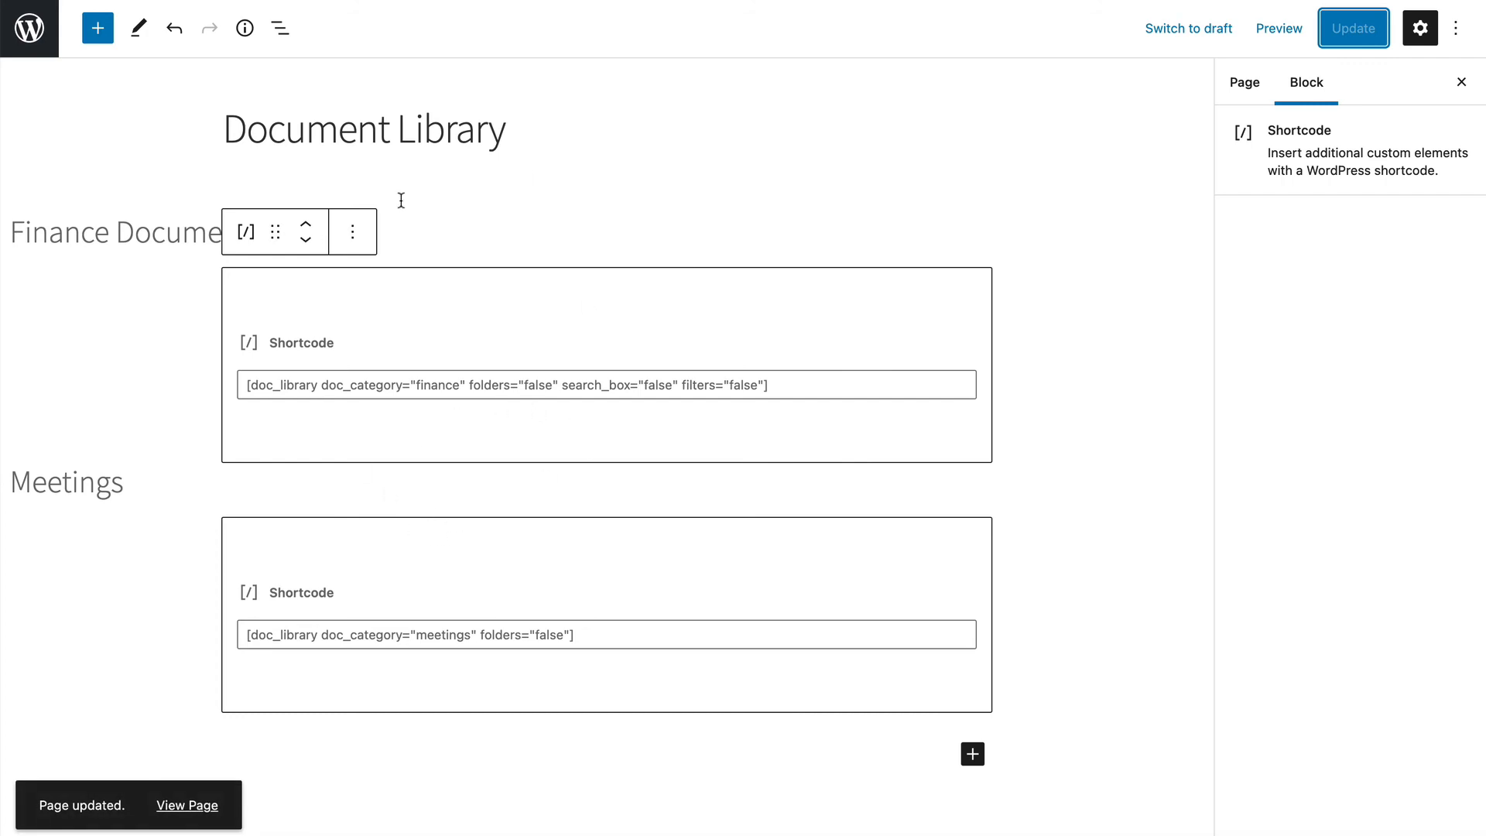
pyautogui.click(187, 805)
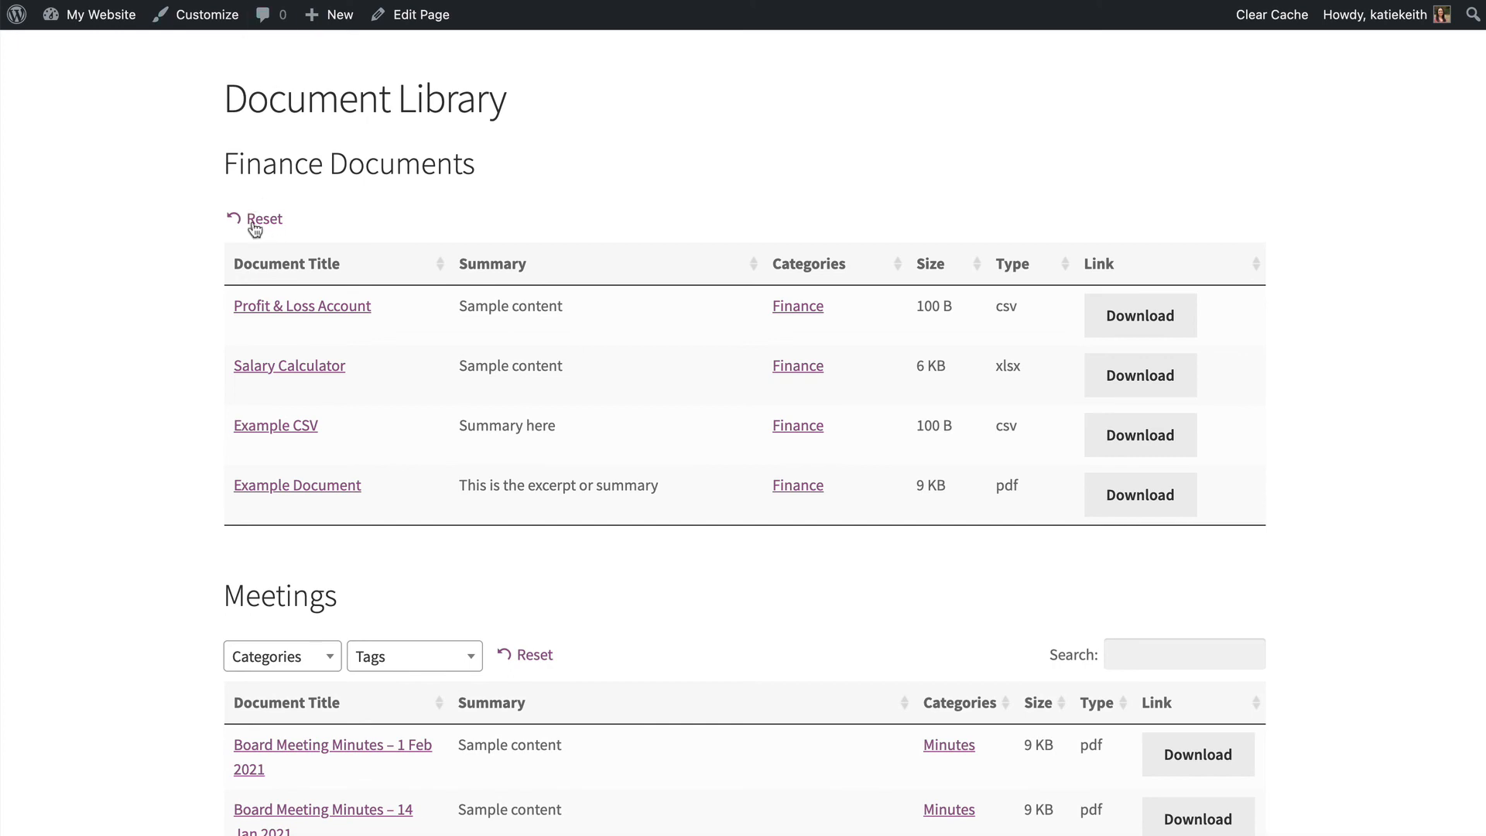
pyautogui.moveTo(359, 632)
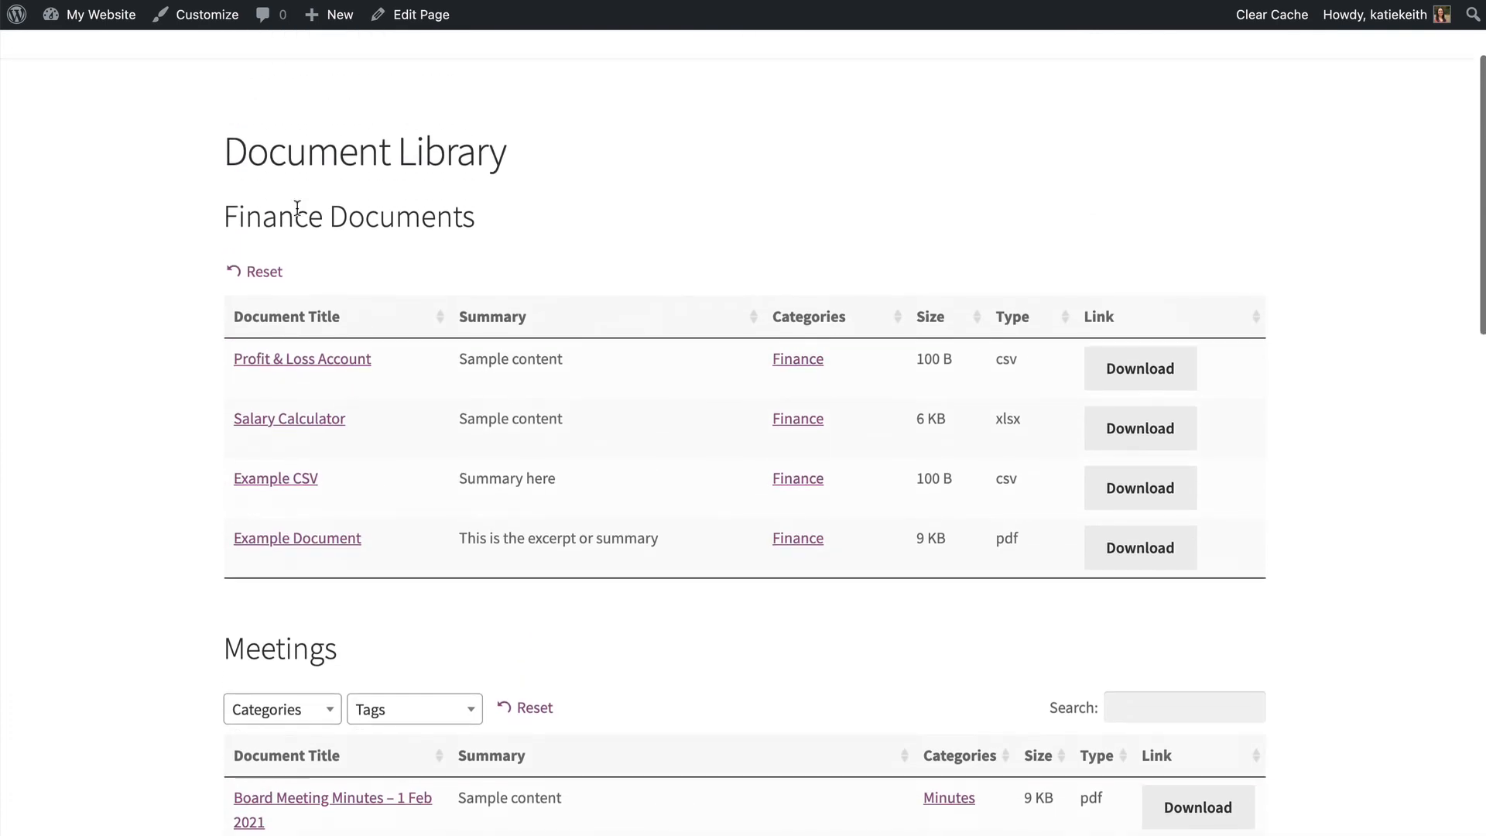
pyautogui.click(421, 14)
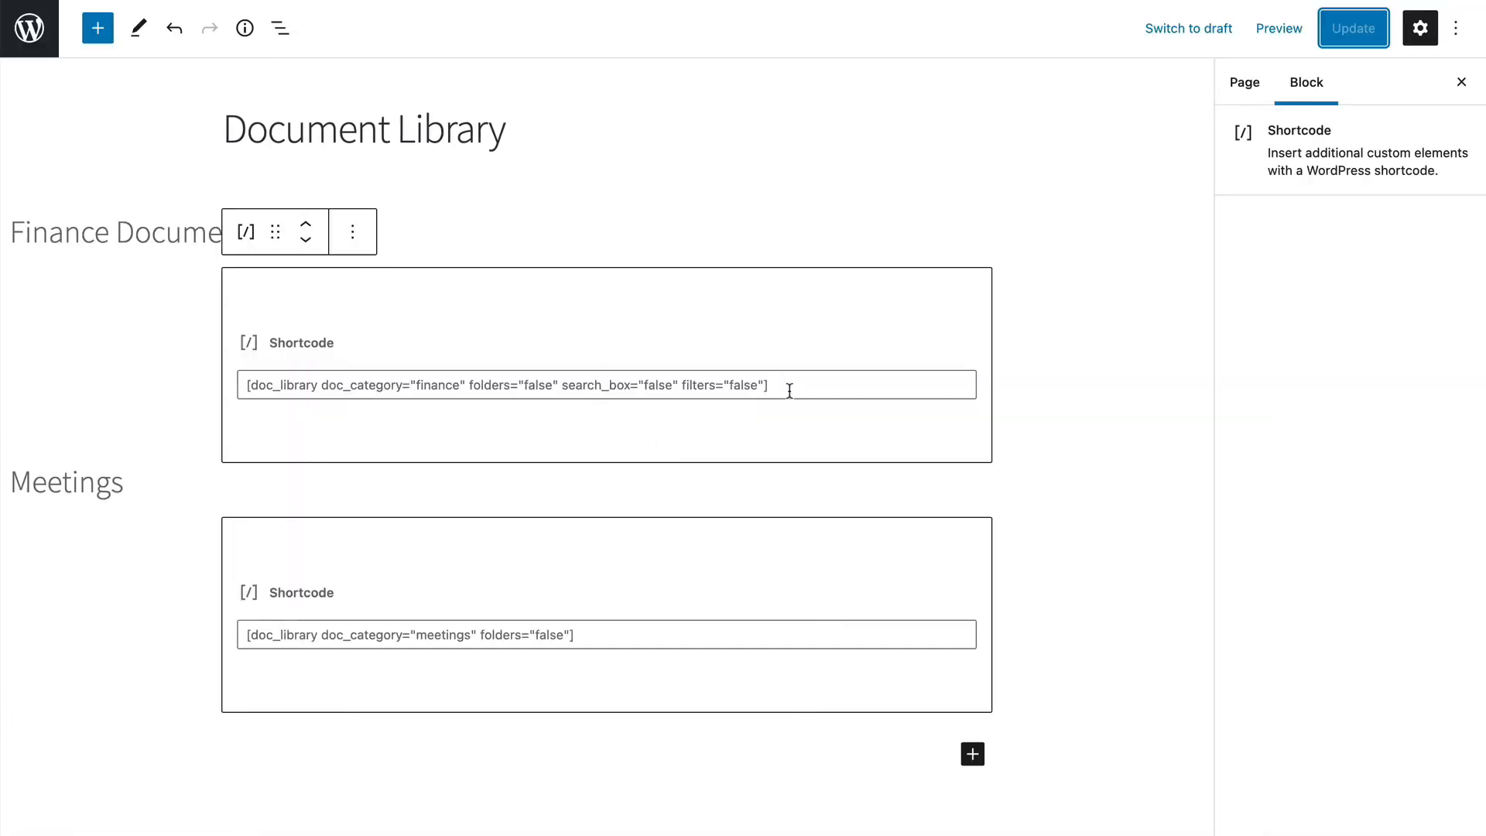
# Append reset_button="false" to the Finance shortcode and update the page.
pyautogui.write('reset_button')
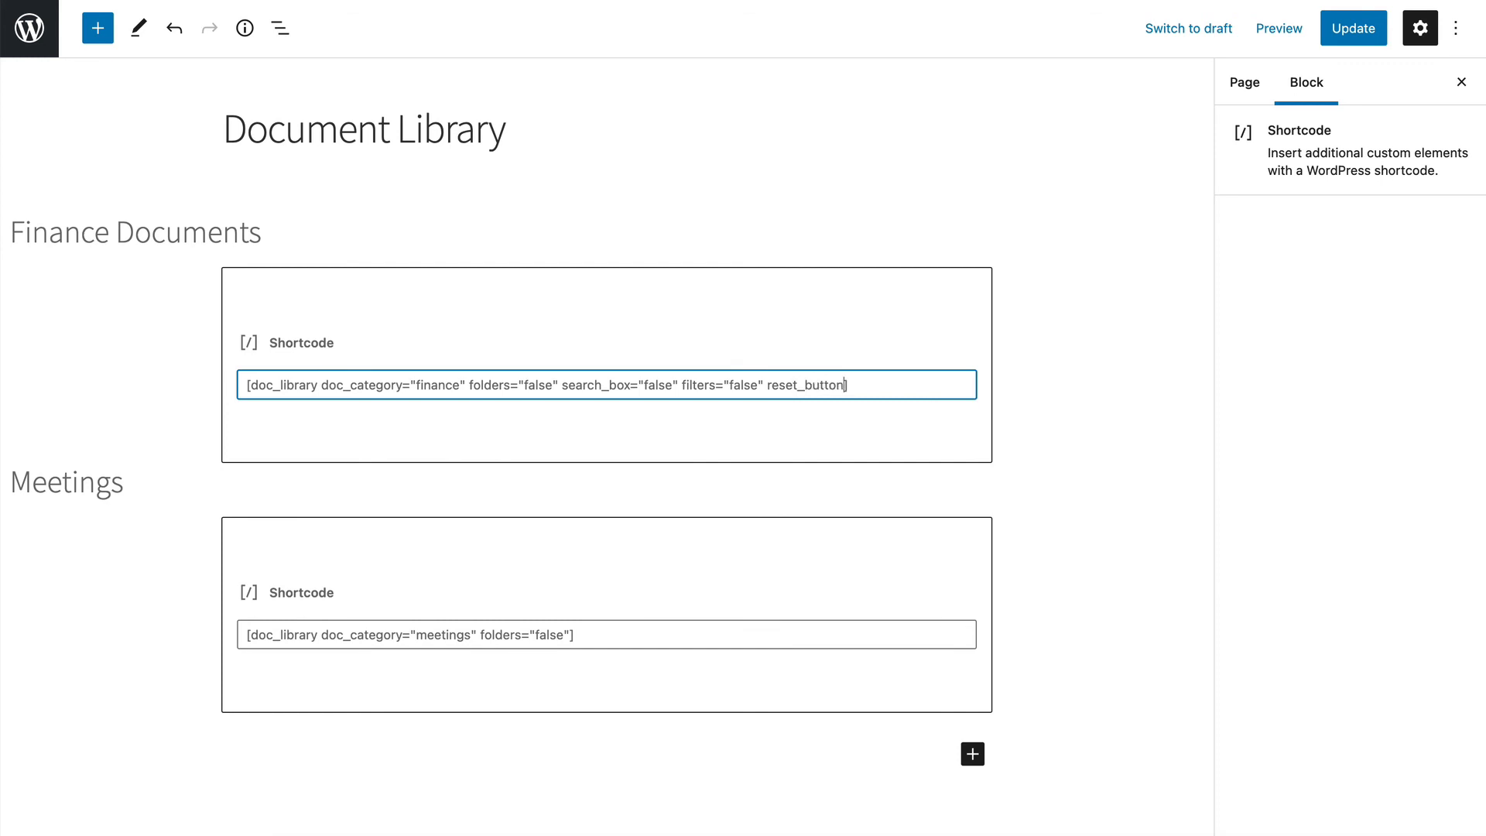
pyautogui.write('="false"')
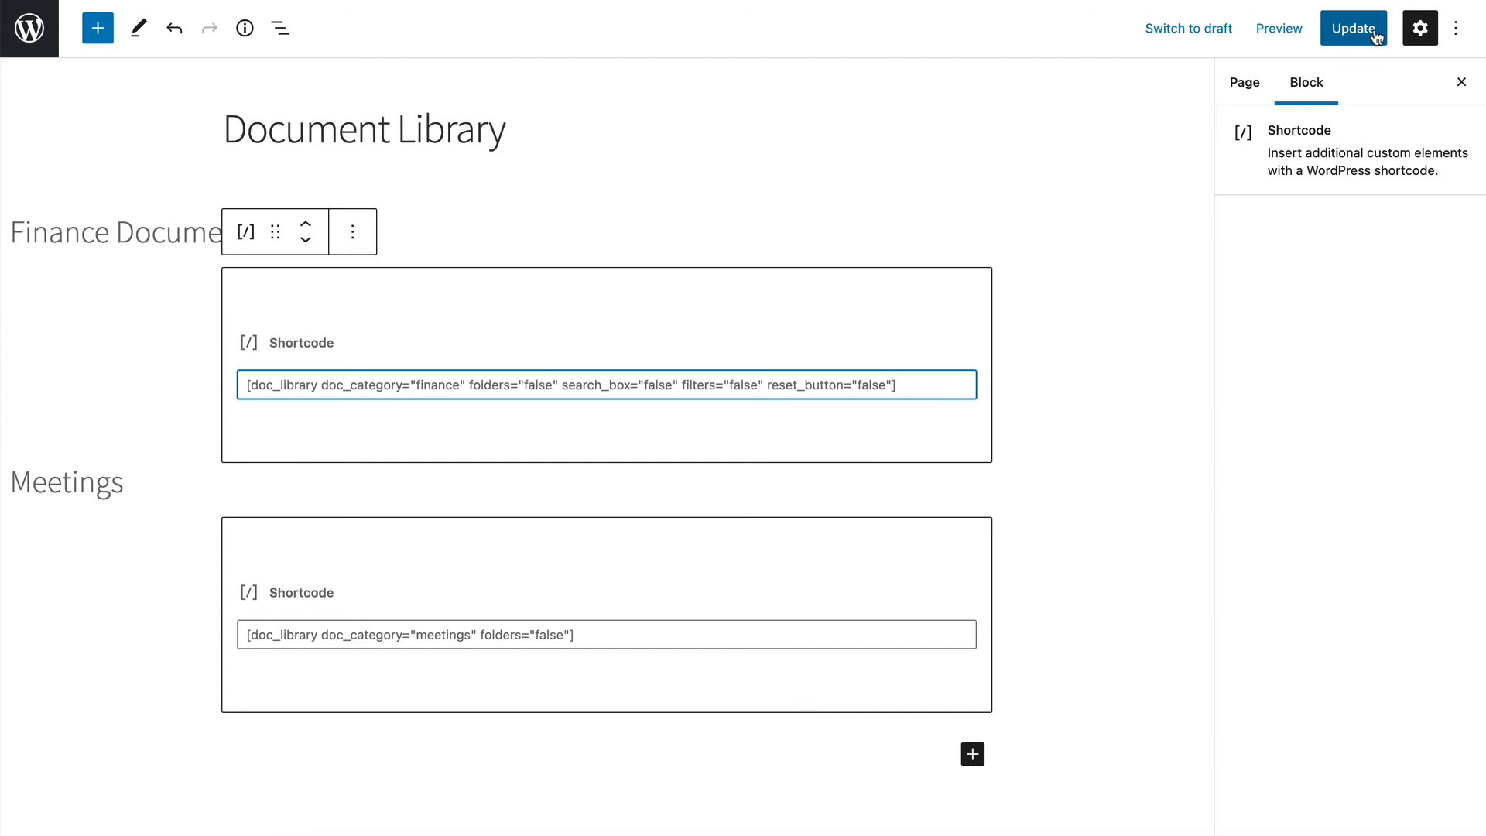
pyautogui.click(1352, 28)
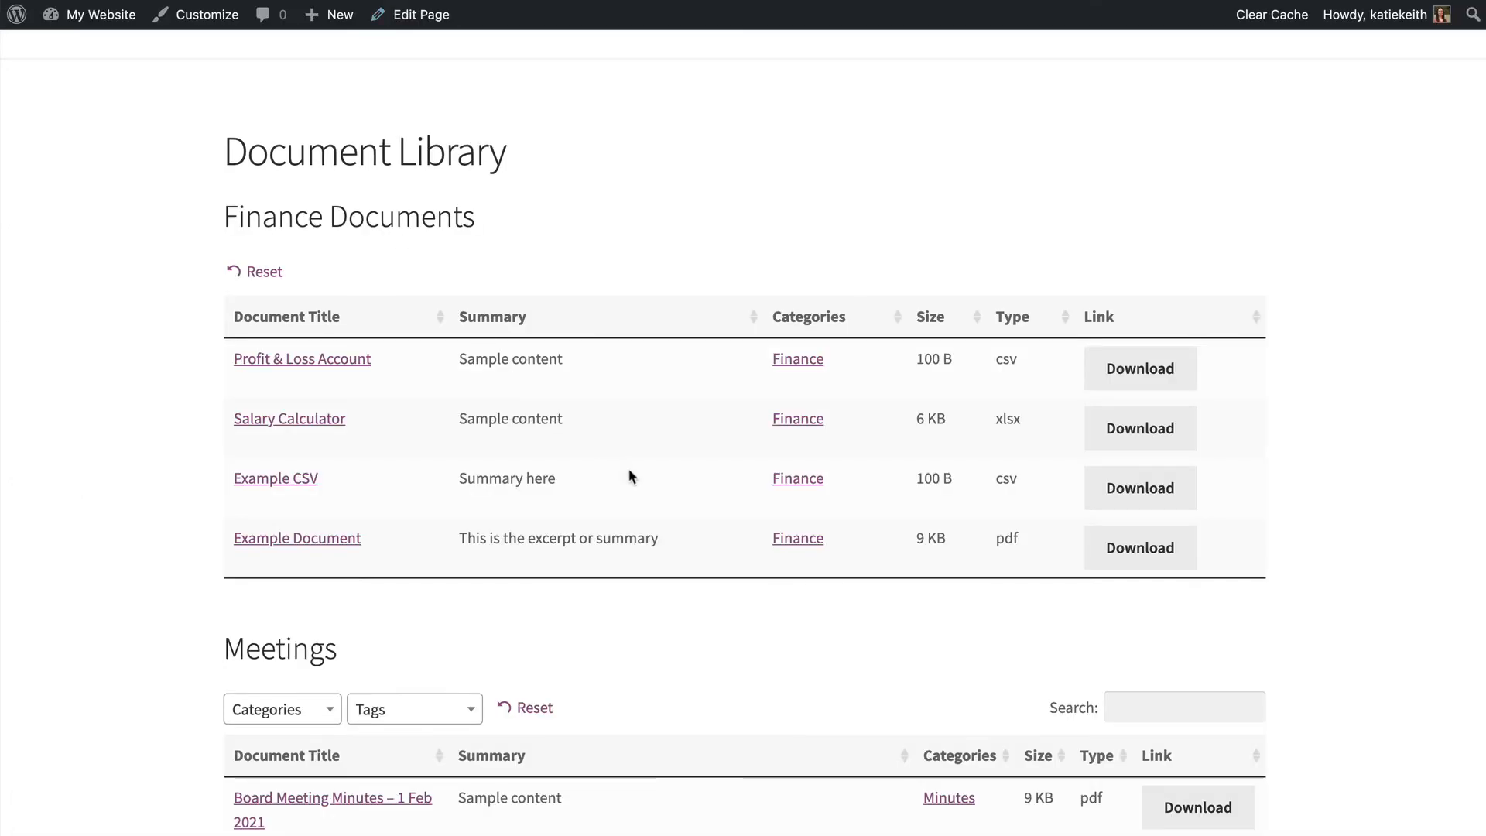
# Scroll the refreshed live page to compare the Finance and Meetings tables.
pyautogui.scroll(-3)
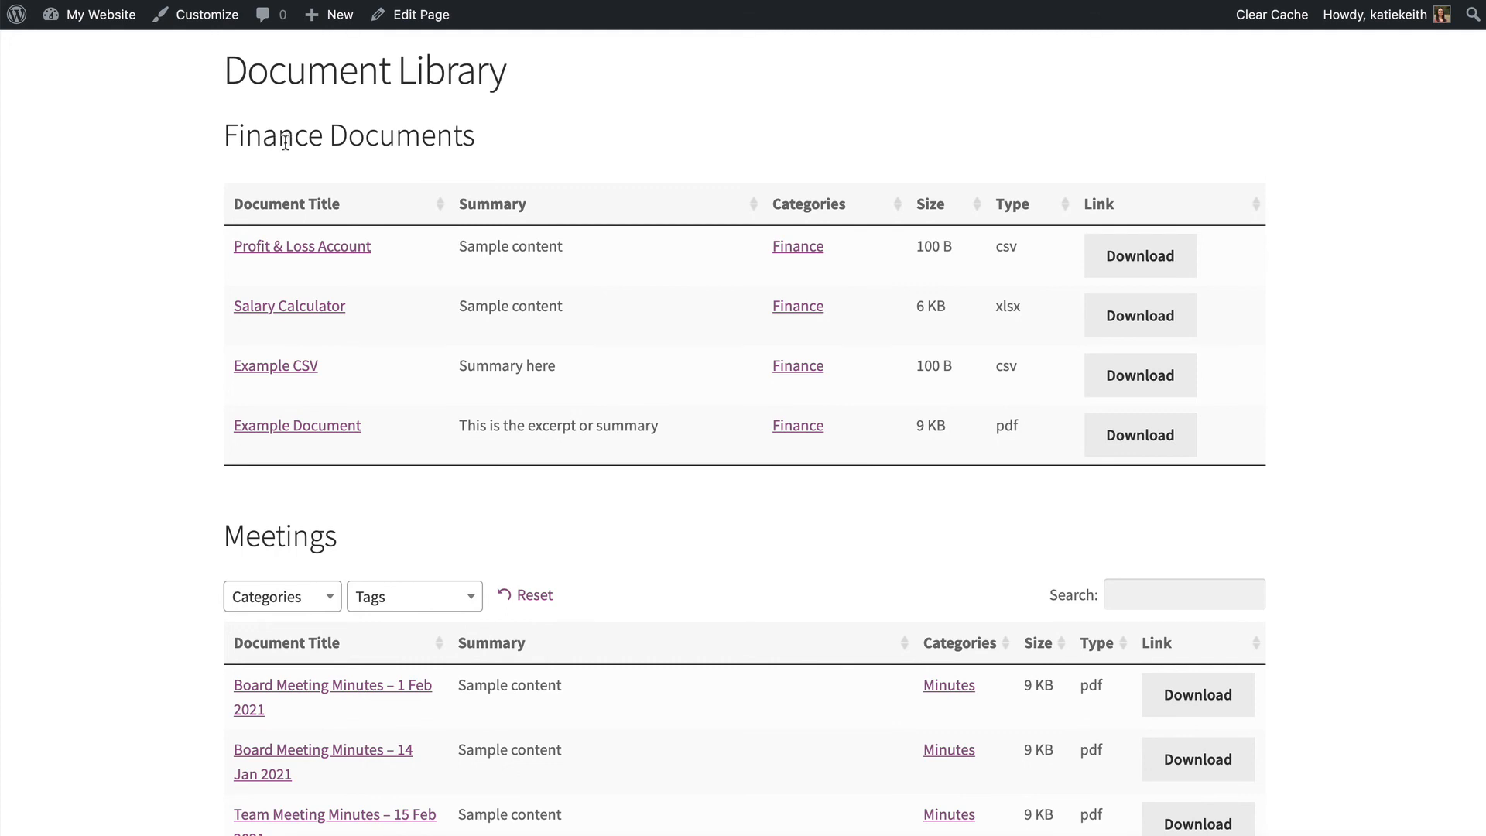
pyautogui.moveTo(287, 175)
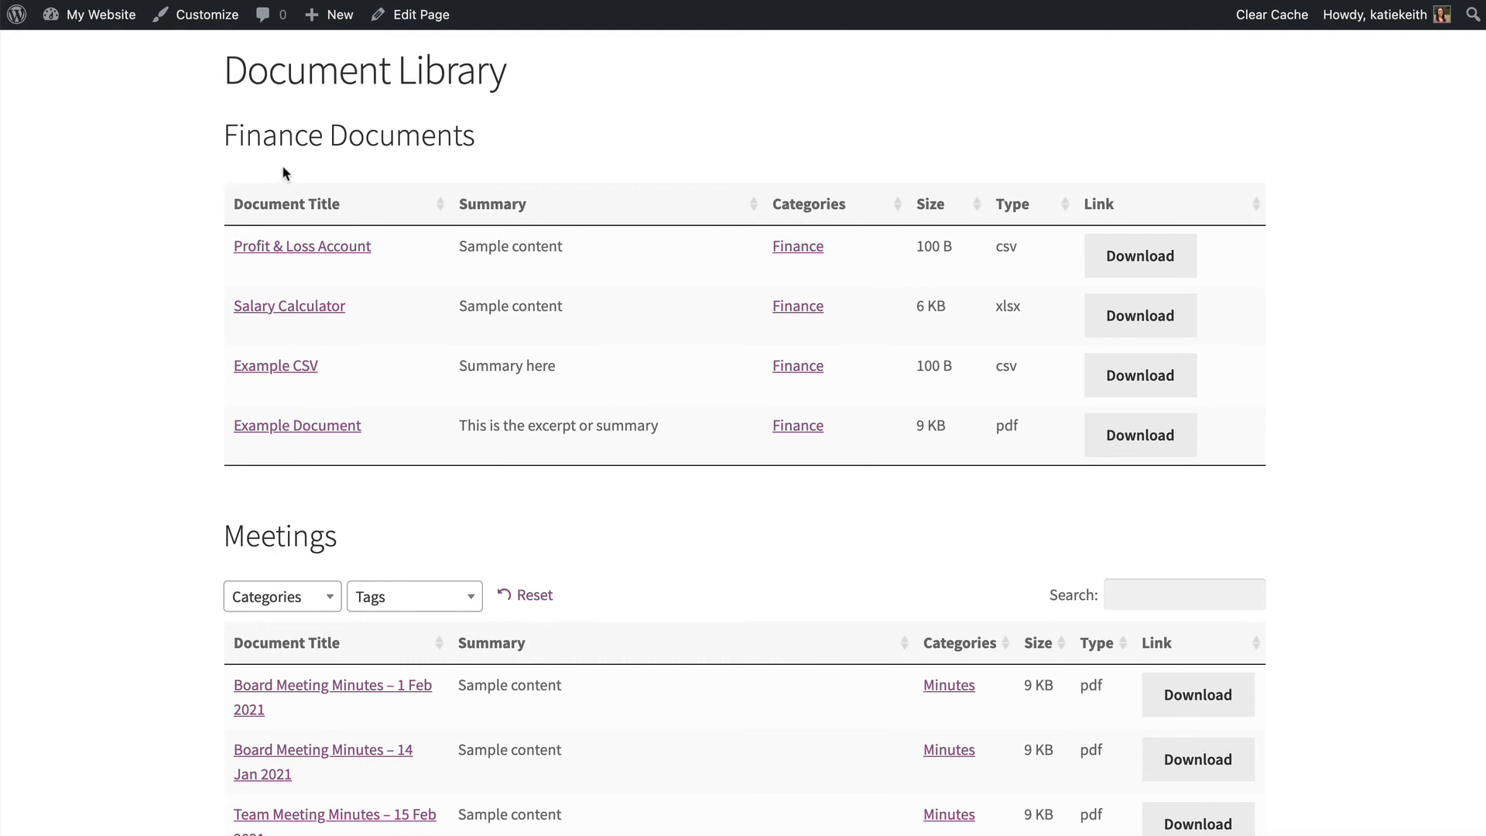
pyautogui.moveTo(463, 429)
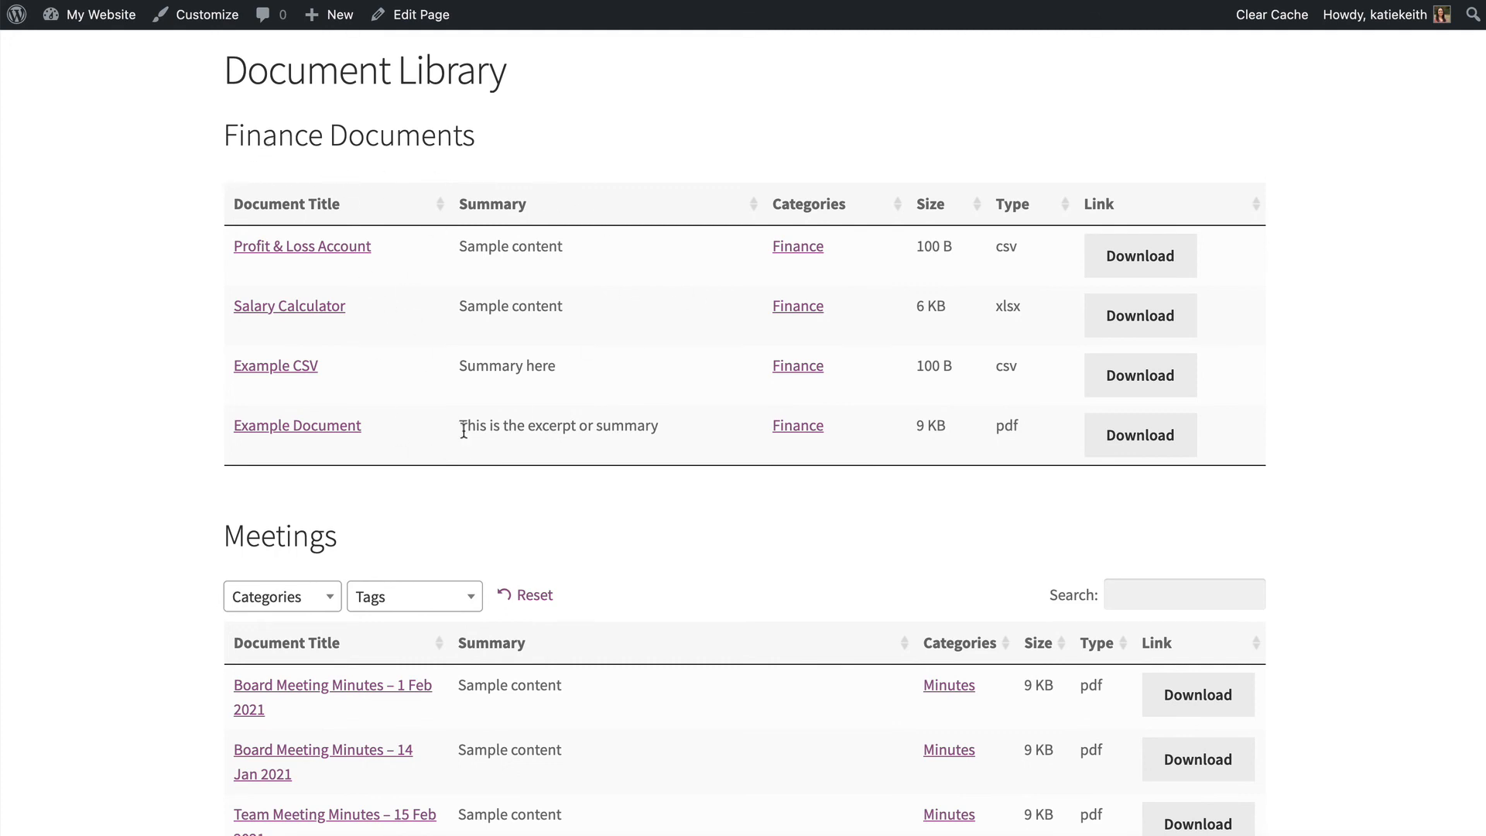
pyautogui.scroll(-3)
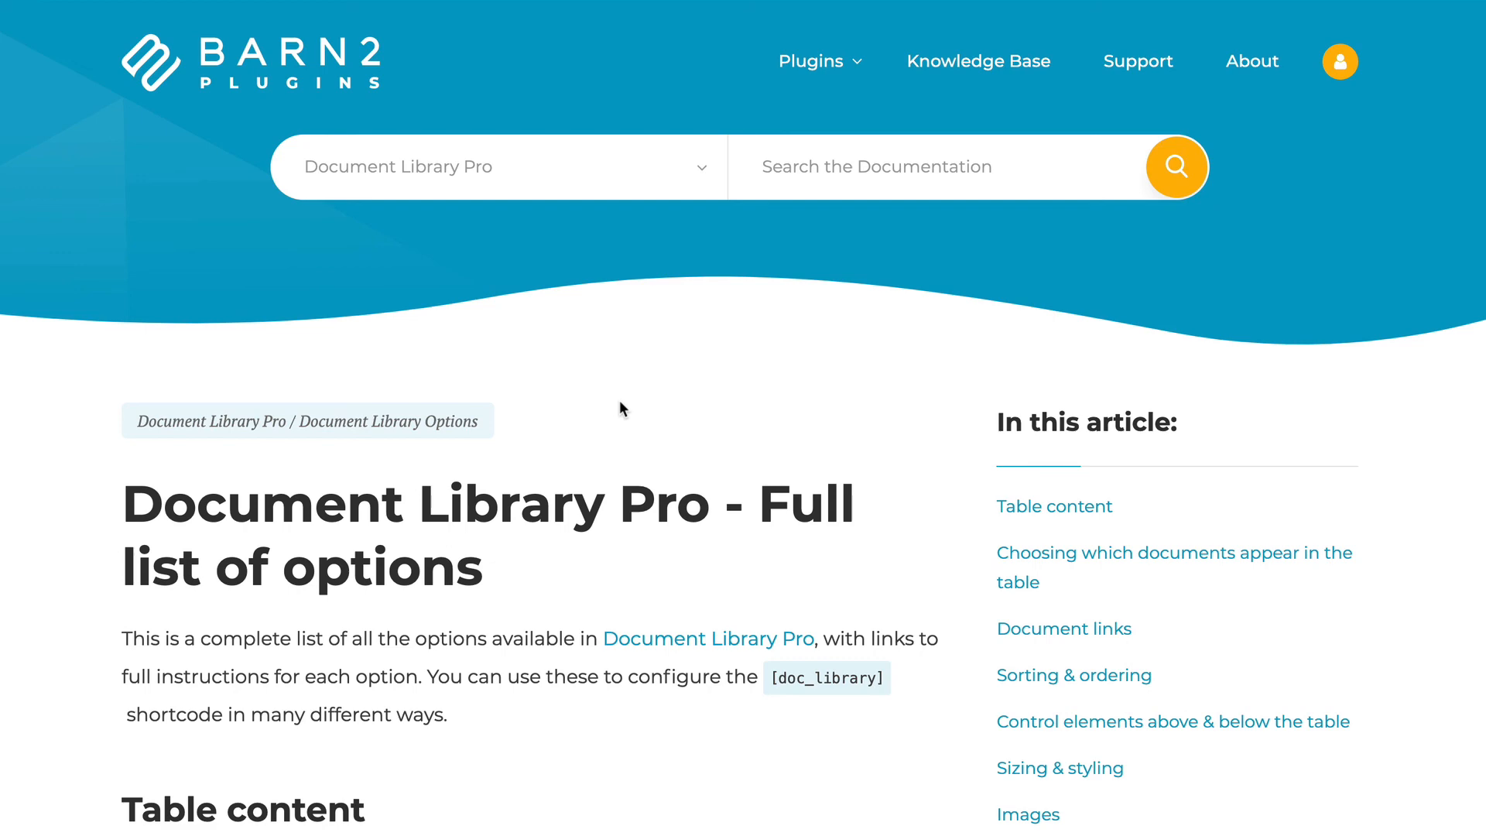
# Scroll the options article down to 'Control elements above & below the table'.
pyautogui.scroll(-3)
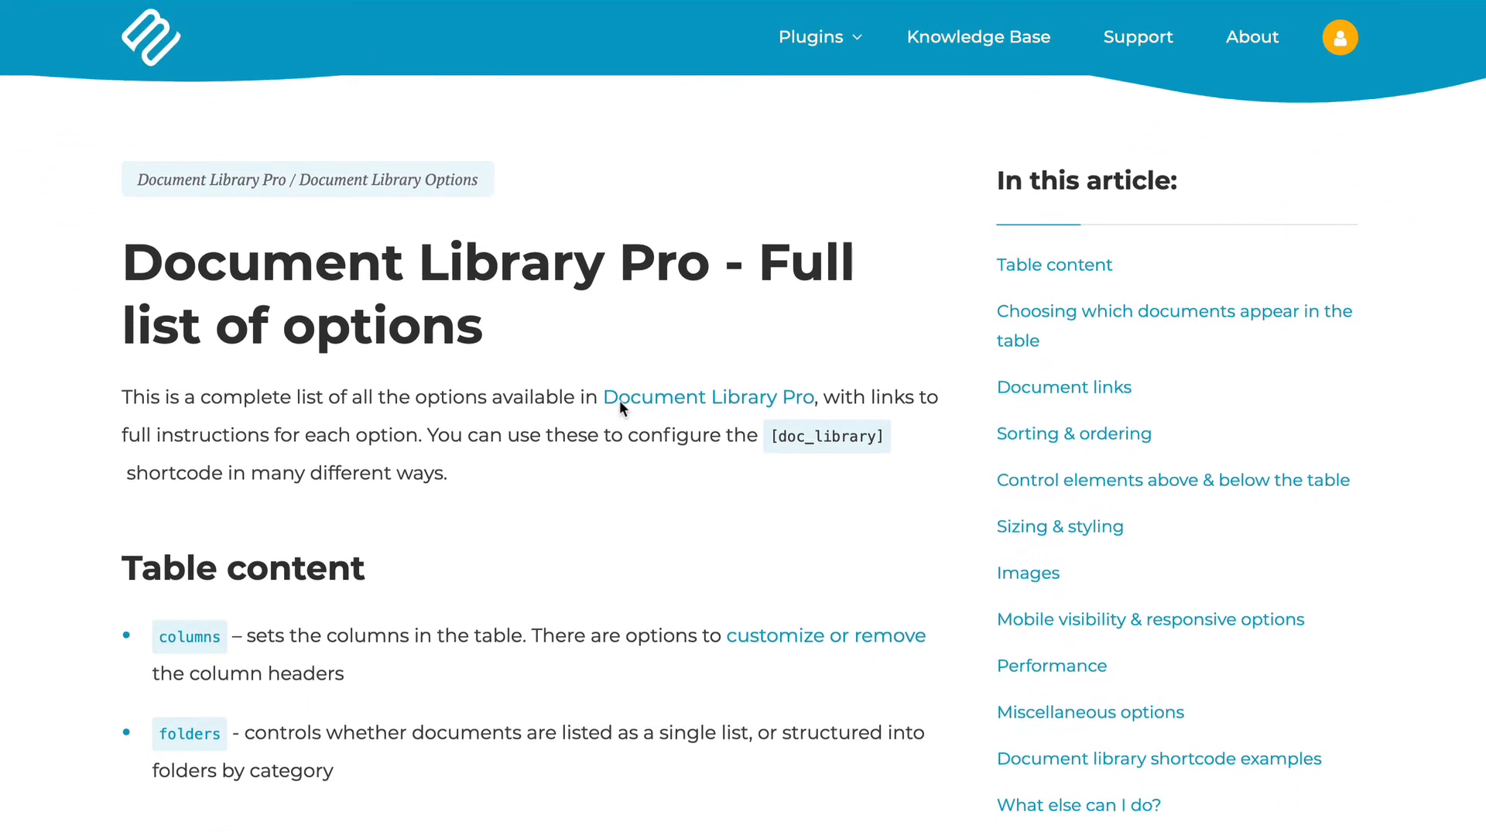
pyautogui.scroll(-3)
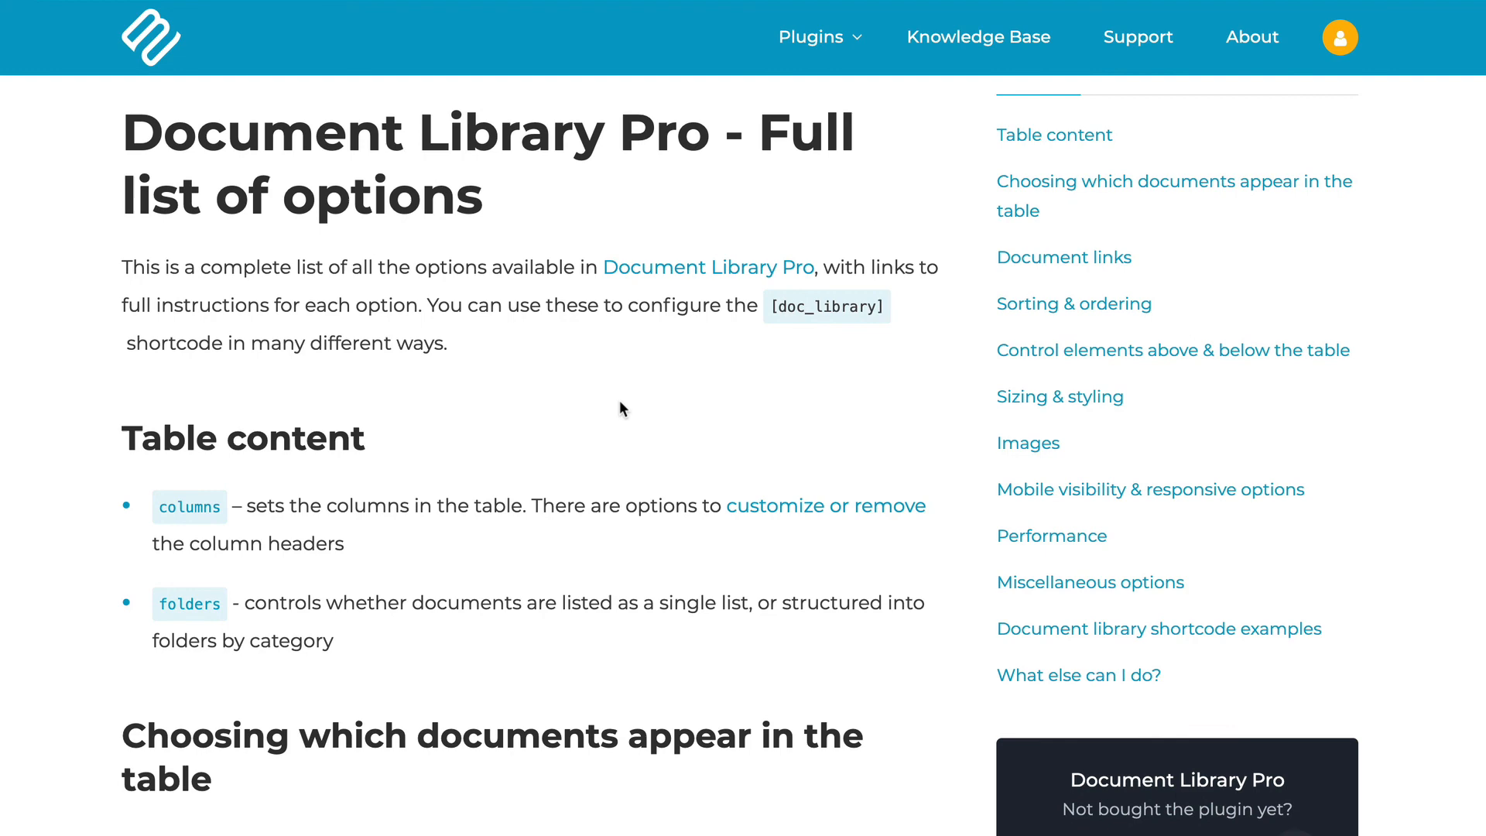
pyautogui.scroll(-3)
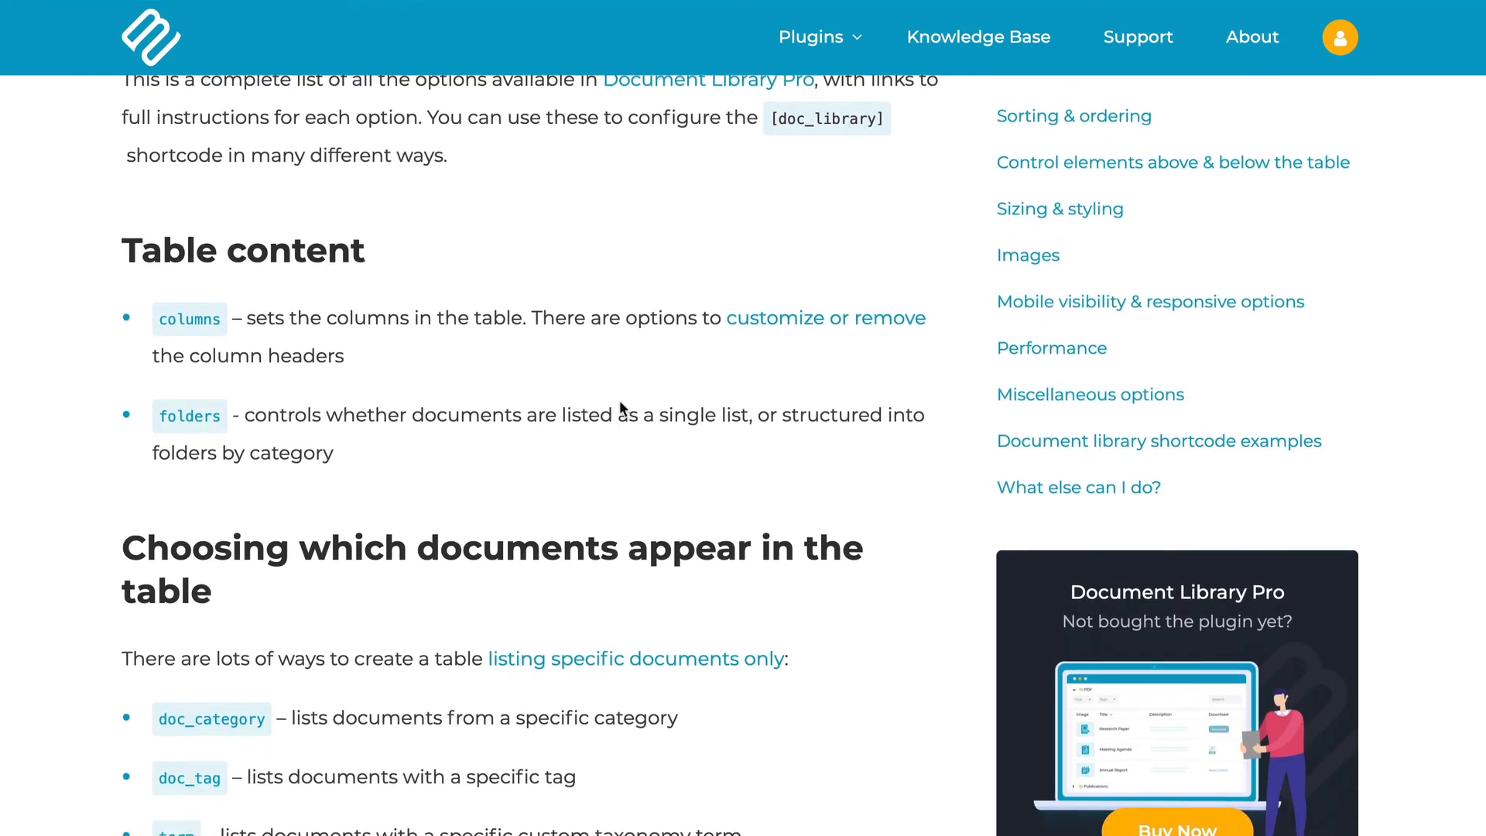
pyautogui.scroll(-3)
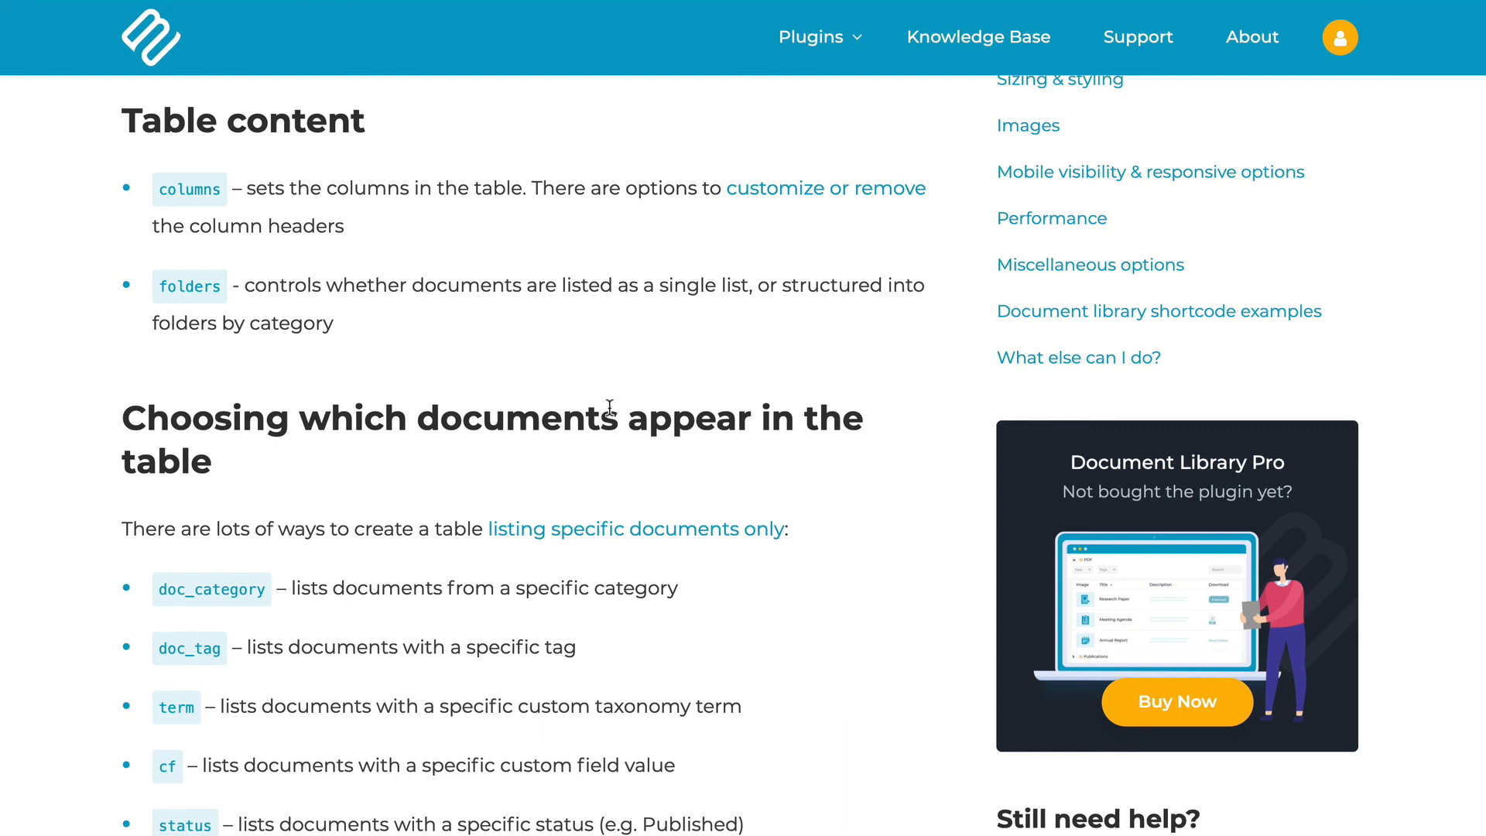
pyautogui.moveTo(265, 252)
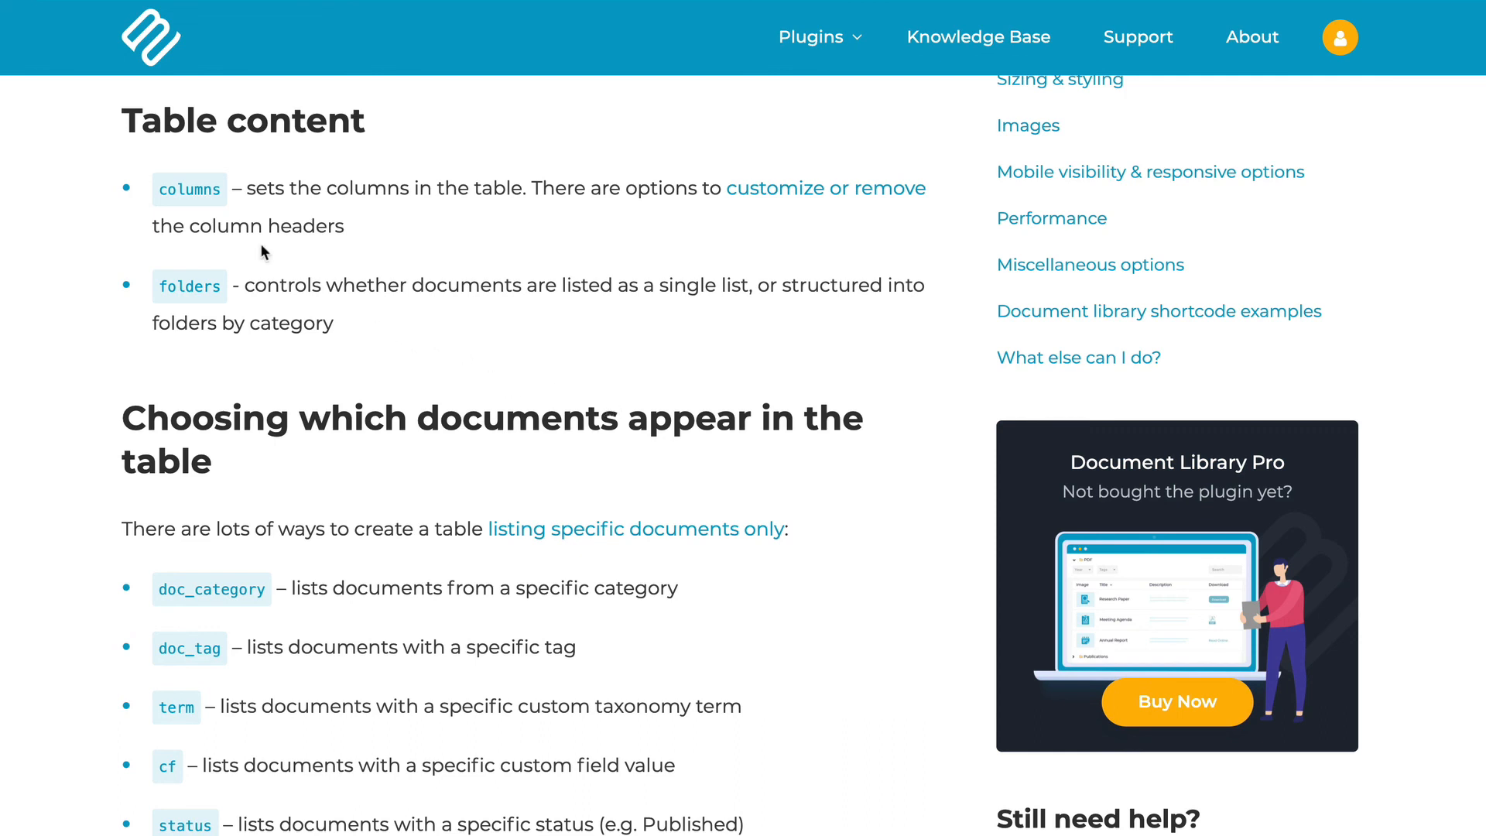
pyautogui.moveTo(182, 199)
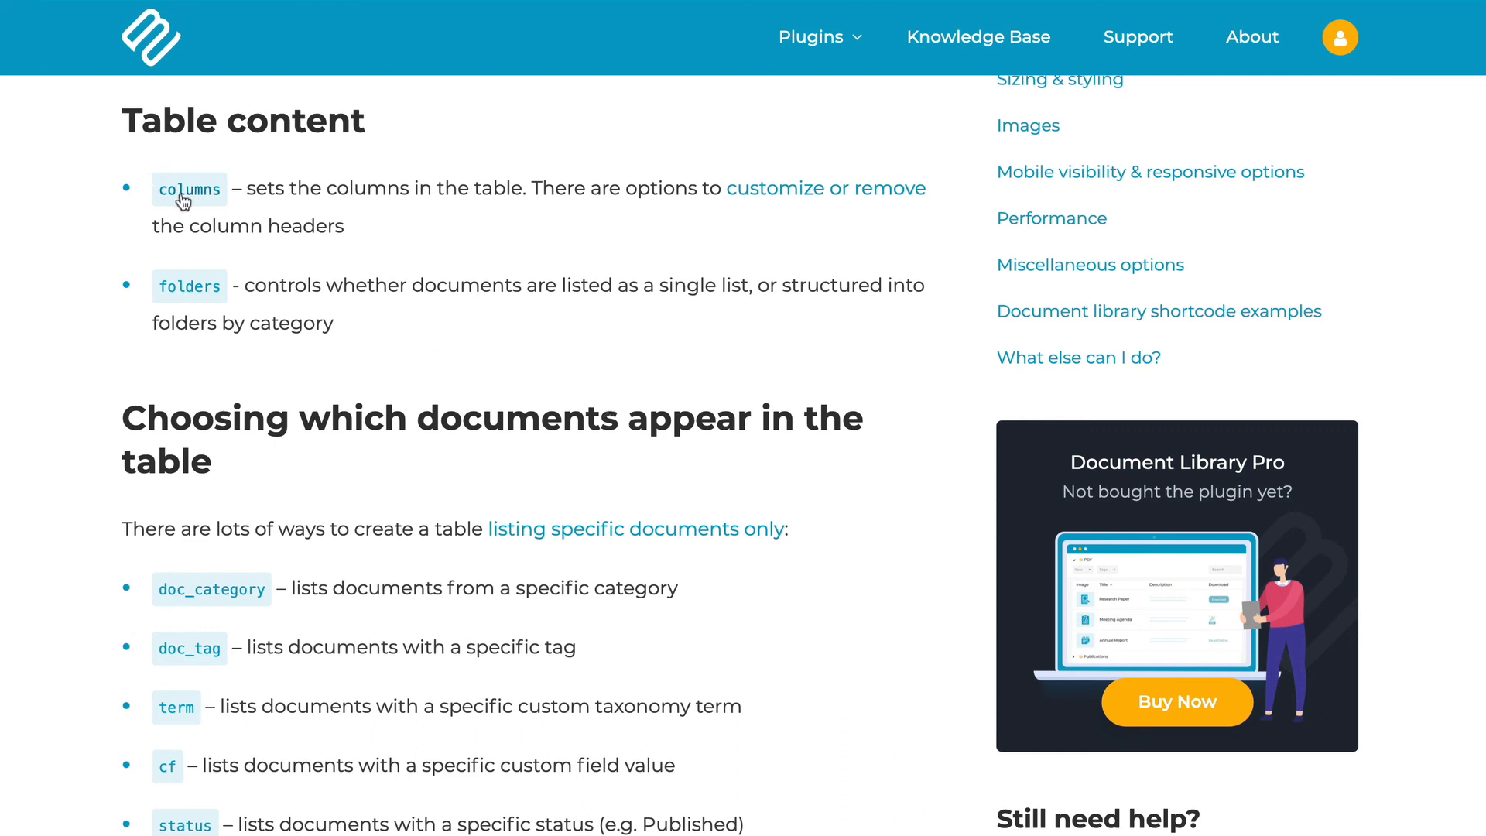
pyautogui.scroll(-3)
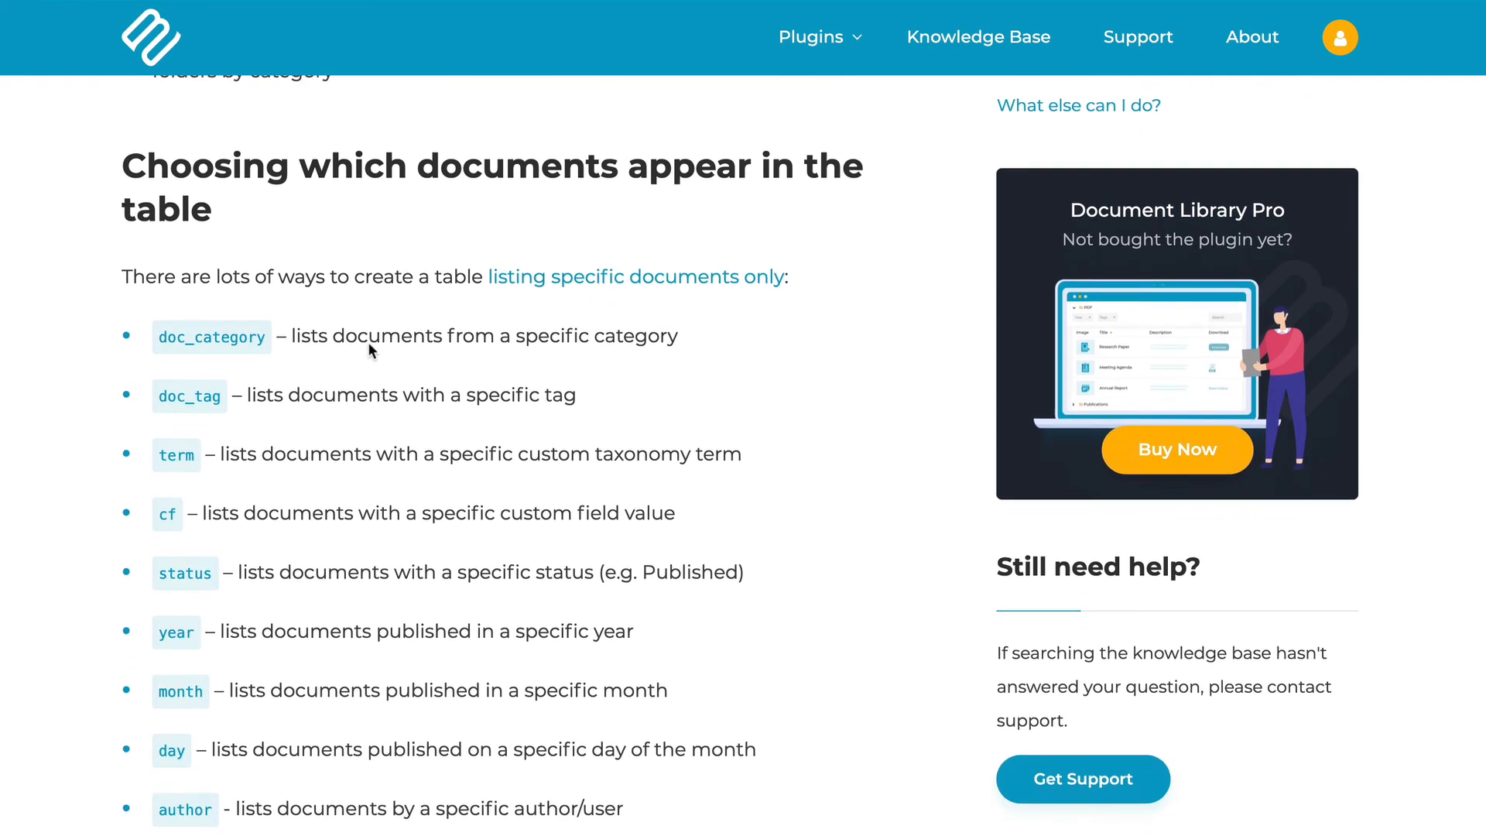
pyautogui.scroll(-3)
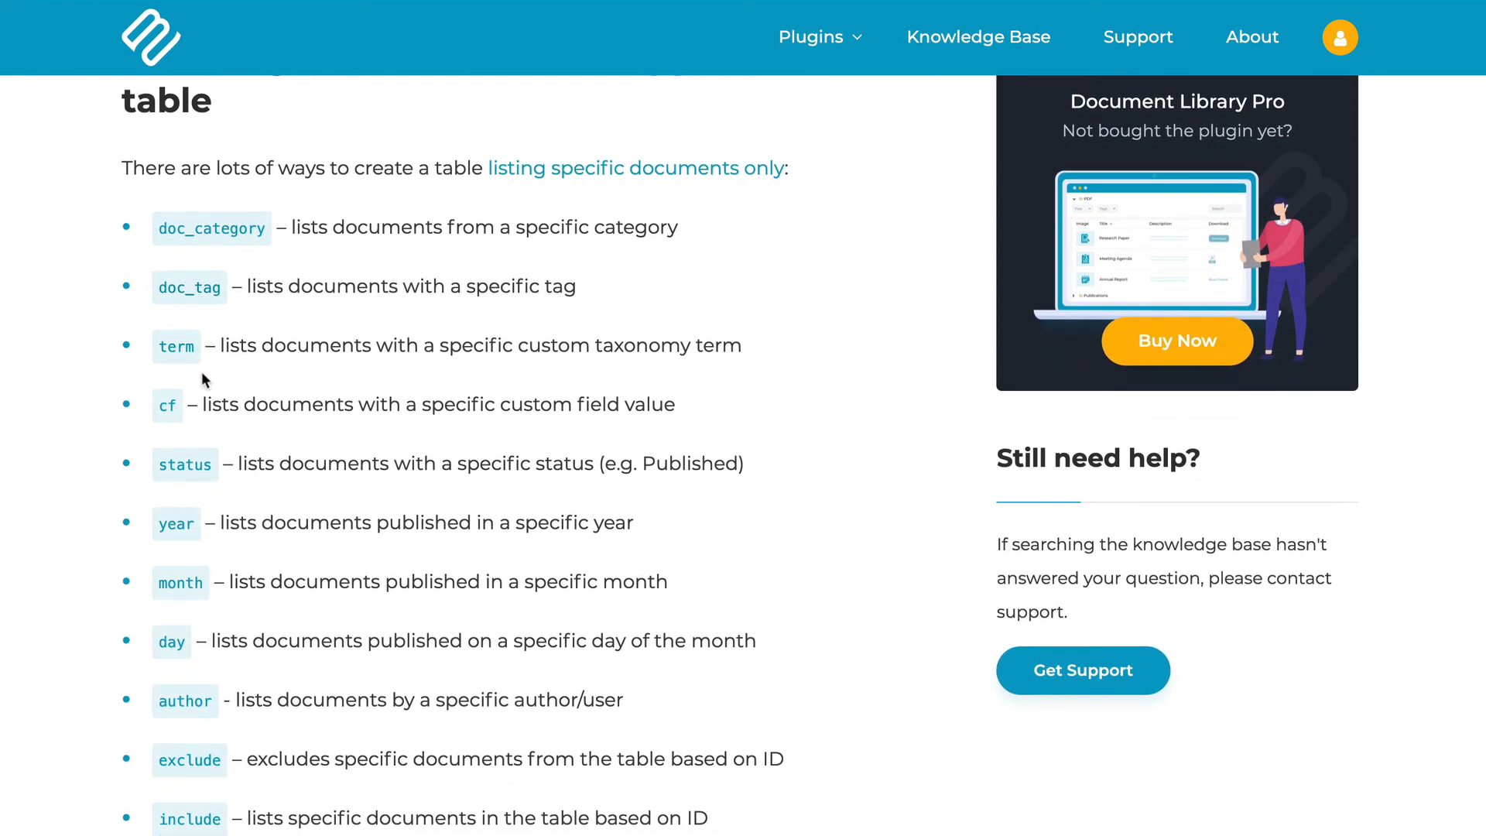
pyautogui.scroll(-3)
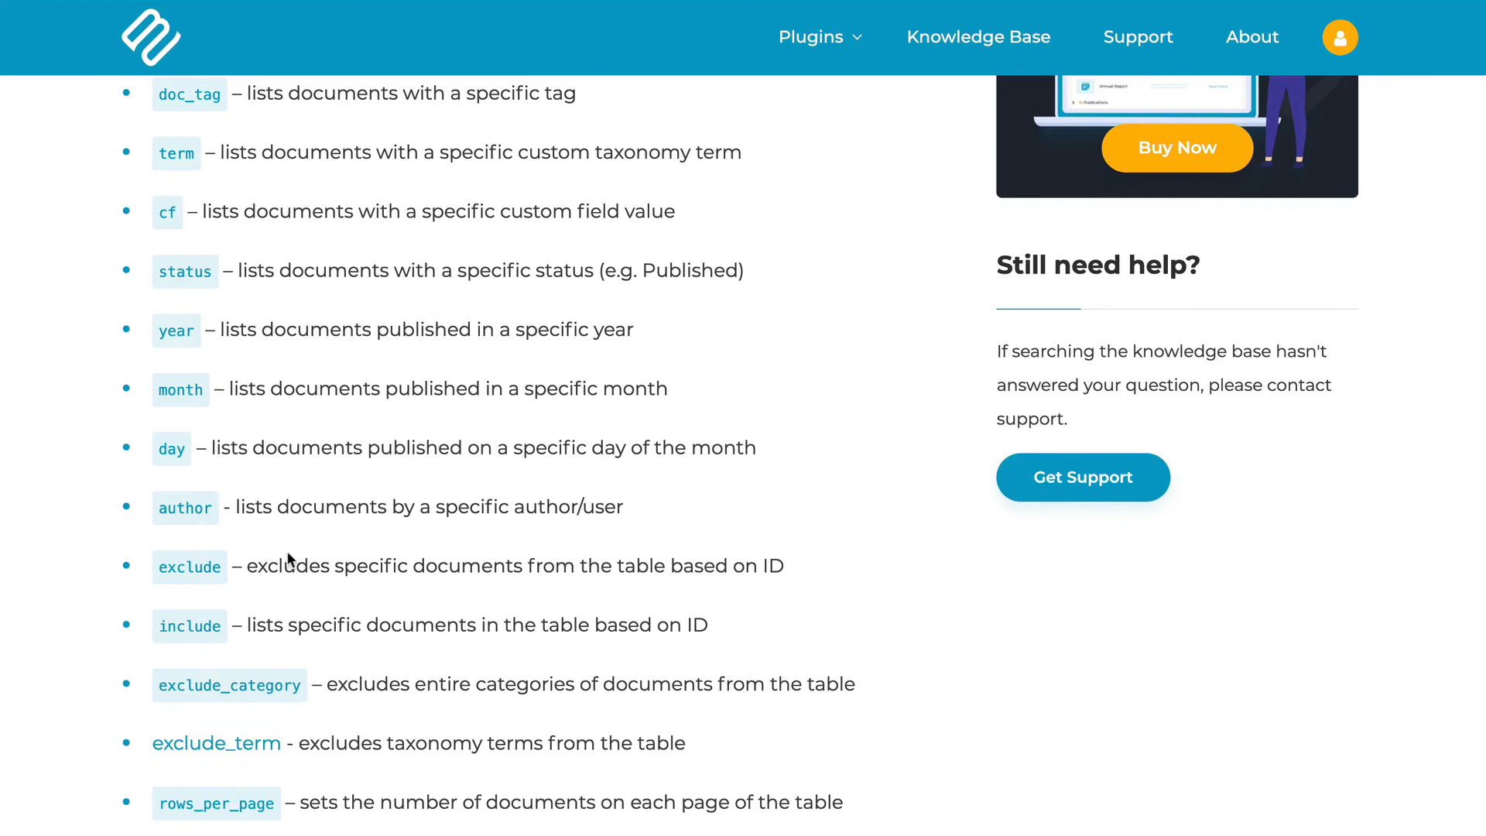
pyautogui.scroll(-3)
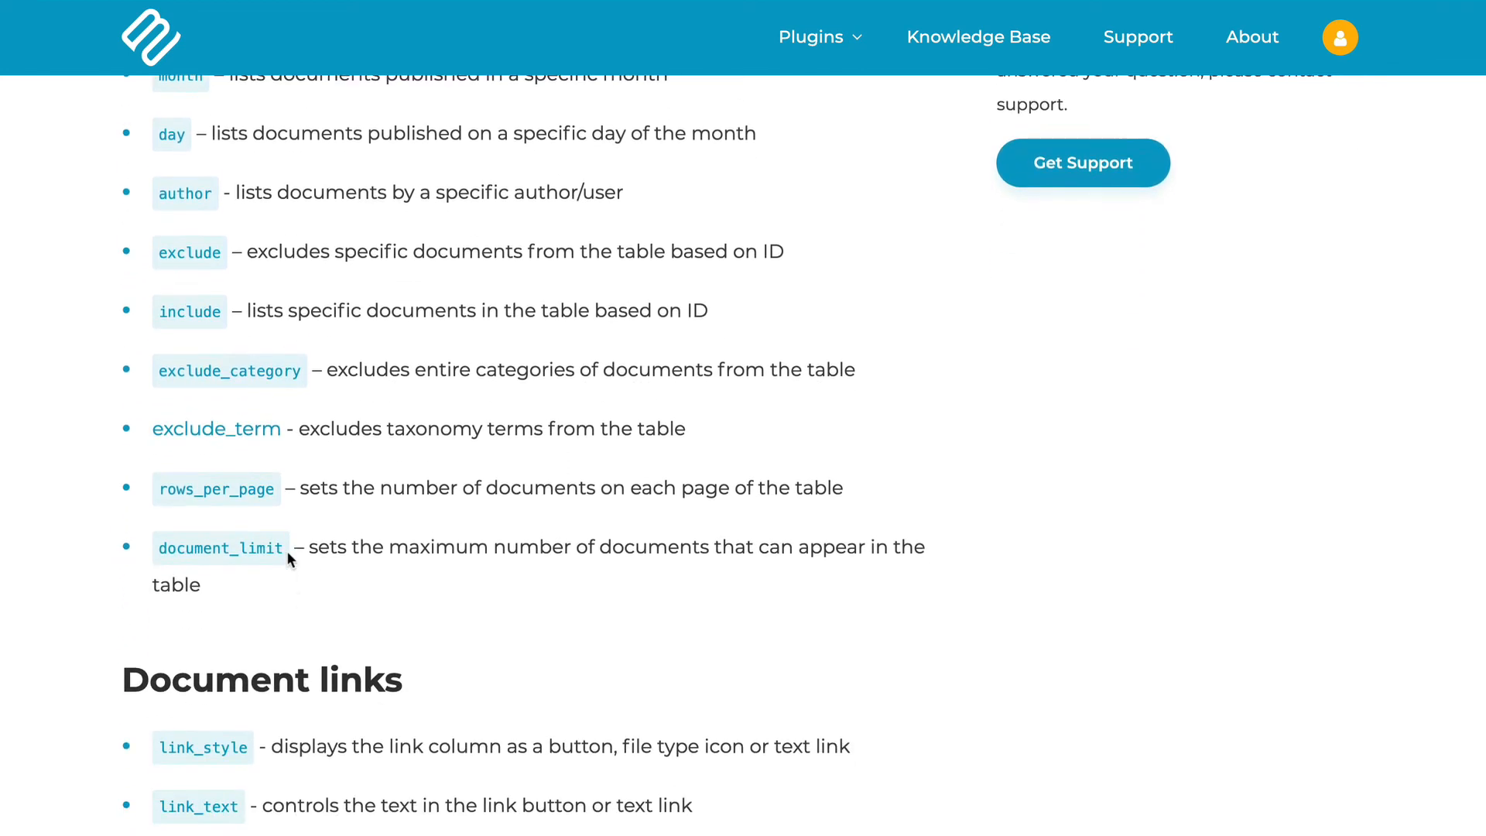
pyautogui.scroll(-3)
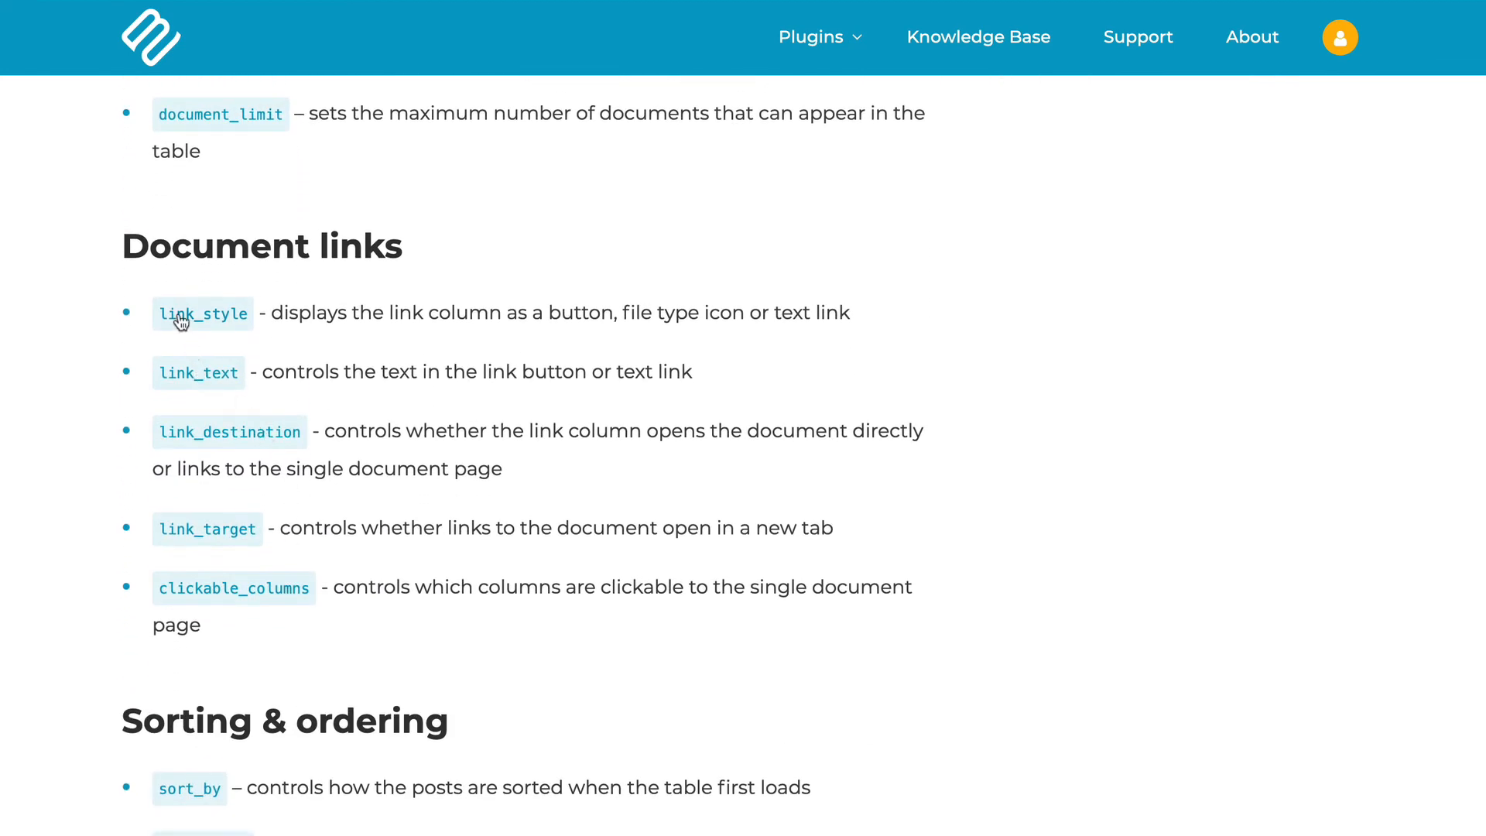
pyautogui.moveTo(280, 360)
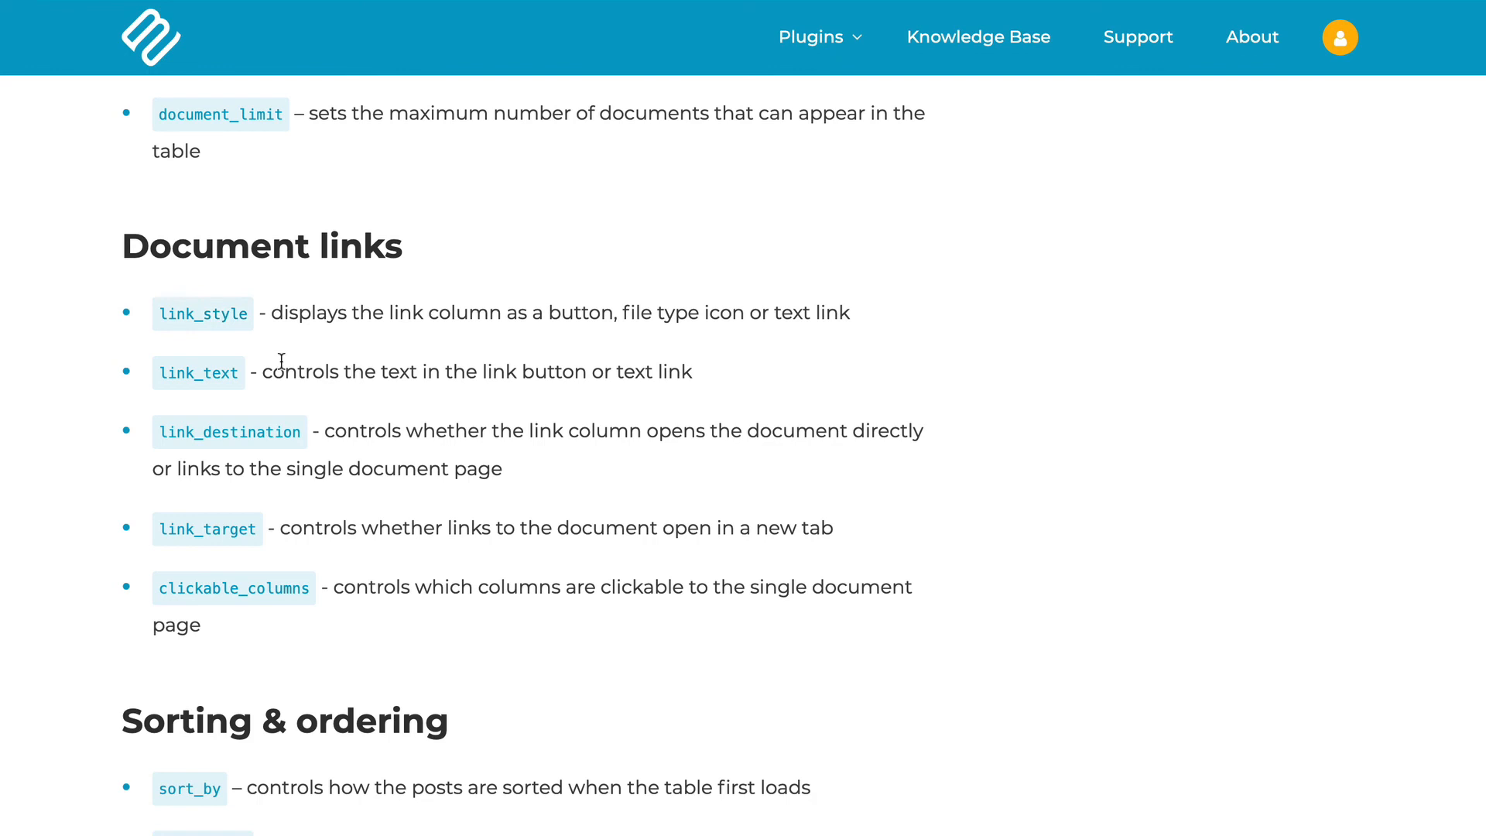
pyautogui.scroll(-3)
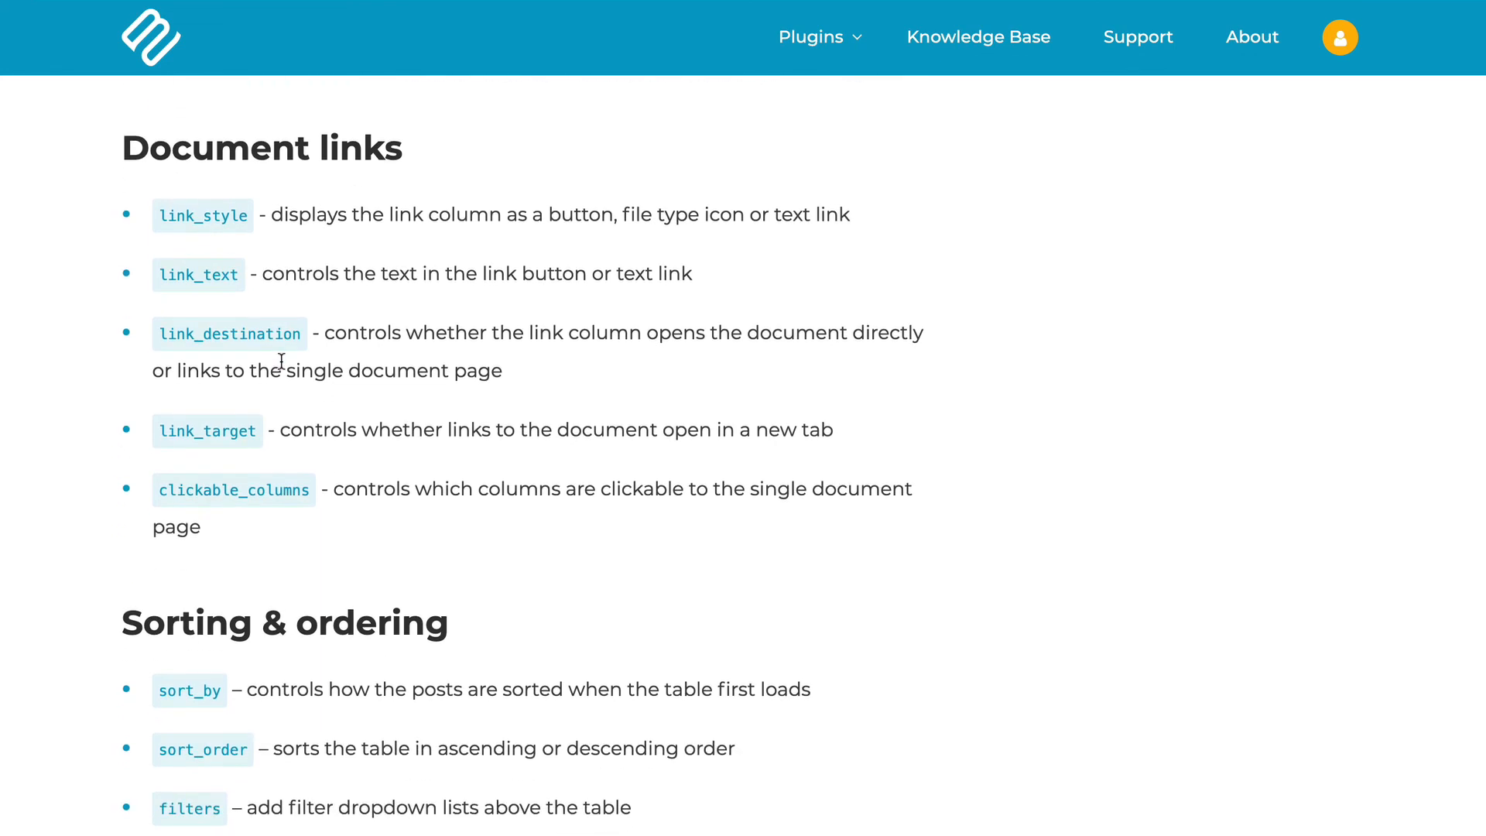
pyautogui.scroll(-3)
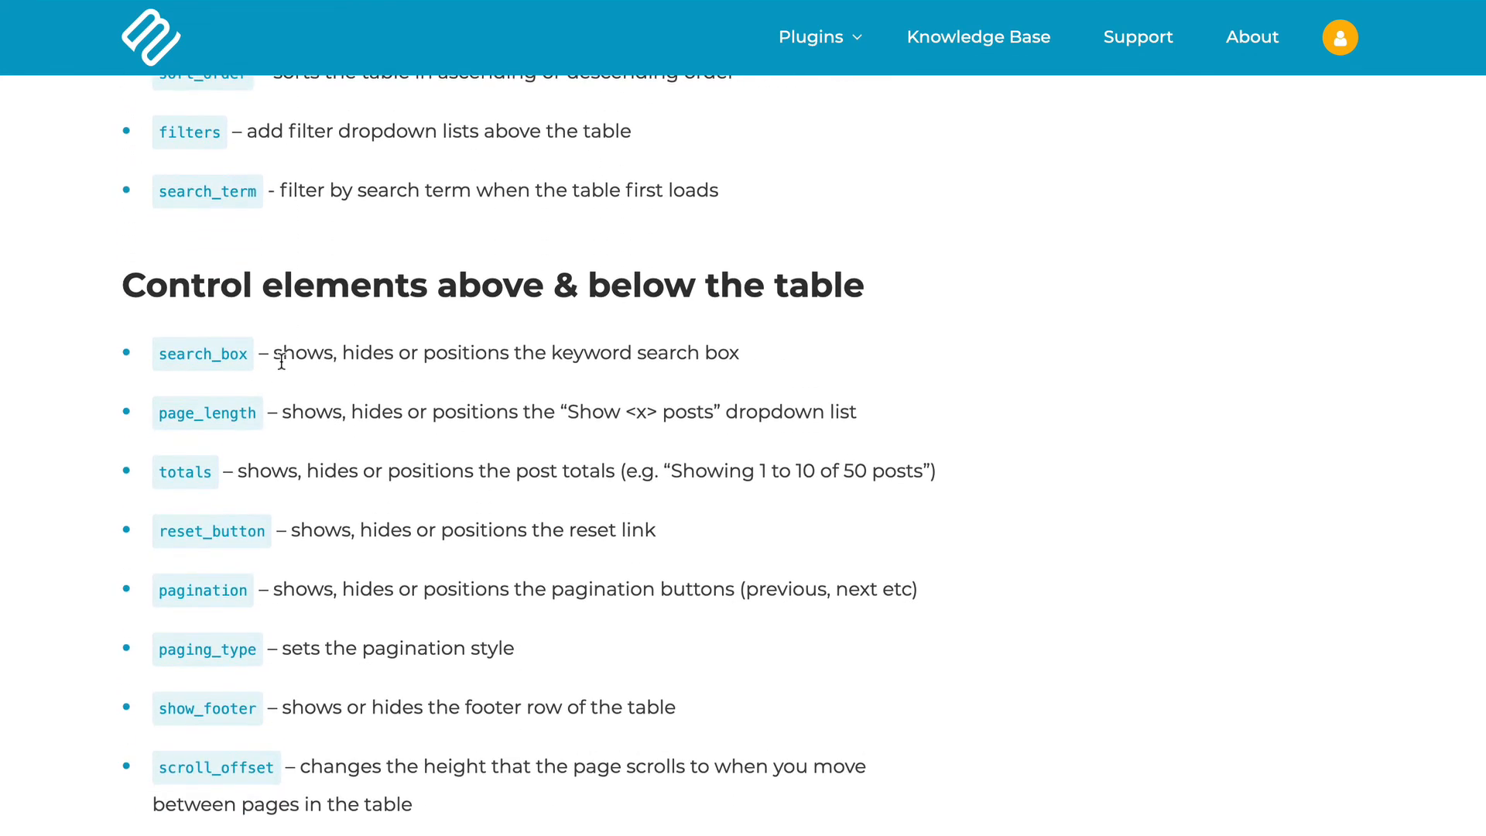